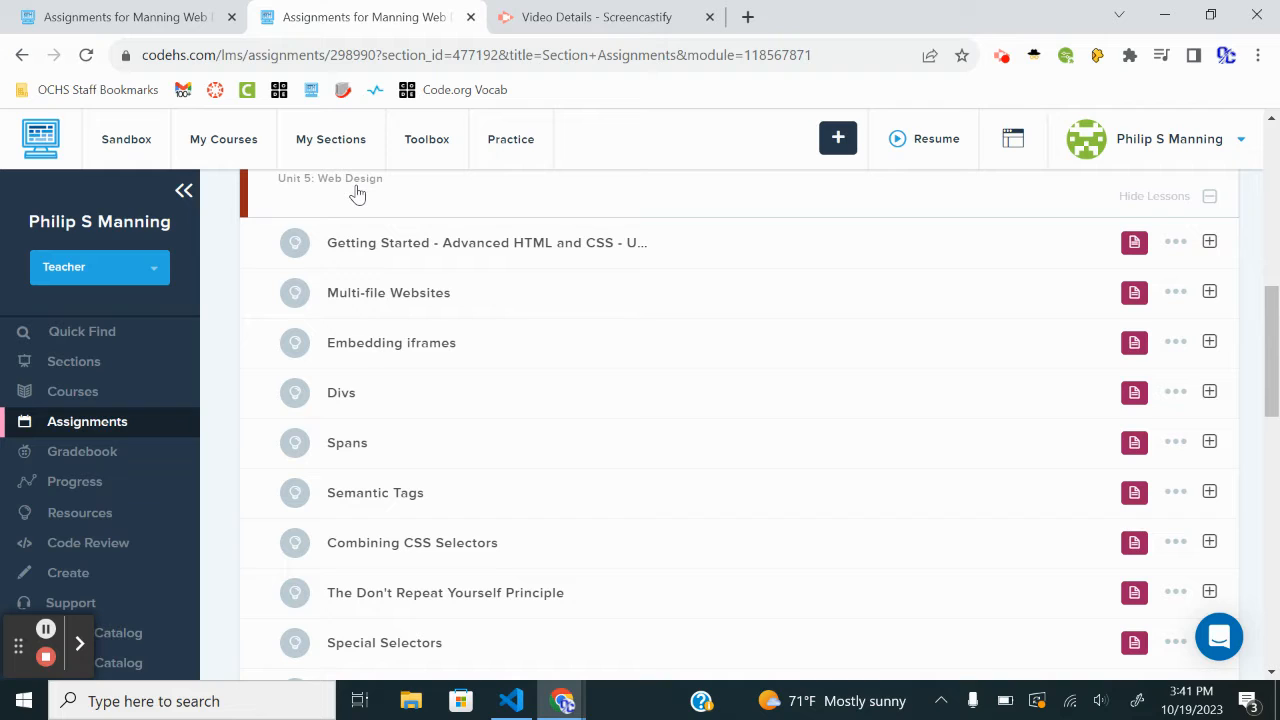
{"action": "mouse_move", "coordinate": [650, 578]}
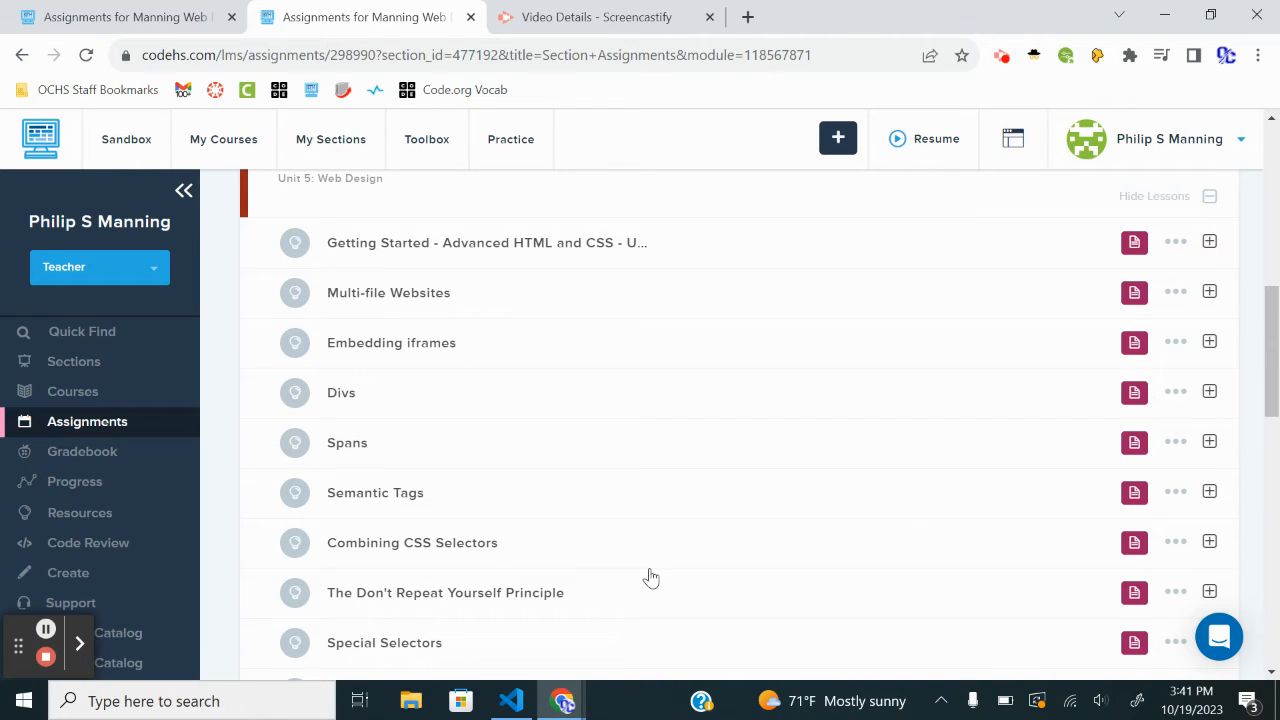
{"action": "mouse_move", "coordinate": [550, 441]}
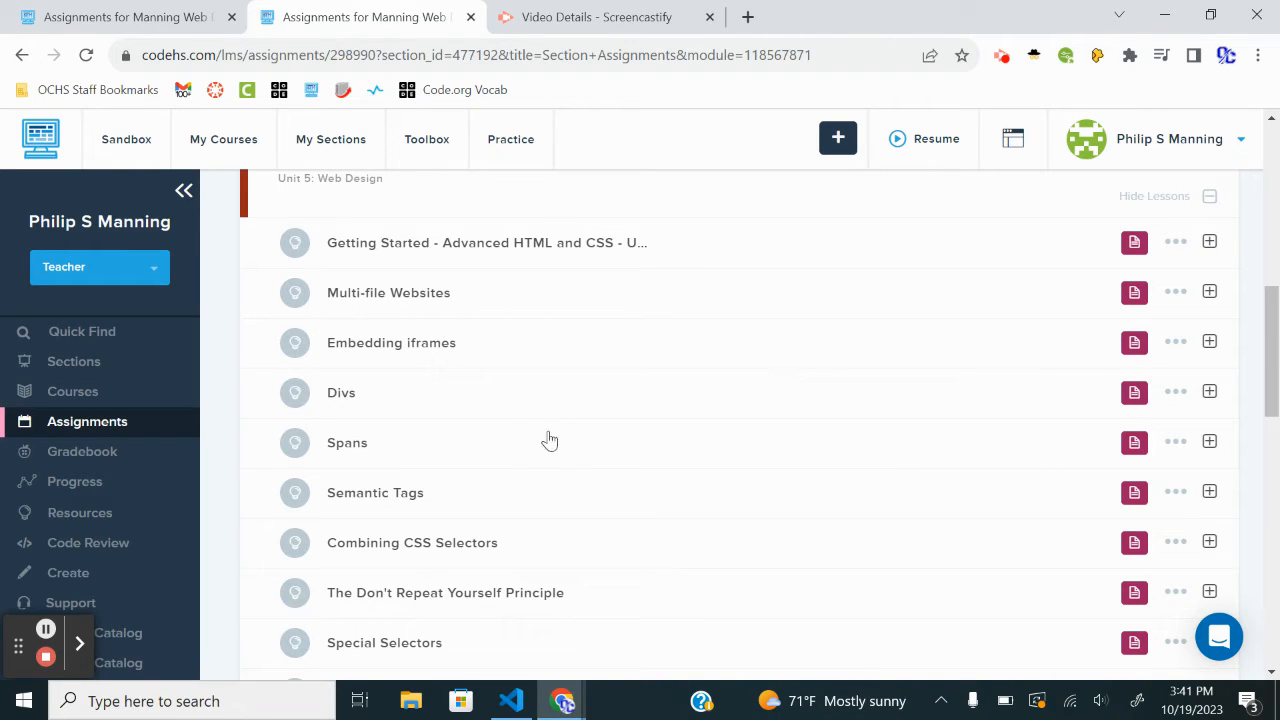
{"action": "mouse_move", "coordinate": [563, 281]}
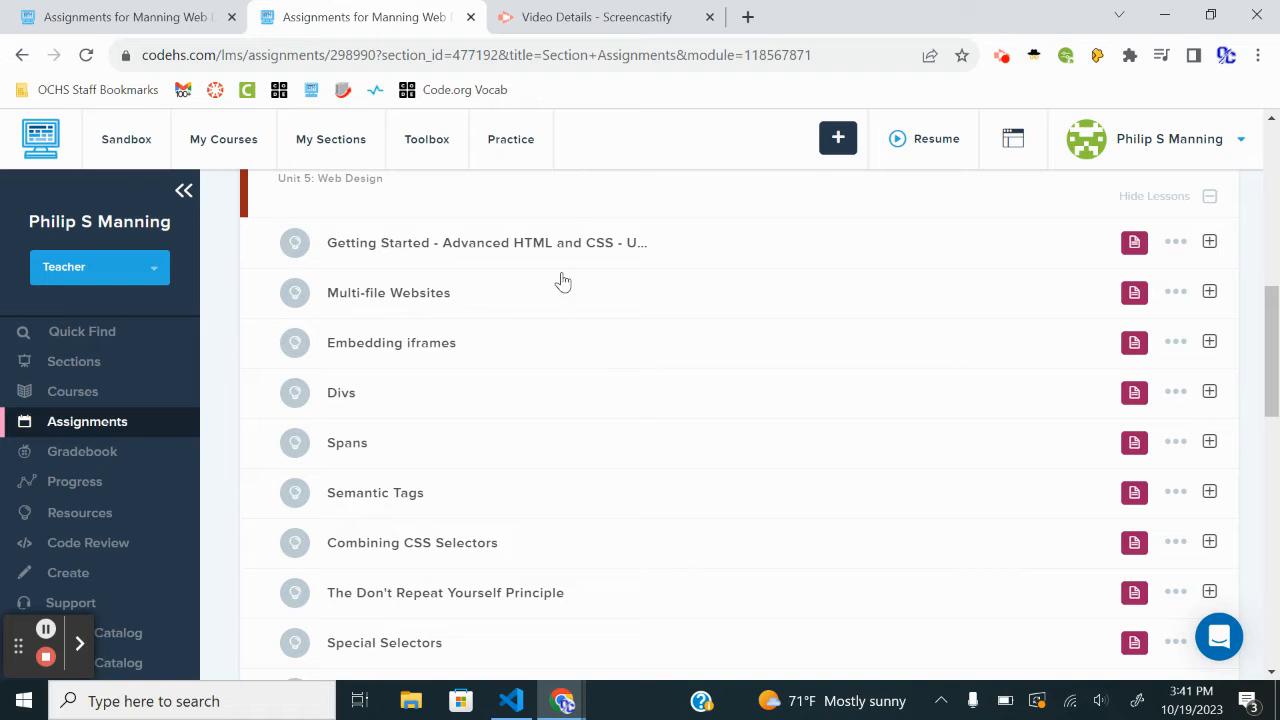
{"action": "mouse_move", "coordinate": [455, 278]}
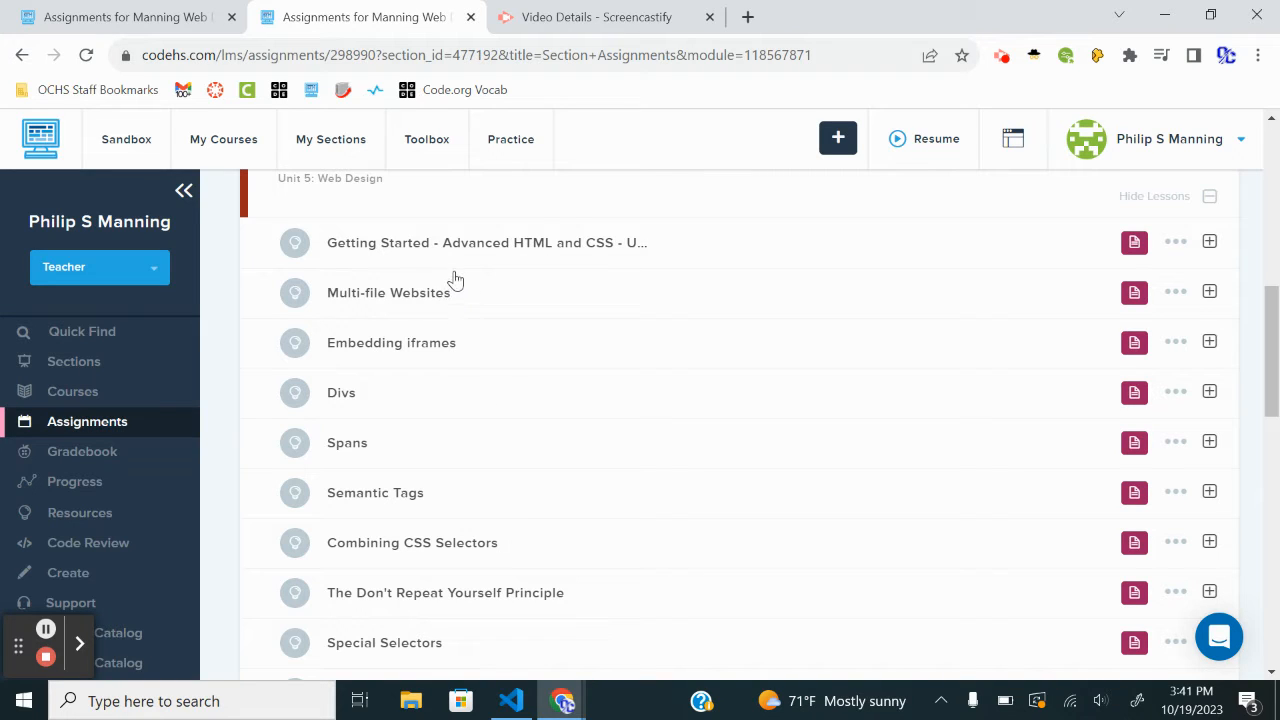
{"action": "mouse_move", "coordinate": [397, 511]}
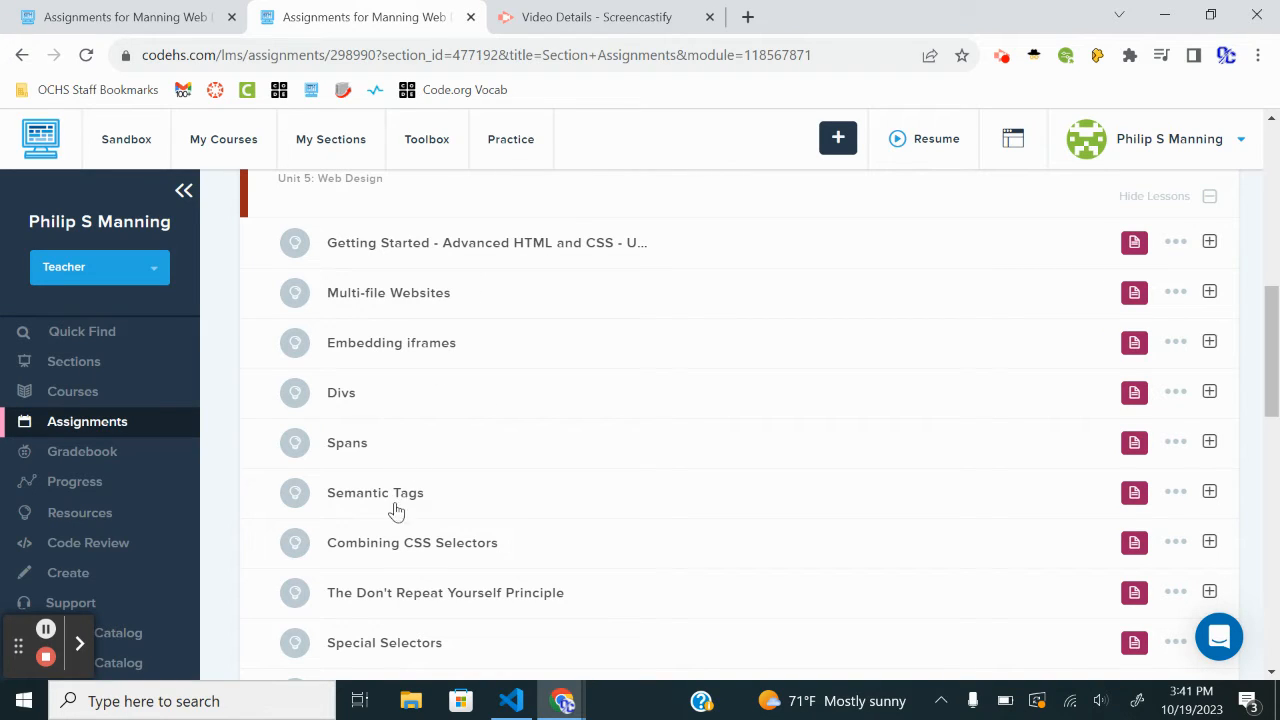
{"action": "mouse_move", "coordinate": [368, 503]}
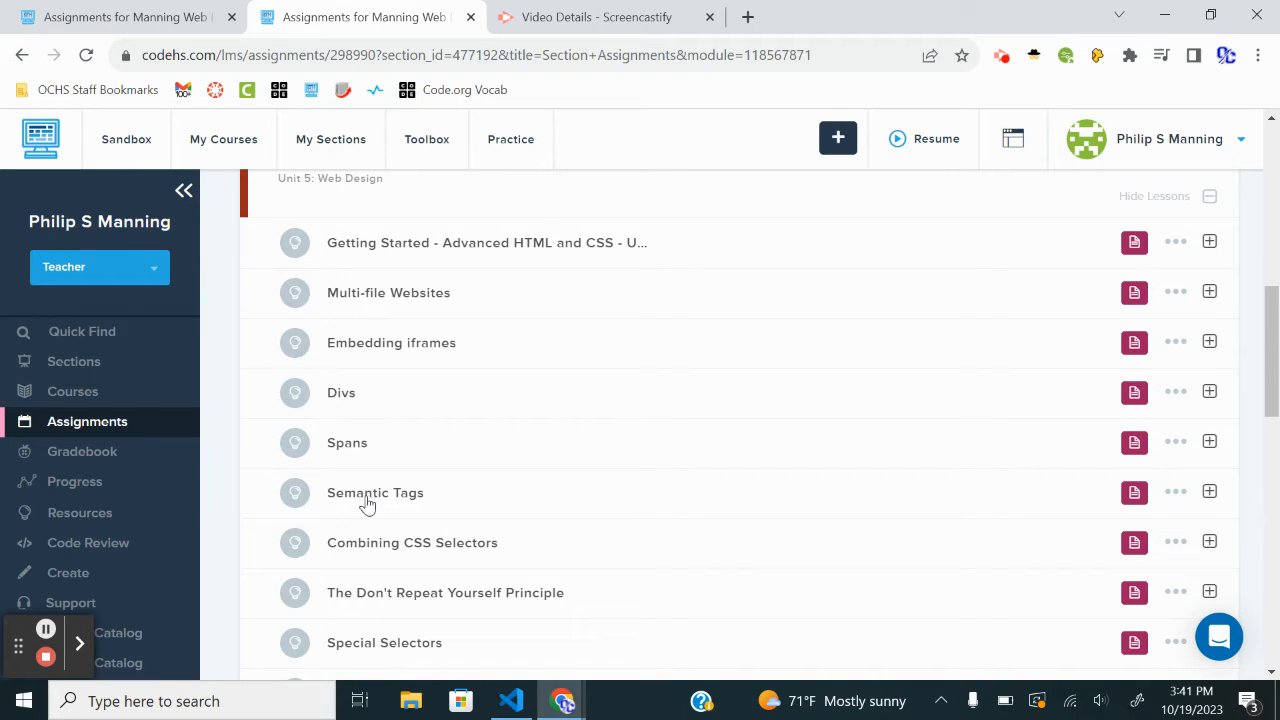
{"action": "mouse_move", "coordinate": [849, 492]}
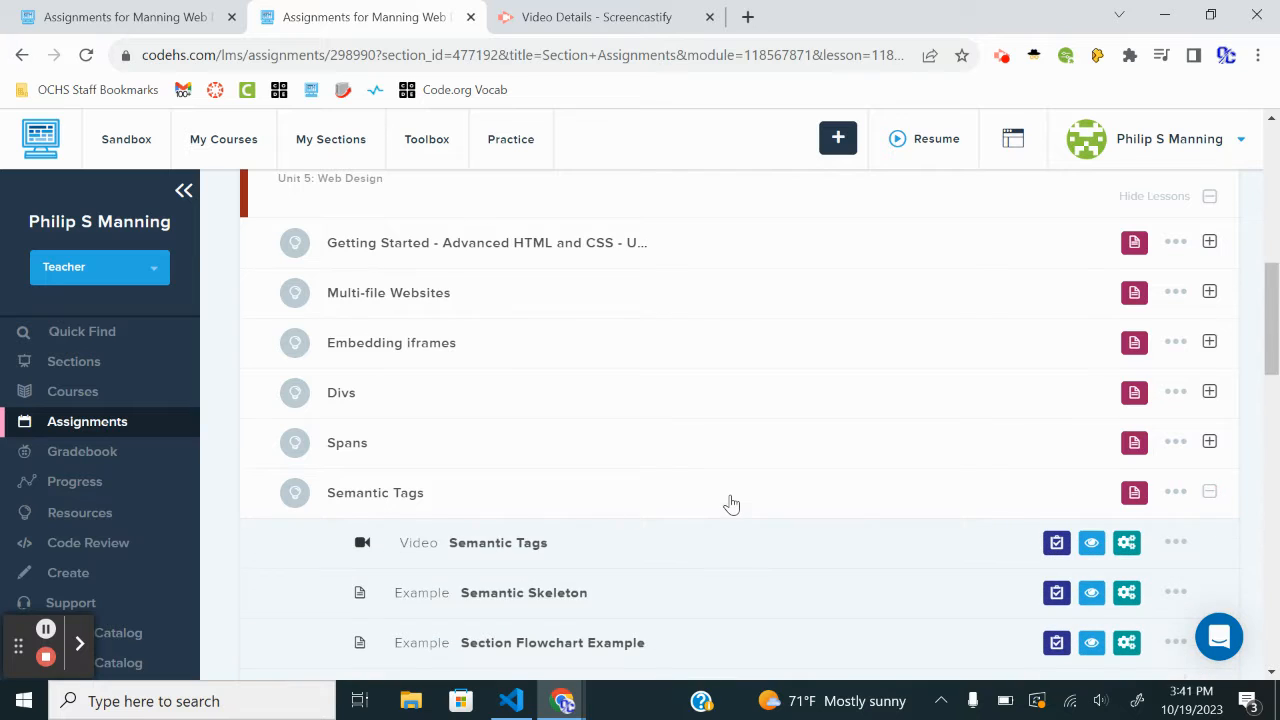
- Start the Great Quotes exercise with Get Started! and show its Assignment instructions
{"action": "scroll", "scroll_direction": "down", "scroll_amount": 3}
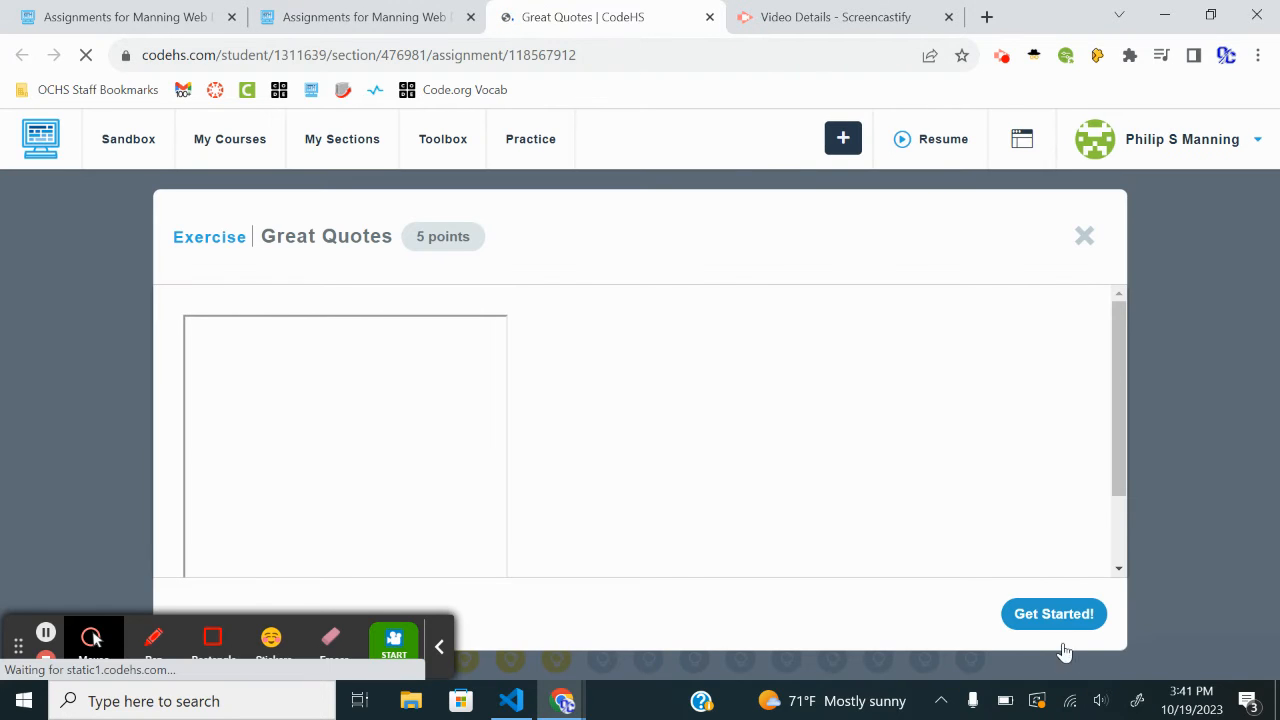
{"action": "left_click", "coordinate": [1053, 613]}
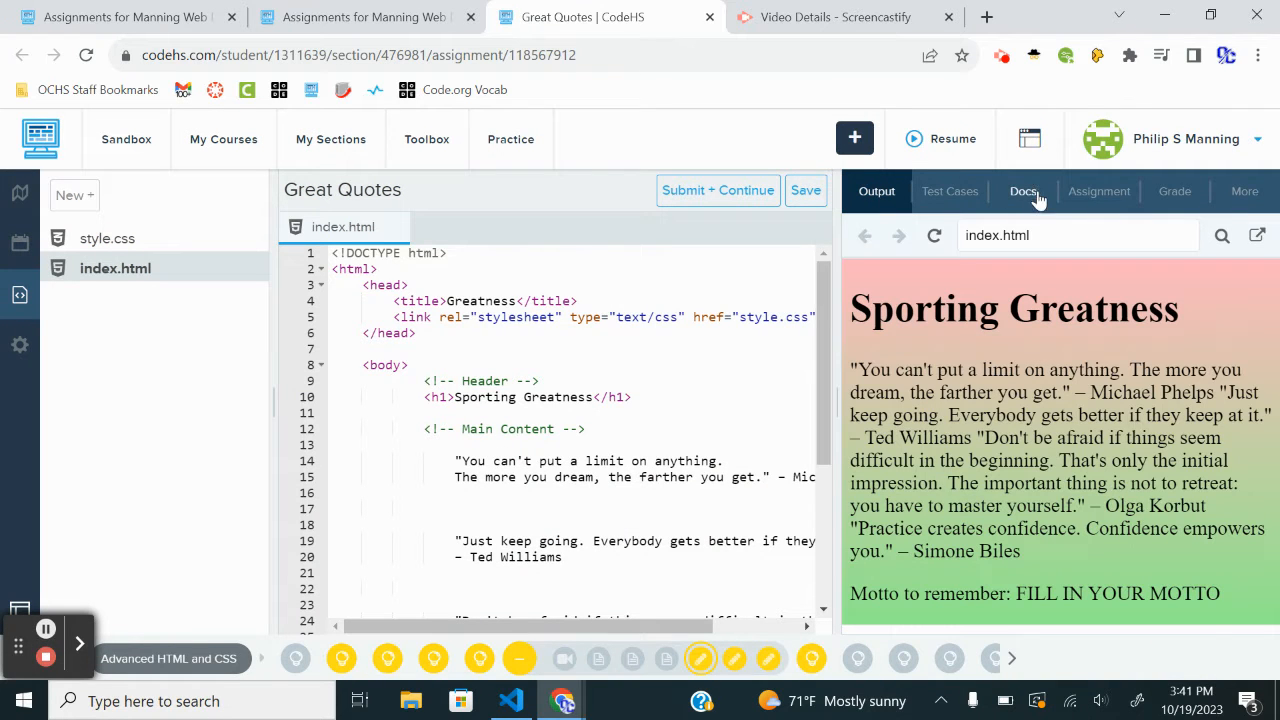
{"action": "left_click", "coordinate": [1098, 191]}
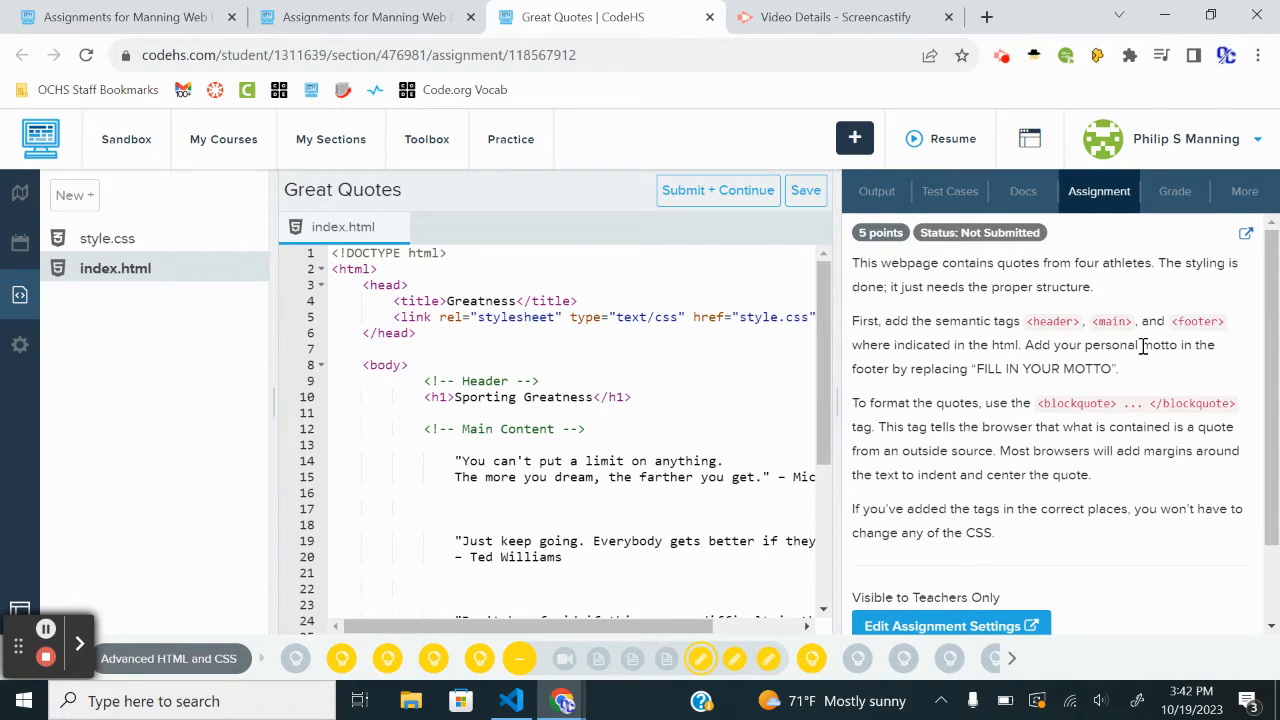
- Review the body and footer rules in style.css, then go back to index.html
{"action": "left_click", "coordinate": [107, 238]}
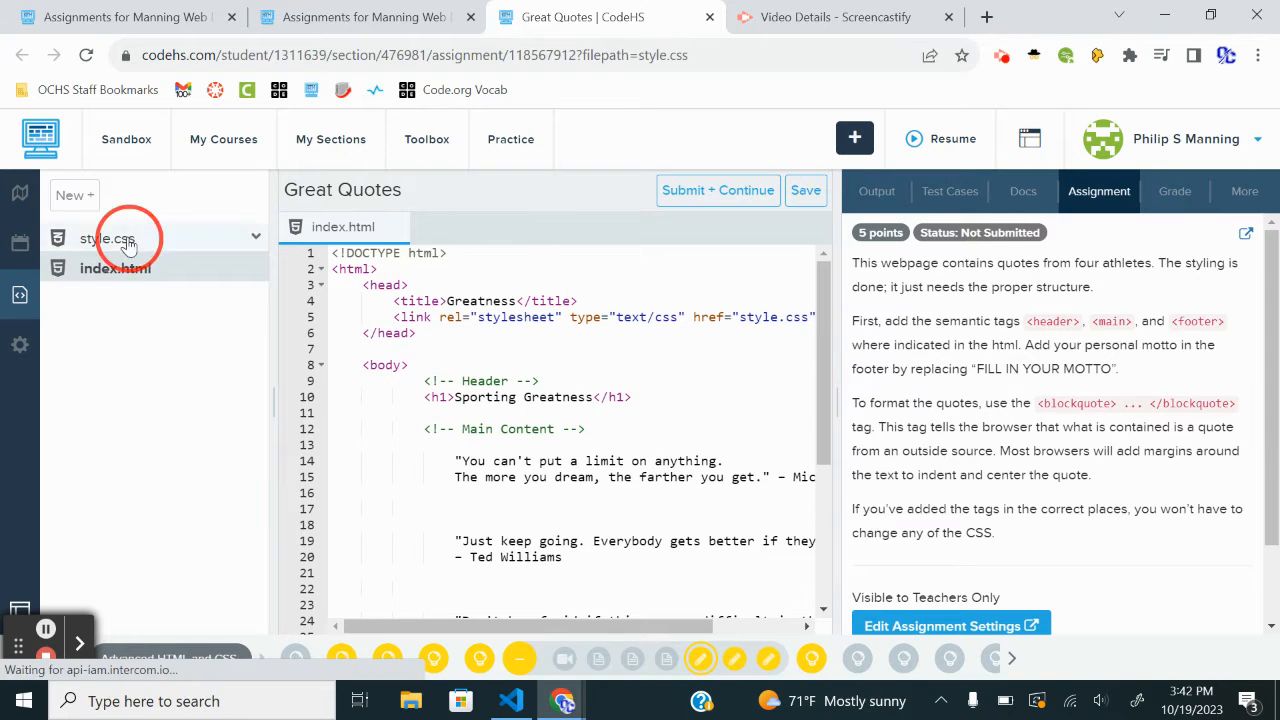
{"action": "left_click", "coordinate": [107, 238]}
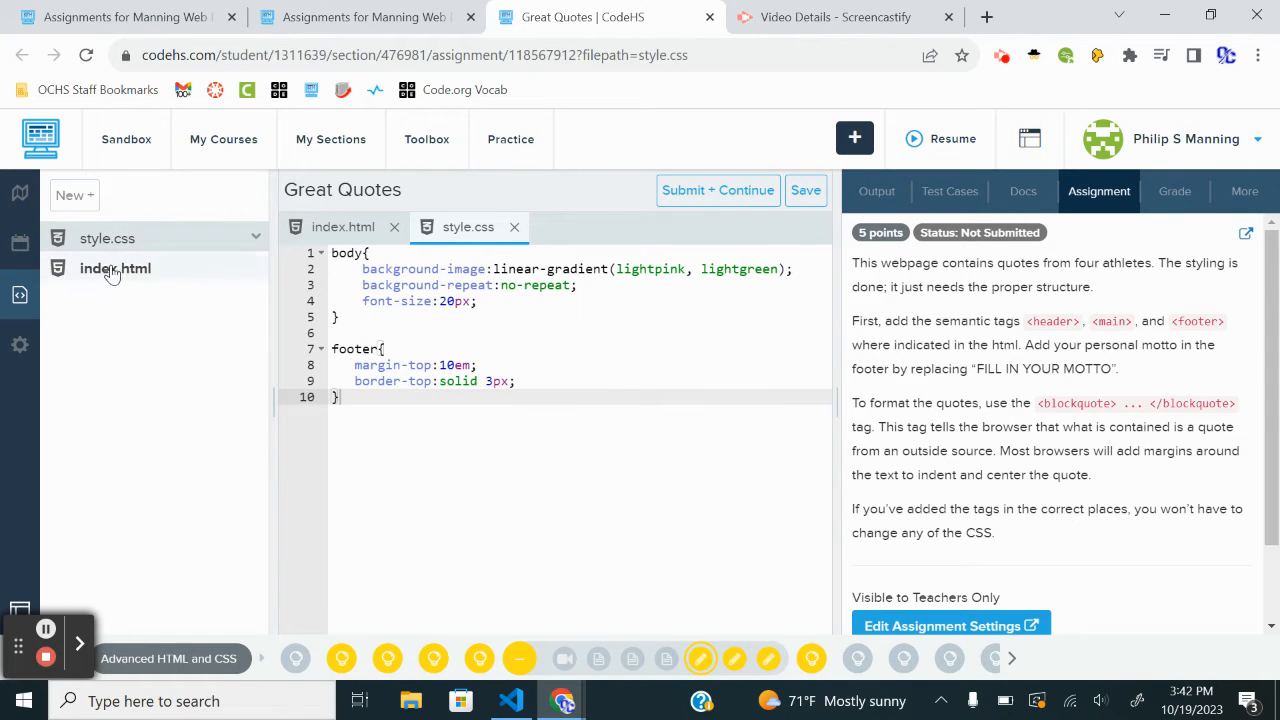
{"action": "left_click", "coordinate": [115, 268]}
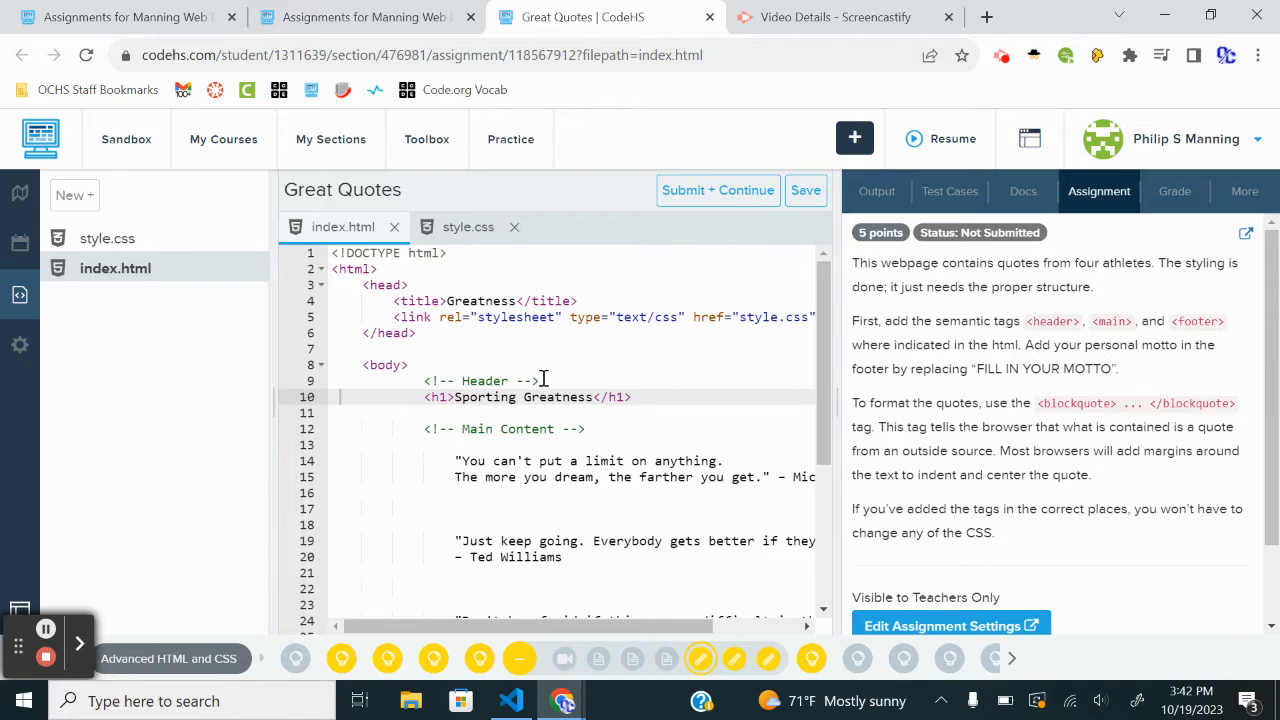
- Swap the Header comment for header tags around the Sporting Greatness h1, each on its own line
{"action": "double_click", "coordinate": [484, 380]}
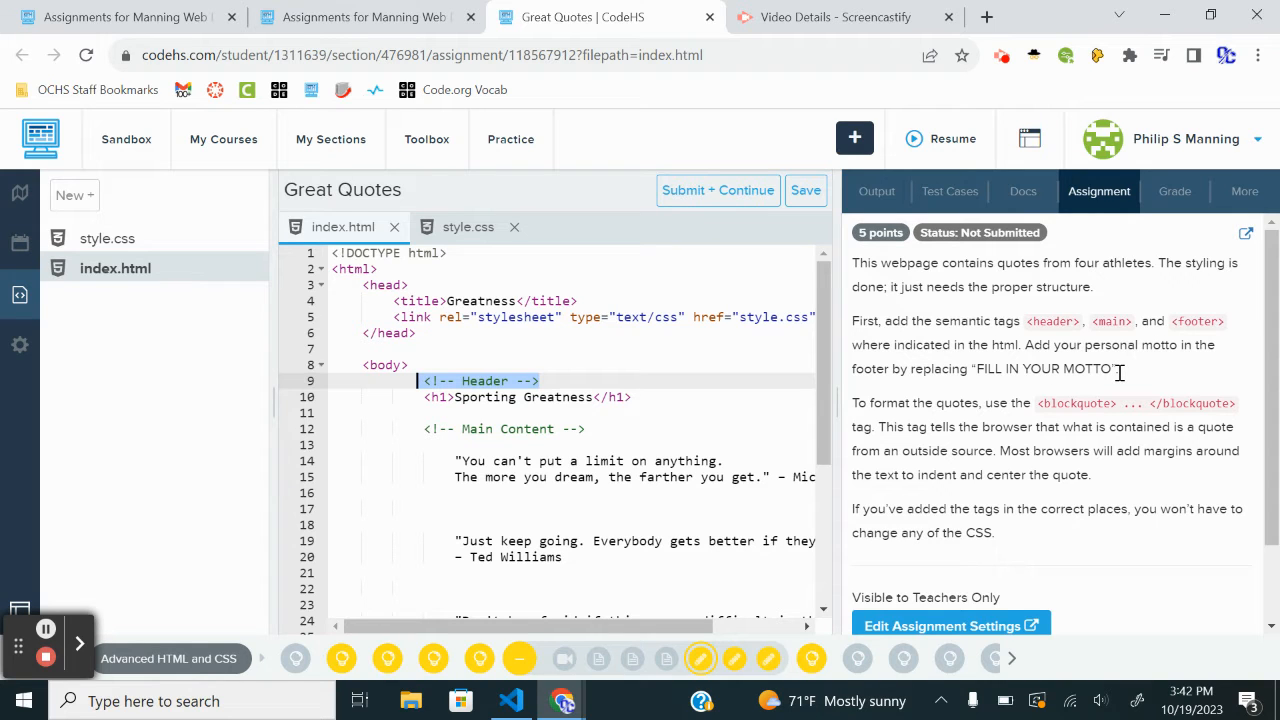
{"action": "type", "text": "<hea"}
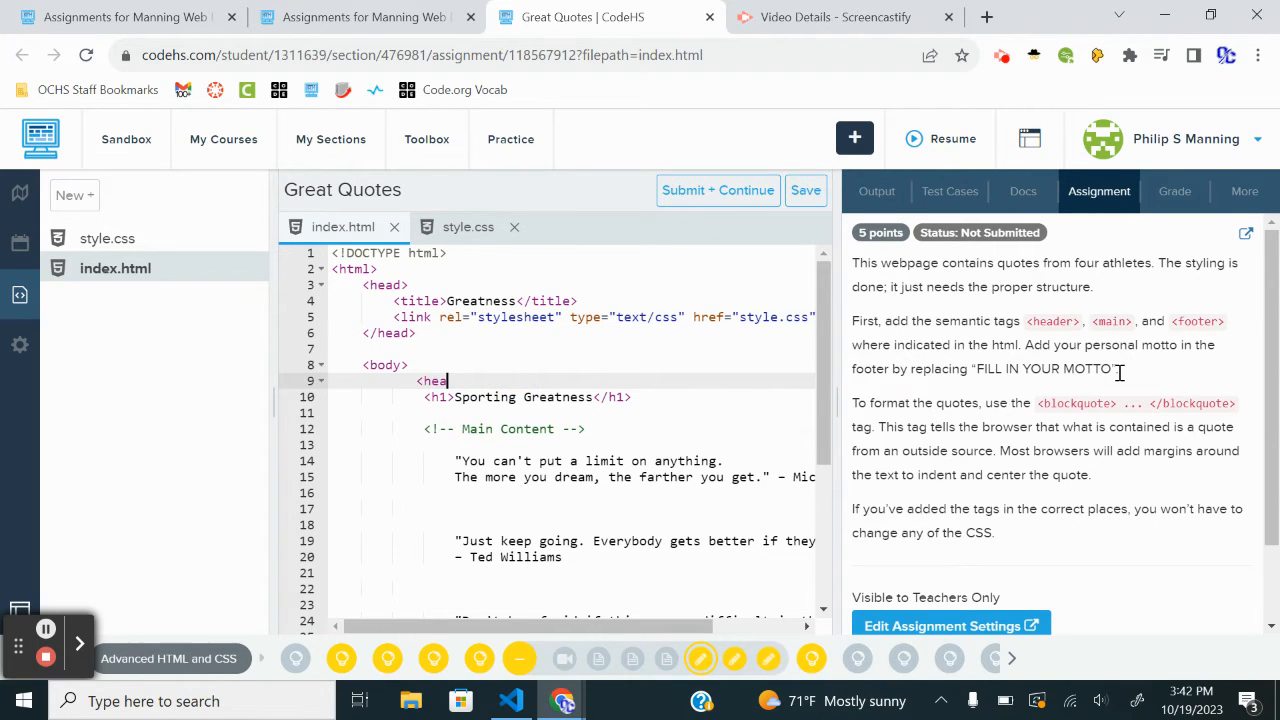
{"action": "type", "text": "der"}
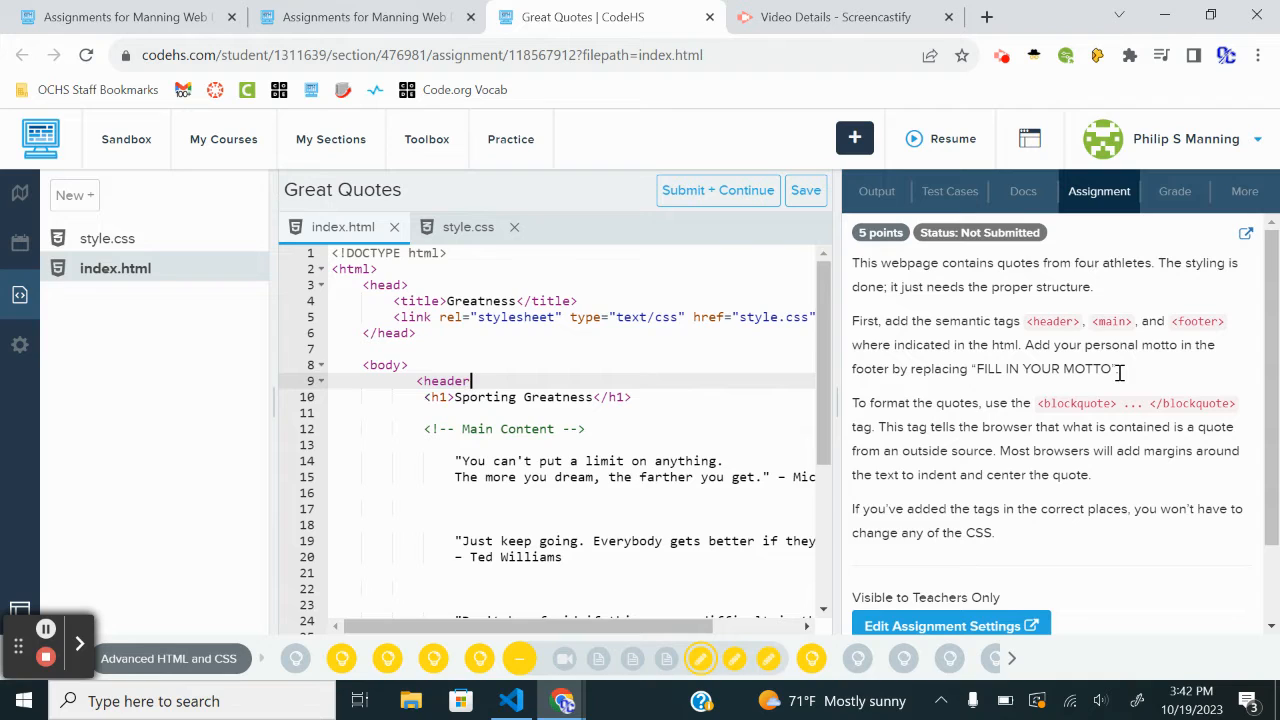
{"action": "type", "text": "></header>"}
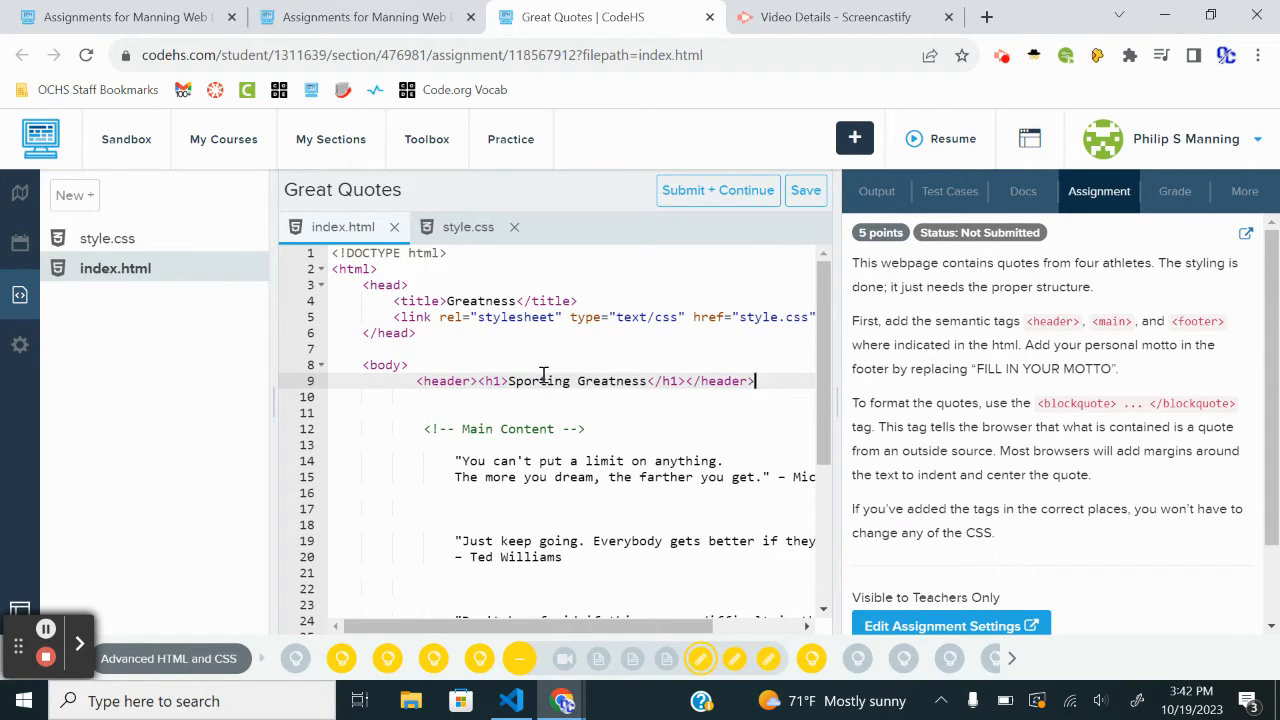
{"action": "key", "text": "Enter"}
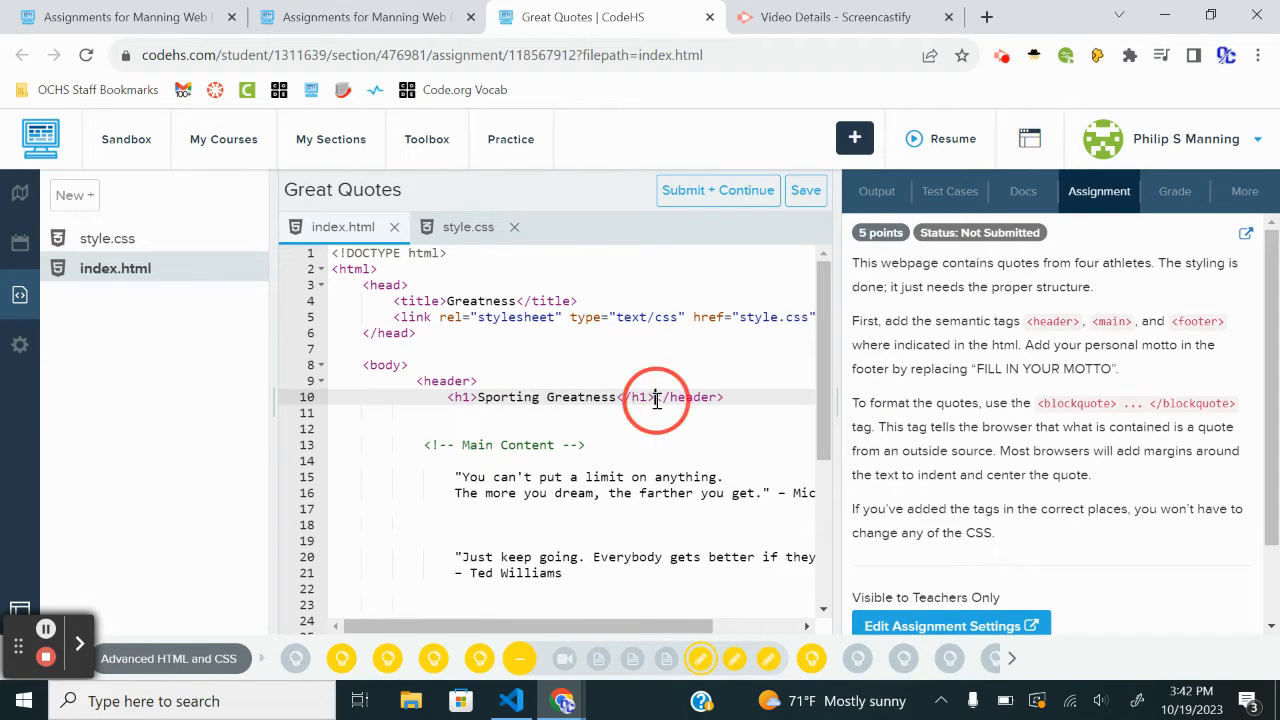
{"action": "key", "text": "Enter"}
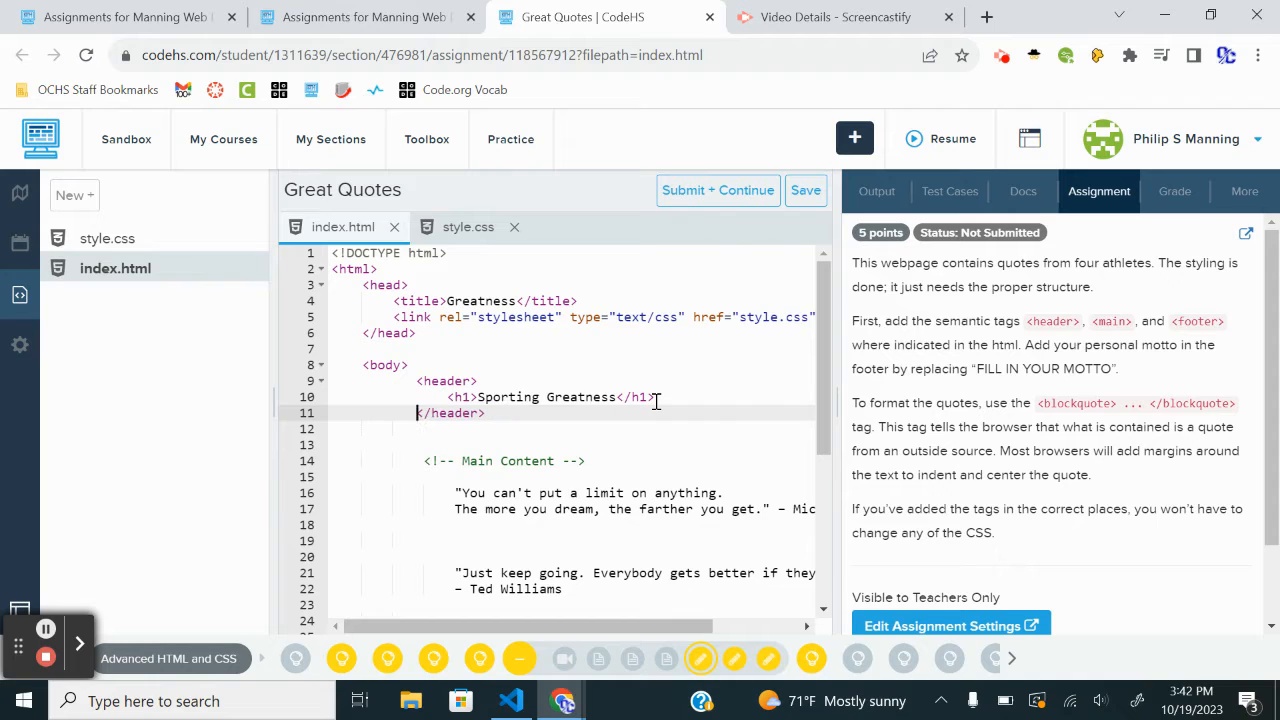
{"action": "mouse_move", "coordinate": [598, 443]}
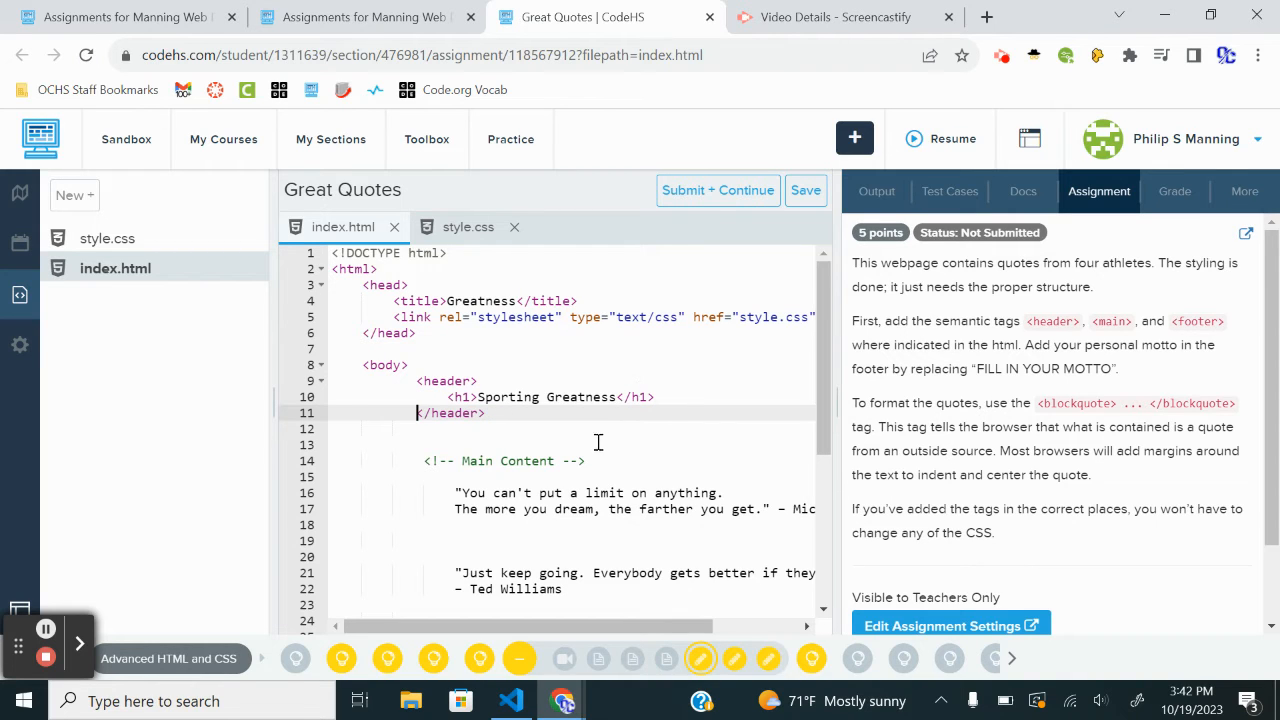
{"action": "mouse_move", "coordinate": [593, 461]}
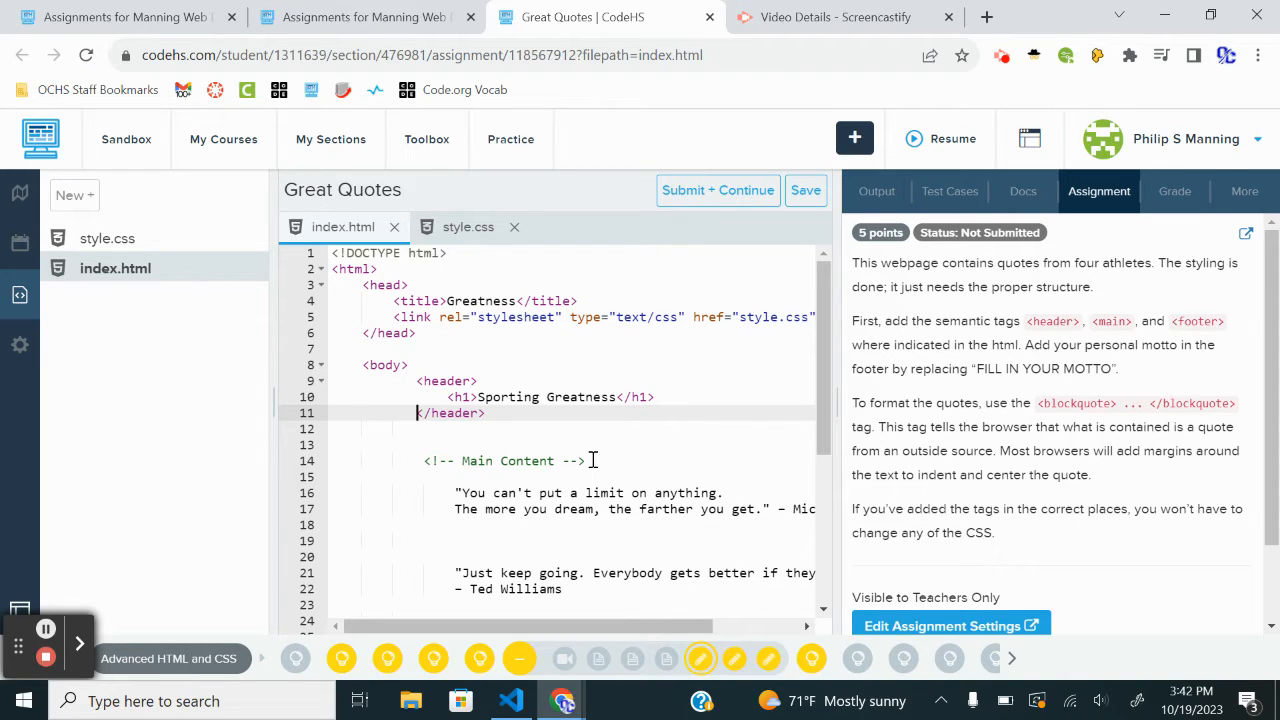
- Wrap the four athlete quotes in main tags after the Main Content comment
{"action": "left_click", "coordinate": [587, 460]}
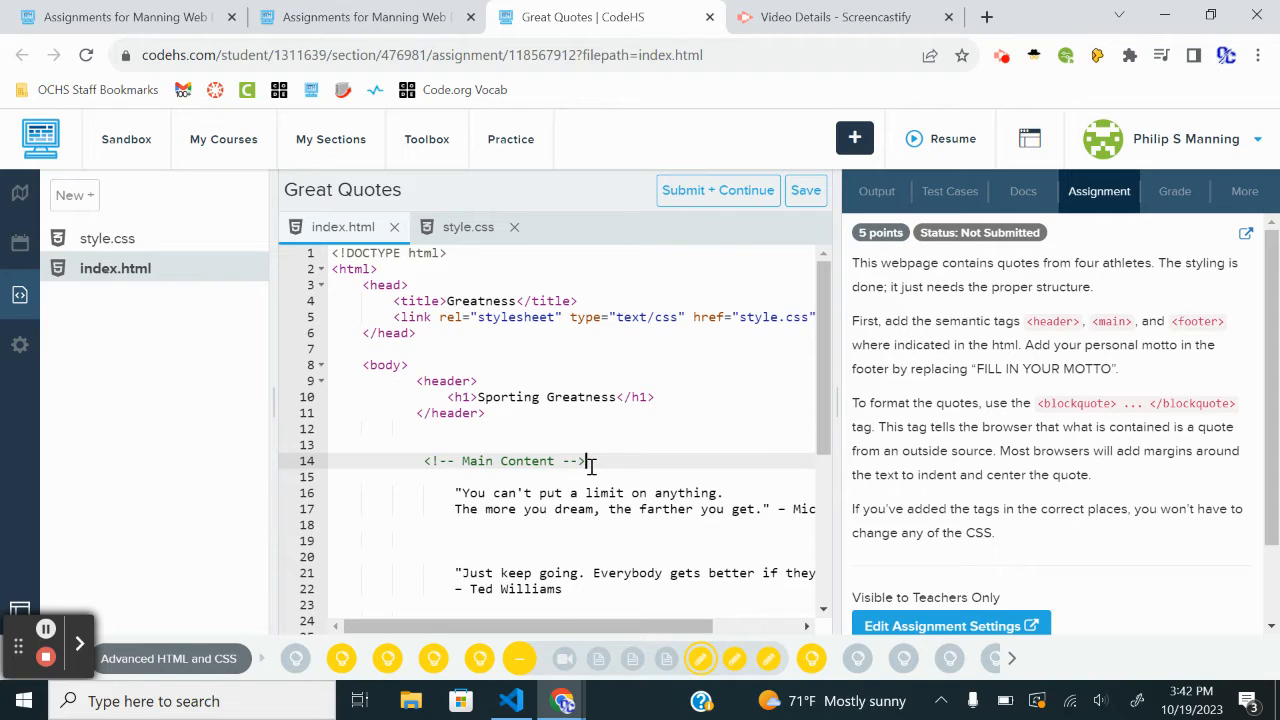
{"action": "type", "text": "<main"}
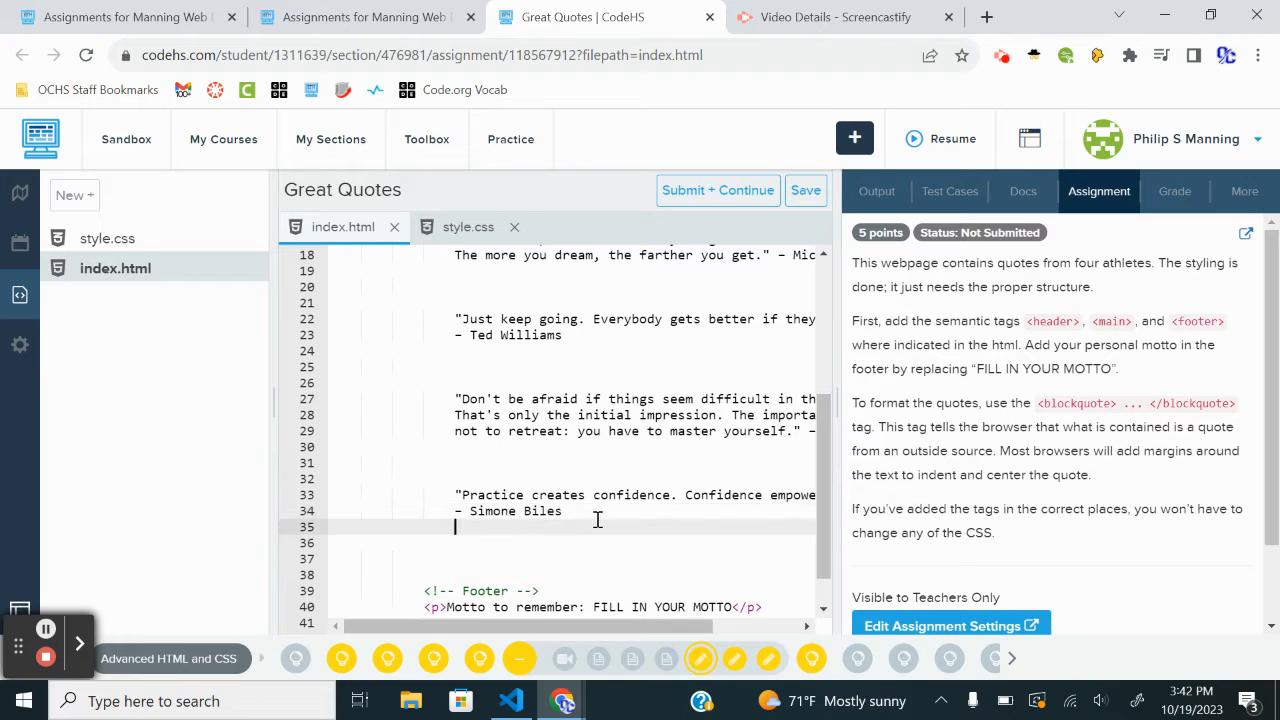
{"action": "type", "text": "</main>"}
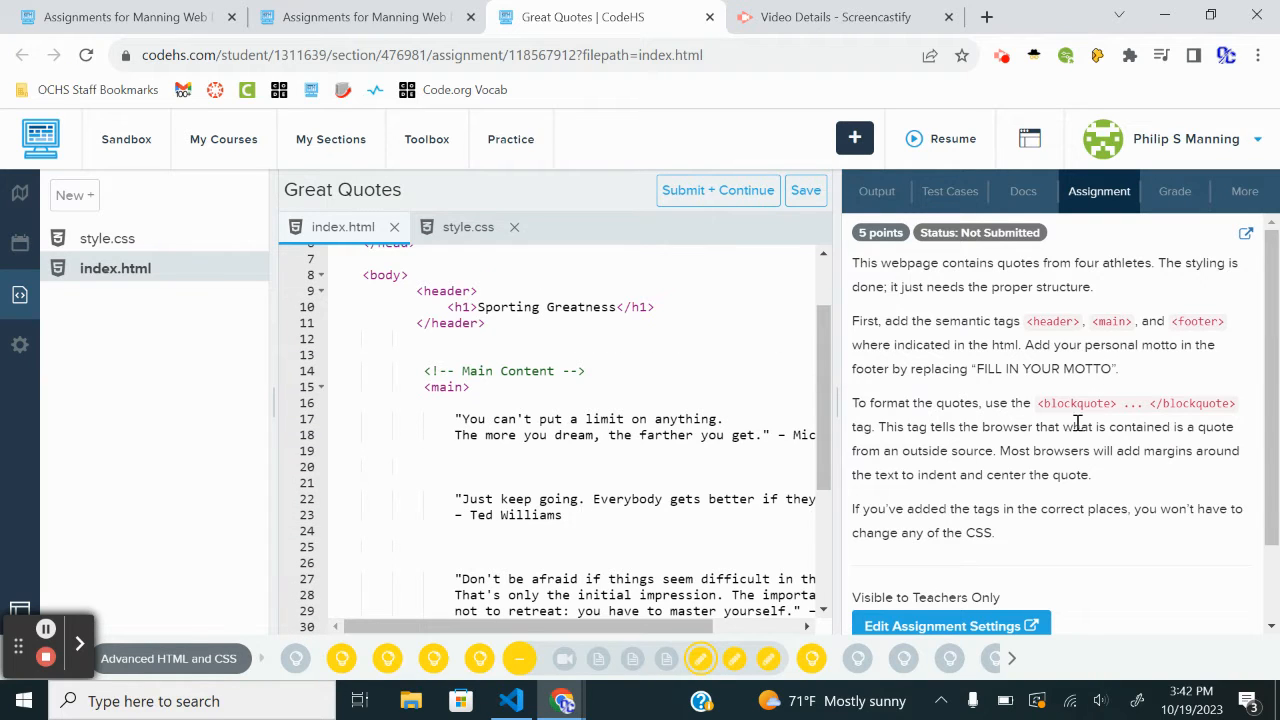
- Surround the motto paragraph with opening and closing footer tags
{"action": "scroll", "scroll_direction": "down", "scroll_amount": 3}
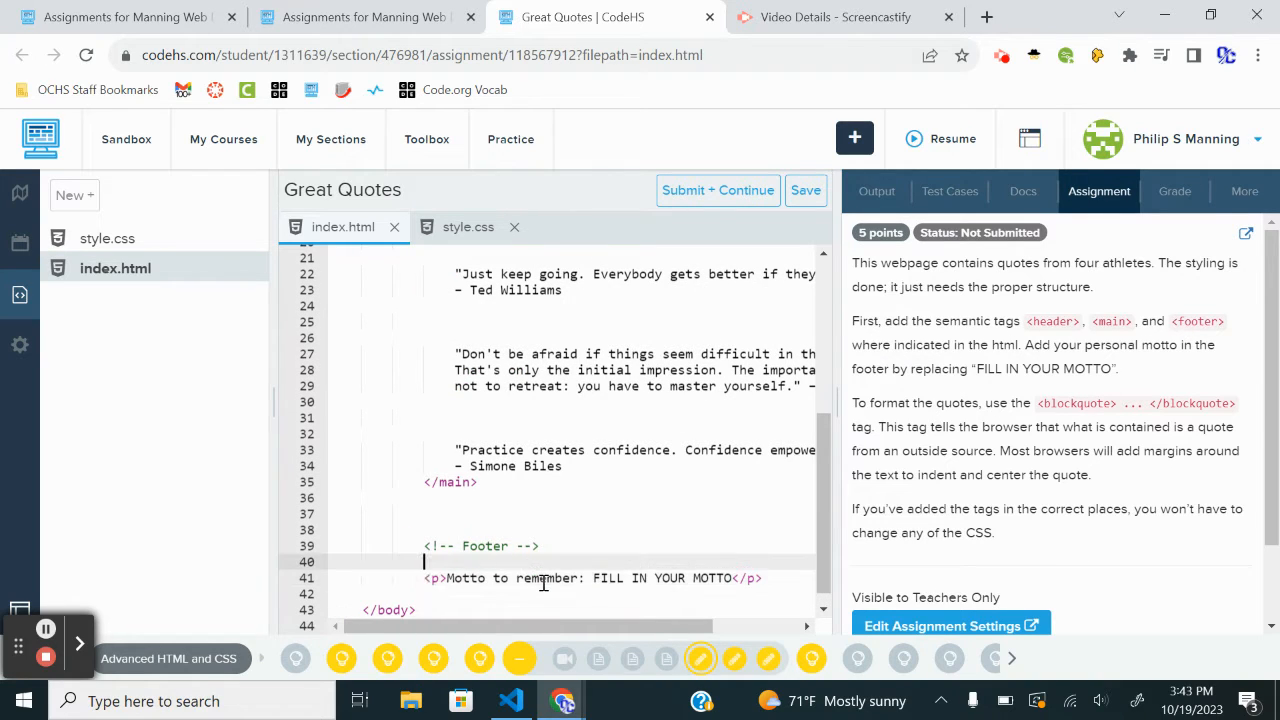
{"action": "type", "text": "<footer></footer>"}
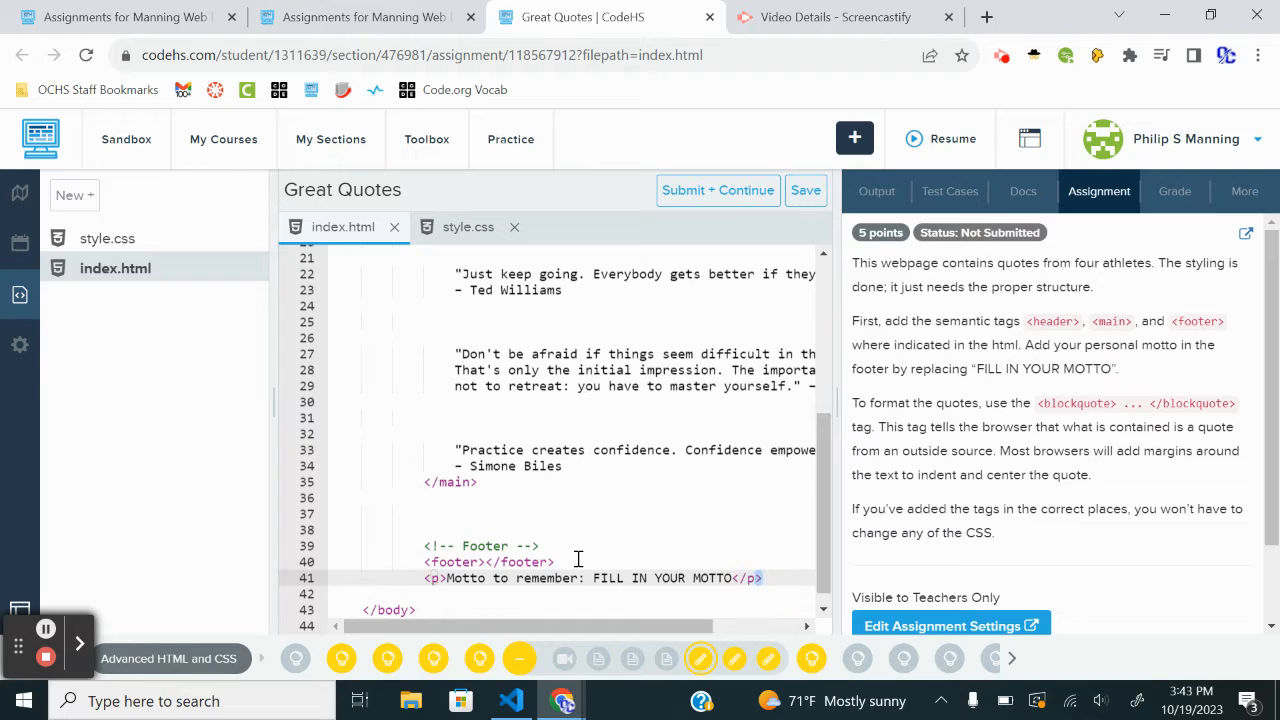
{"action": "left_click", "coordinate": [490, 561]}
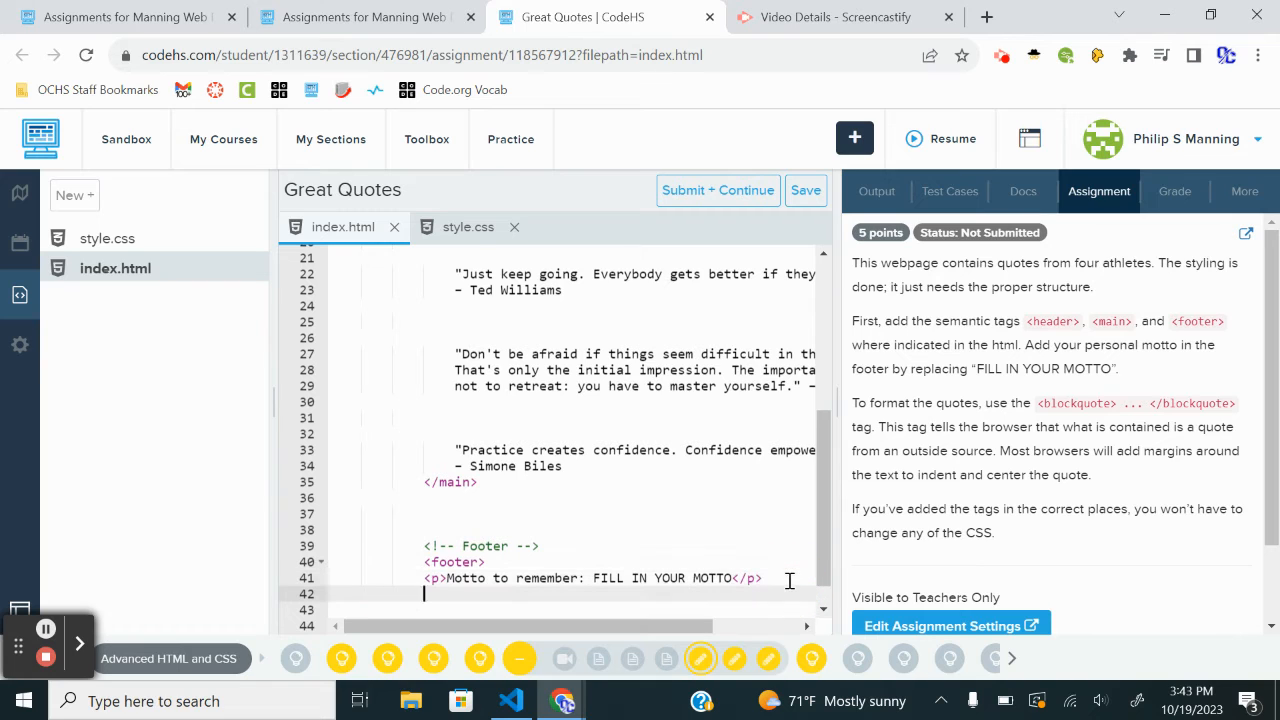
{"action": "type", "text": "</footer>"}
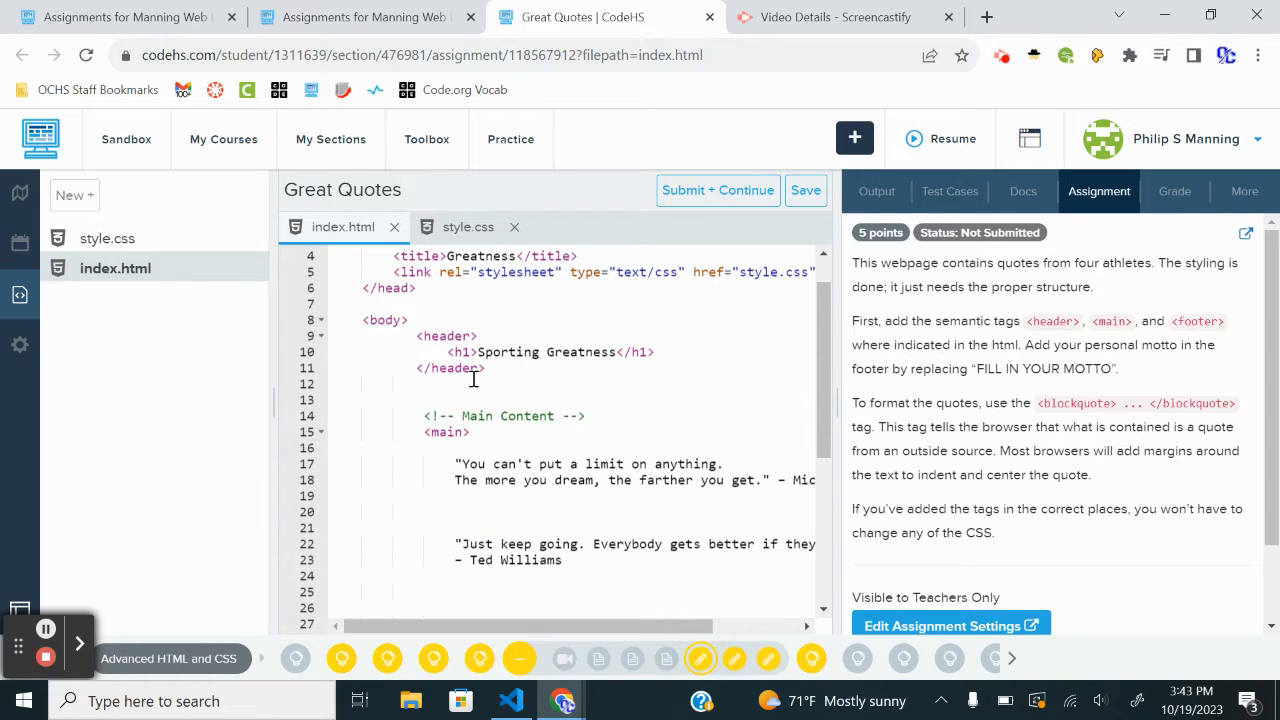
{"action": "mouse_move", "coordinate": [1003, 388]}
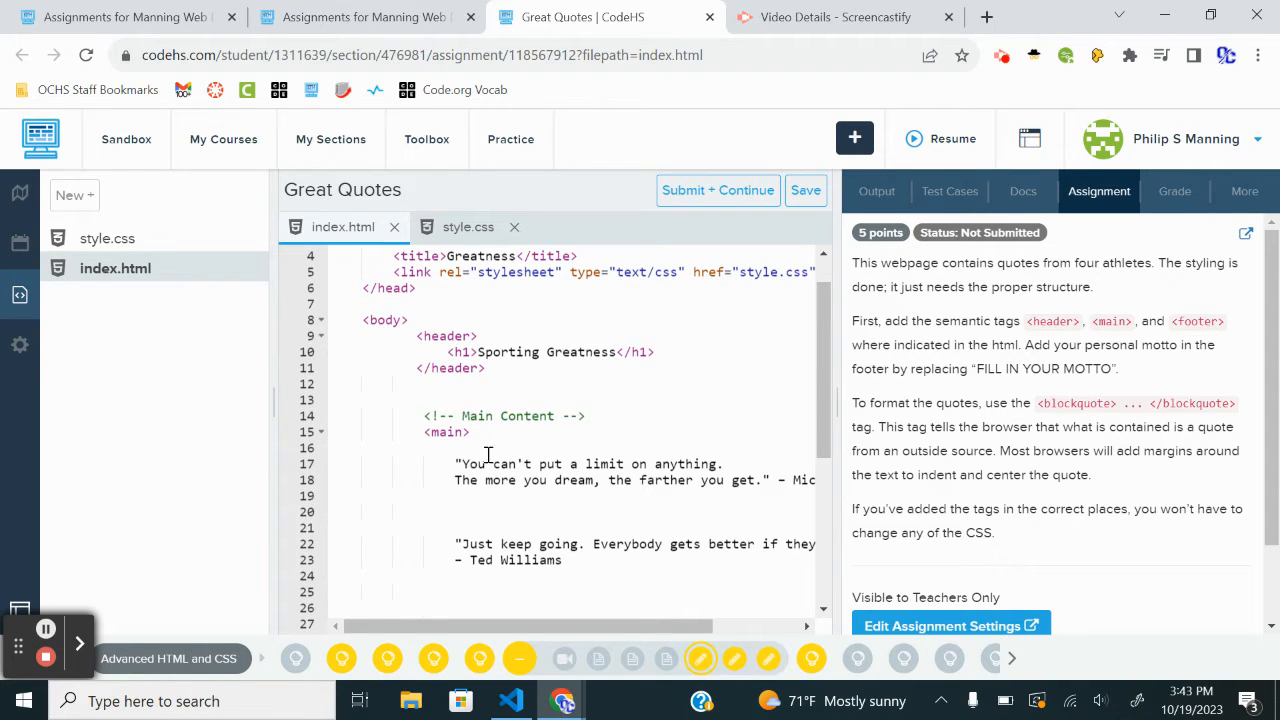
- Add an empty <blockquote></blockquote> pair below the opening main tag
{"action": "left_click", "coordinate": [500, 447]}
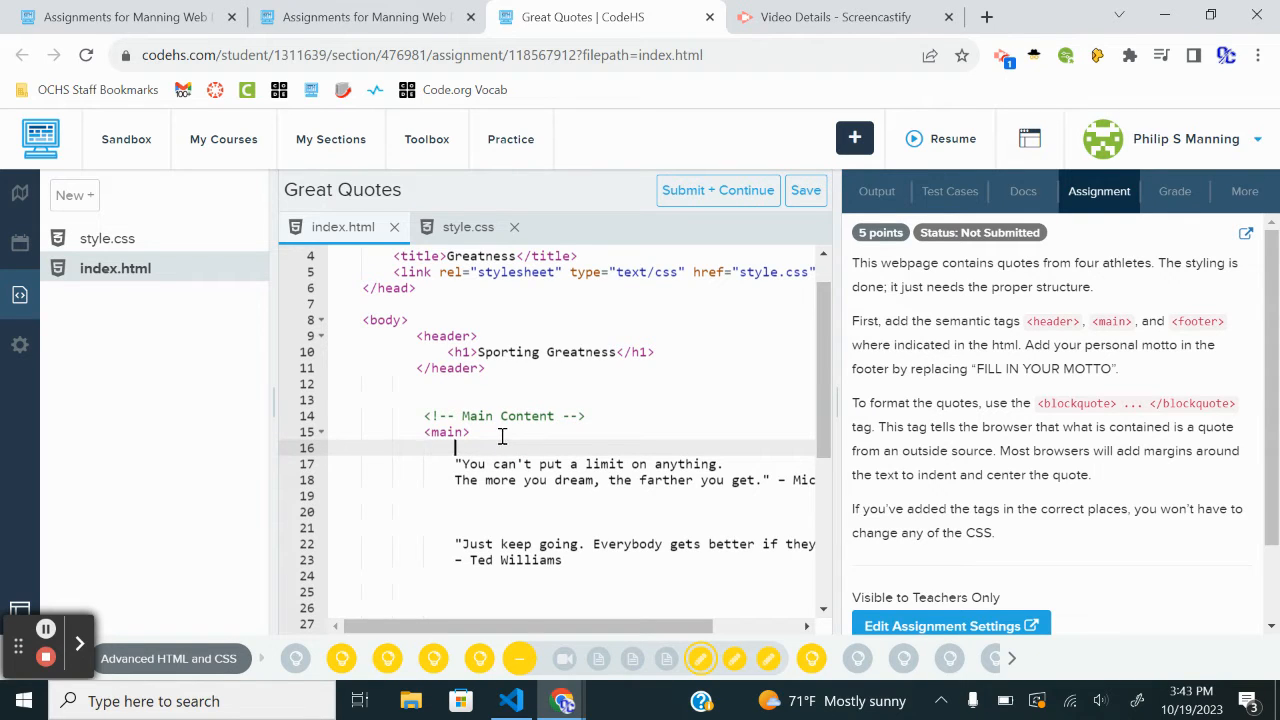
{"action": "type", "text": "<block"}
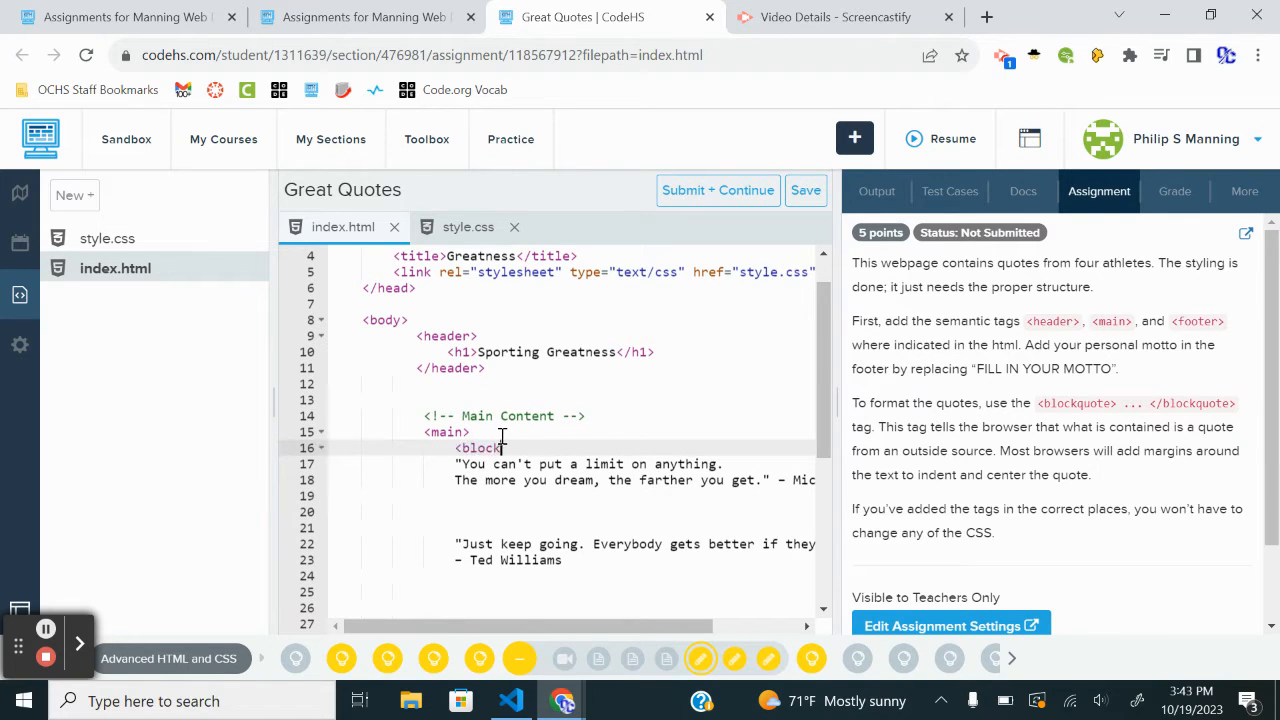
{"action": "type", "text": "quote"}
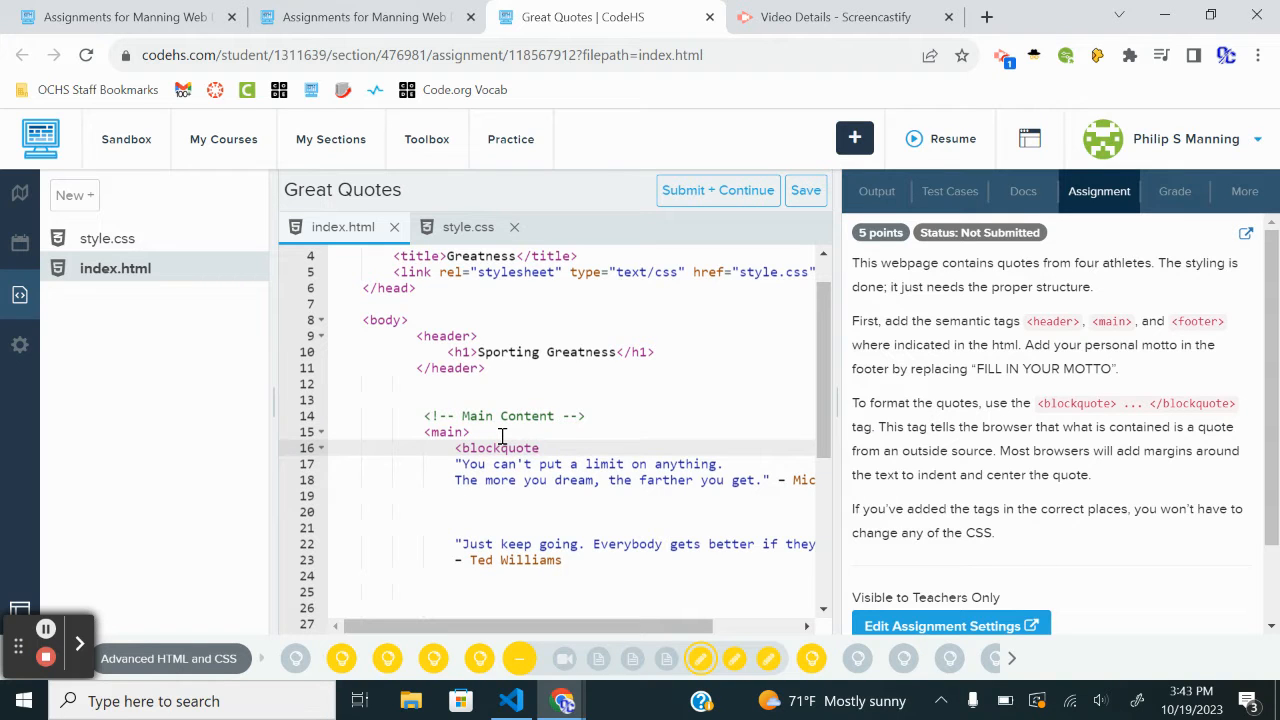
{"action": "type", "text": "</blockquote>"}
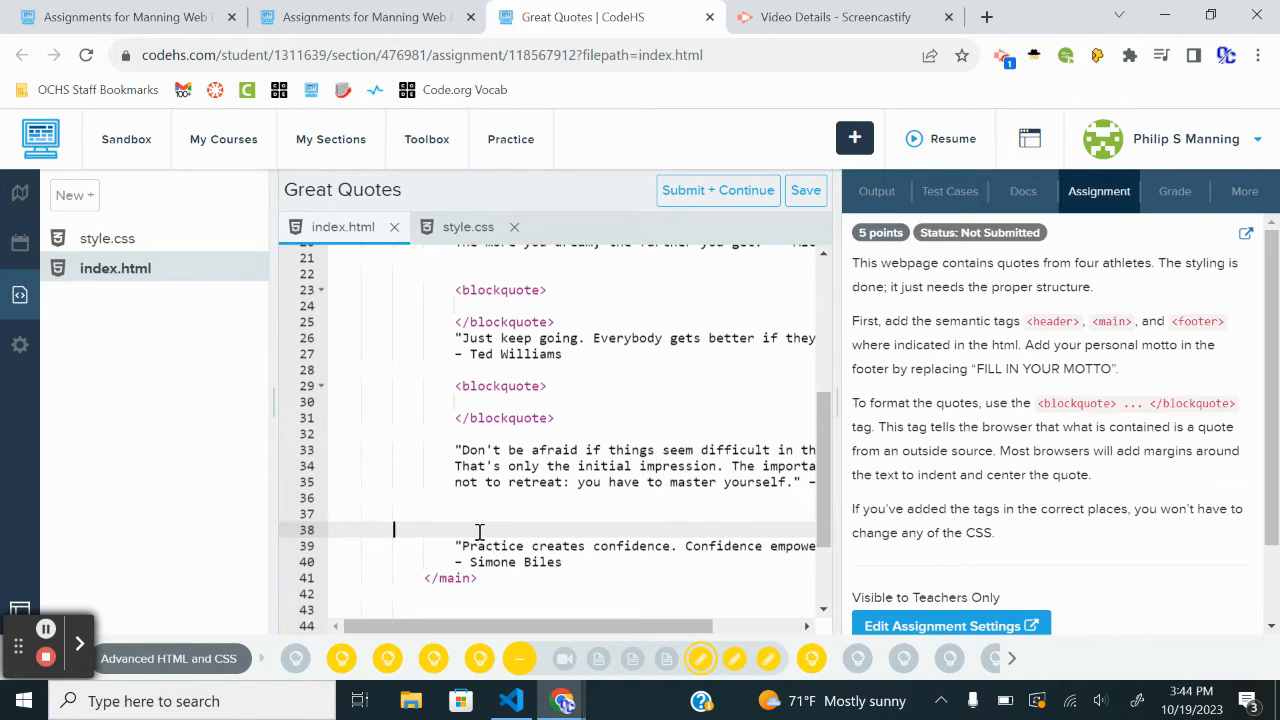
- Move the Biles, Korbut, Williams and Phelps quotes into their own blockquote tags
{"action": "left_click", "coordinate": [455, 530]}
{"action": "type", "text": "<blockquote>"}
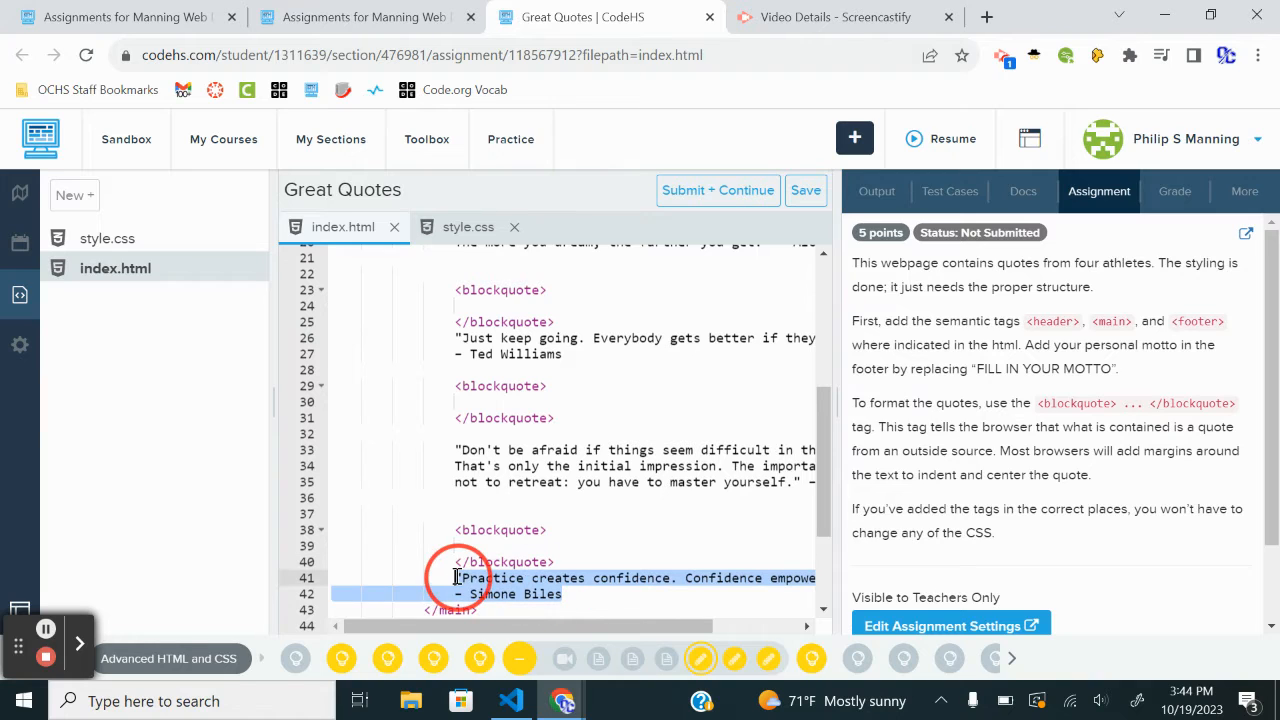
{"action": "key", "text": "Delete"}
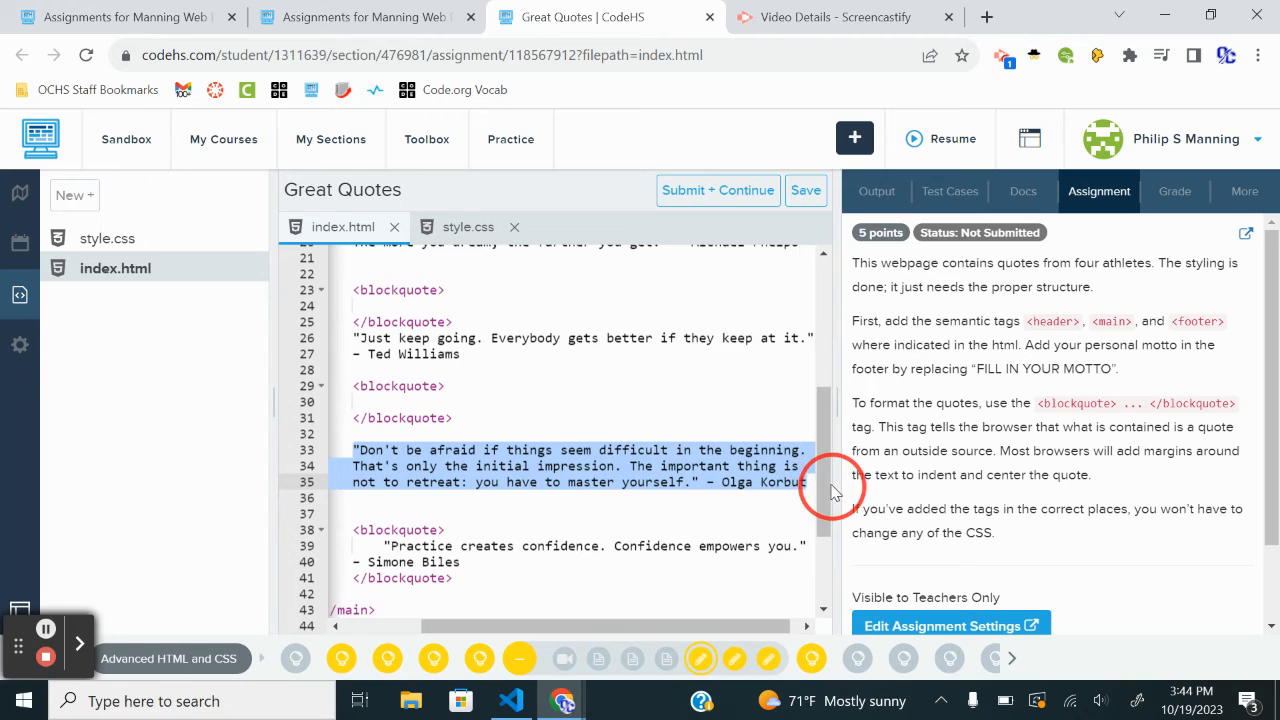
{"action": "key", "text": "Delete"}
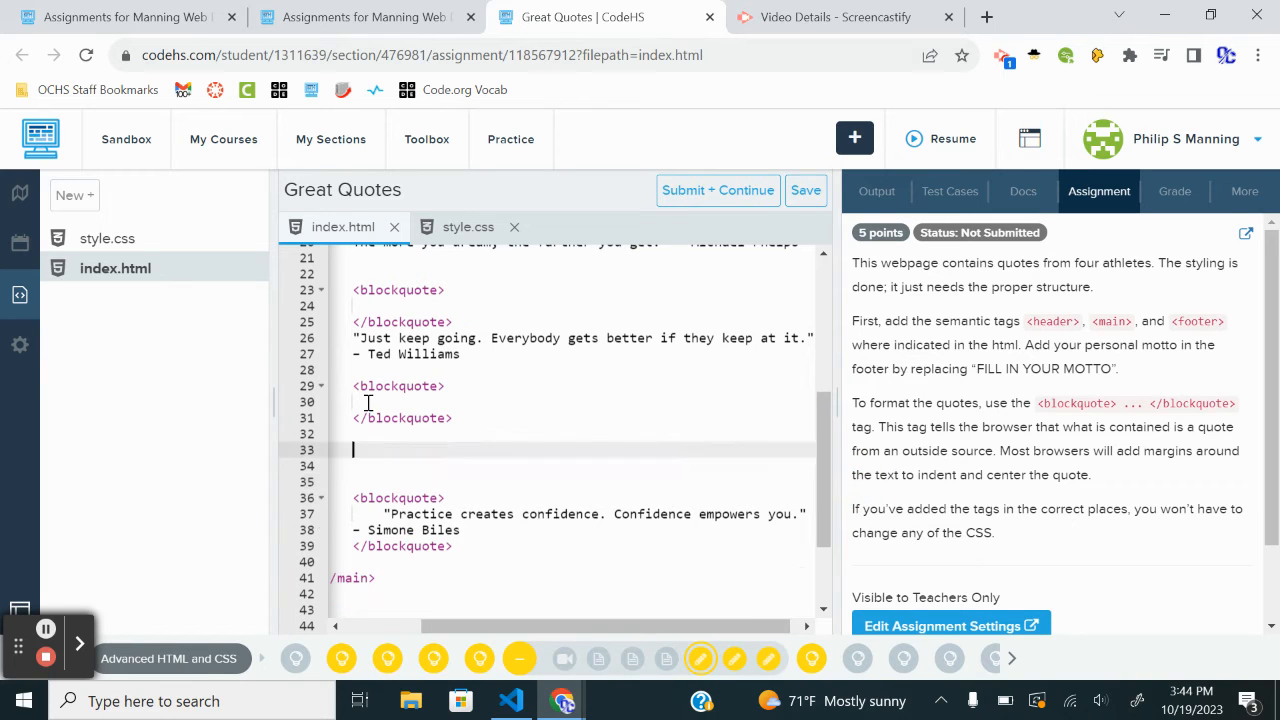
{"action": "type", "text": "\"Don't be afraid if things seem difficult in the beginning. That's only the initial impression. The important thing is not to retreat; you have to master yourself.\" - Olga Korbut"}
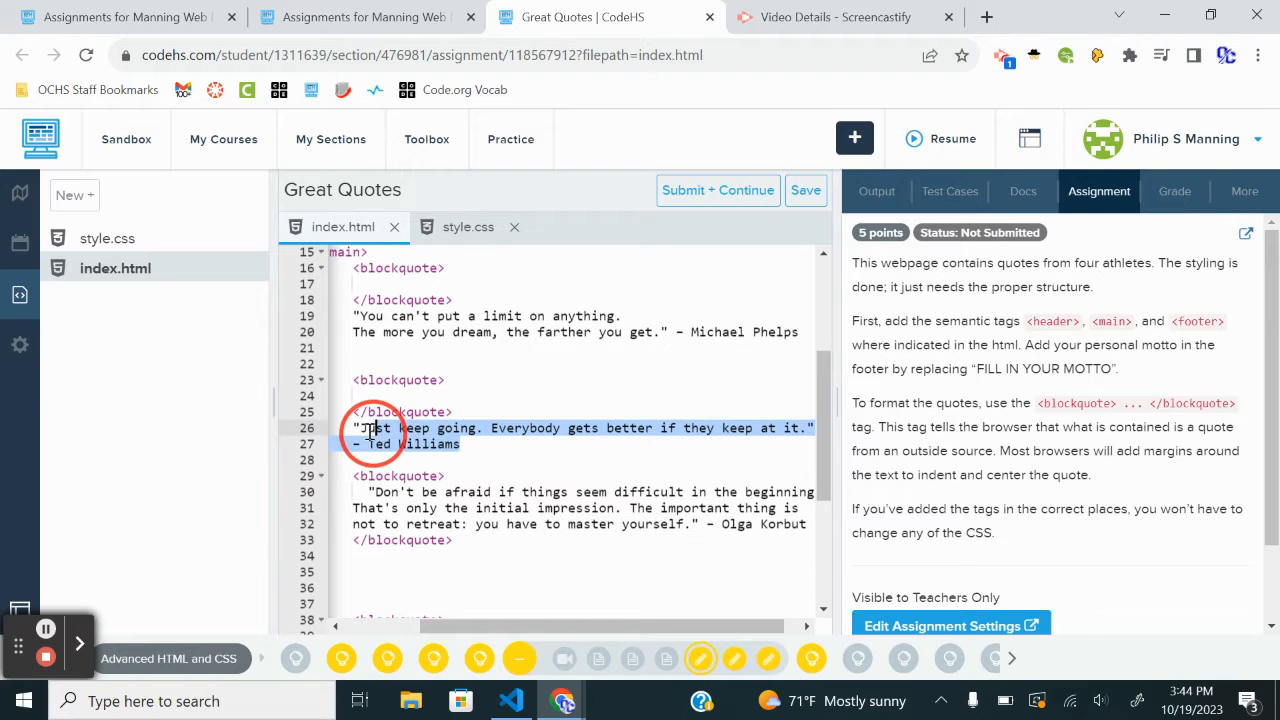
{"action": "key", "text": "Delete"}
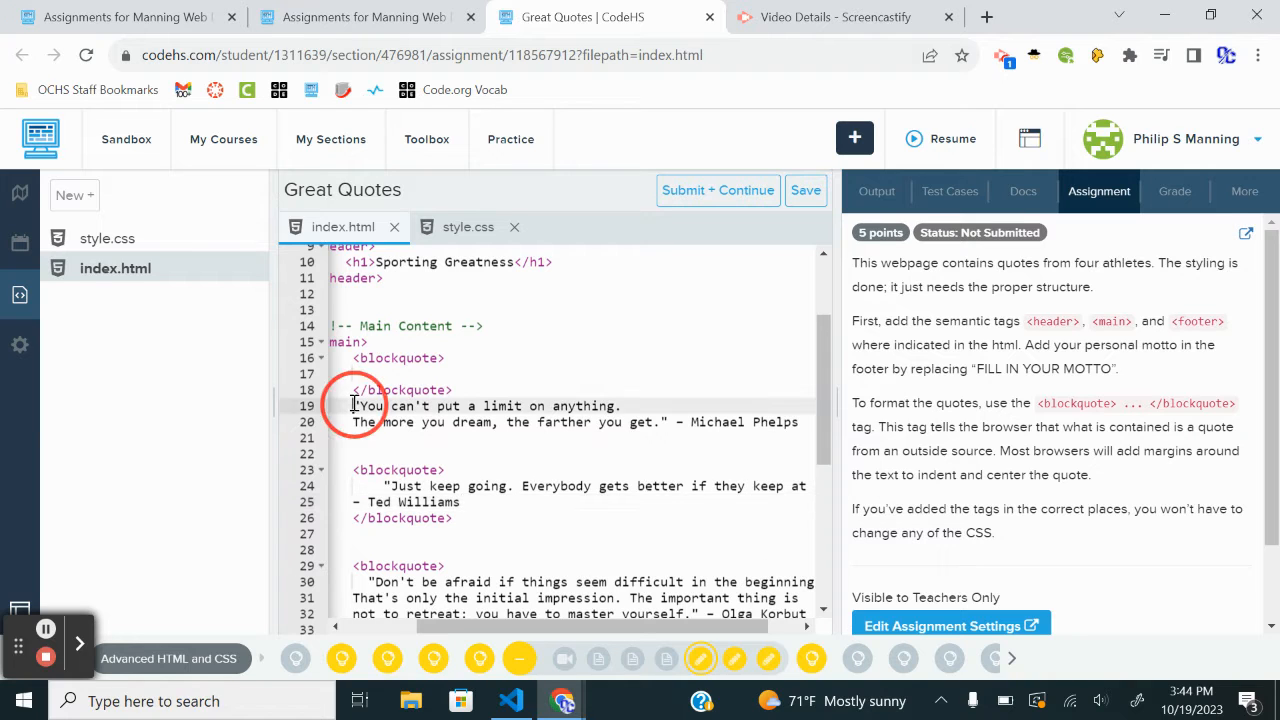
{"action": "left_click_drag", "start_coordinate": [352, 406], "coordinate": [805, 421]}
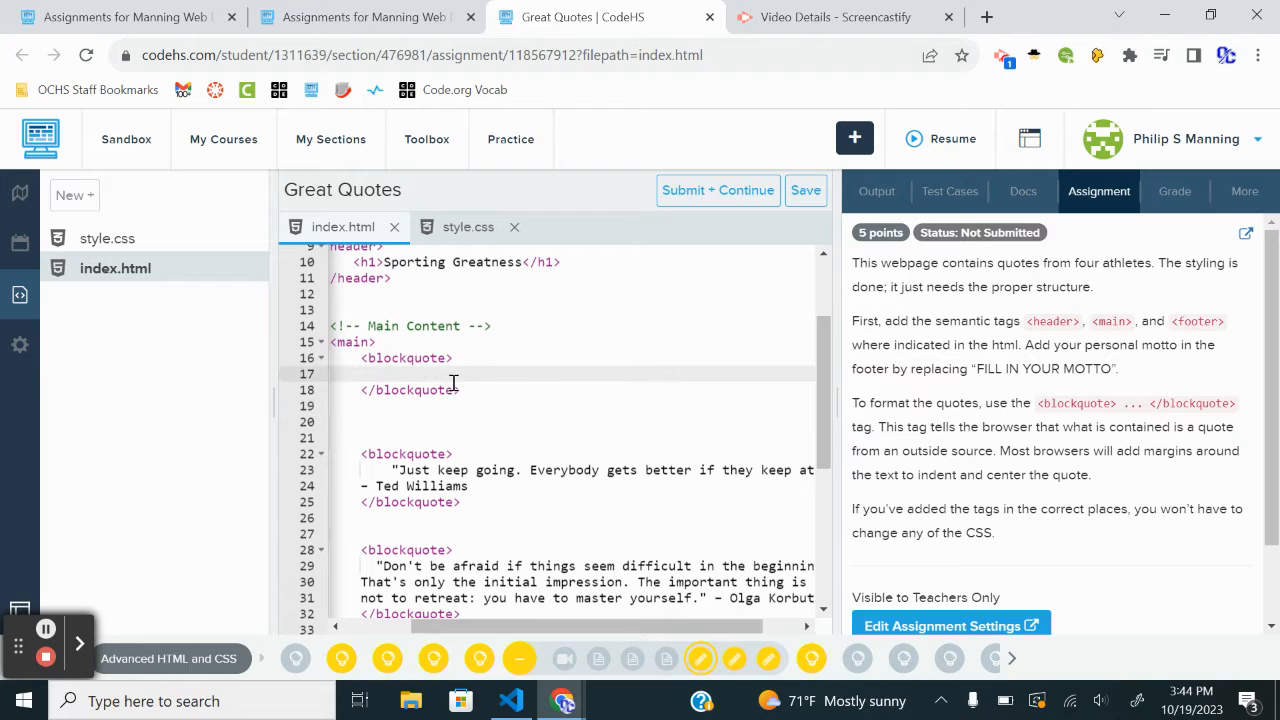
{"action": "type", "text": "You can't put a limit on anything. The more you dream, the farther you get.\" - Michael Phelps"}
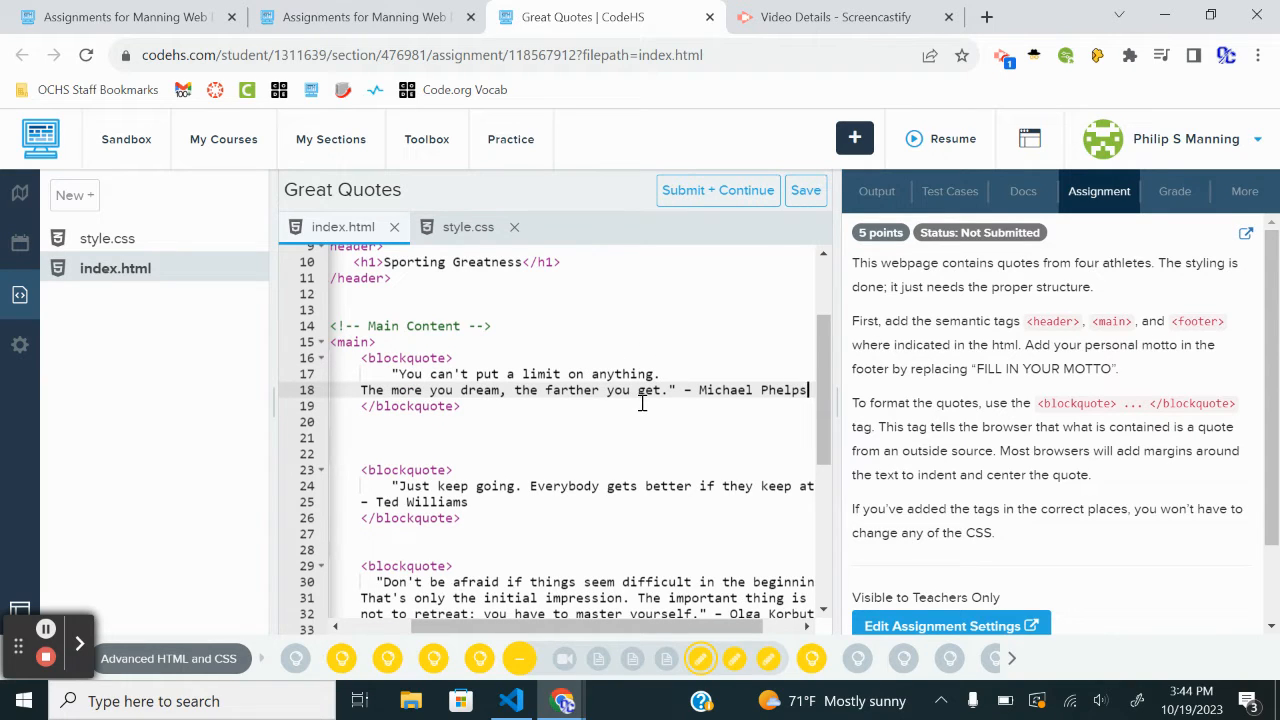
{"action": "scroll", "scroll_direction": "down", "scroll_amount": 3}
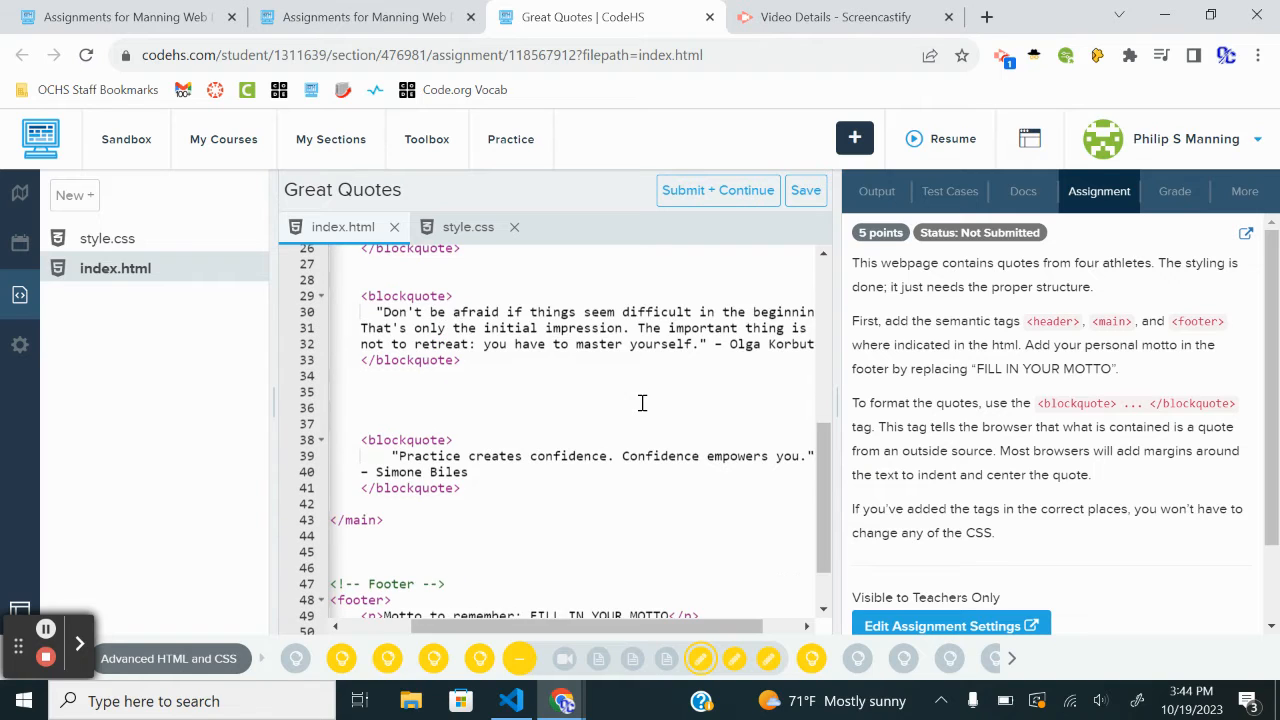
- Overwrite FILL IN YOUR MOTTO with 'Control what you can control: your effort and your attitude.'
{"action": "scroll", "scroll_direction": "down", "scroll_amount": 3}
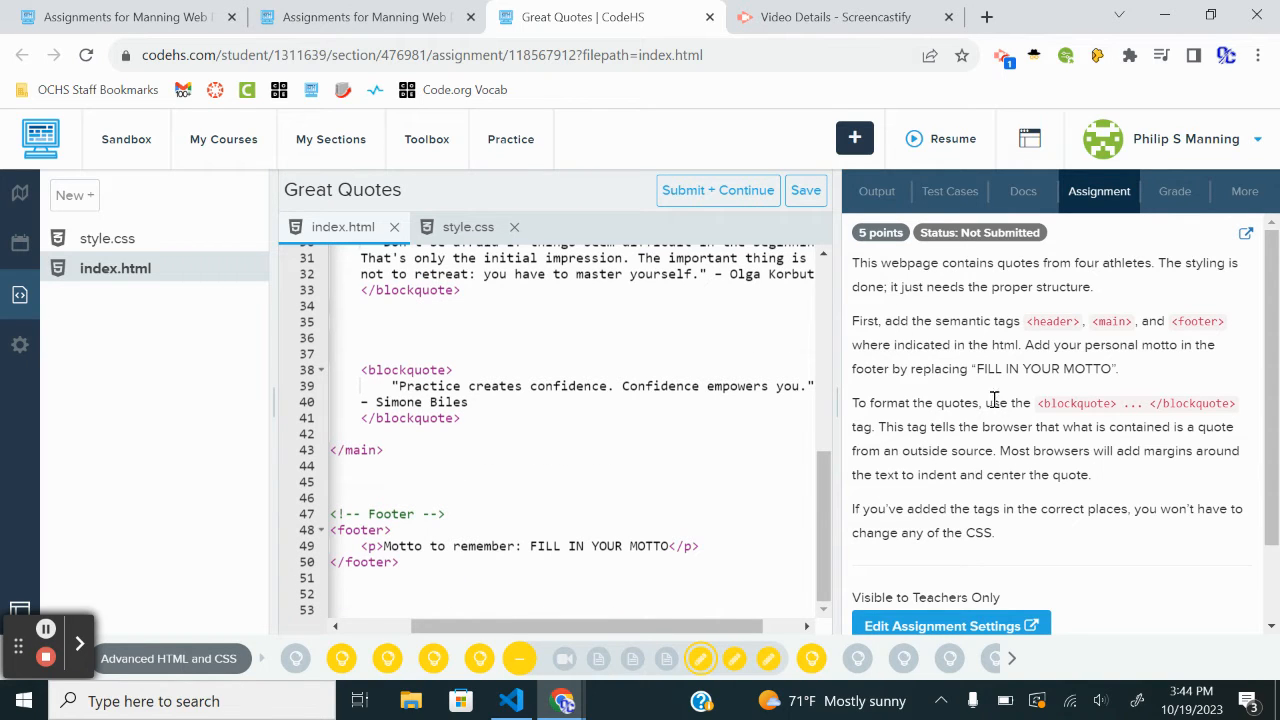
{"action": "mouse_move", "coordinate": [1180, 344]}
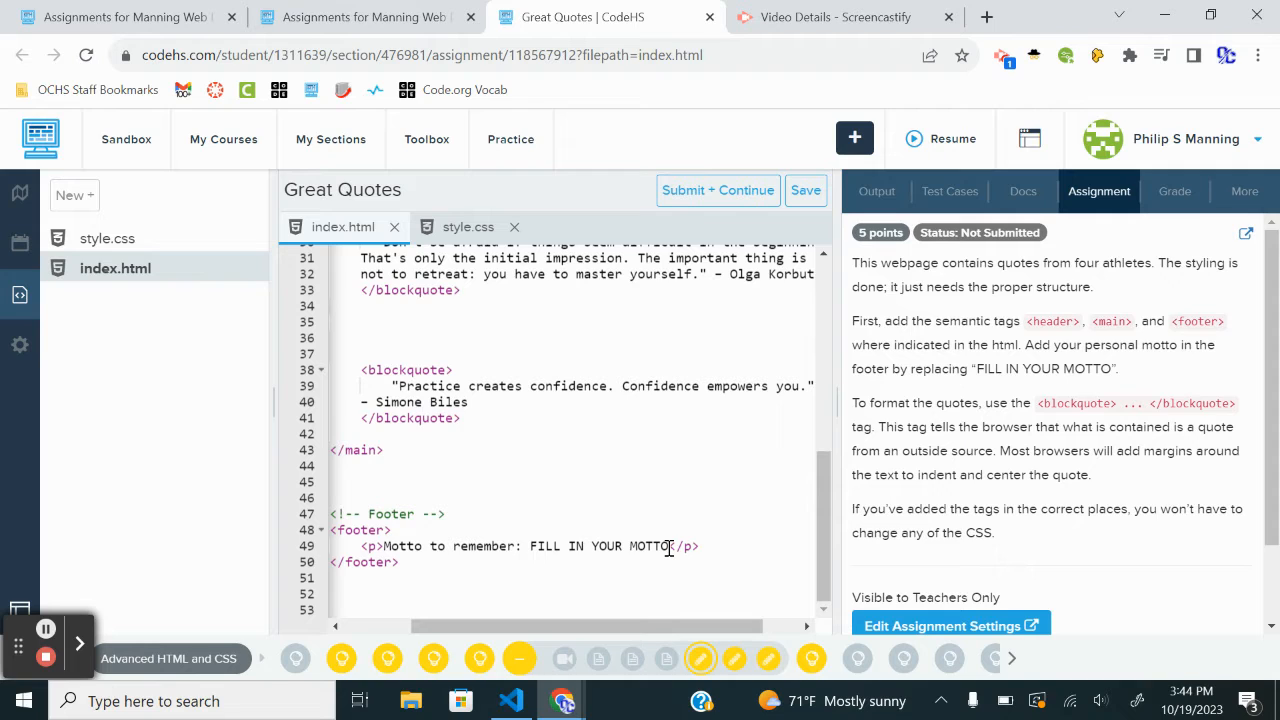
{"action": "left_click", "coordinate": [672, 546]}
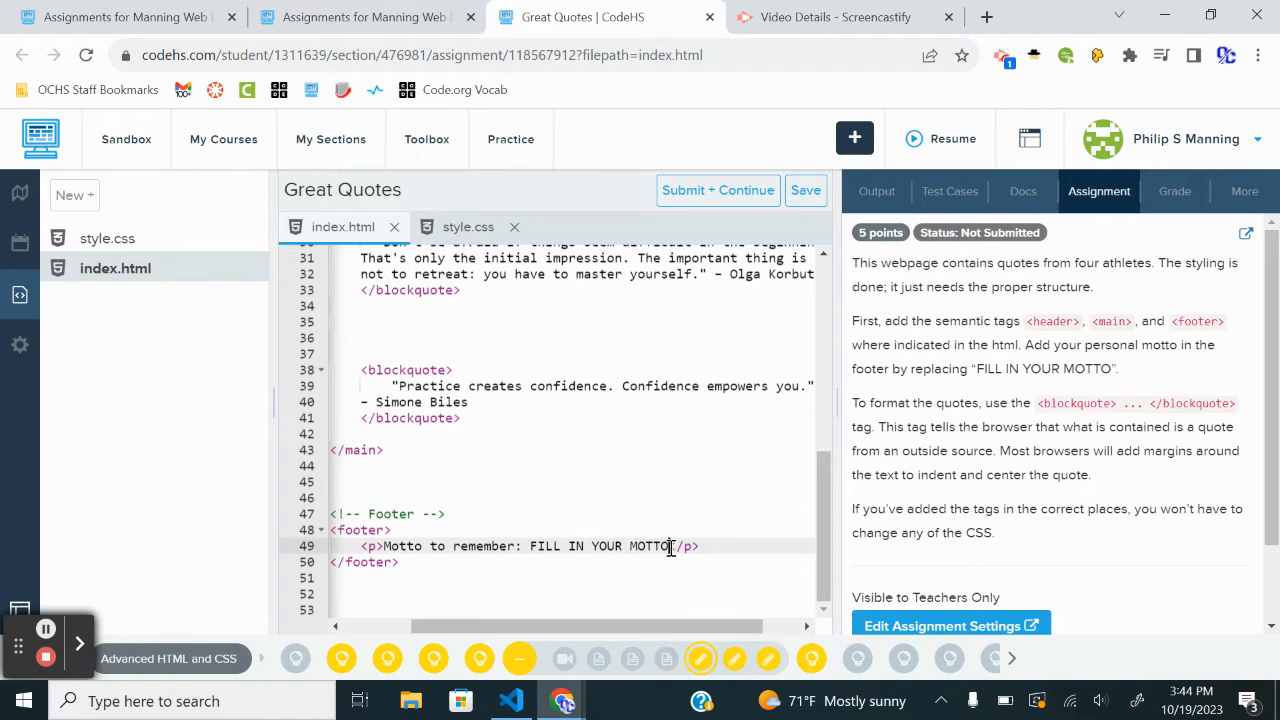
{"action": "double_click", "coordinate": [598, 546]}
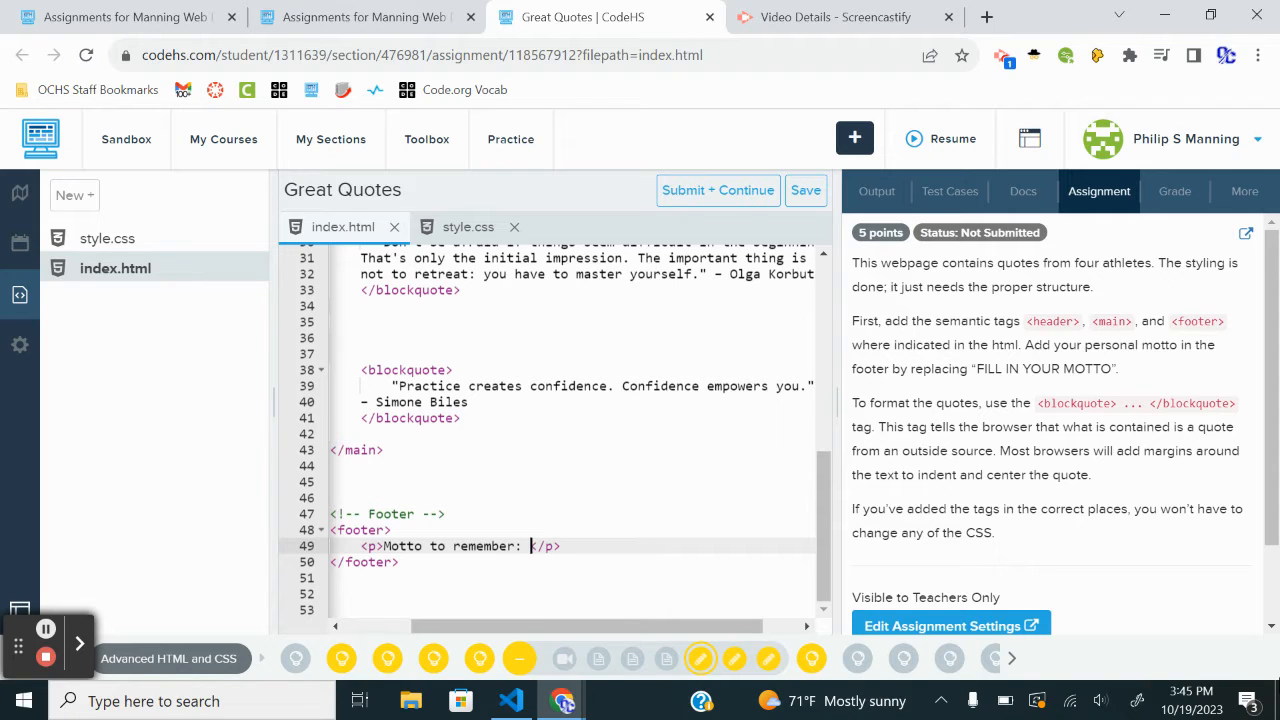
{"action": "type", "text": "Control"}
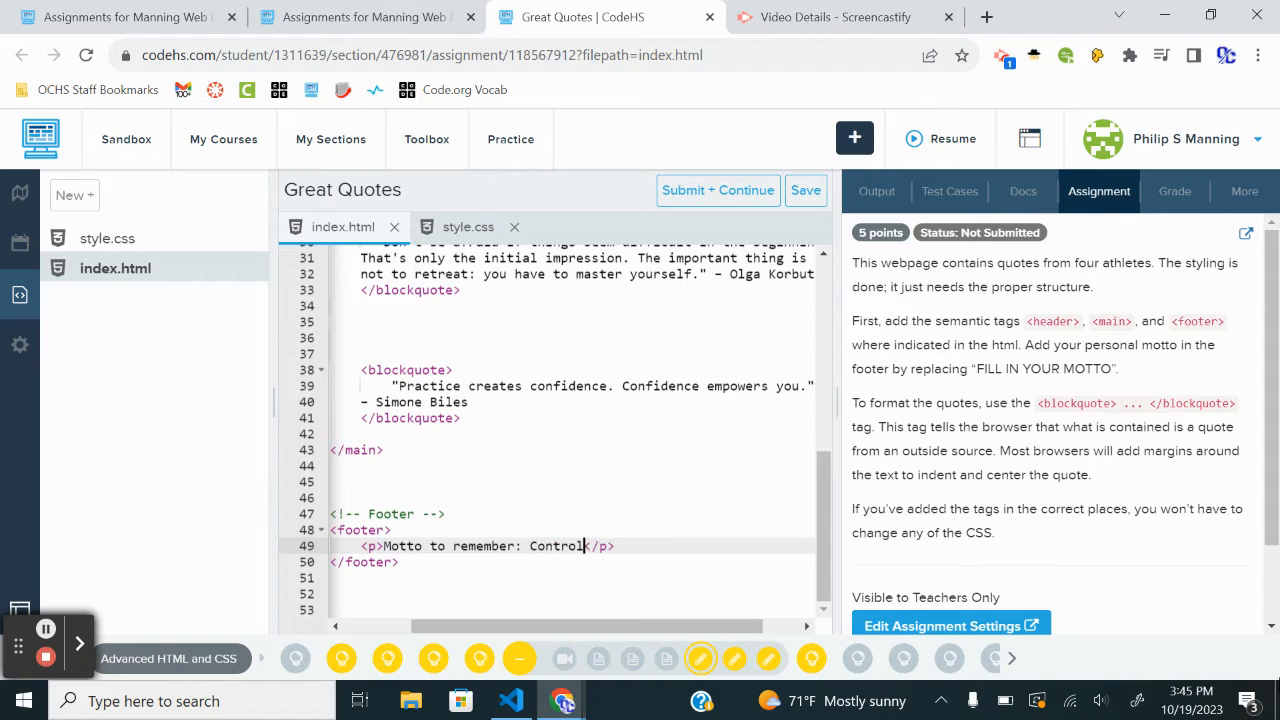
{"action": "type", "text": "what you can control:"}
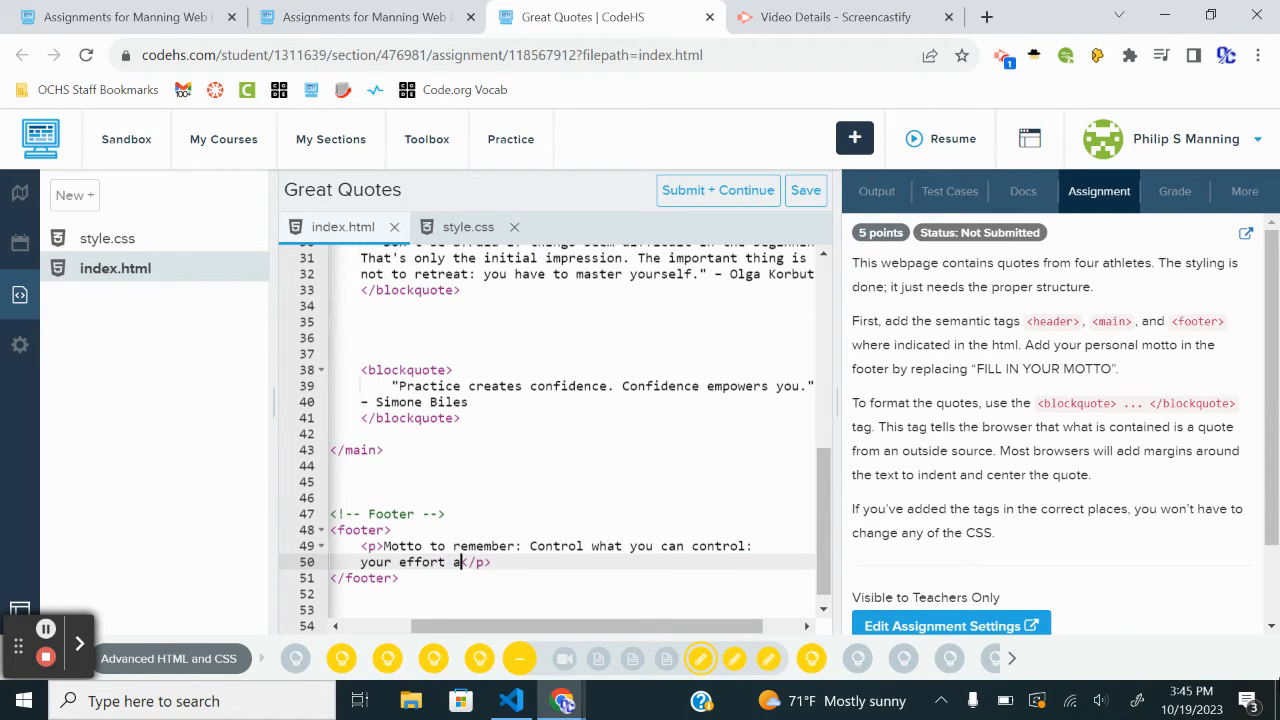
{"action": "type", "text": "nd your att"}
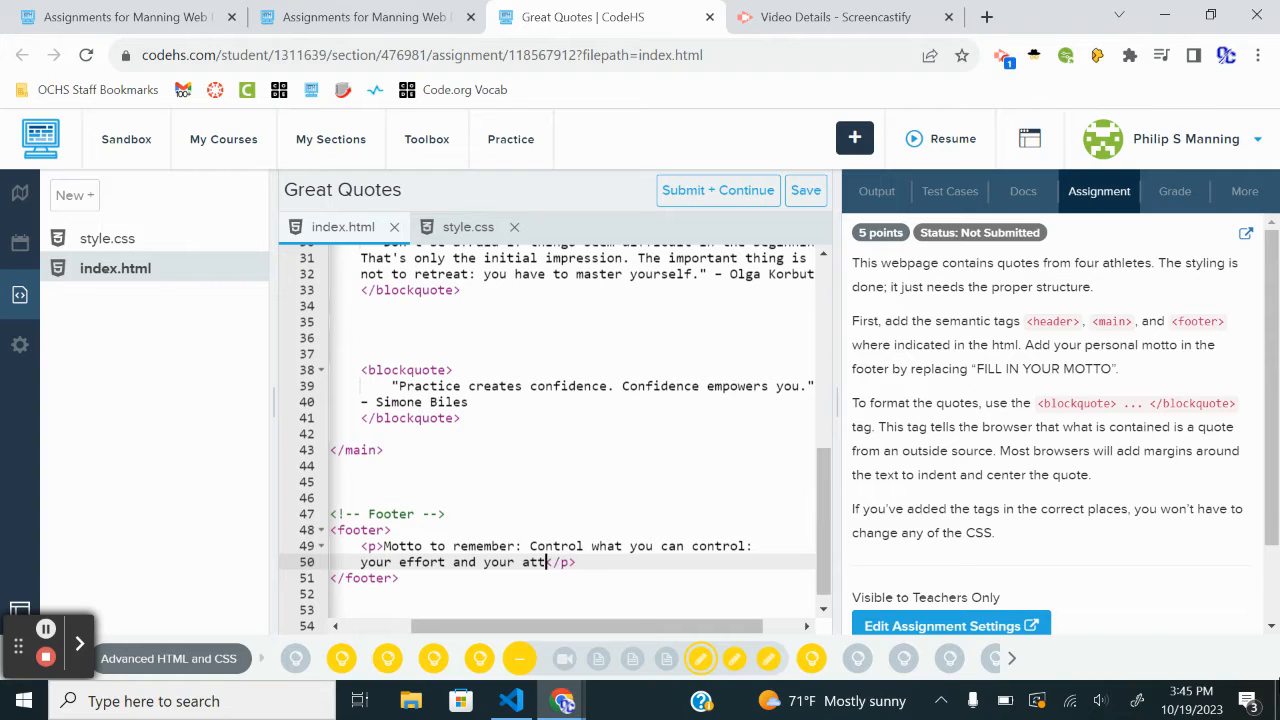
{"action": "type", "text": "itude."}
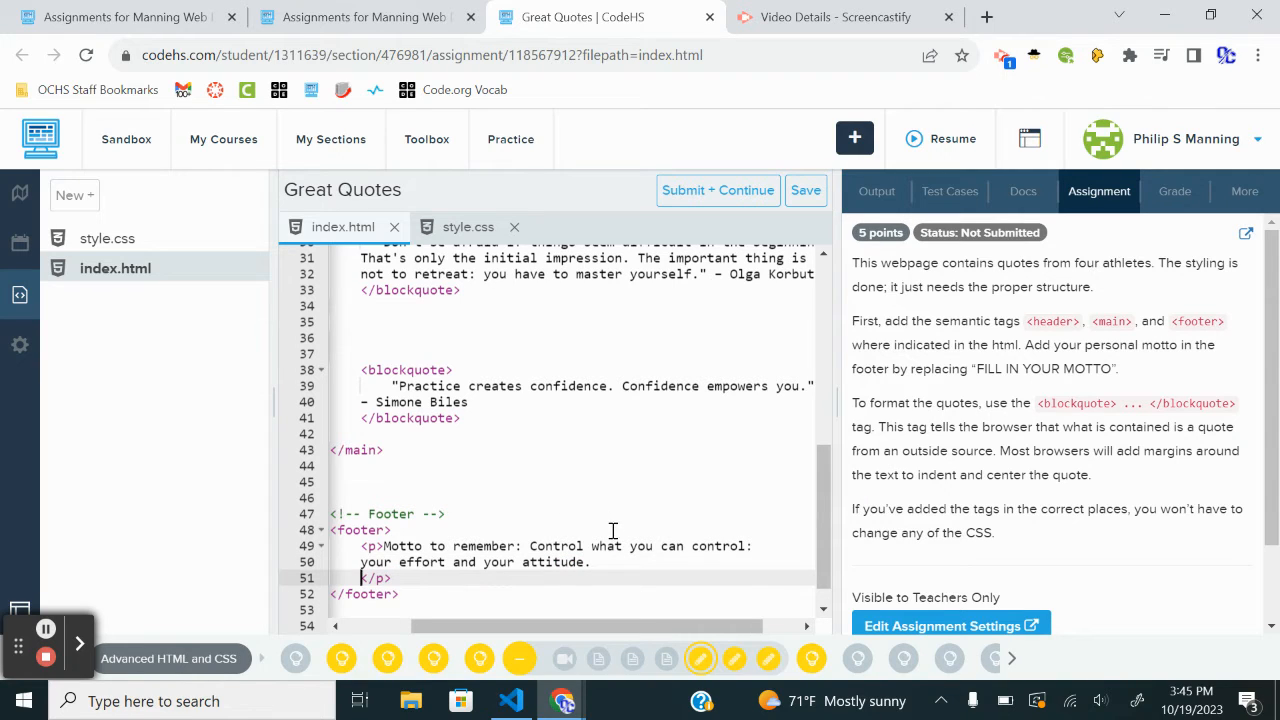
- Submit Great Quotes, dismiss the four passing tests, and continue to Article of Interest
{"action": "left_click", "coordinate": [718, 190]}
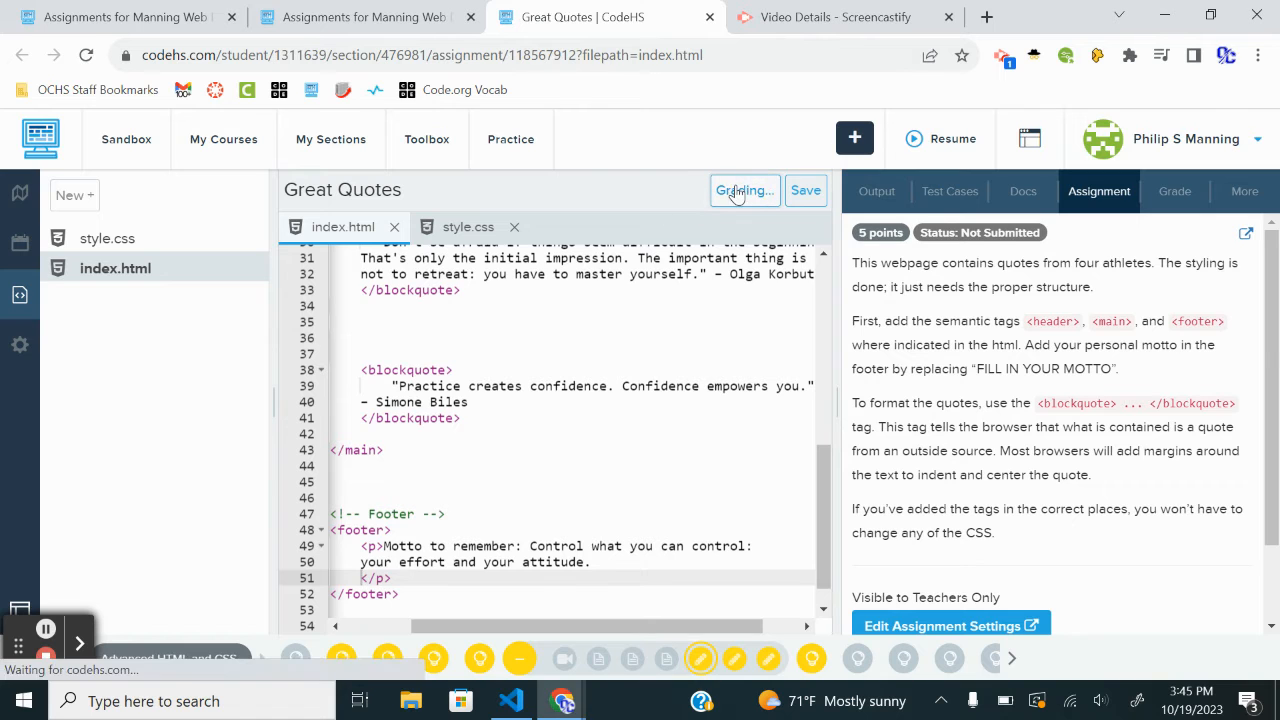
{"action": "left_click", "coordinate": [744, 190]}
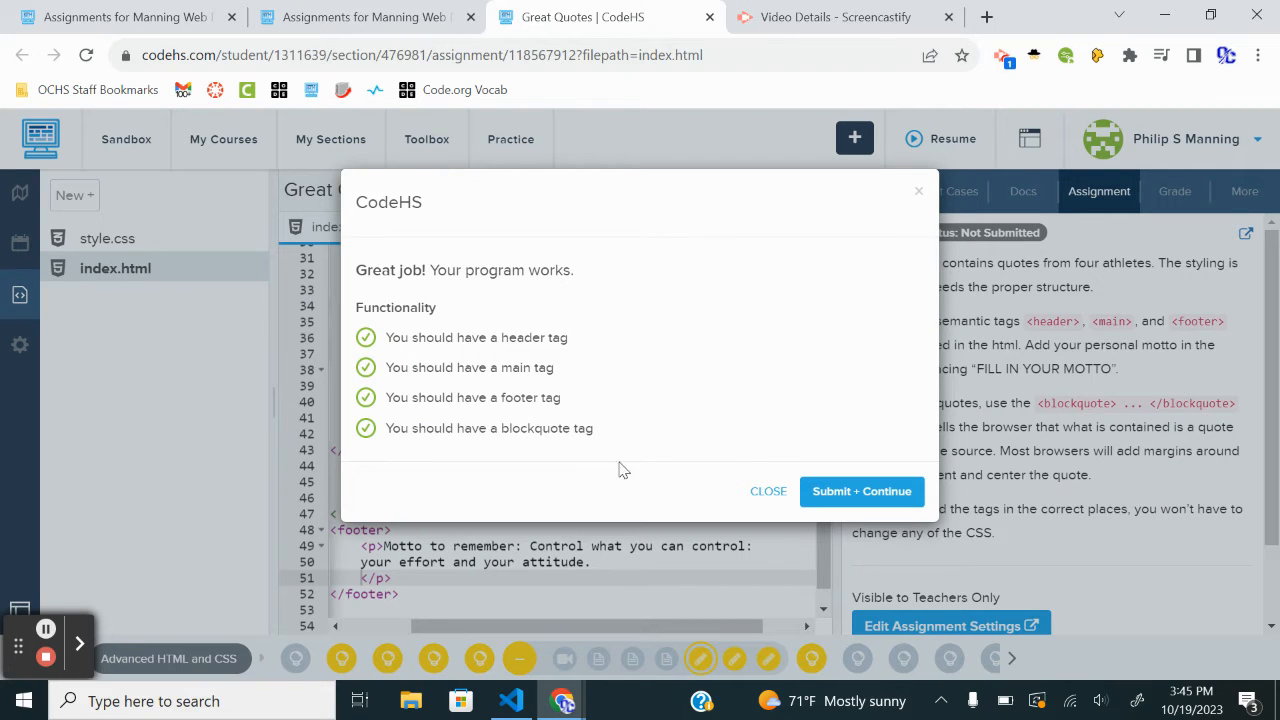
{"action": "left_click", "coordinate": [768, 491]}
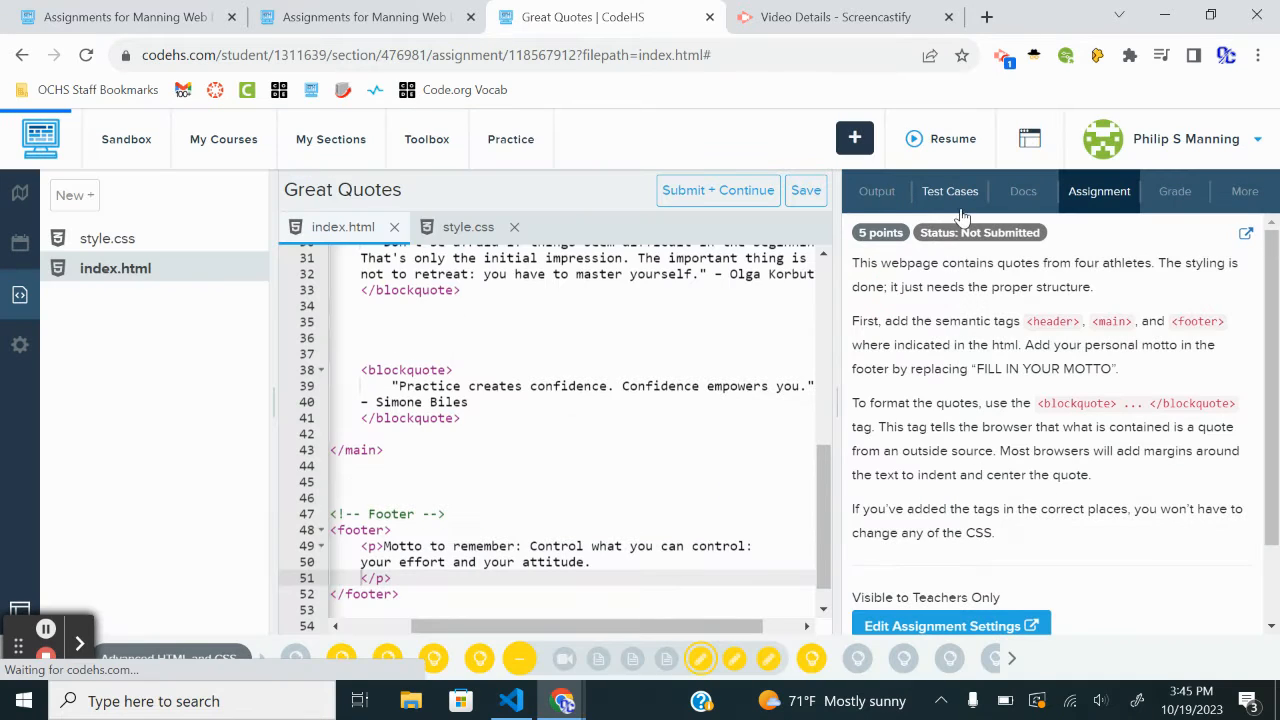
{"action": "left_click", "coordinate": [1245, 232]}
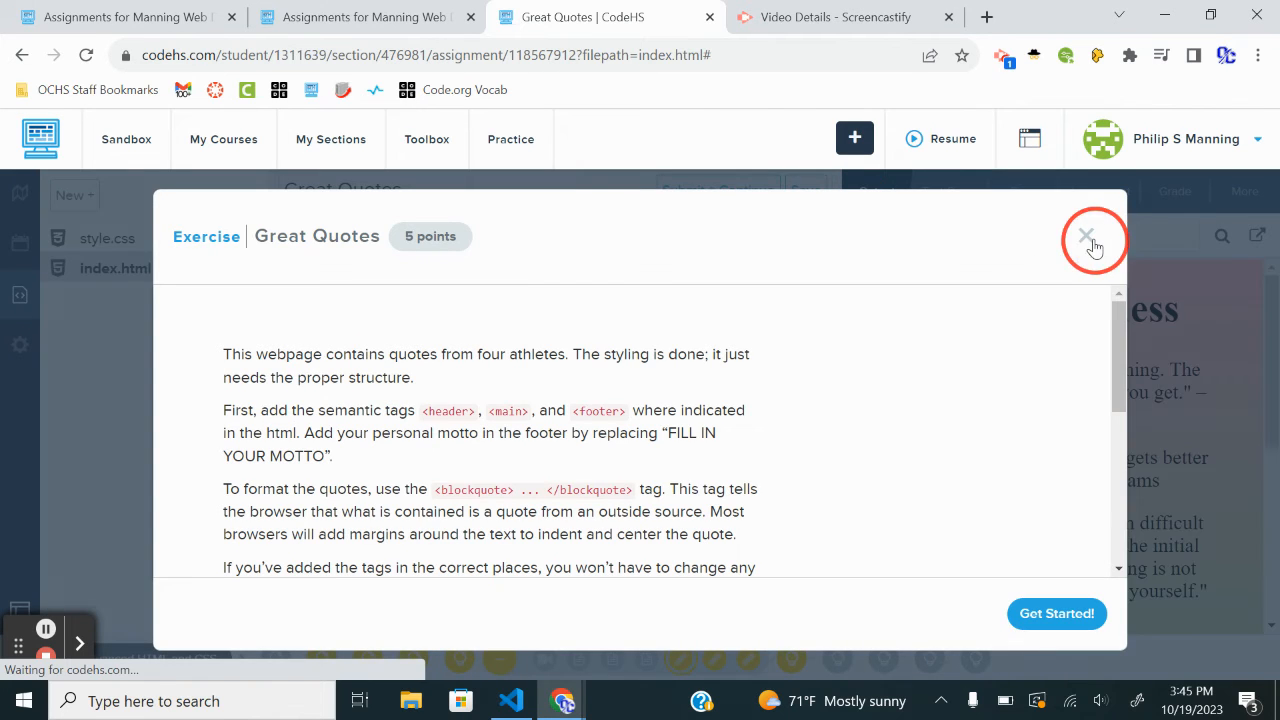
{"action": "left_click", "coordinate": [1085, 237]}
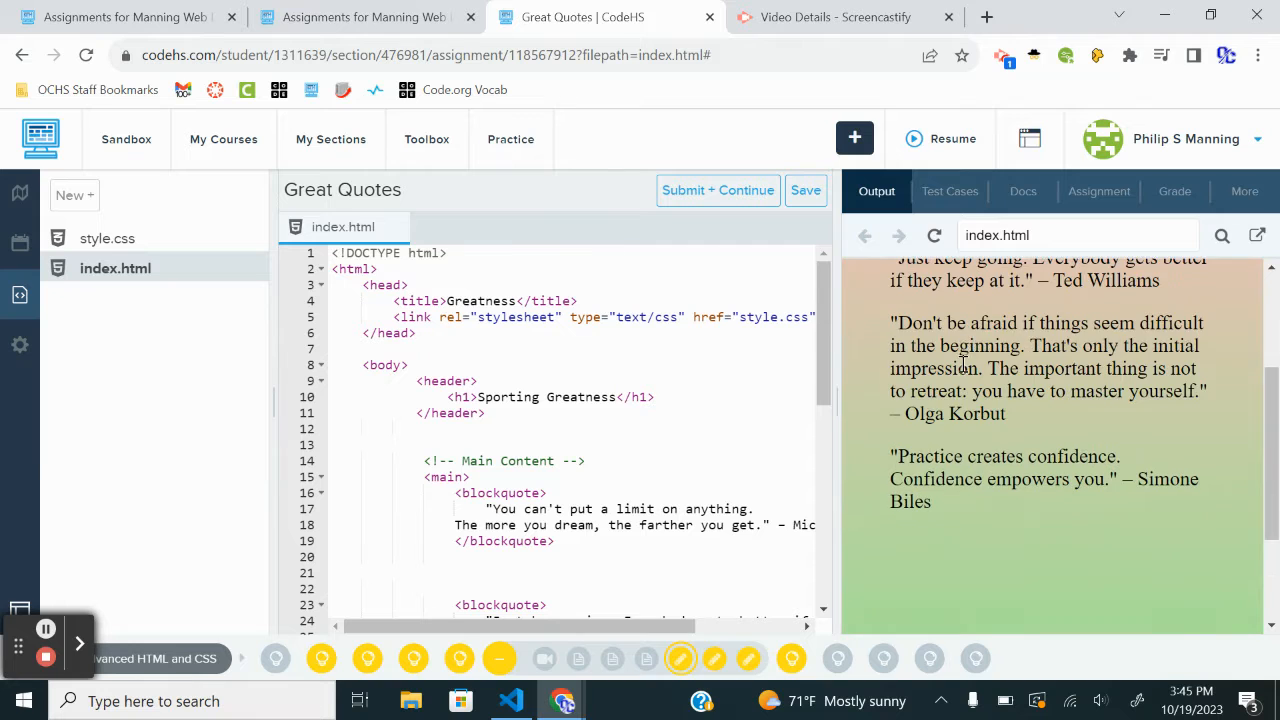
{"action": "scroll", "scroll_direction": "down", "scroll_amount": 3}
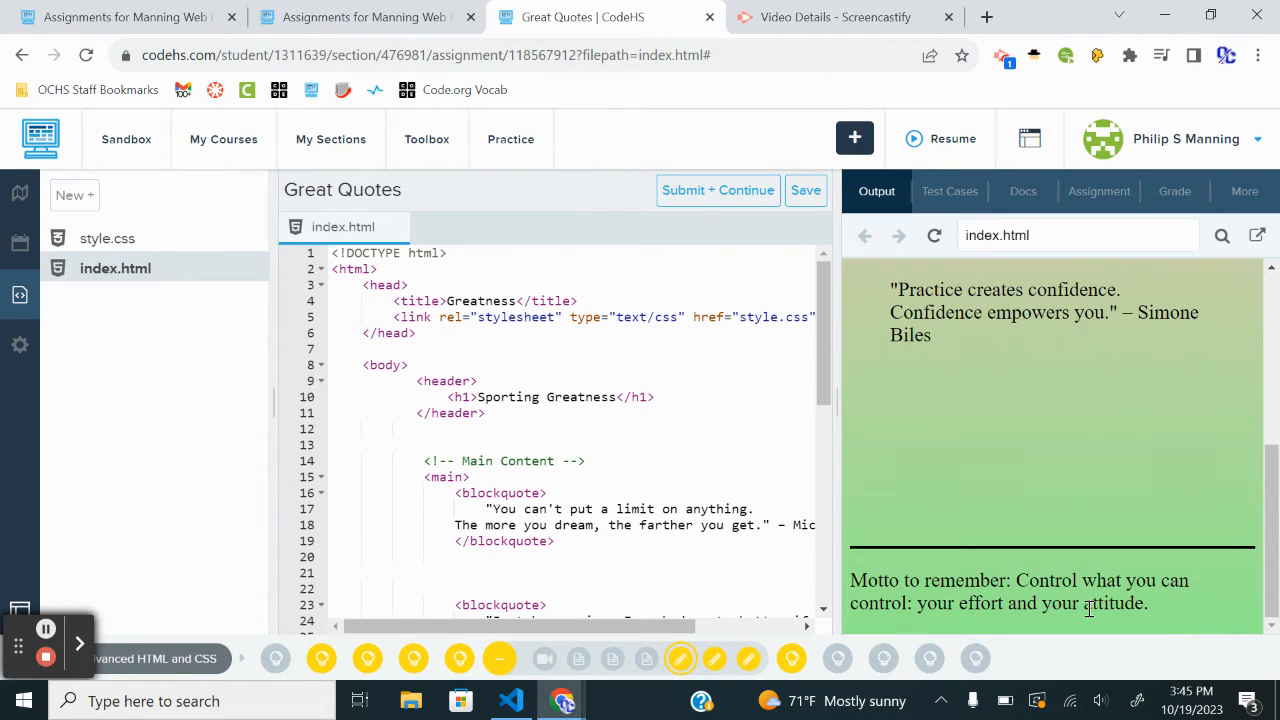
{"action": "left_click", "coordinate": [717, 190]}
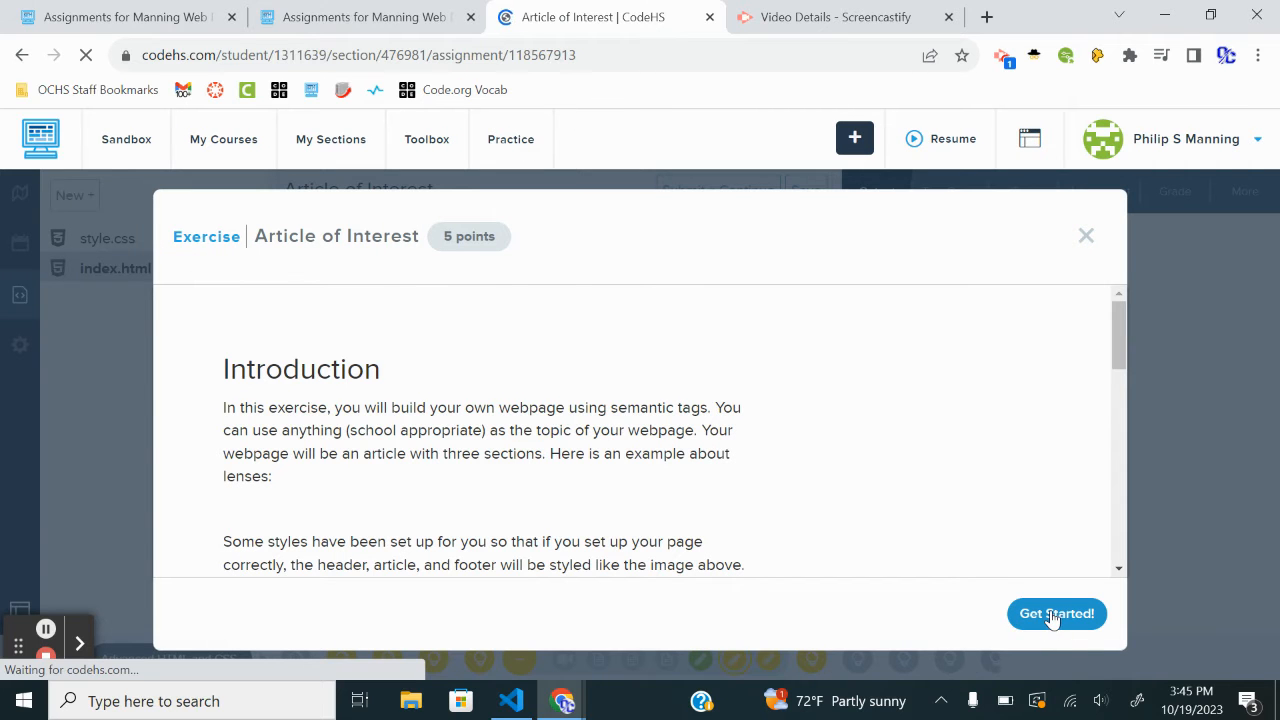
{"action": "left_click", "coordinate": [1056, 613]}
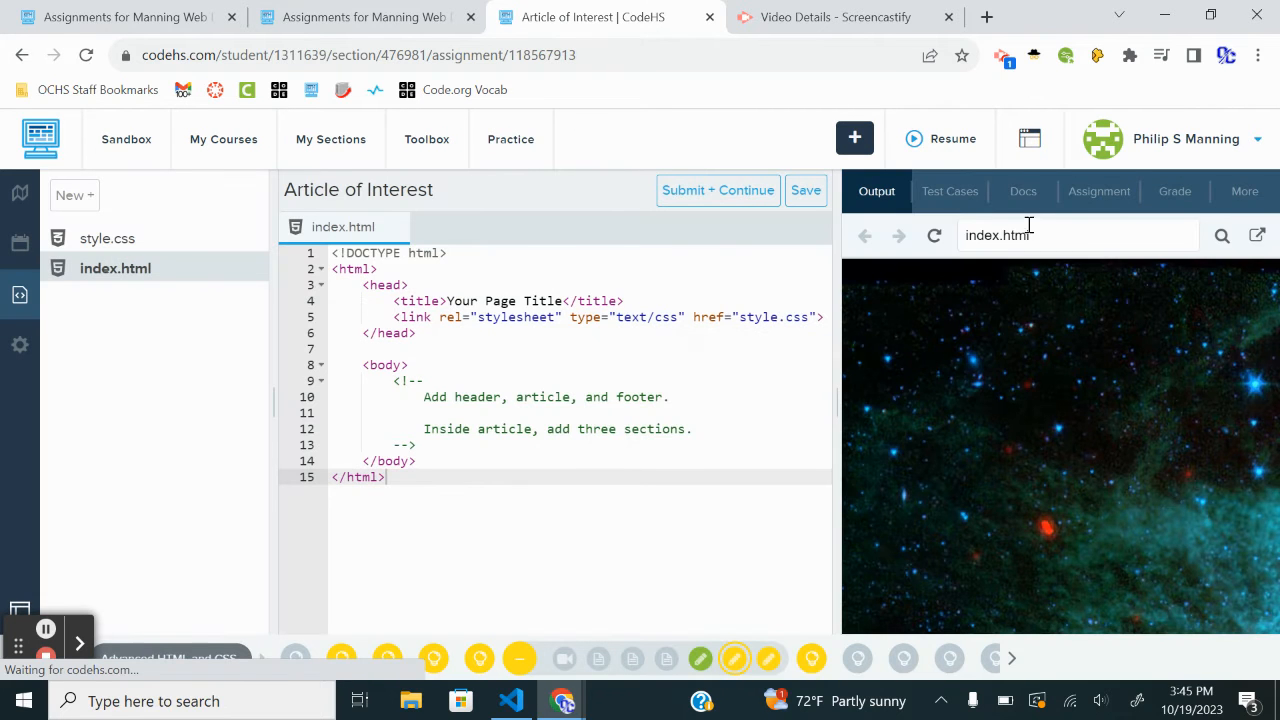
{"action": "left_click", "coordinate": [1098, 191]}
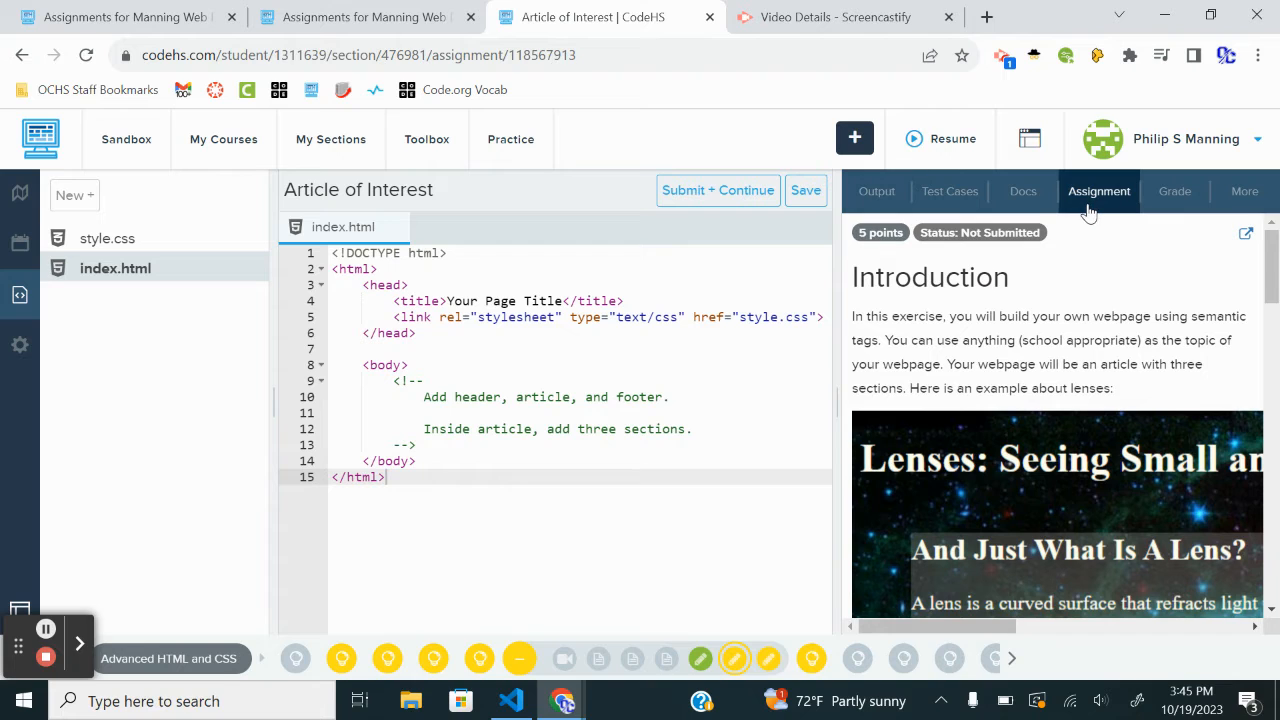
{"action": "left_click", "coordinate": [107, 238]}
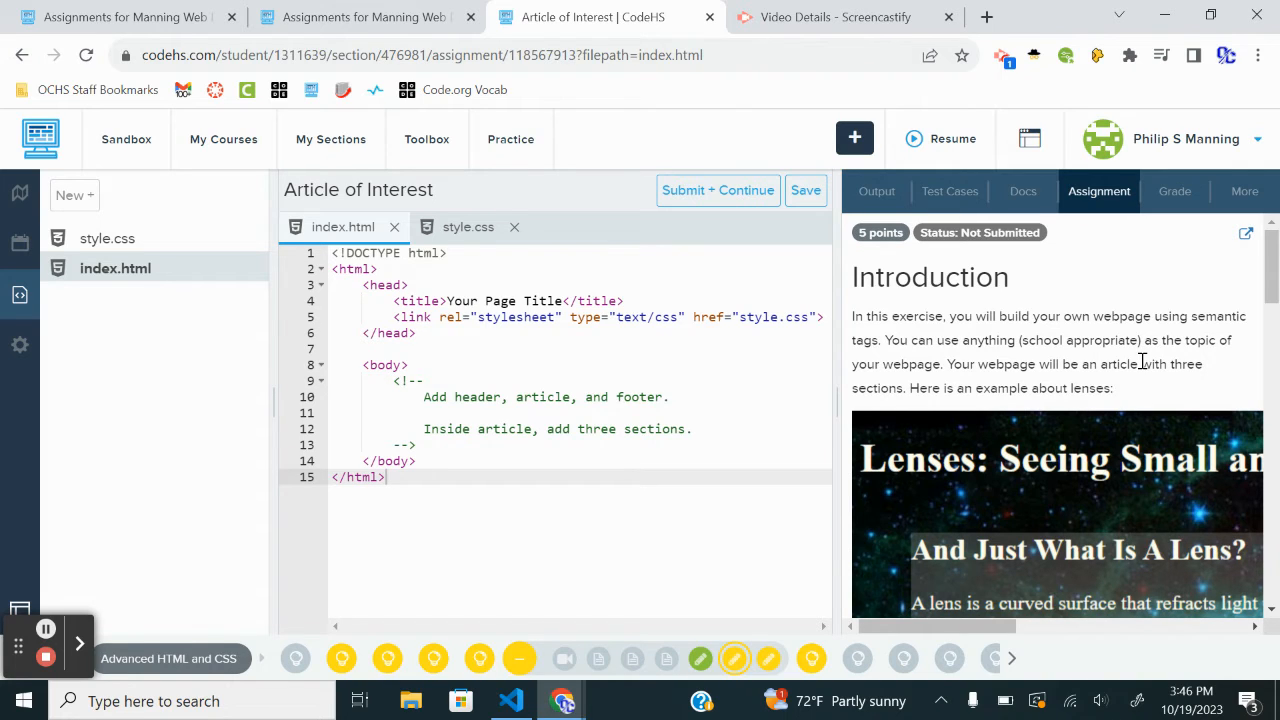
{"action": "scroll", "scroll_direction": "down", "scroll_amount": 3}
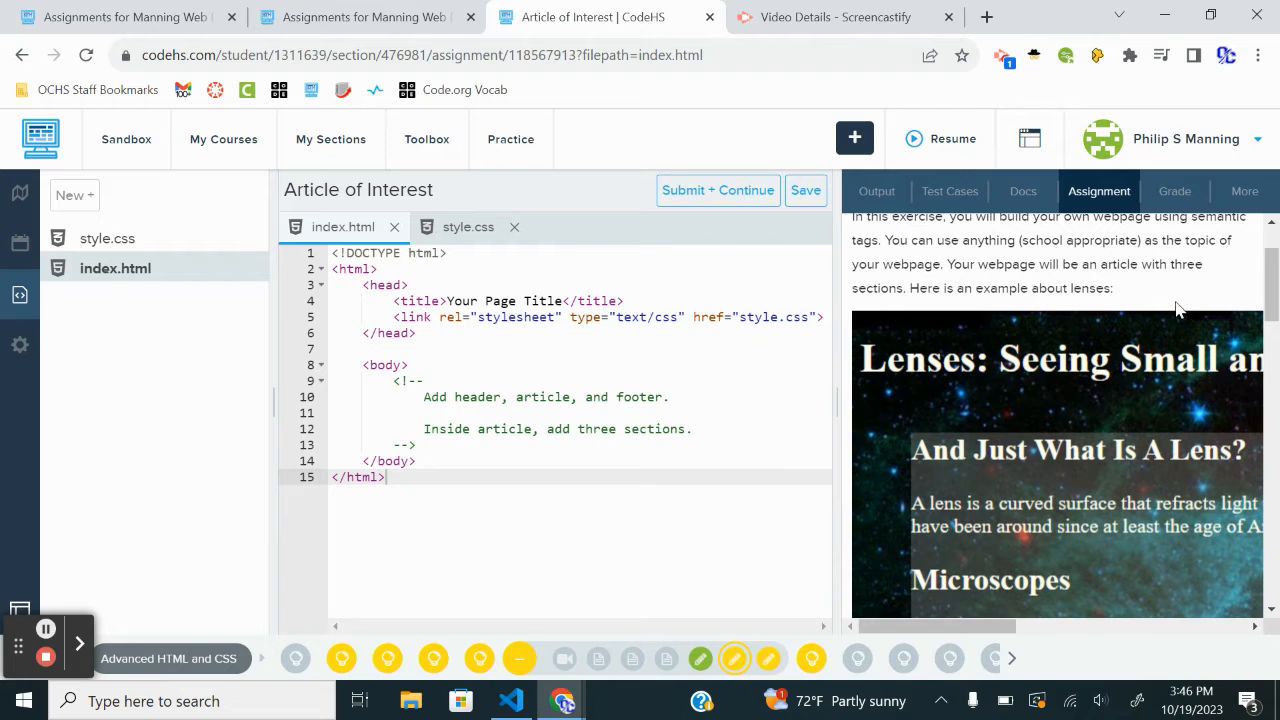
{"action": "scroll", "scroll_direction": "down", "scroll_amount": 3}
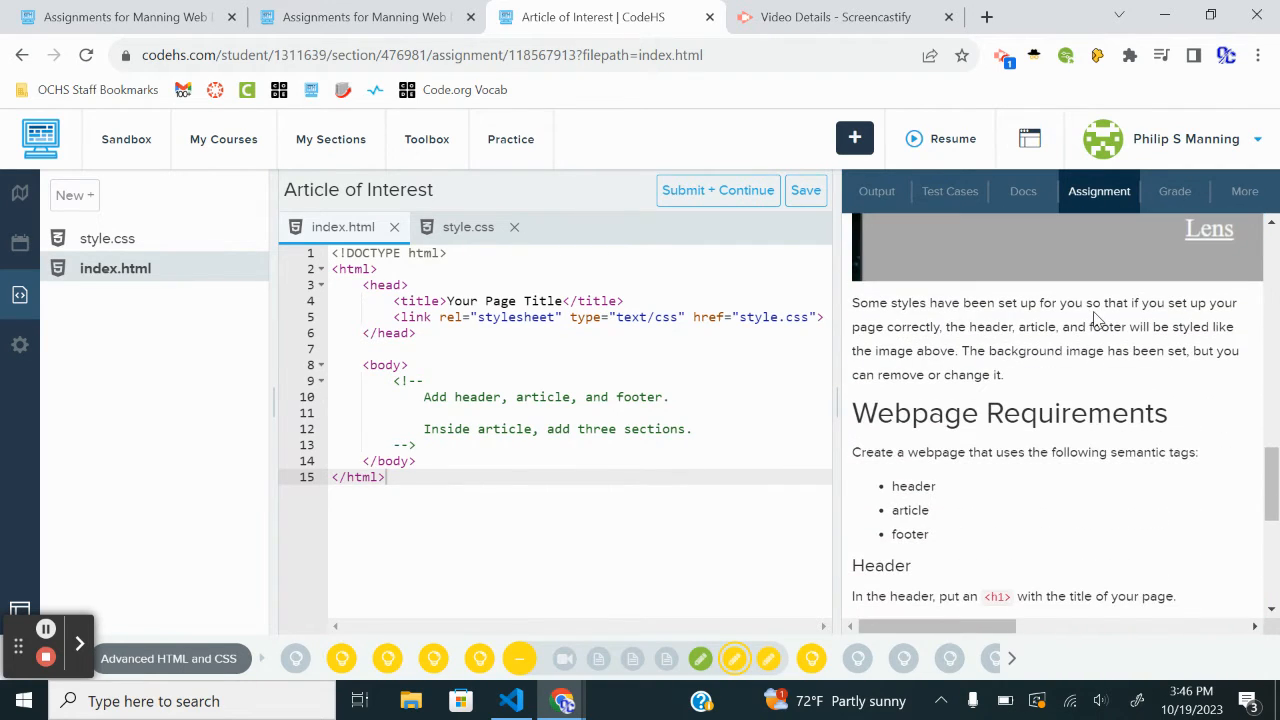
{"action": "mouse_move", "coordinate": [1070, 352]}
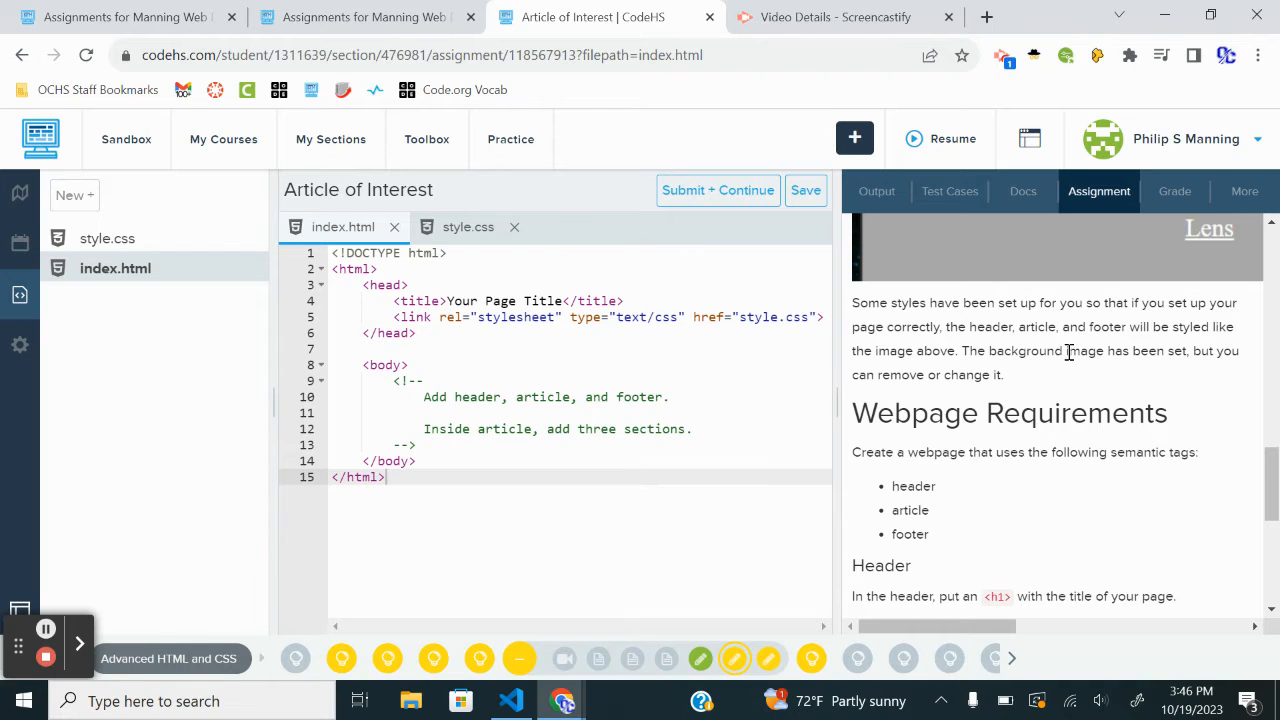
{"action": "scroll", "scroll_direction": "down", "scroll_amount": 3}
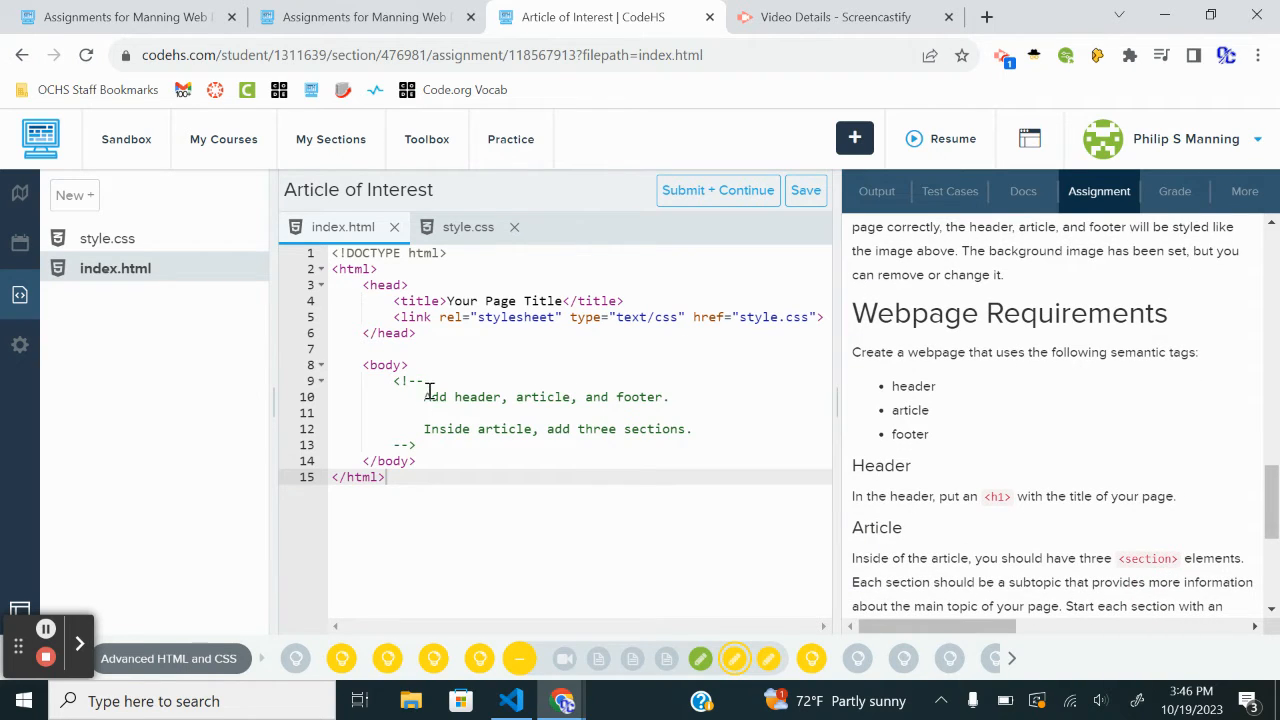
{"action": "mouse_move", "coordinate": [1115, 434]}
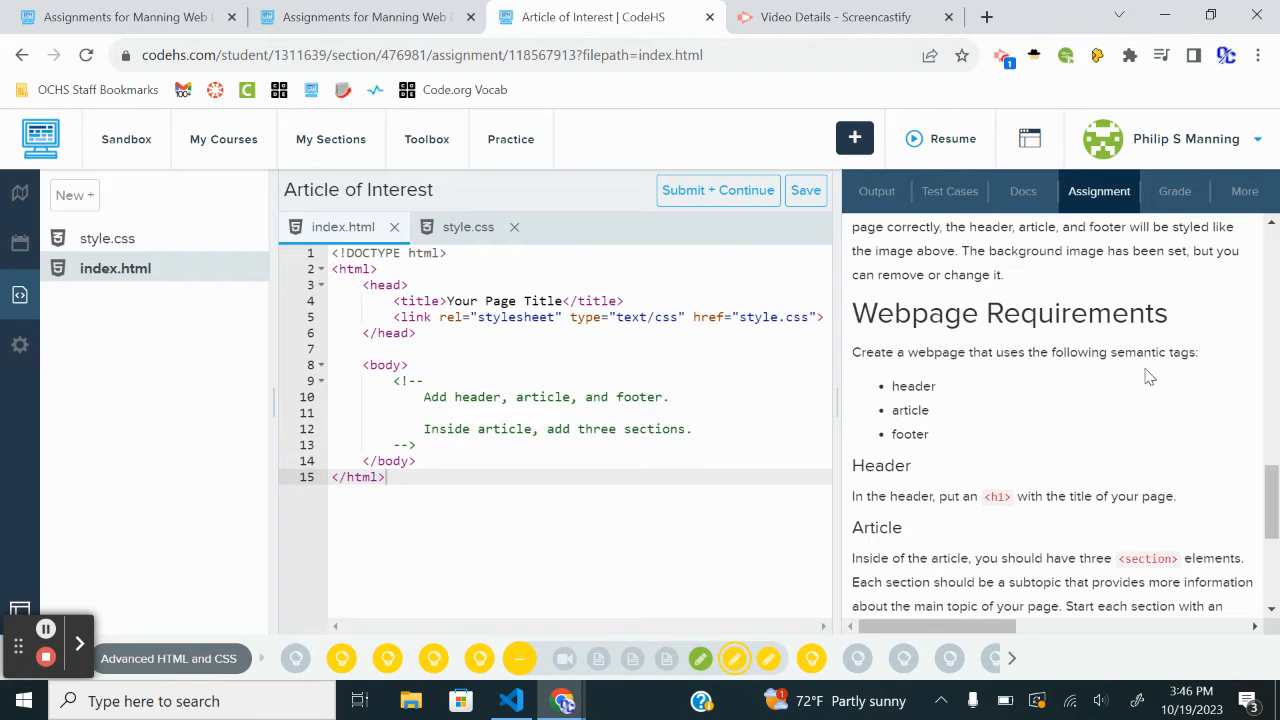
{"action": "mouse_move", "coordinate": [1057, 453]}
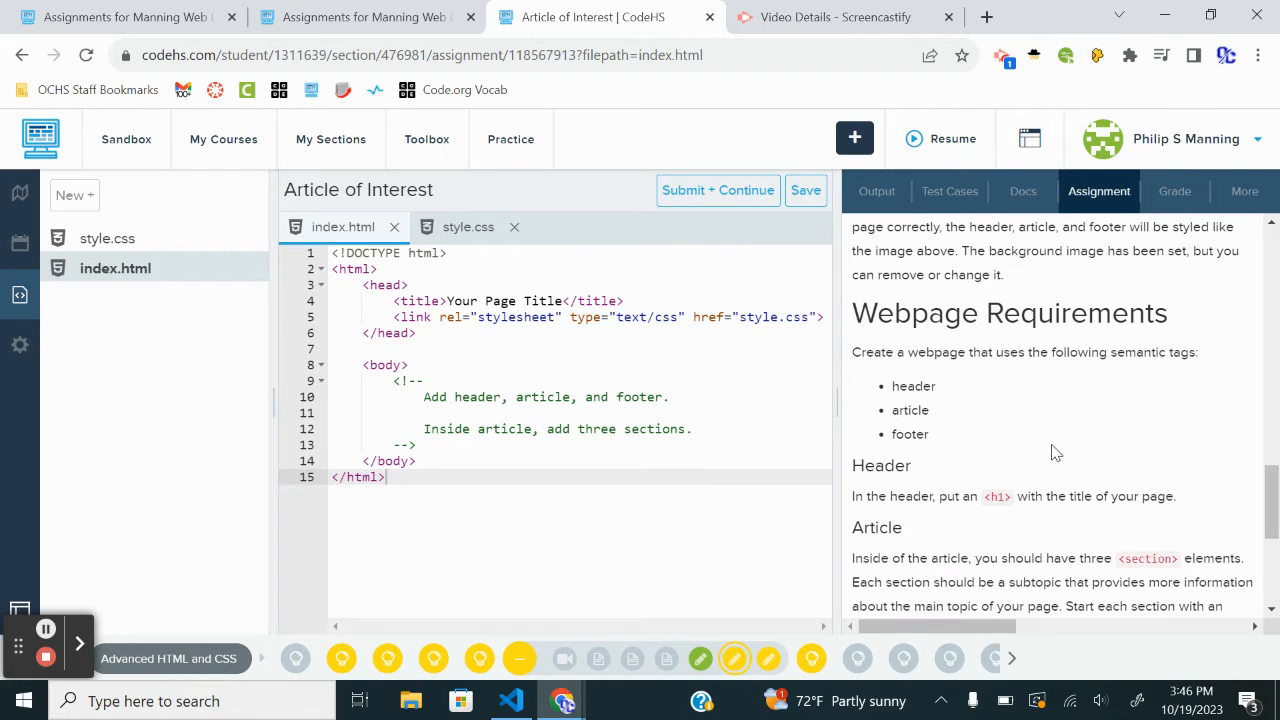
{"action": "scroll", "scroll_direction": "down", "scroll_amount": 3}
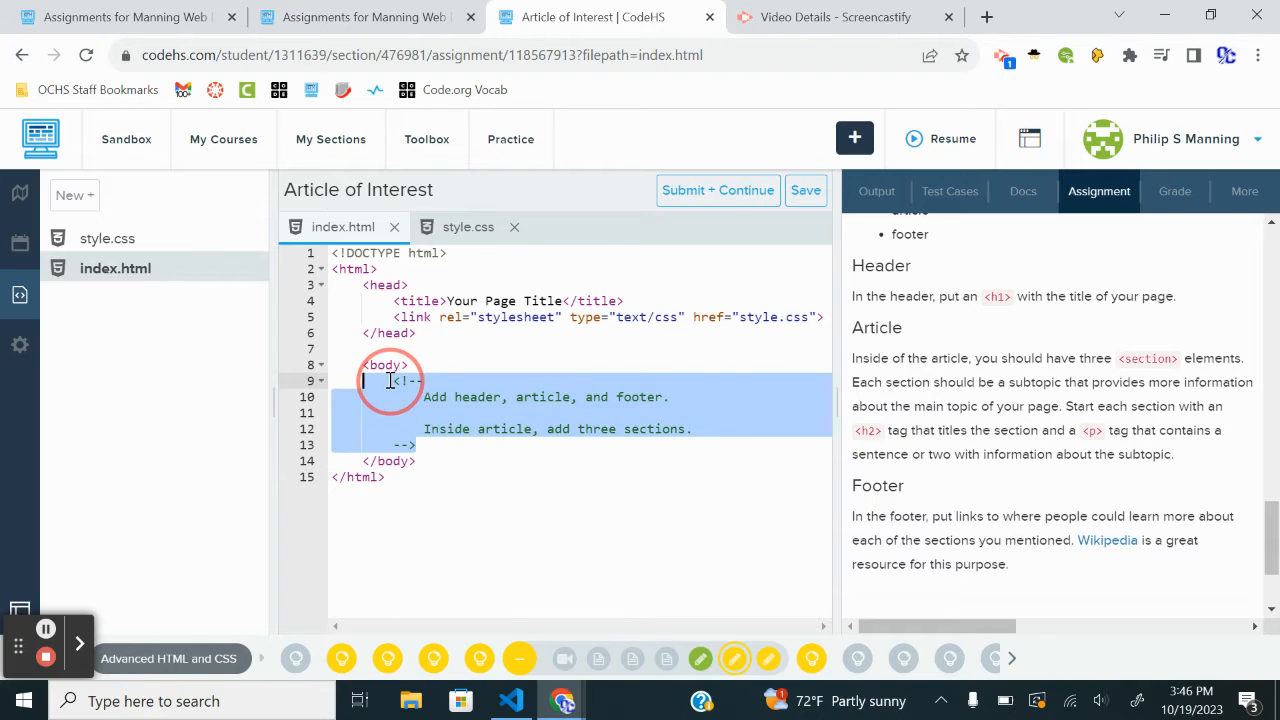
- Below the comment, add empty header, an article with three sections, and an opening footer tag
{"action": "left_click", "coordinate": [458, 366]}
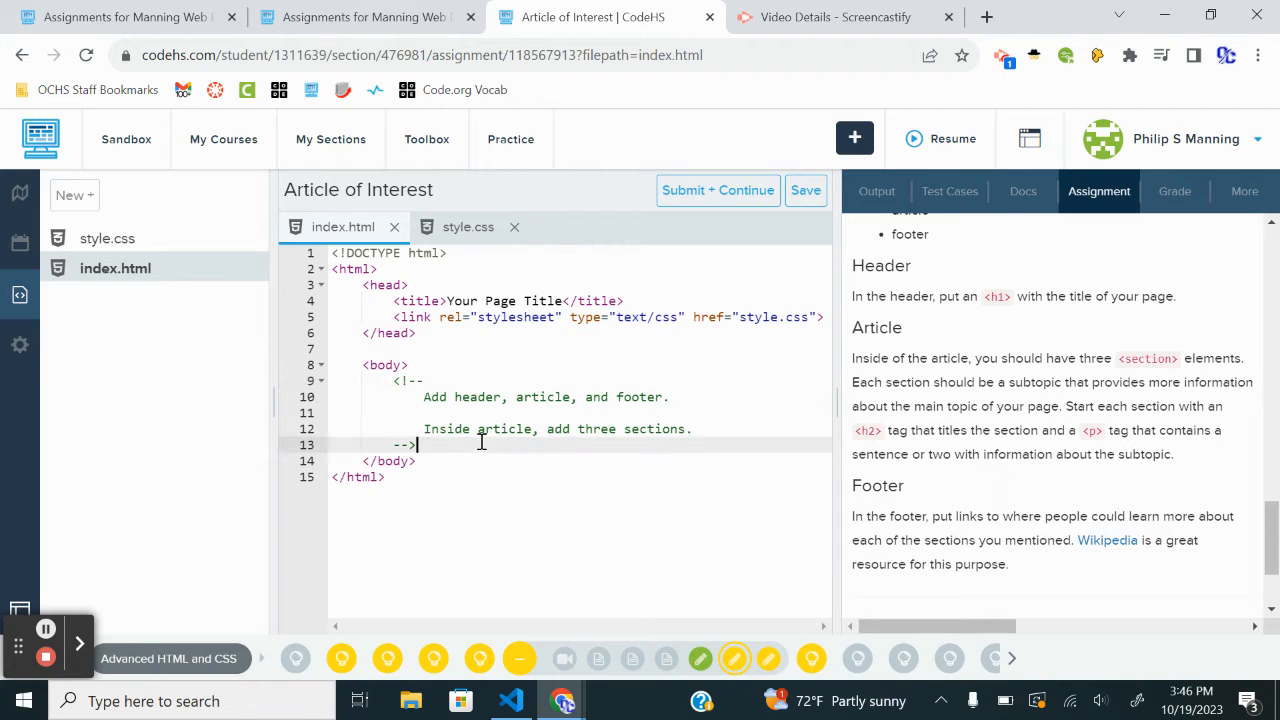
{"action": "key", "text": "enter"}
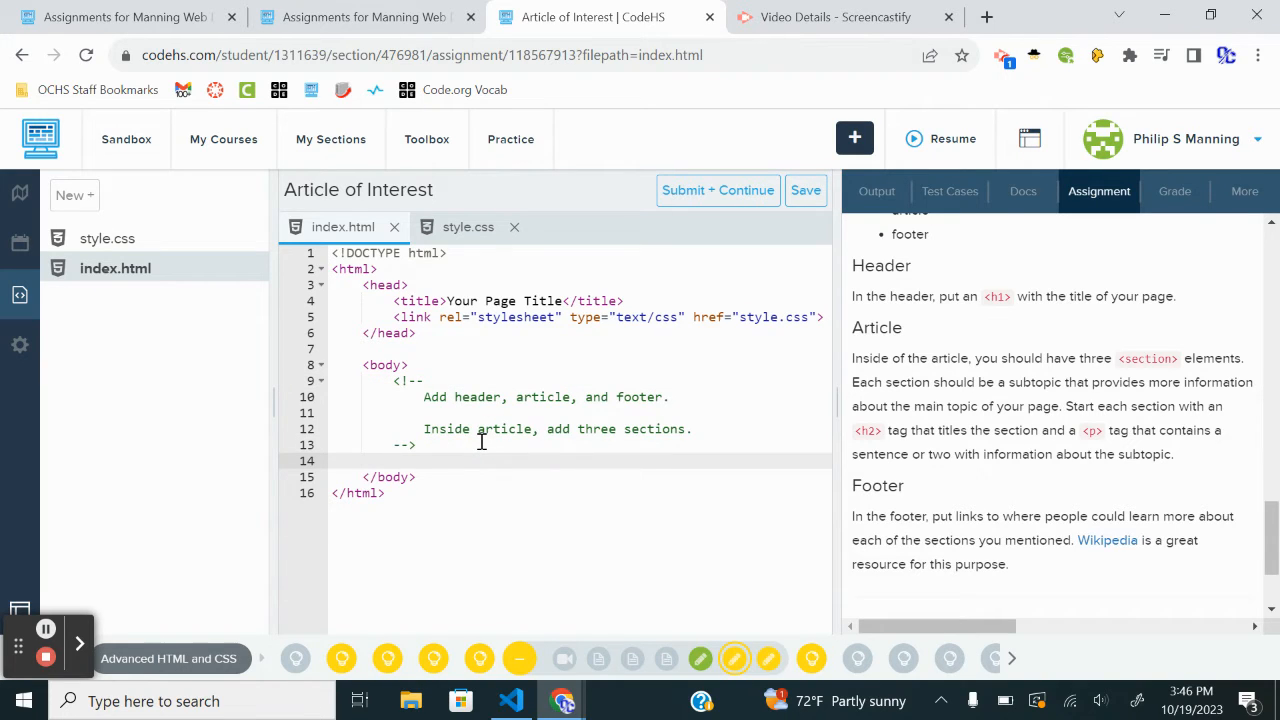
{"action": "type", "text": "<header></header>"}
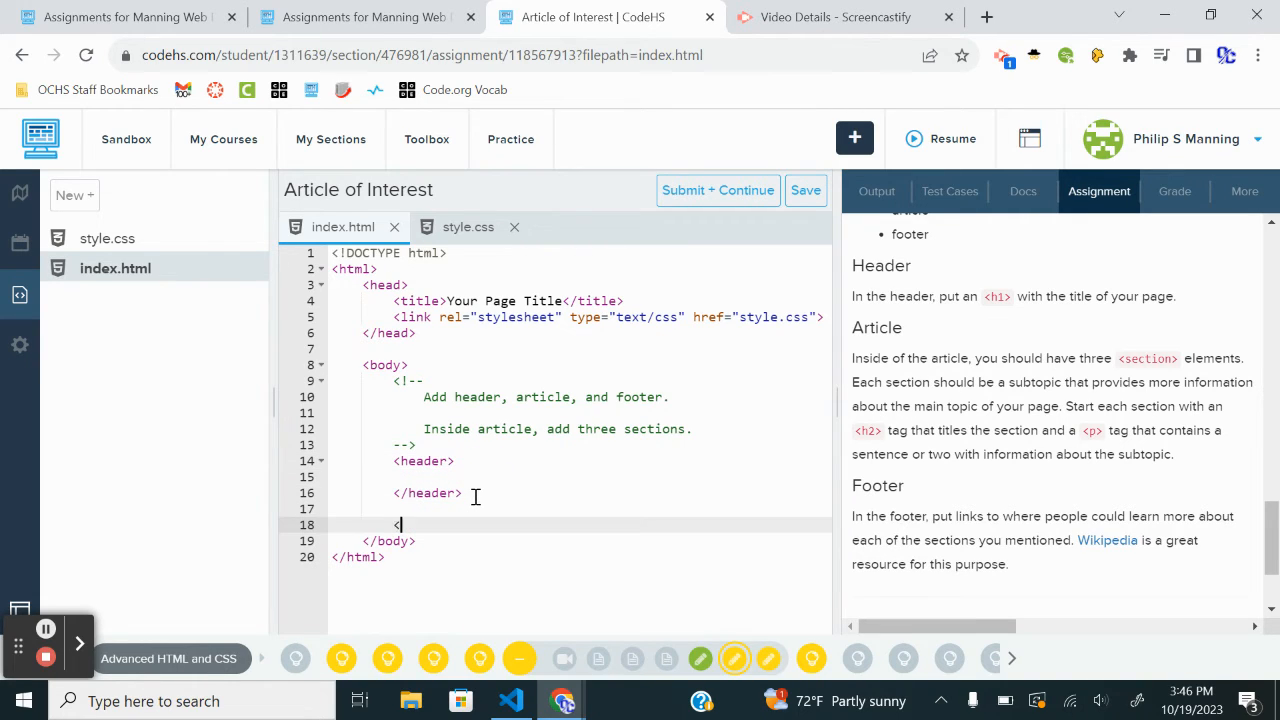
{"action": "type", "text": "<article></article>"}
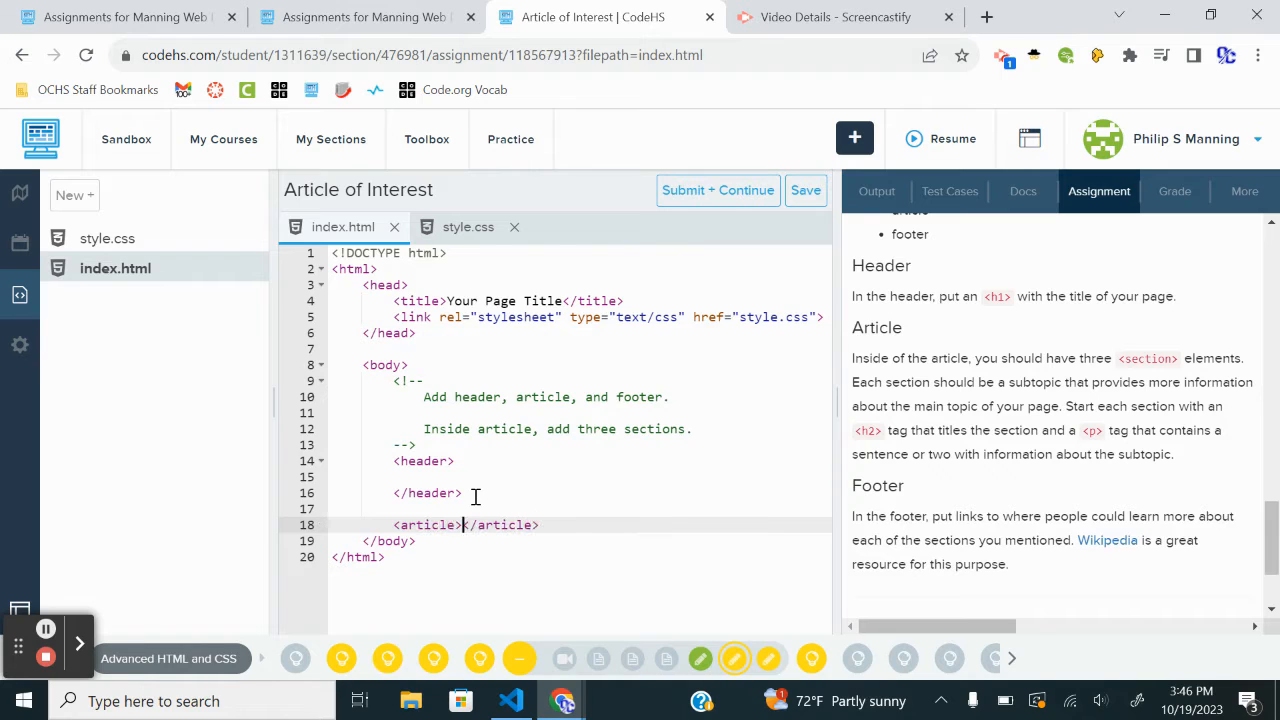
{"action": "key", "text": "Enter"}
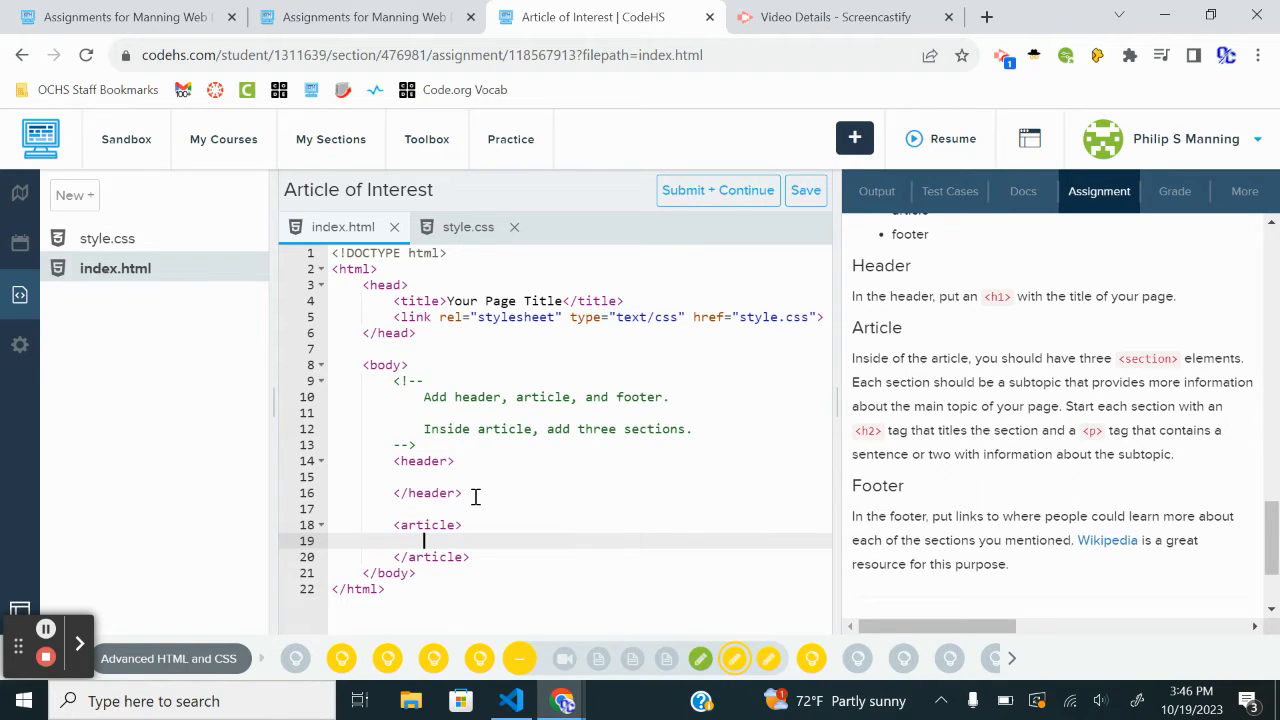
{"action": "type", "text": "<section>"}
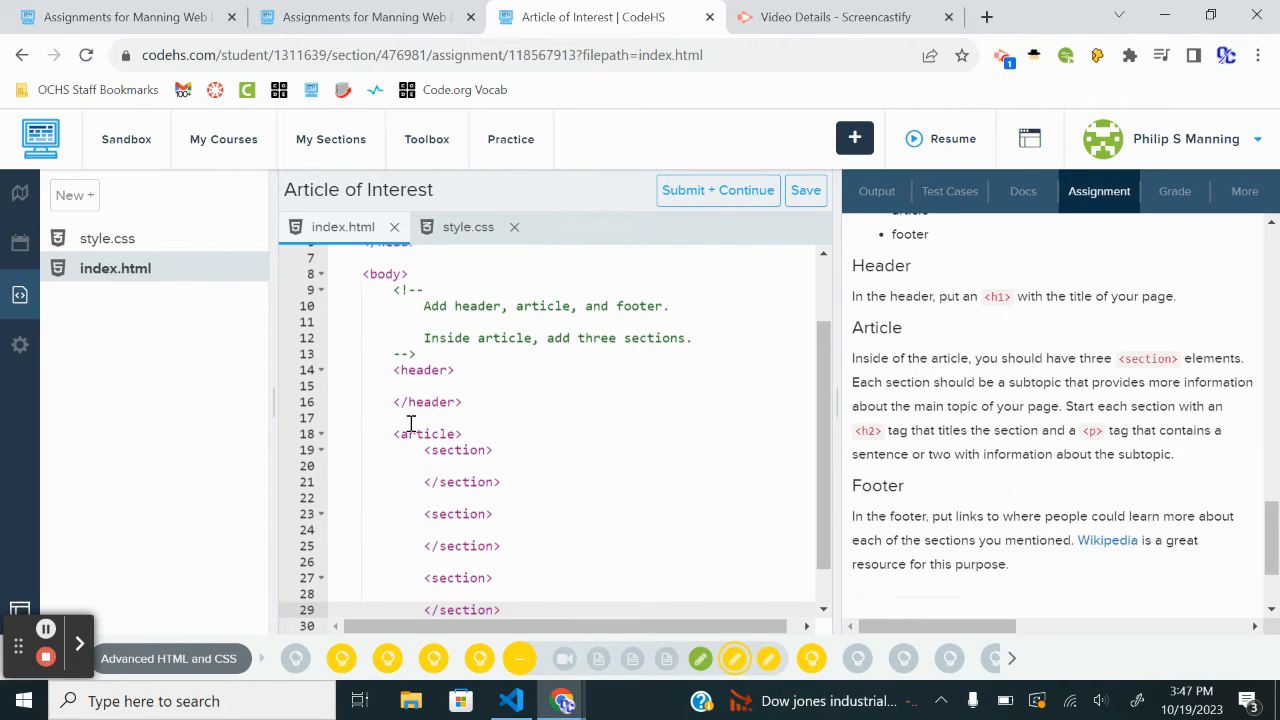
{"action": "scroll", "scroll_direction": "down", "scroll_amount": 3}
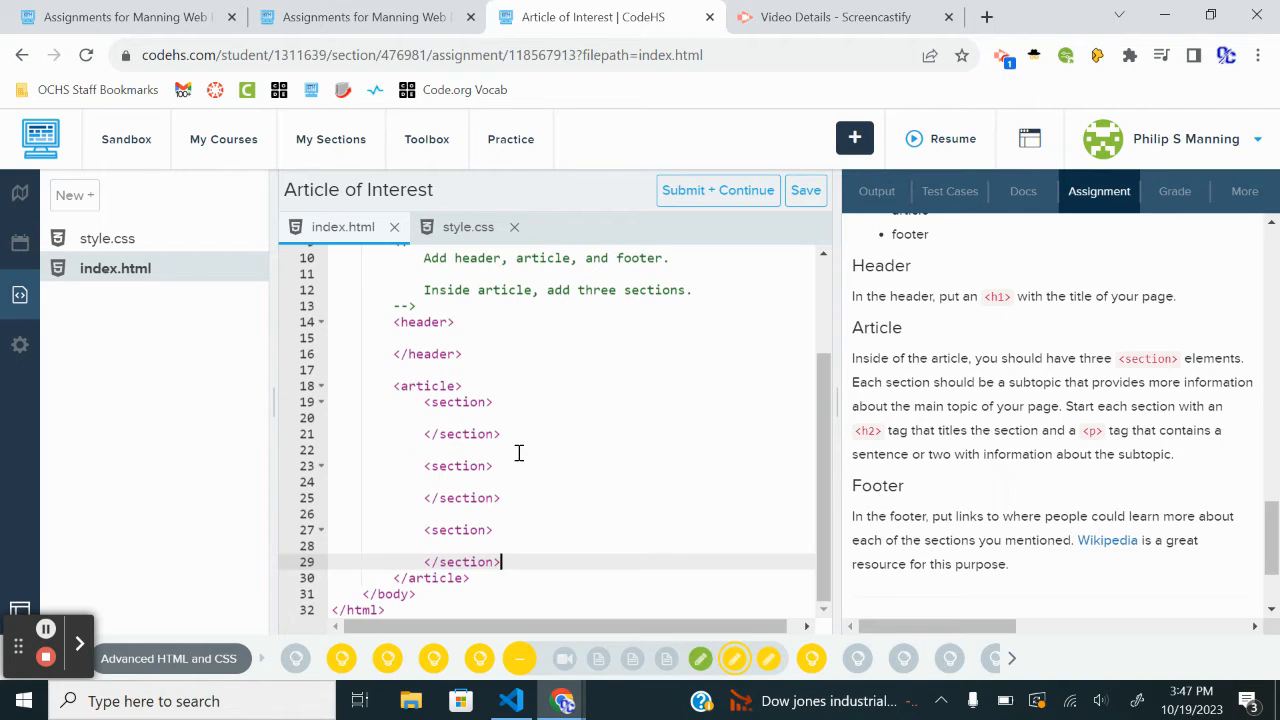
{"action": "mouse_move", "coordinate": [459, 466]}
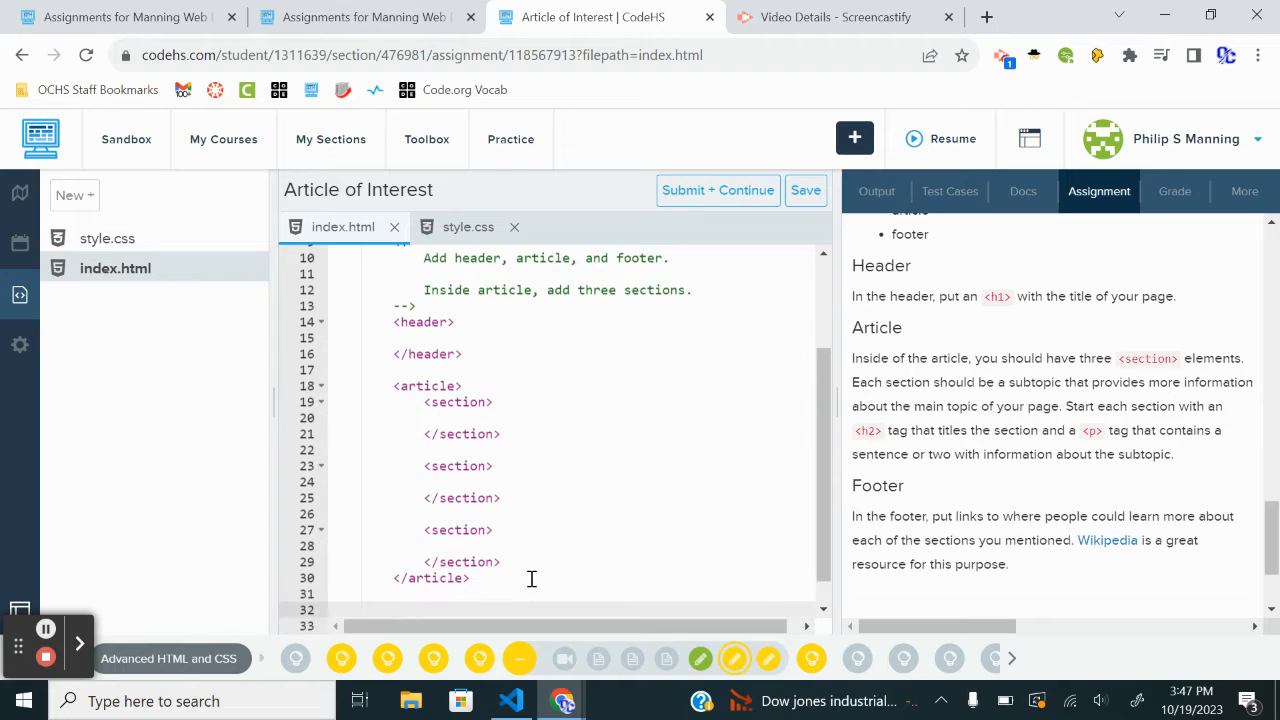
{"action": "type", "text": "<footer>"}
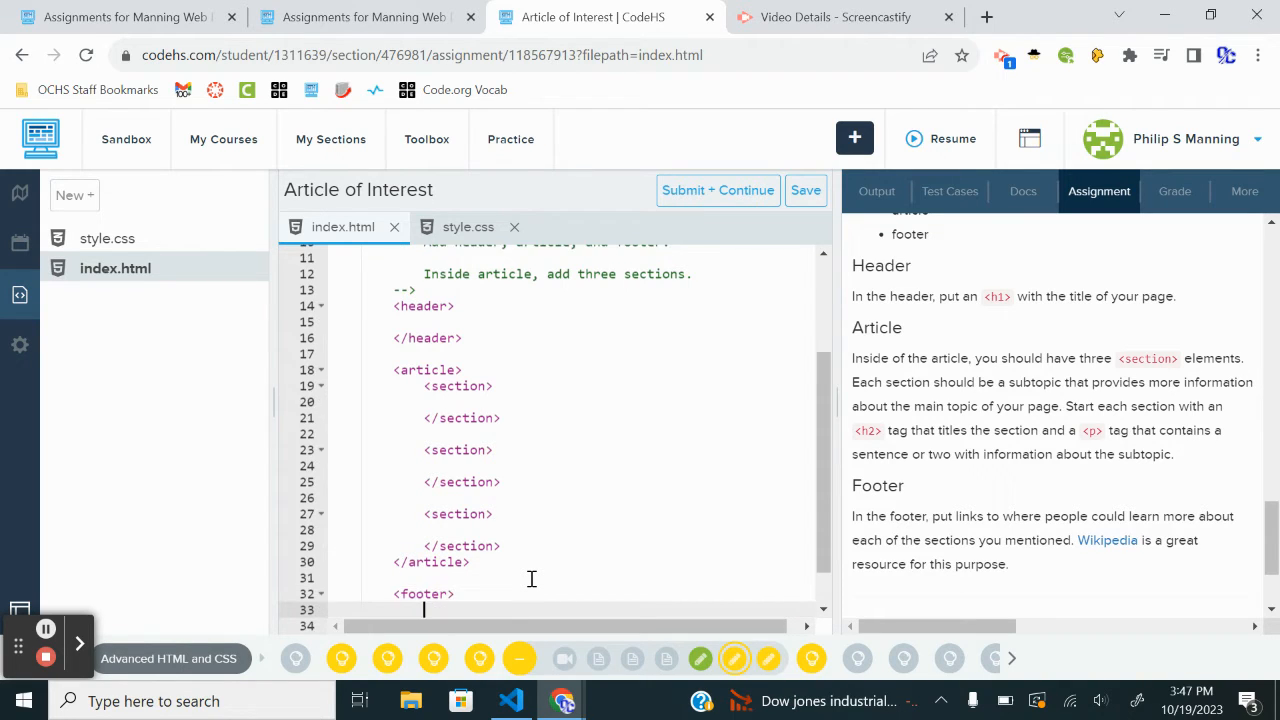
{"action": "mouse_move", "coordinate": [1047, 337]}
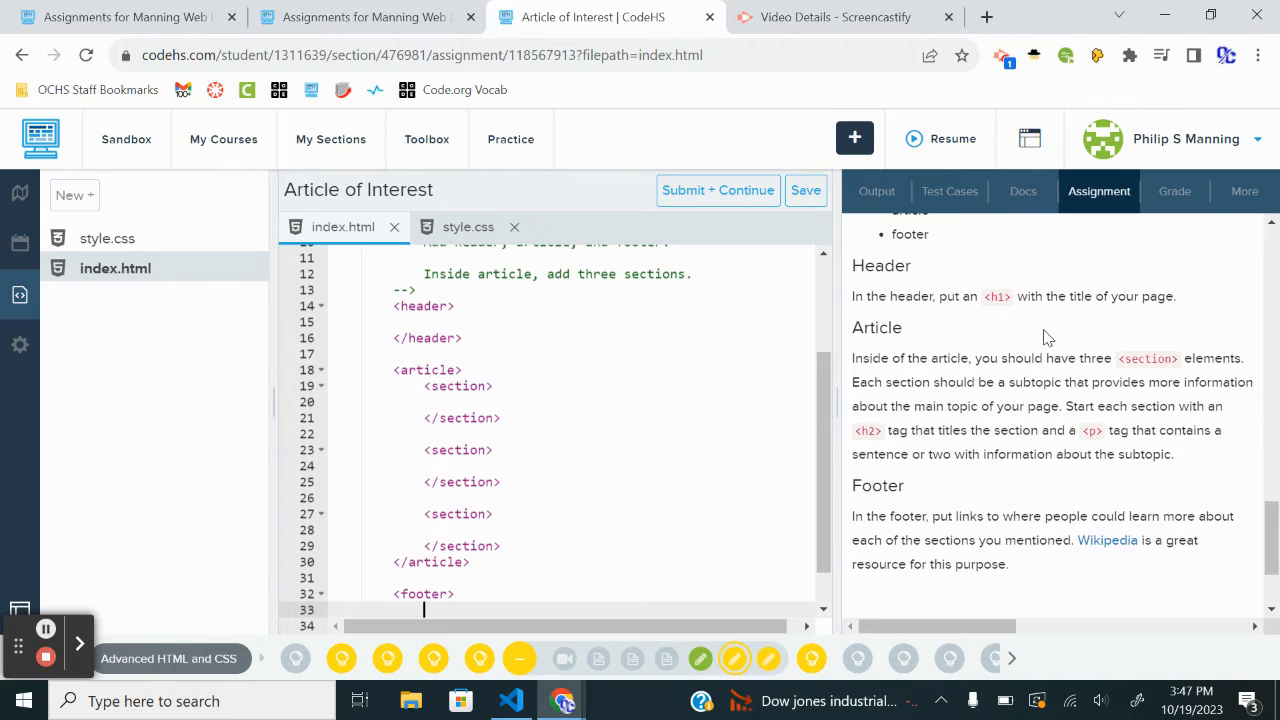
{"action": "mouse_move", "coordinate": [1089, 410]}
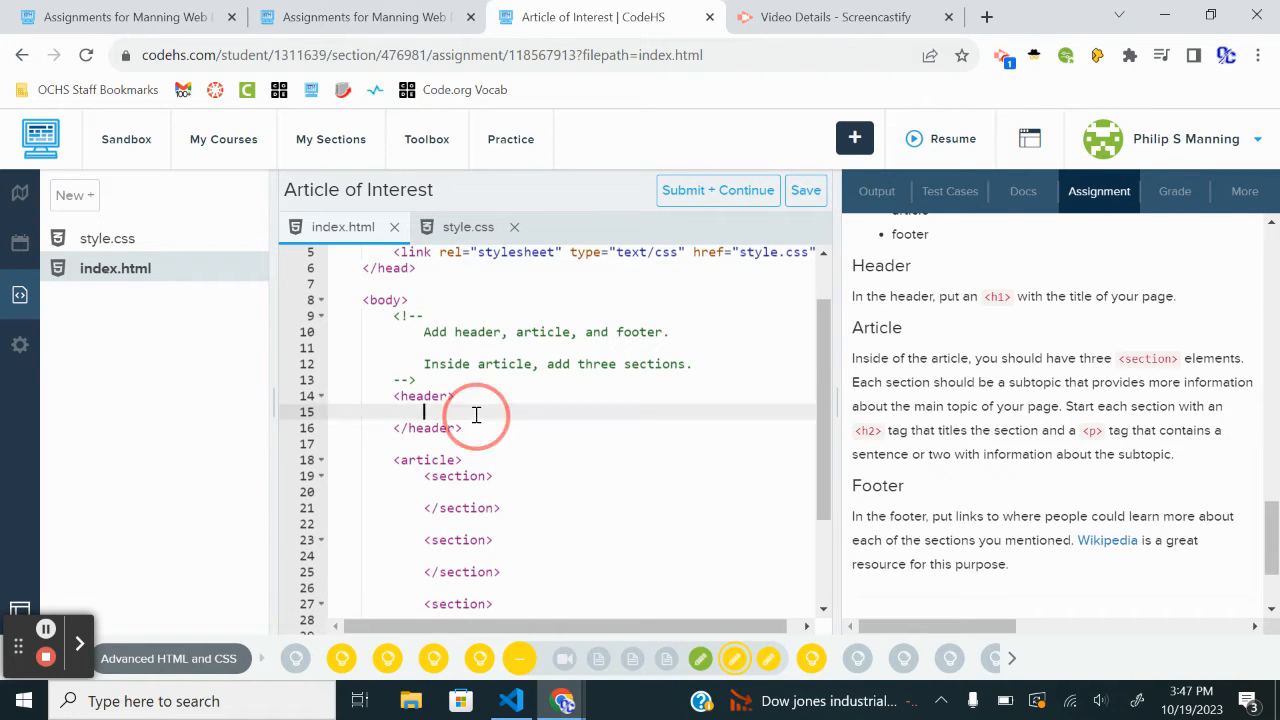
- Give the header an h1 reading 'My Top 3 Wrestlers of All-Time'
{"action": "type", "text": "<h1"}
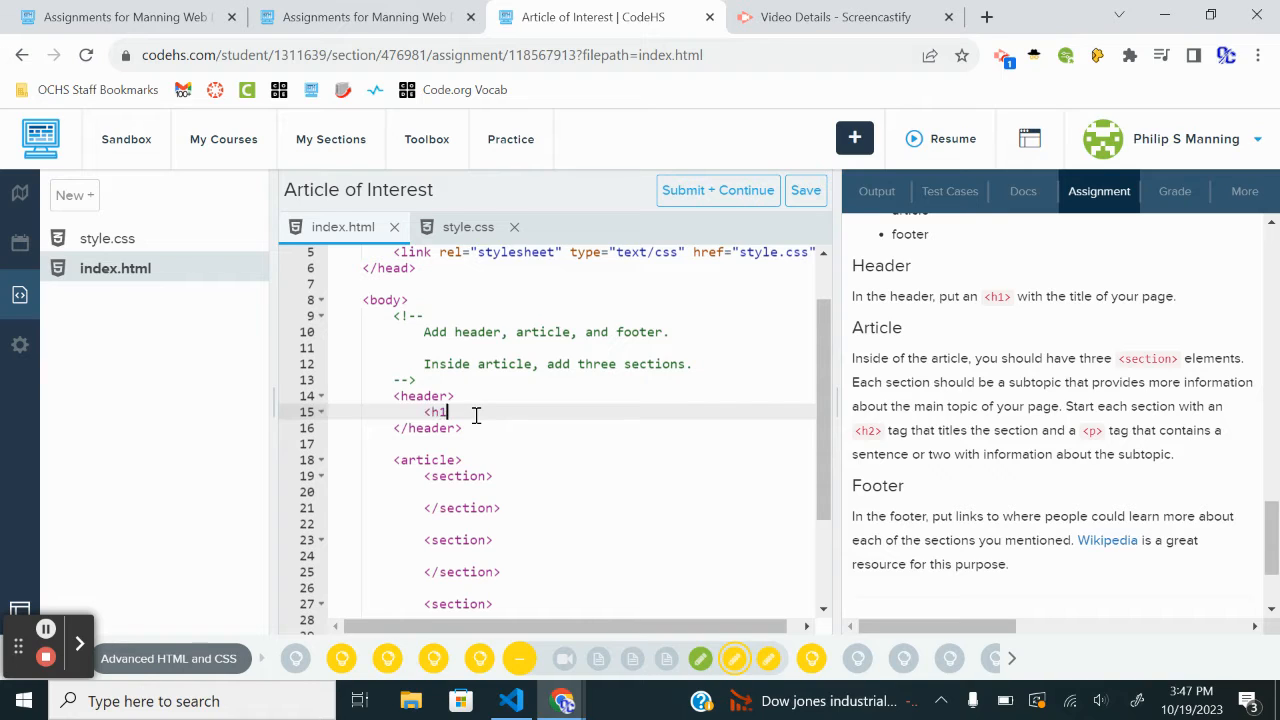
{"action": "type", "text": "></h1>"}
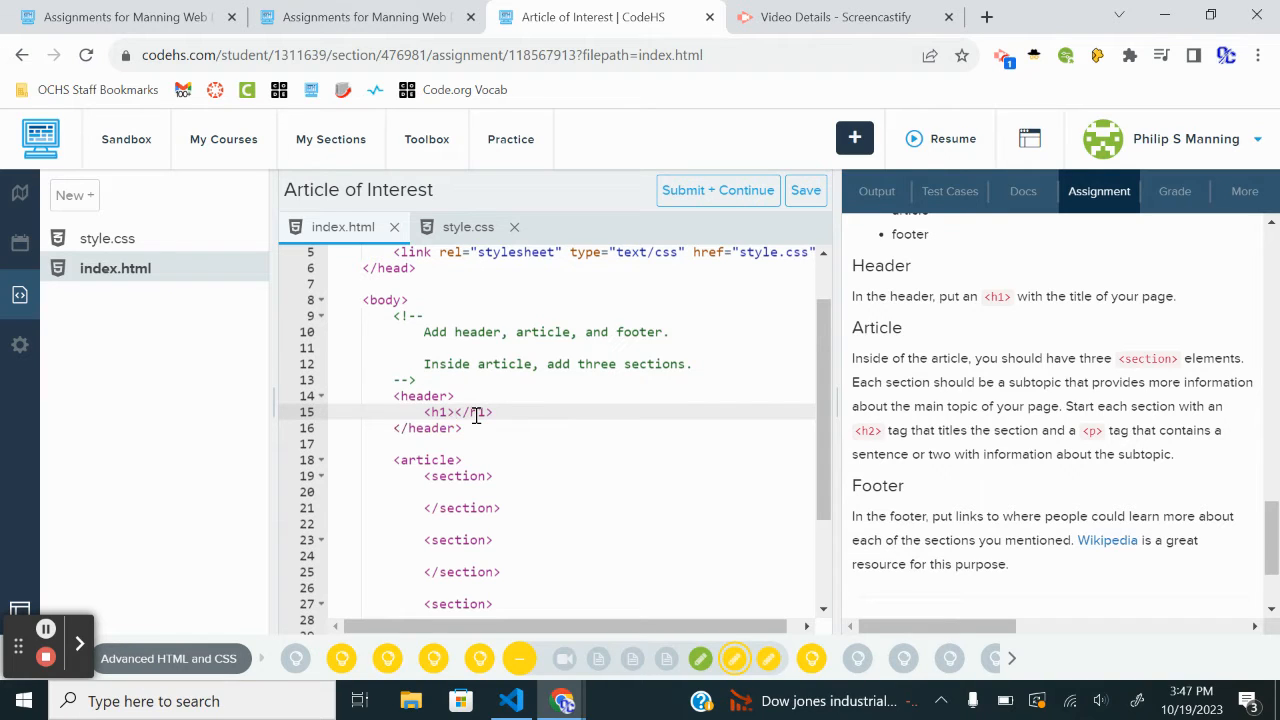
{"action": "type", "text": "My"}
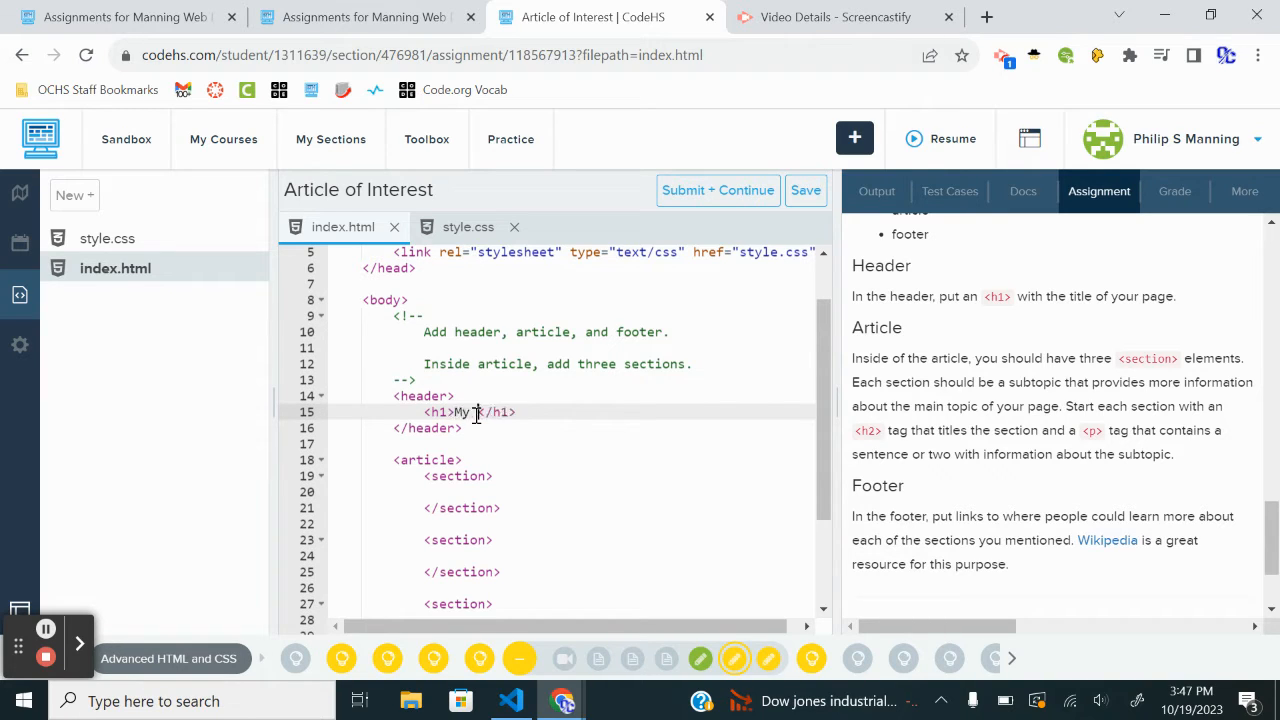
{"action": "type", "text": "Top 3 W"}
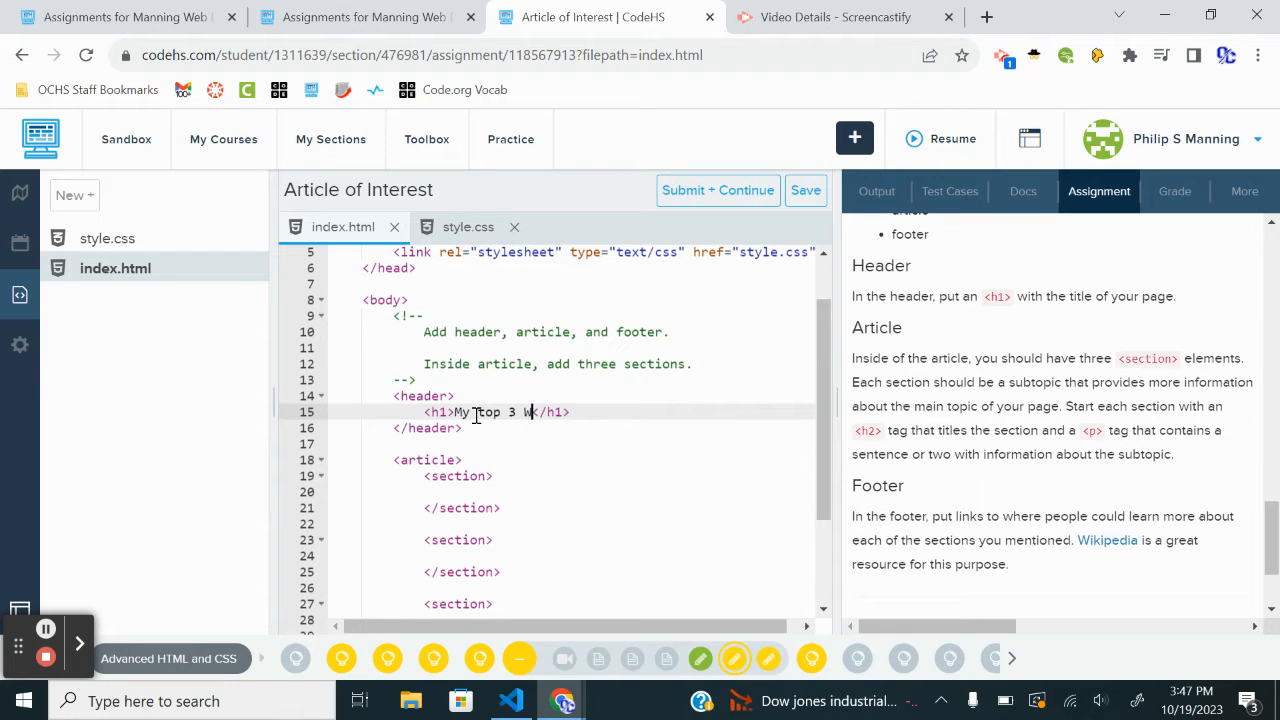
{"action": "type", "text": "restlers of All"}
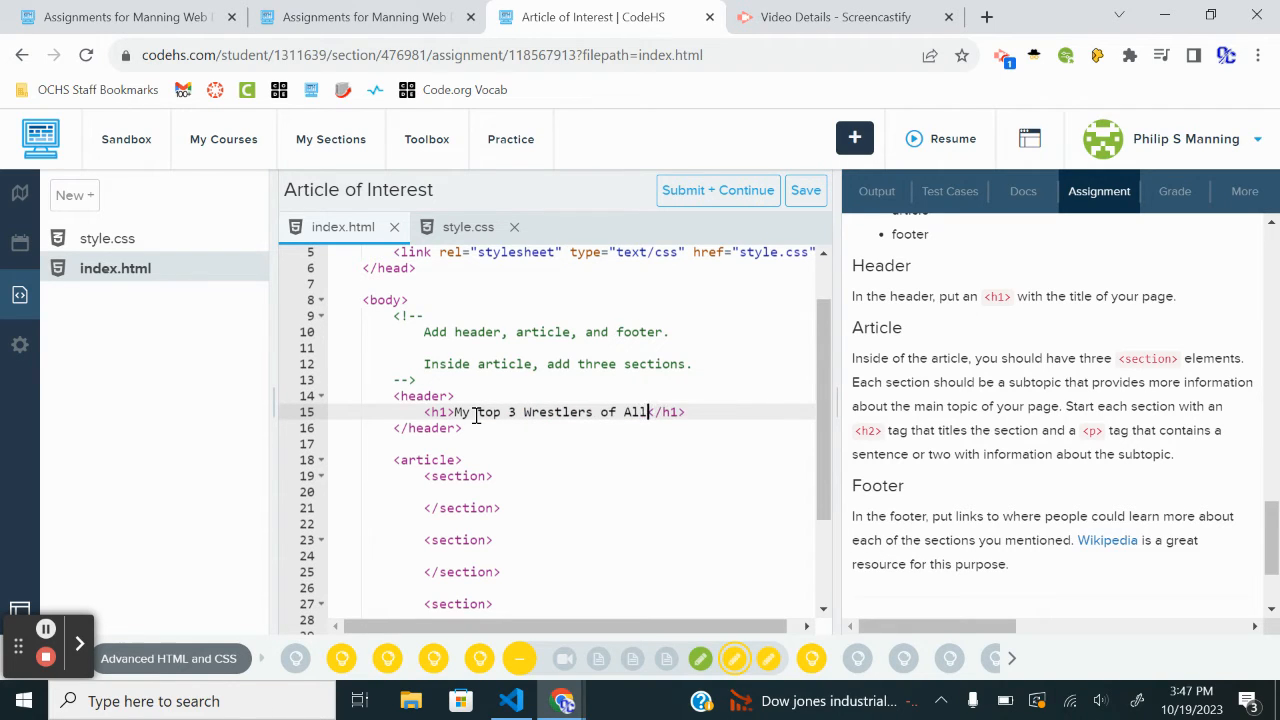
{"action": "type", "text": "-Time"}
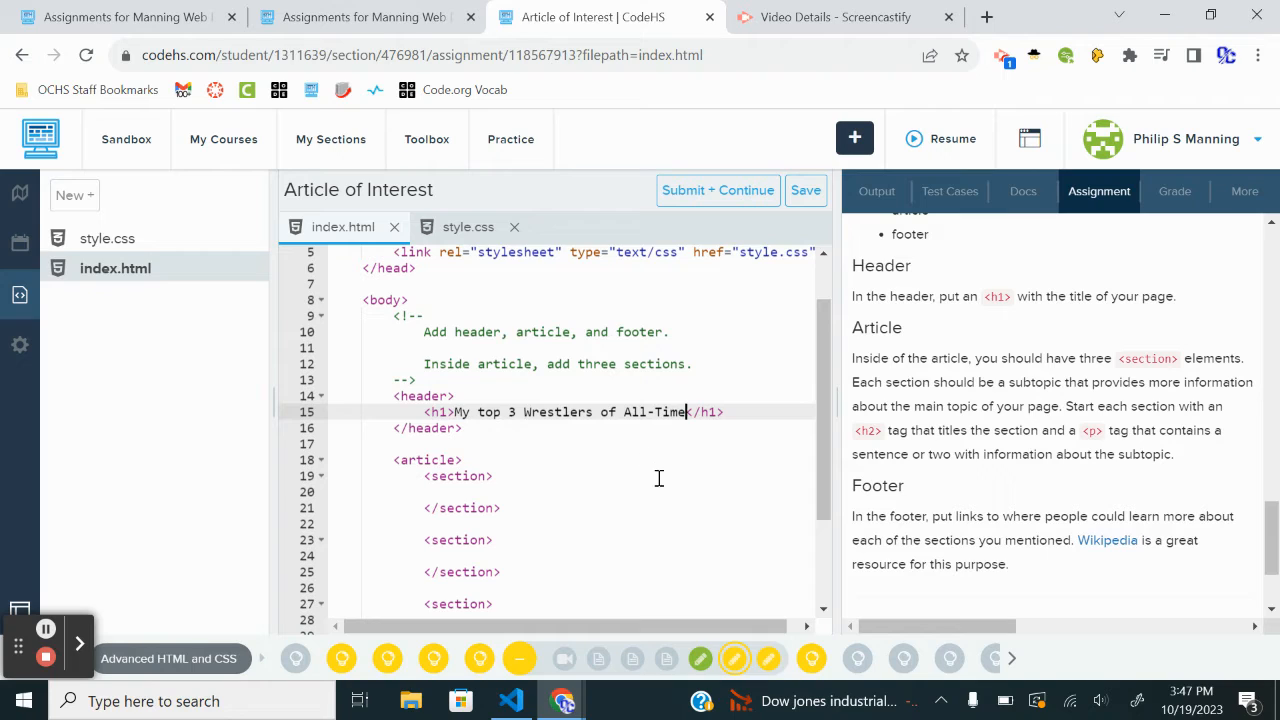
{"action": "mouse_move", "coordinate": [763, 451]}
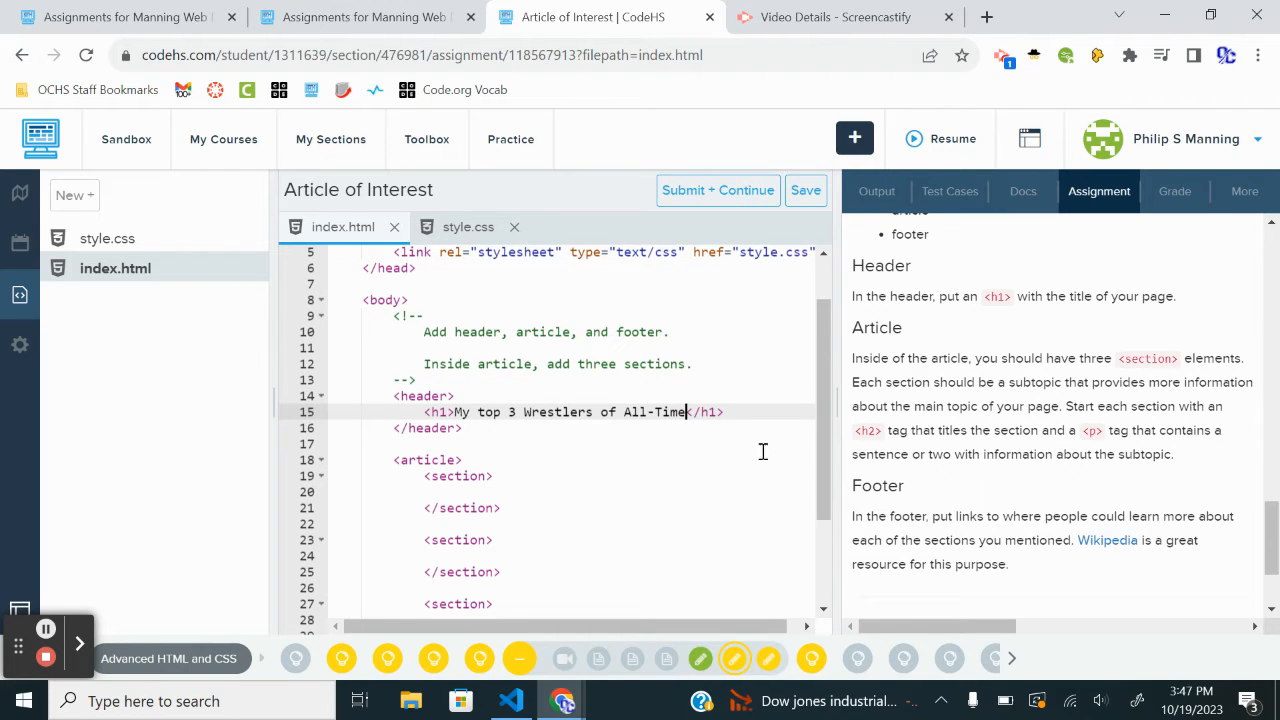
{"action": "mouse_move", "coordinate": [954, 388]}
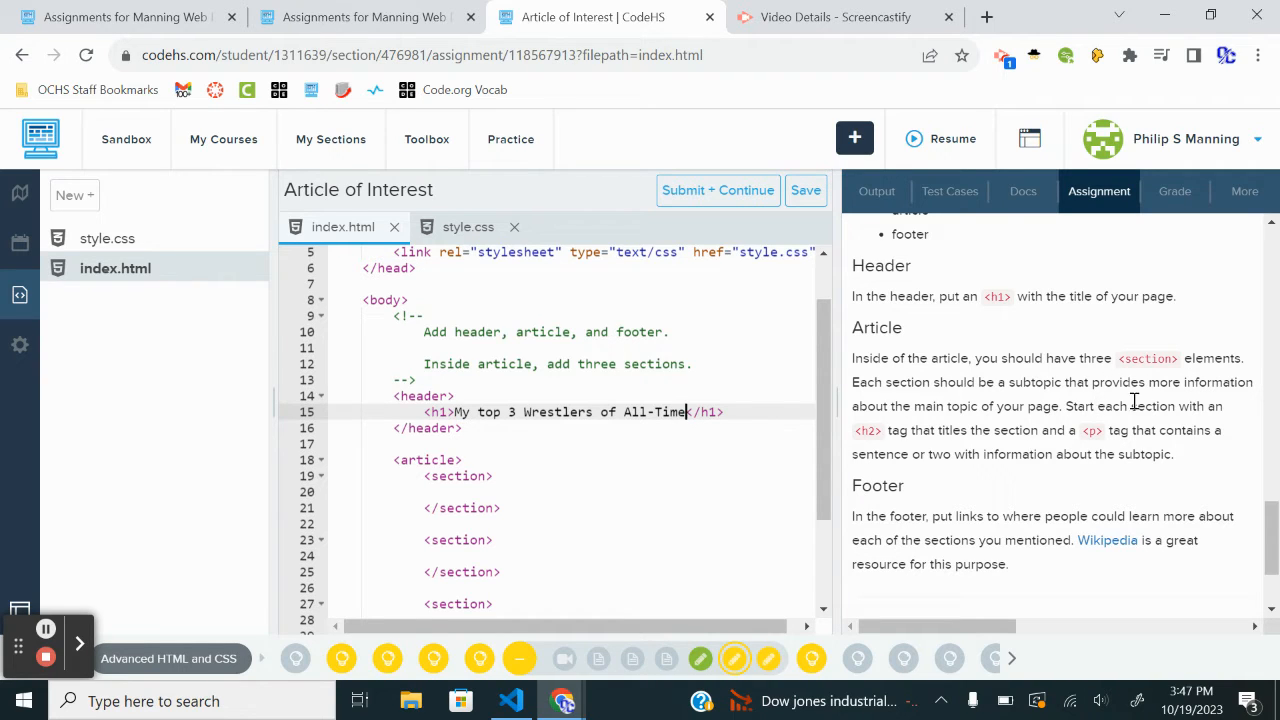
{"action": "mouse_move", "coordinate": [470, 492]}
{"action": "type", "text": "<h2></h2>"}
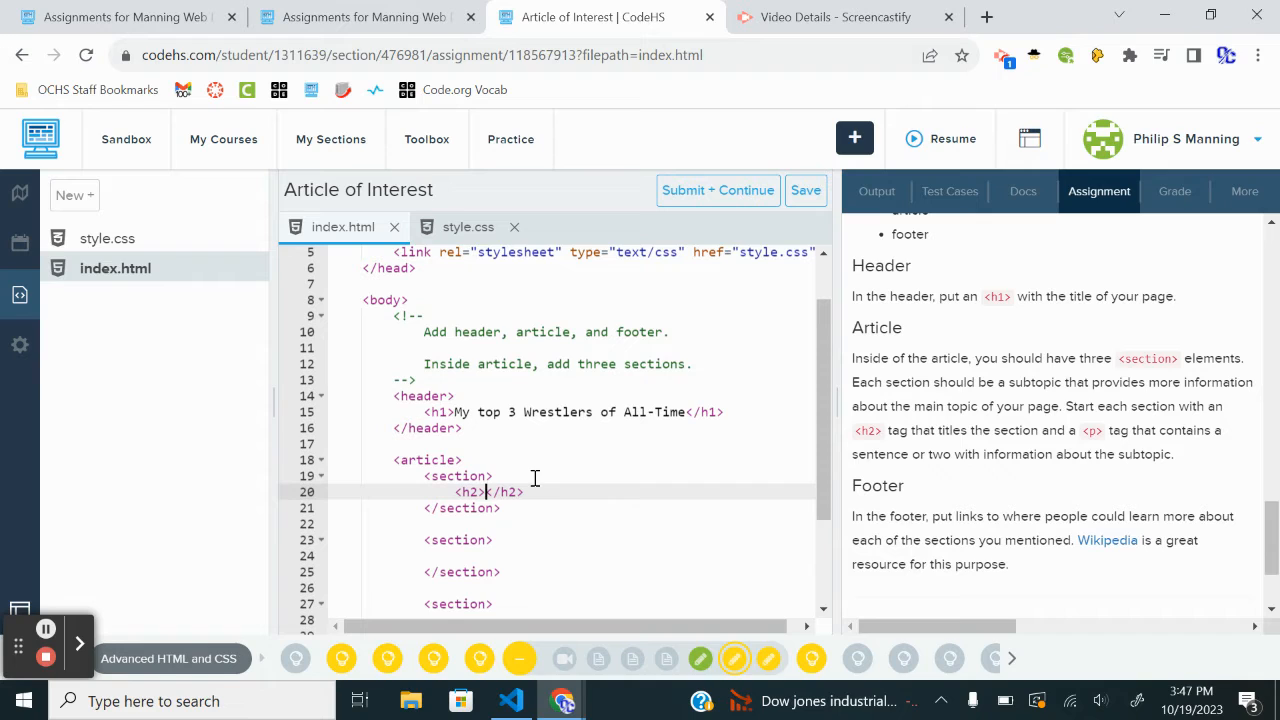
- Add h2 titles Sting, Hulk Hogan and Dusty Rhodes to the three sections
{"action": "type", "text": "String"}
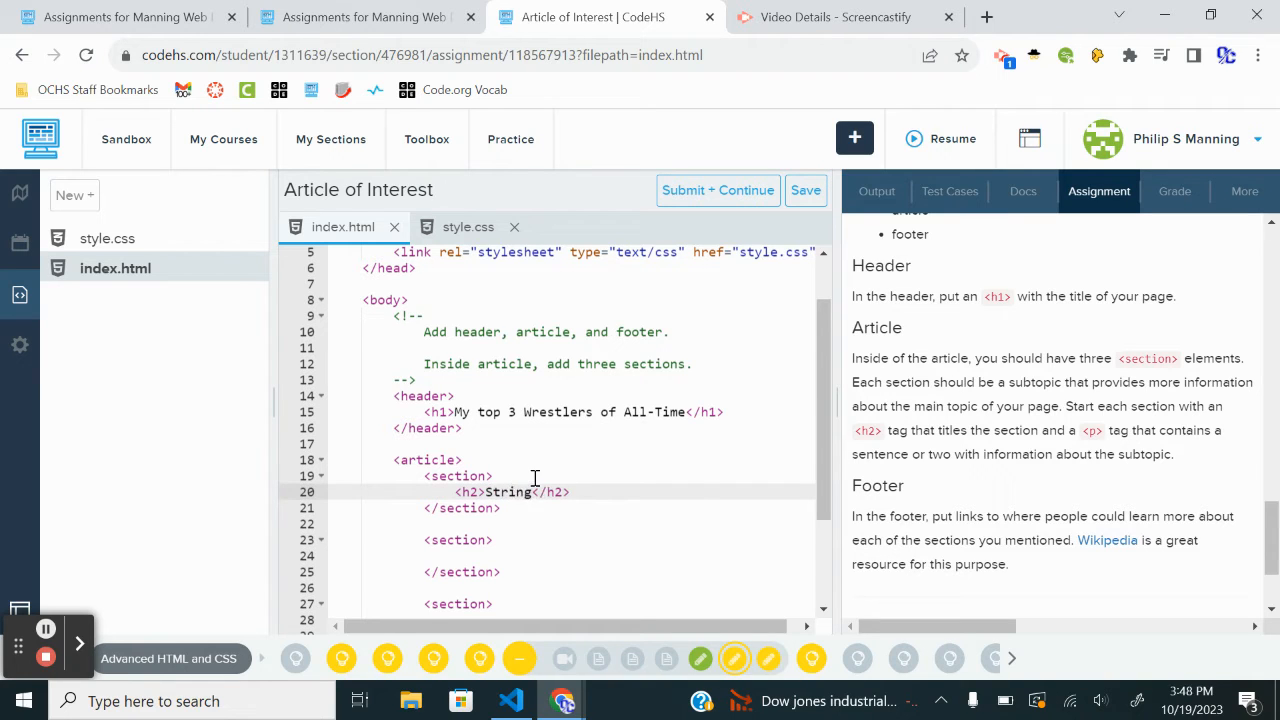
{"action": "key", "text": "Backspace"}
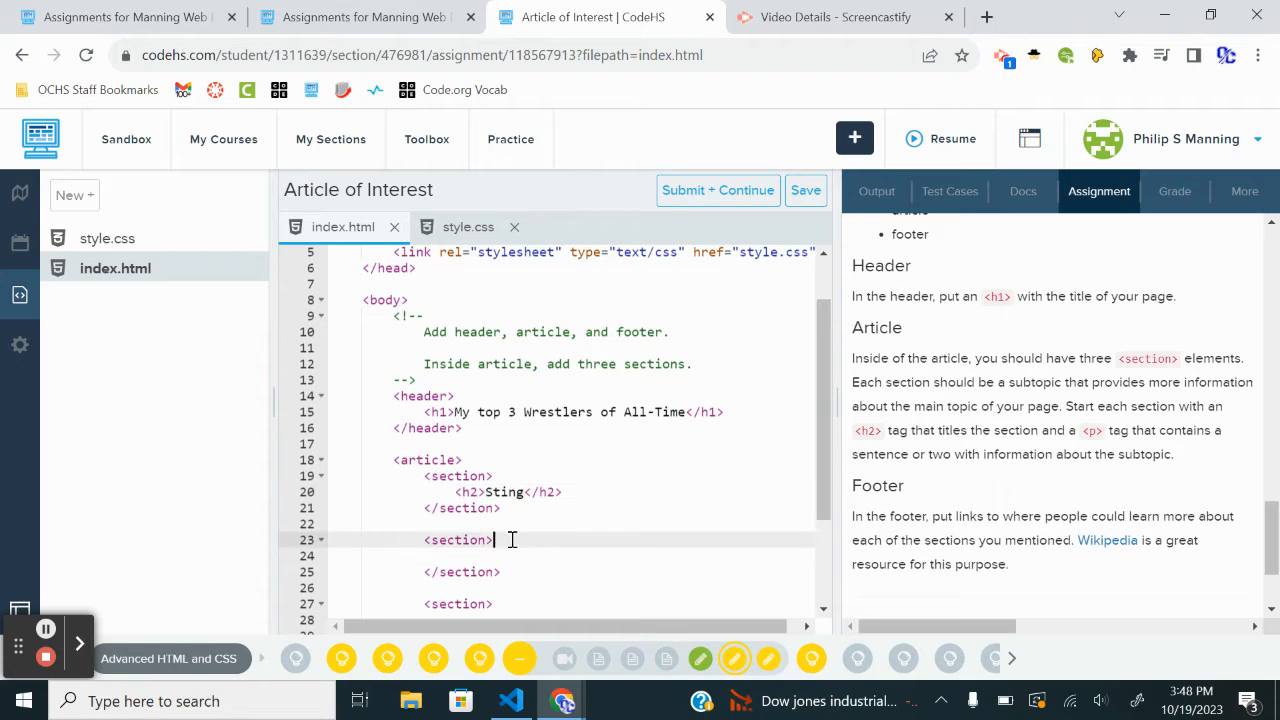
{"action": "type", "text": "<h2"}
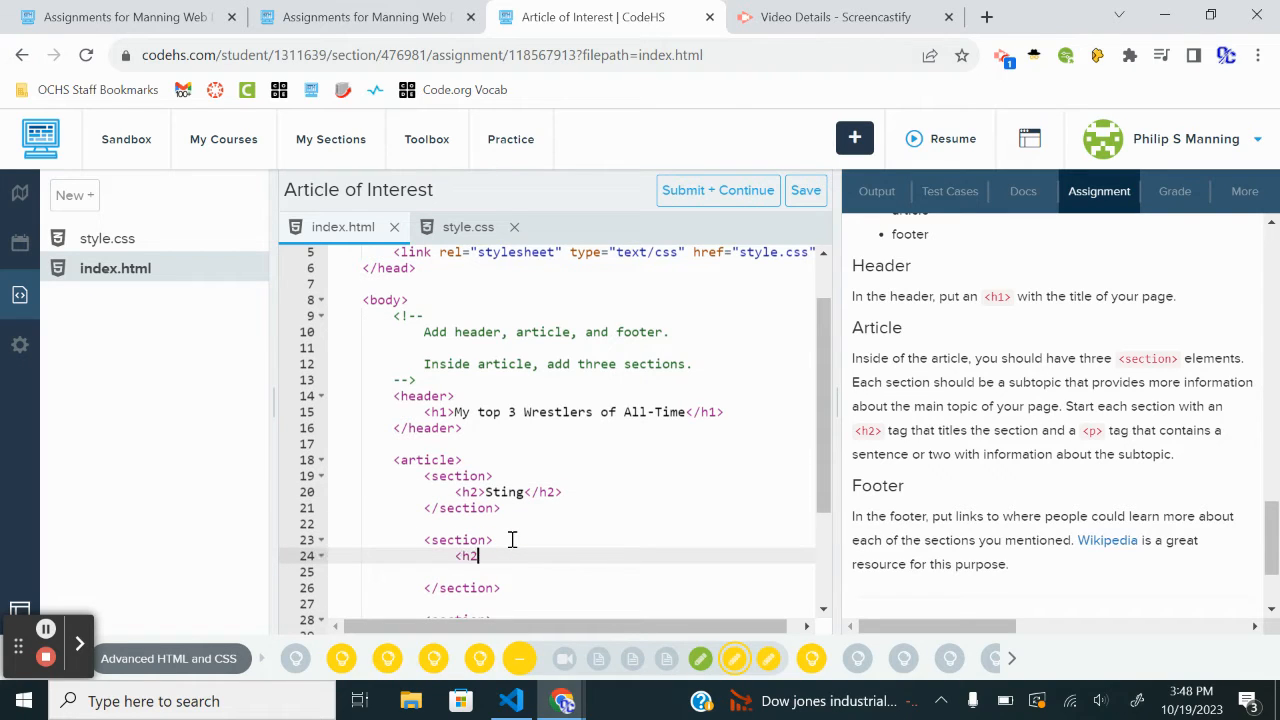
{"action": "type", "text": "></h2>"}
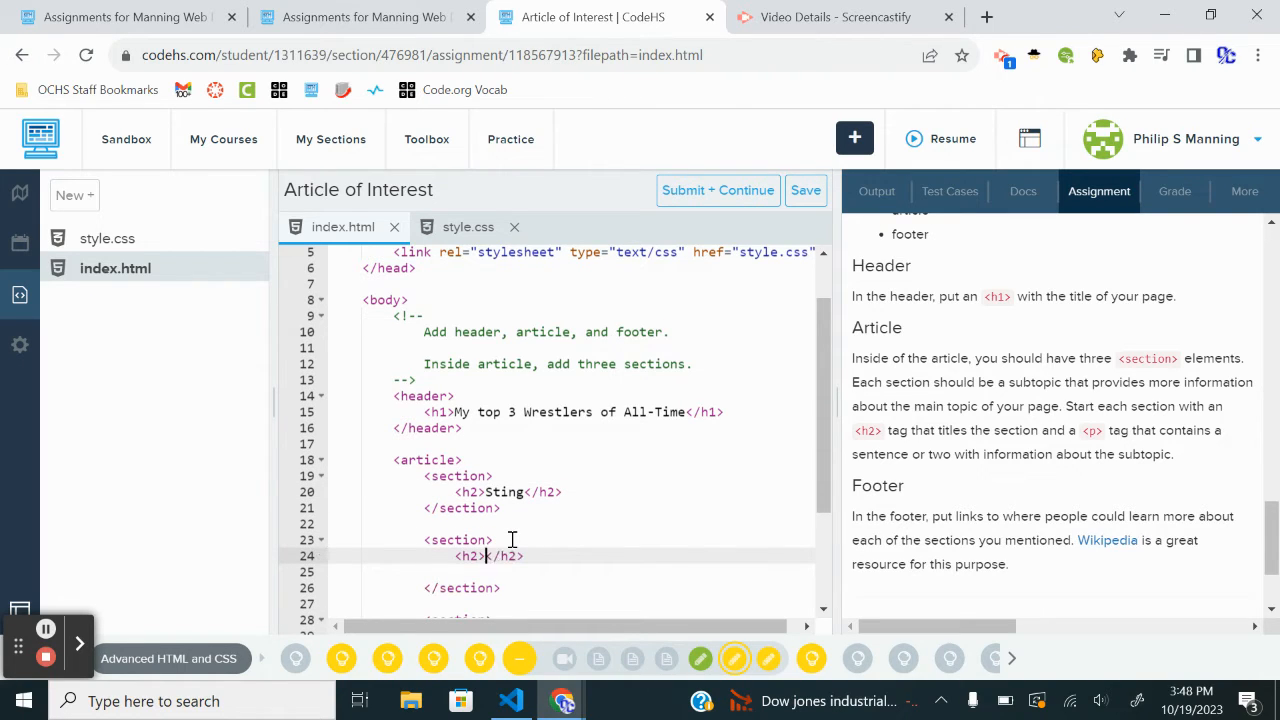
{"action": "type", "text": "H"}
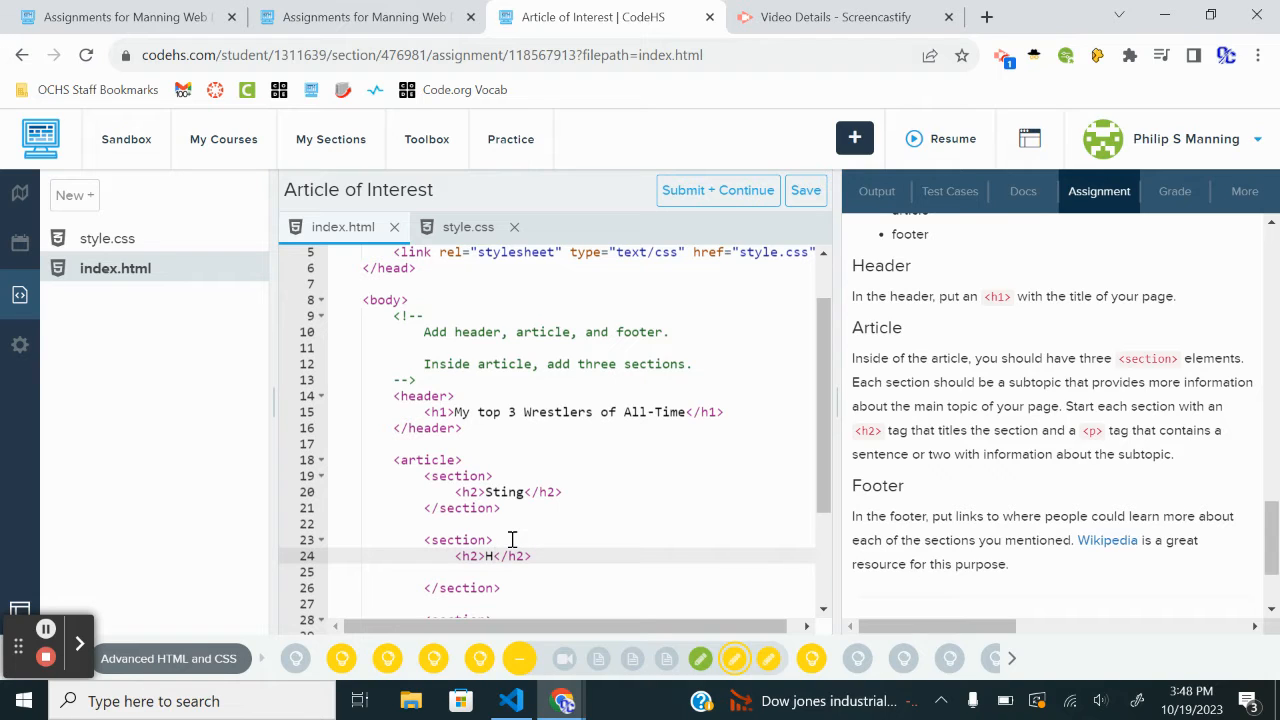
{"action": "type", "text": "ulk Hogan"}
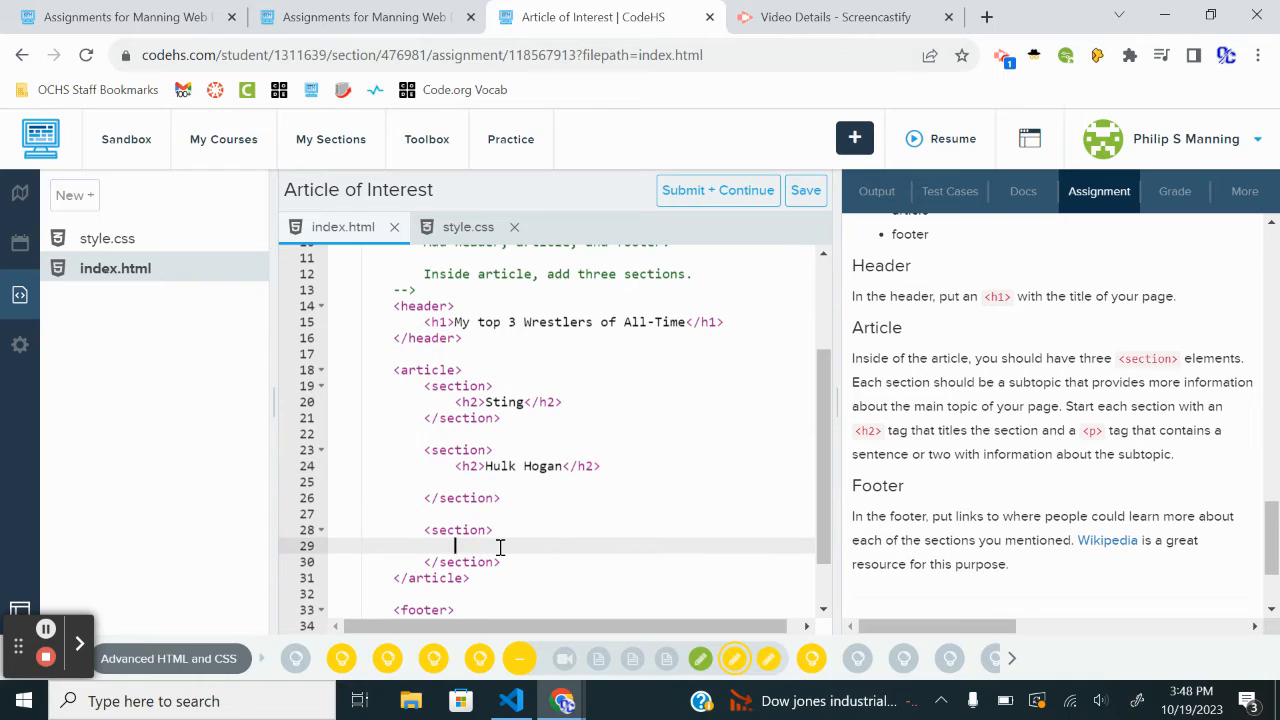
{"action": "type", "text": "<h2"}
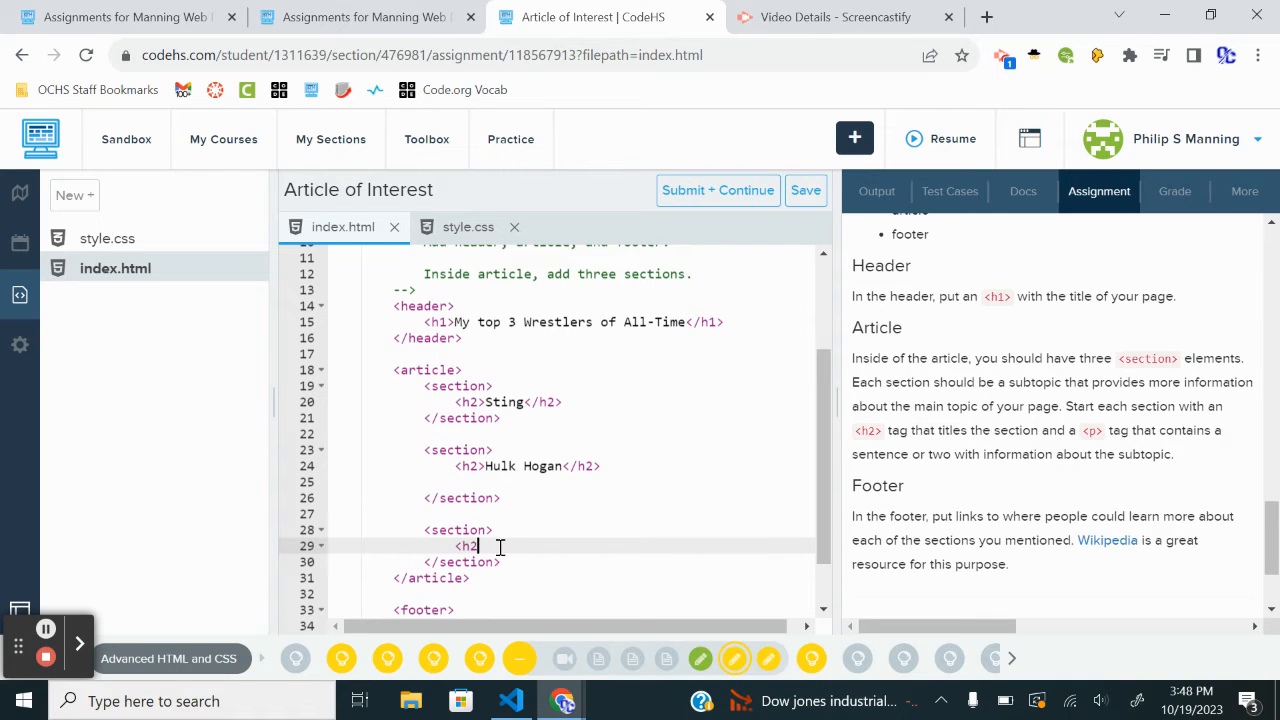
{"action": "type", "text": "</h2>"}
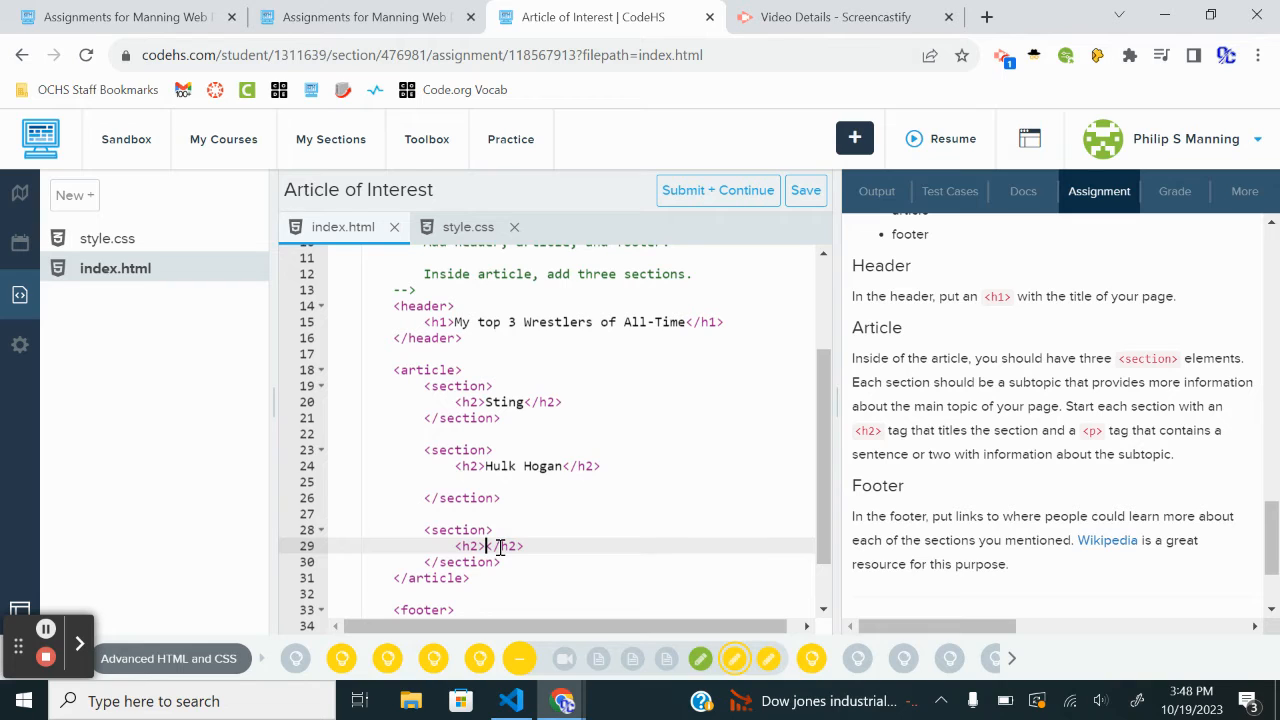
{"action": "type", "text": "Dusty"}
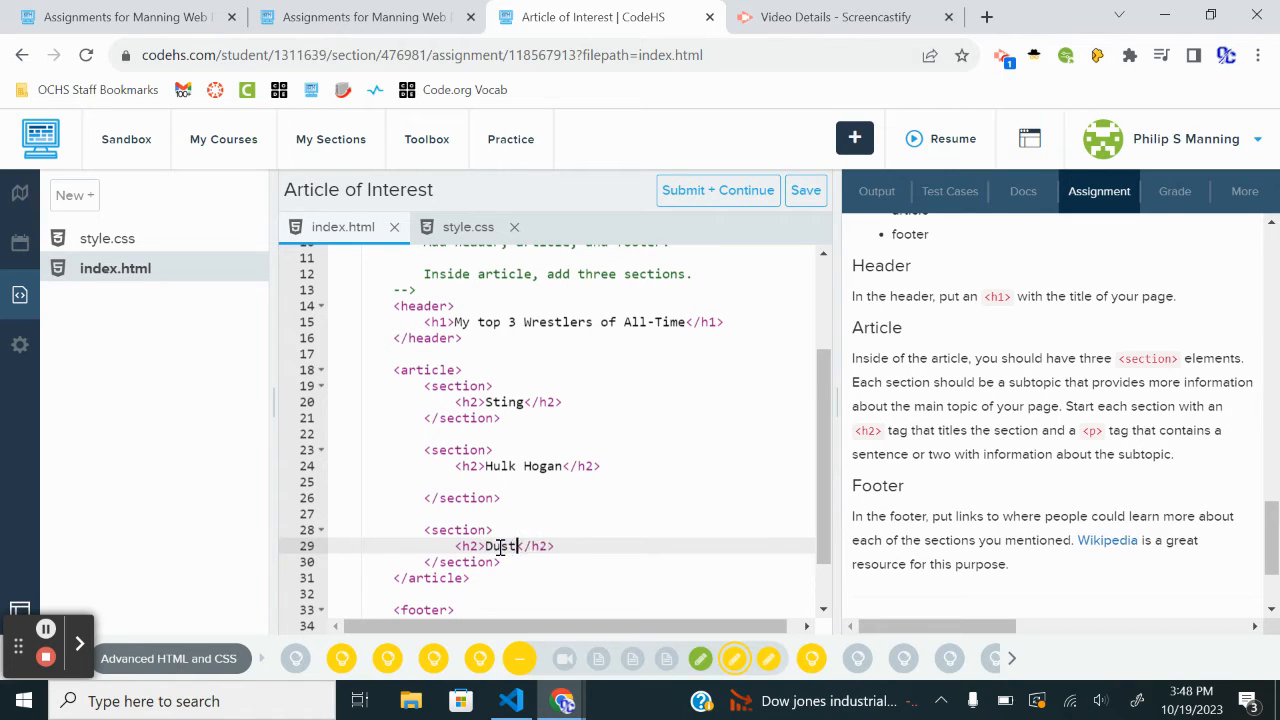
{"action": "type", "text": "Rhodes"}
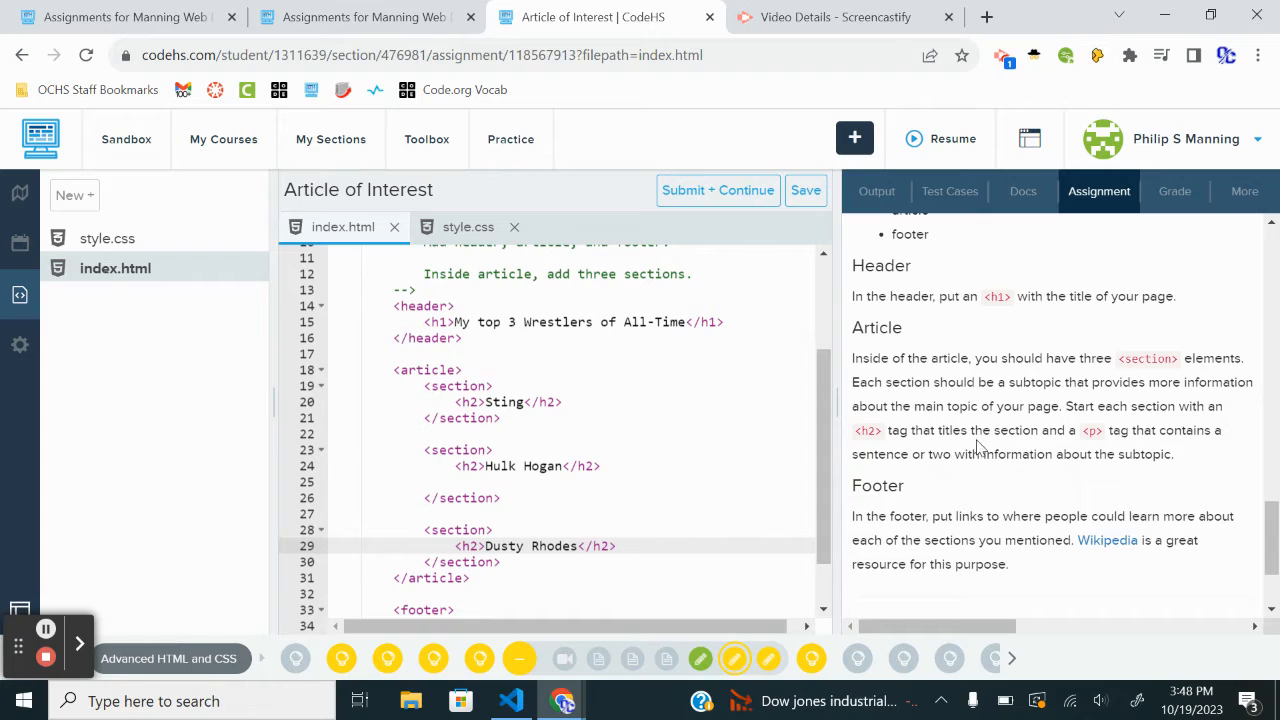
{"action": "mouse_move", "coordinate": [1148, 437]}
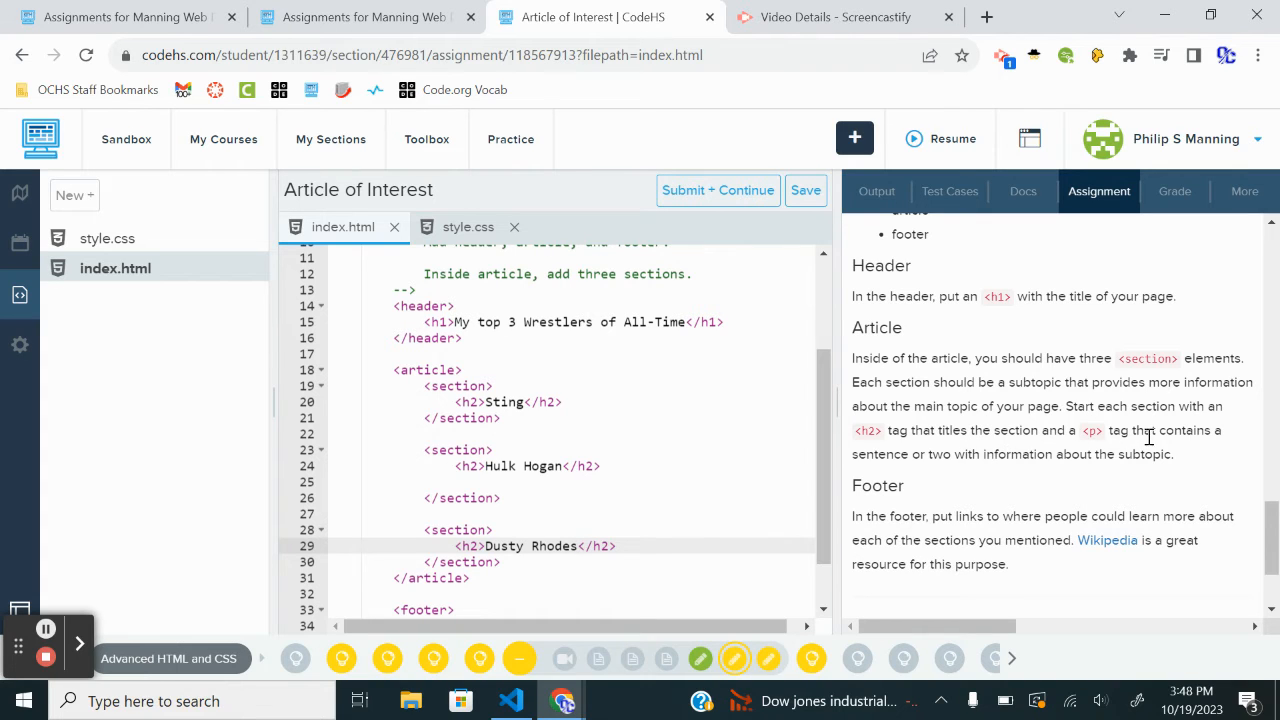
- Start a paragraph under the Sting heading saying he has wrestled since the 1980's
{"action": "left_click", "coordinate": [578, 546]}
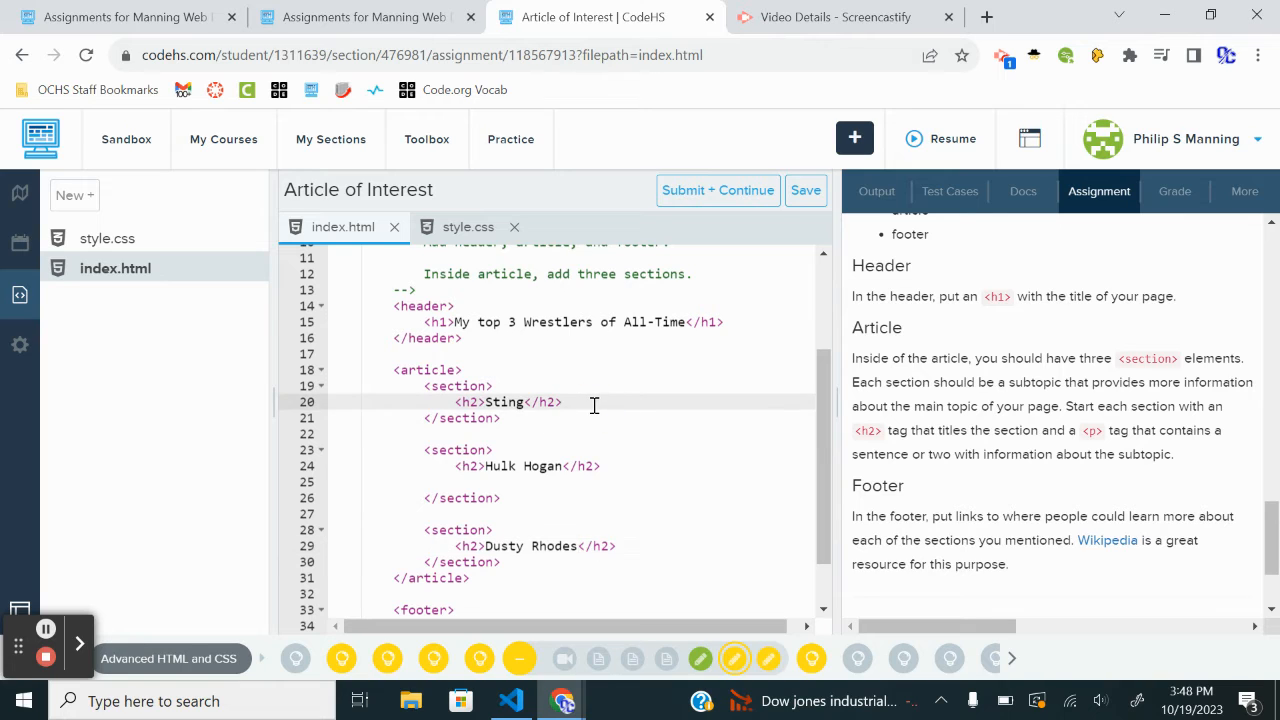
{"action": "type", "text": "<p"}
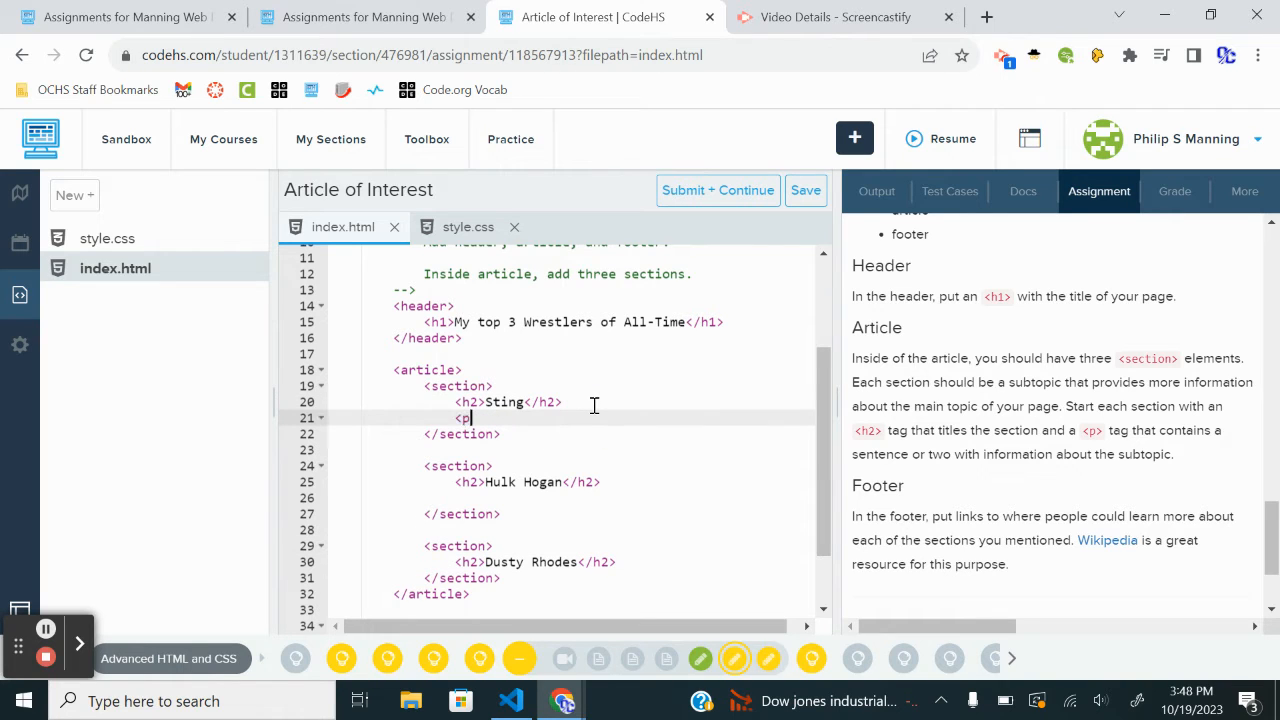
{"action": "key", "text": "enter"}
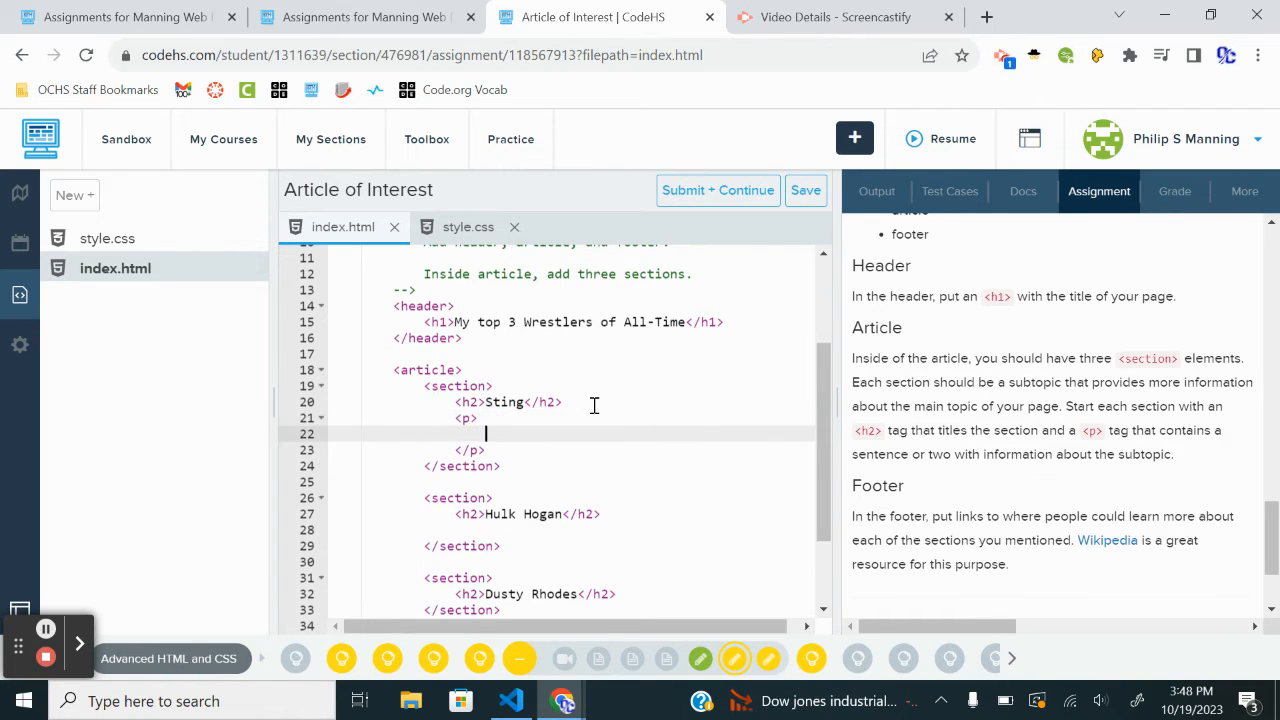
{"action": "type", "text": "Sting has been wre"}
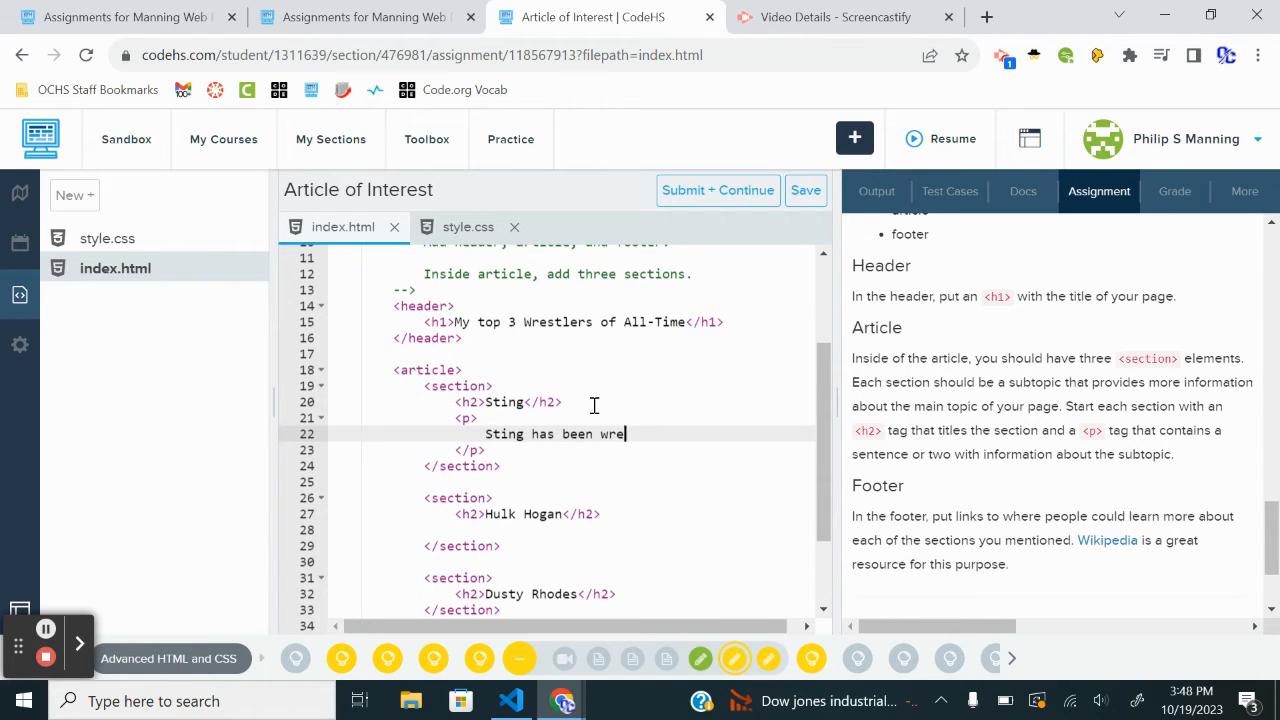
{"action": "type", "text": "stling since the"}
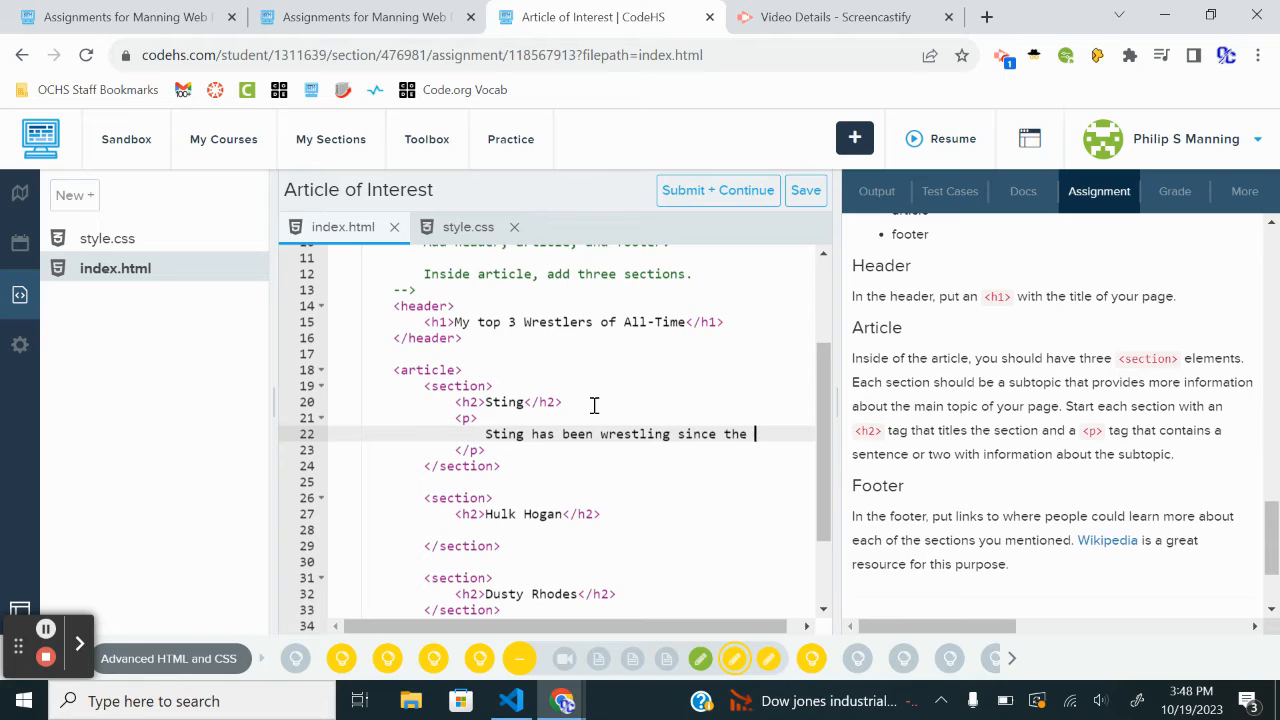
{"action": "type", "text": "198"}
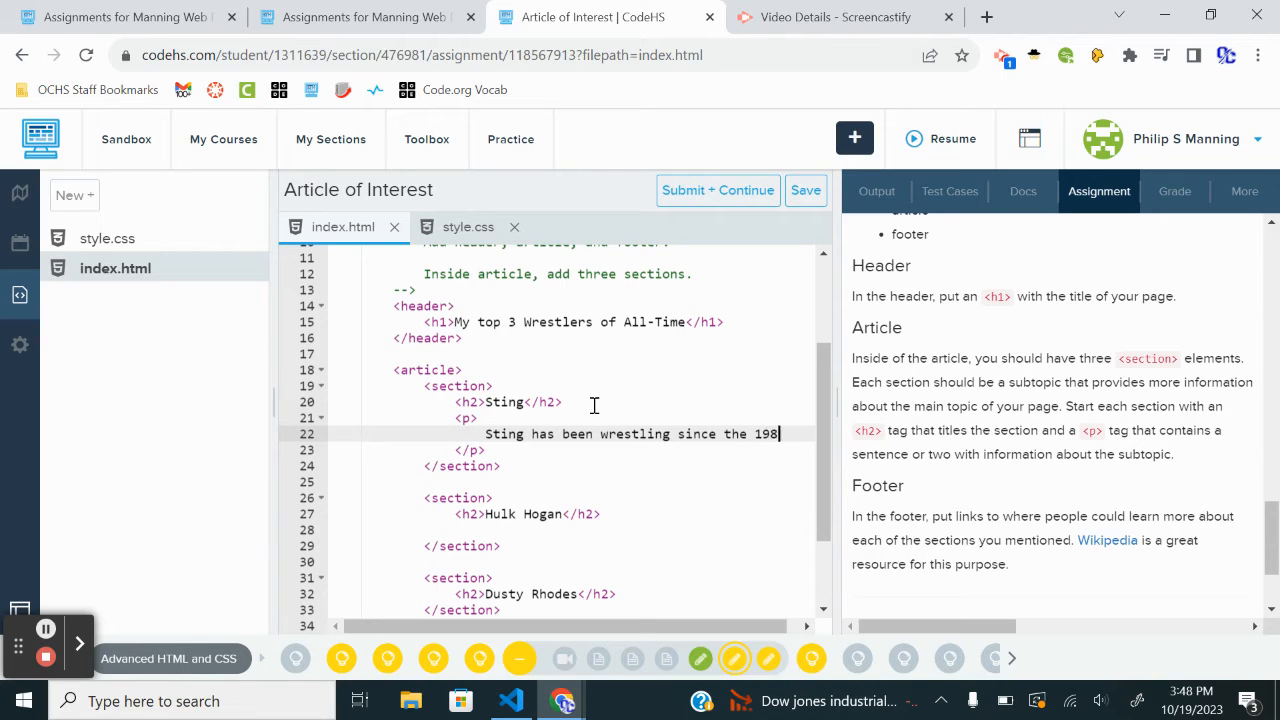
{"action": "type", "text": "0's."}
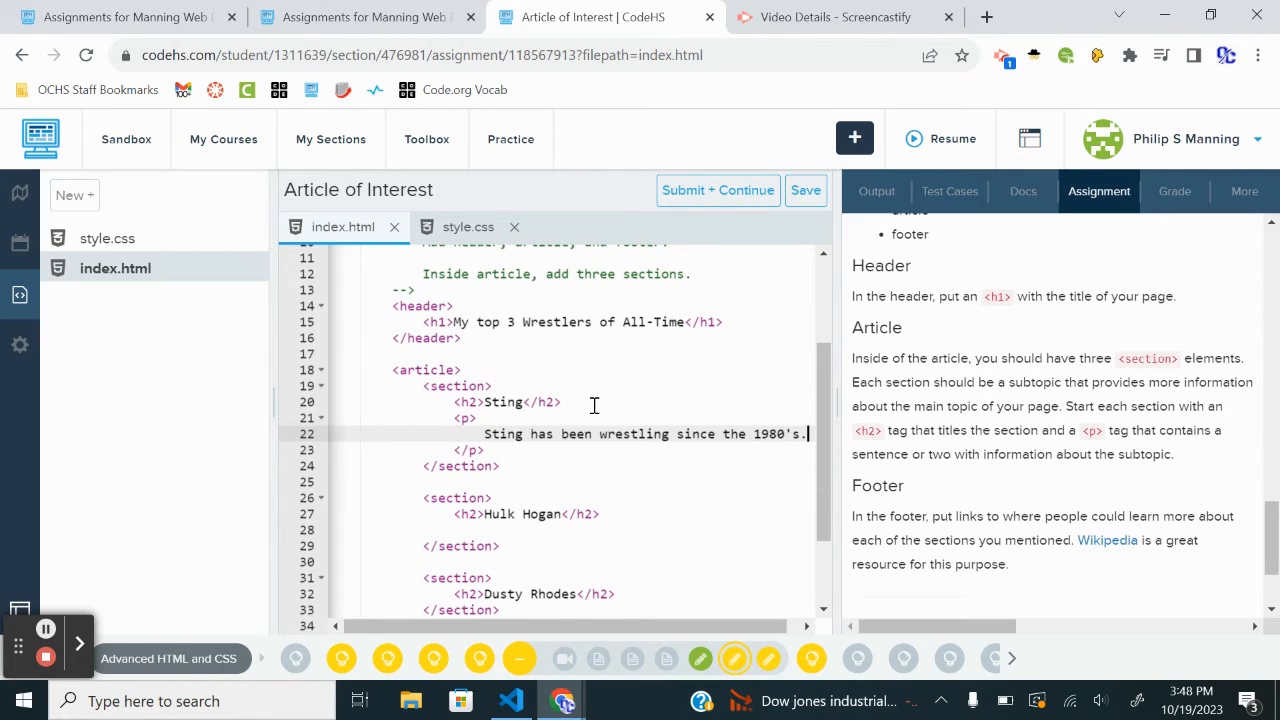
- Add that he was a favorite and will retire in January 2024 after over 40 years
{"action": "type", "text": "He was"}
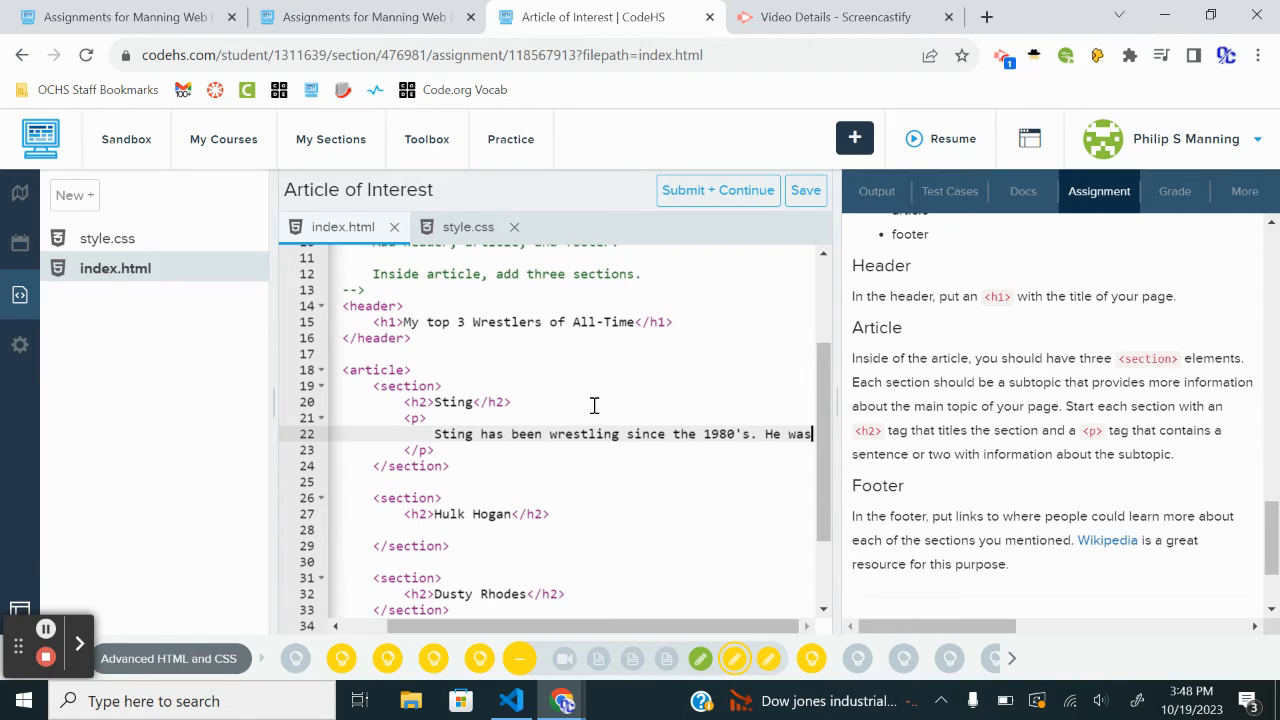
{"action": "type", "text": "my favo"}
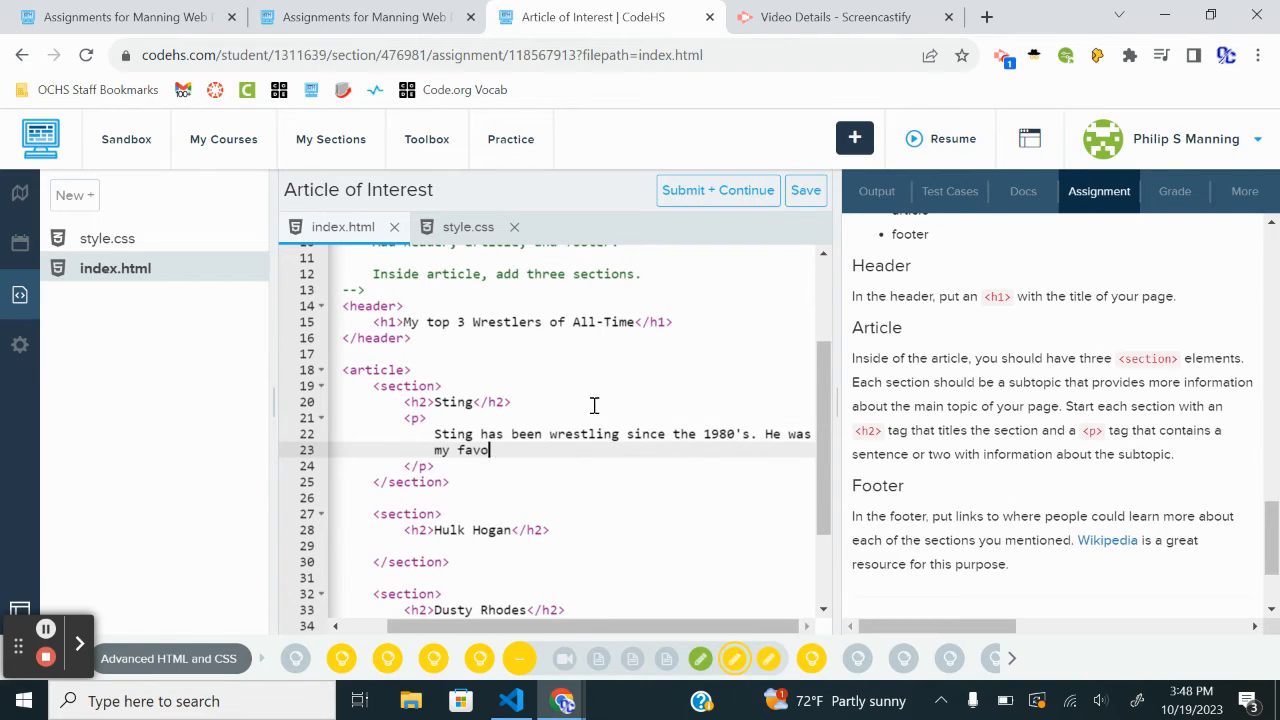
{"action": "type", "text": "rite when I first started"}
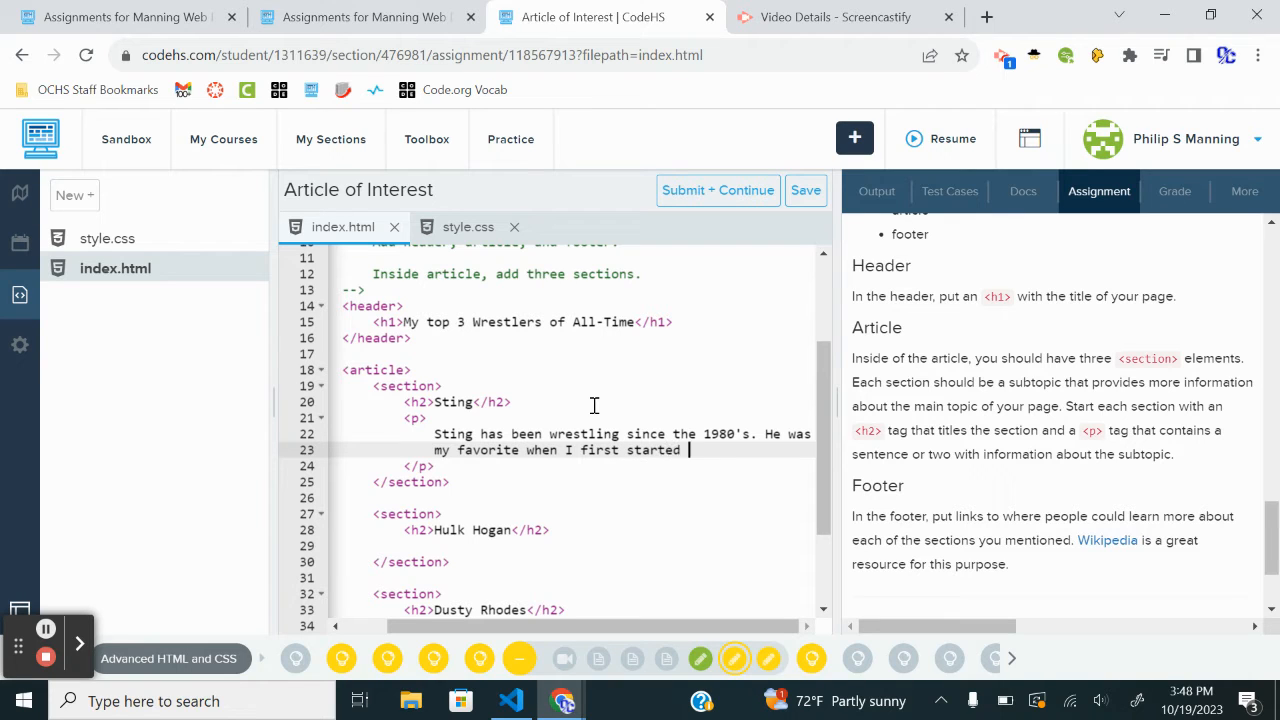
{"action": "type", "text": "watching wrestling. He just"}
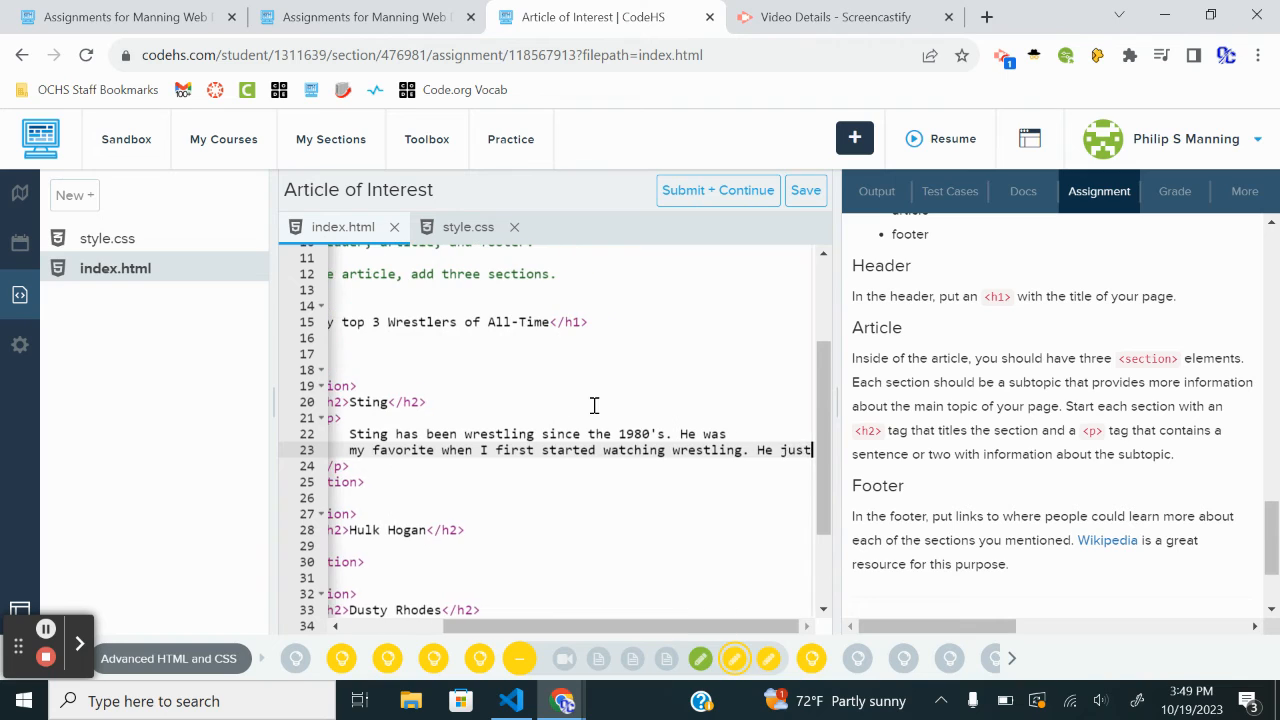
{"action": "type", "text": "announced"}
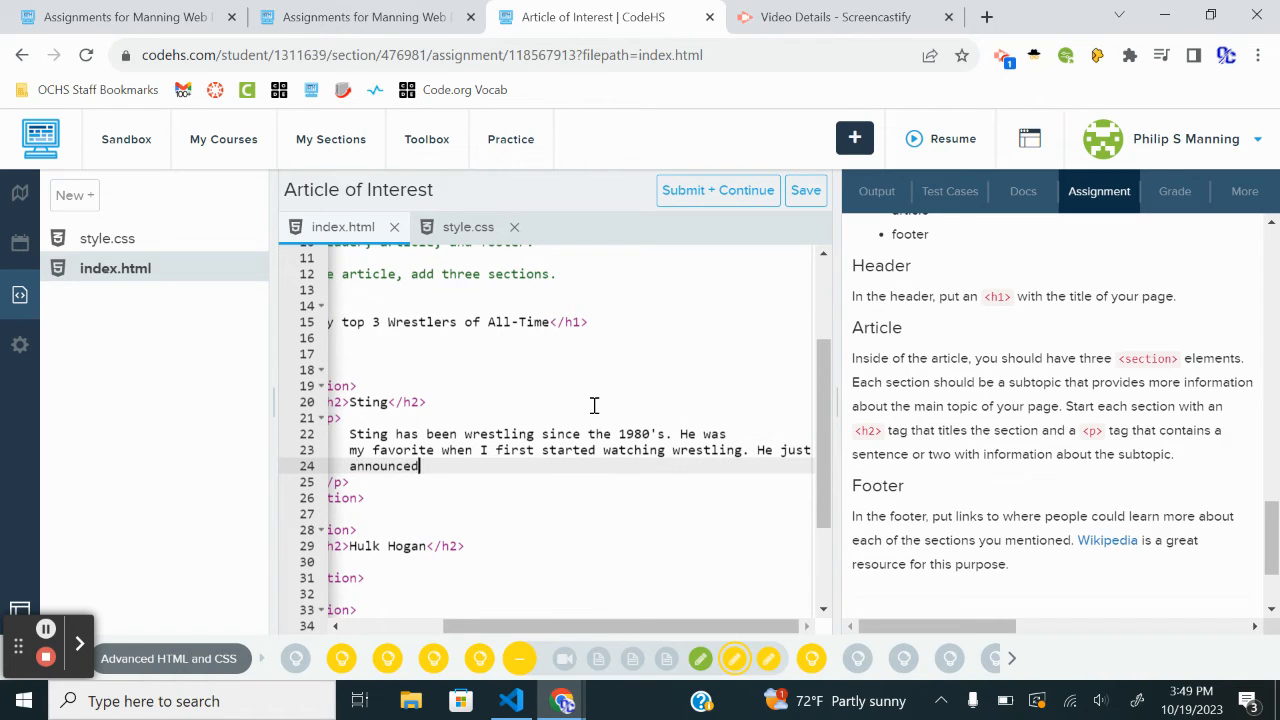
{"action": "type", "text": "he will retire"}
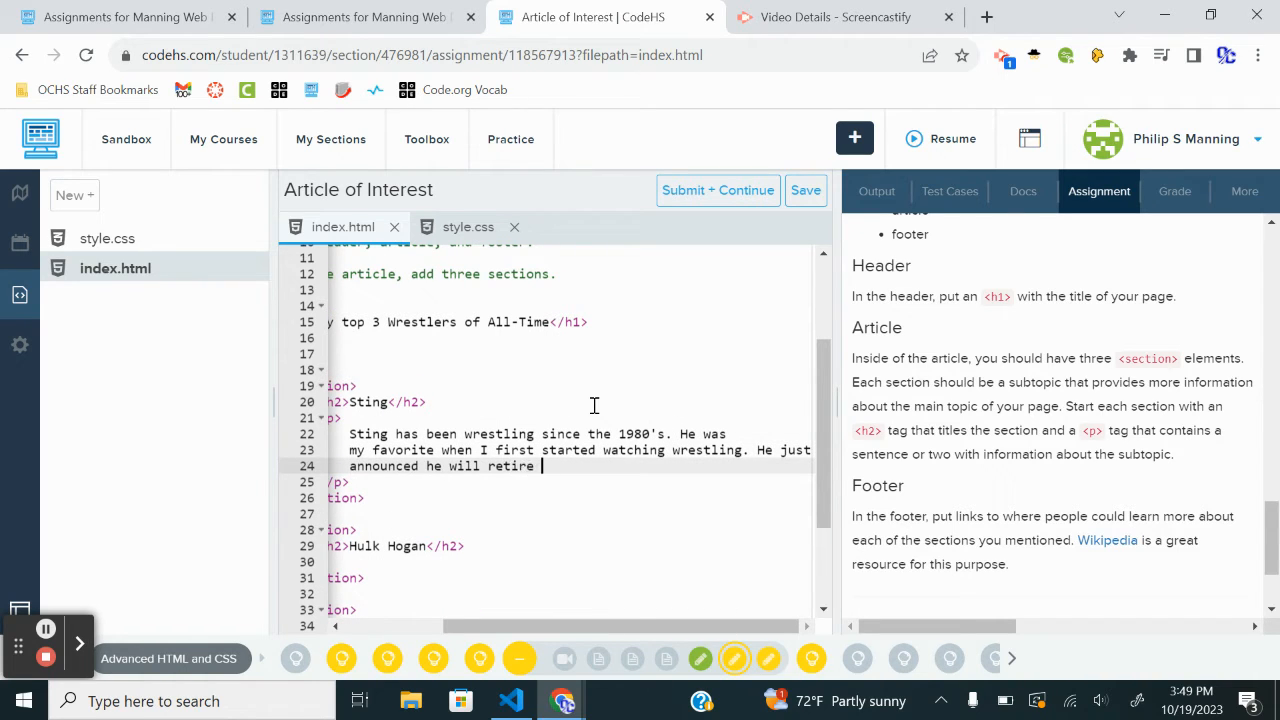
{"action": "type", "text": "in January 2024 after"}
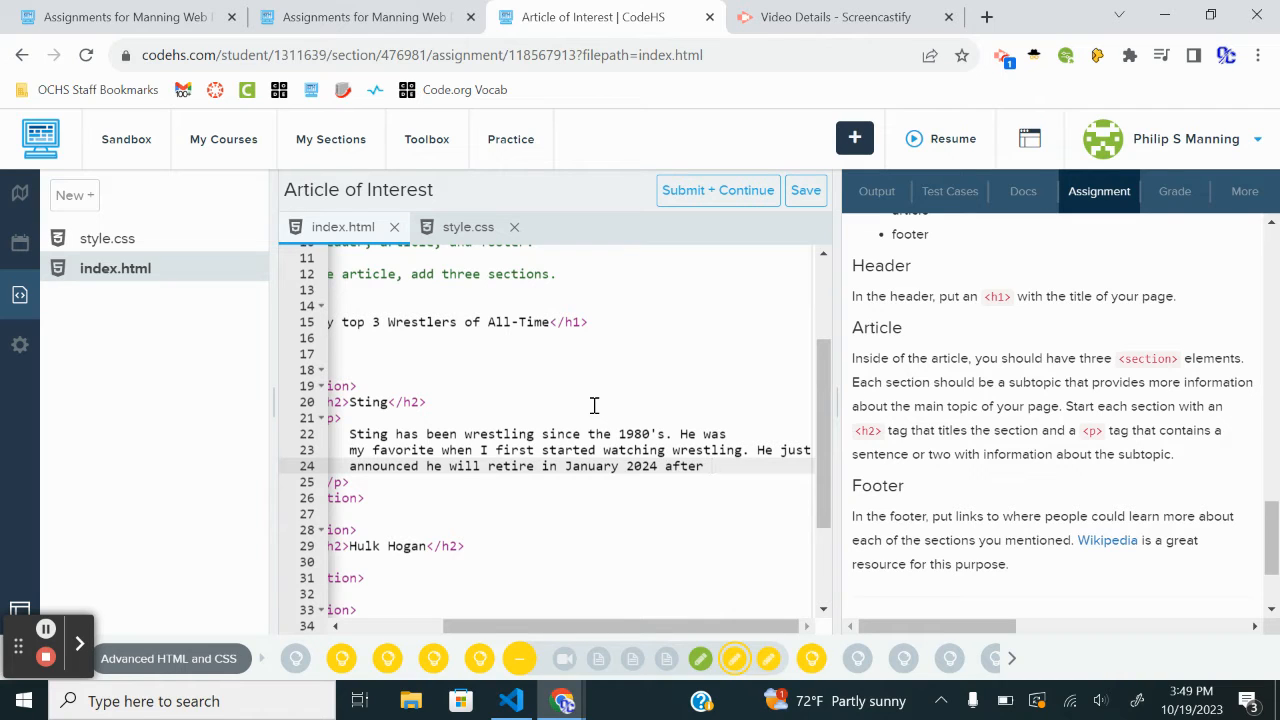
{"action": "type", "text": "over 4"}
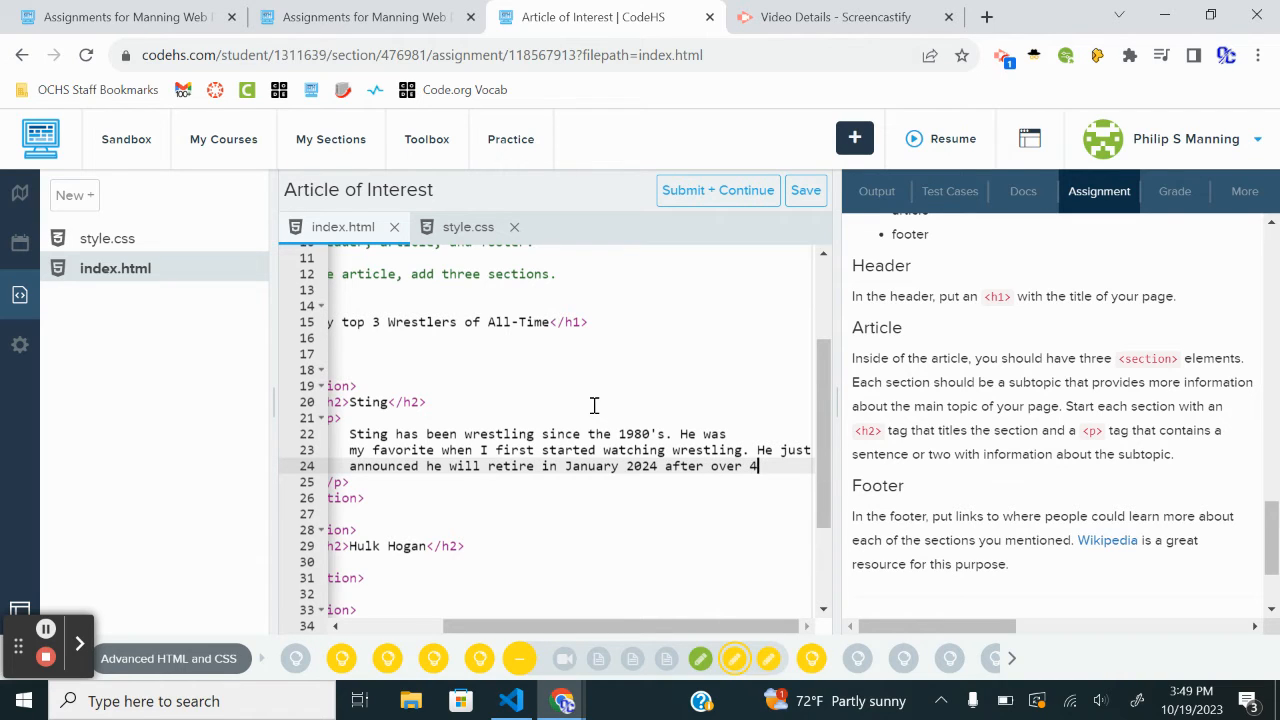
{"action": "type", "text": "0 years."}
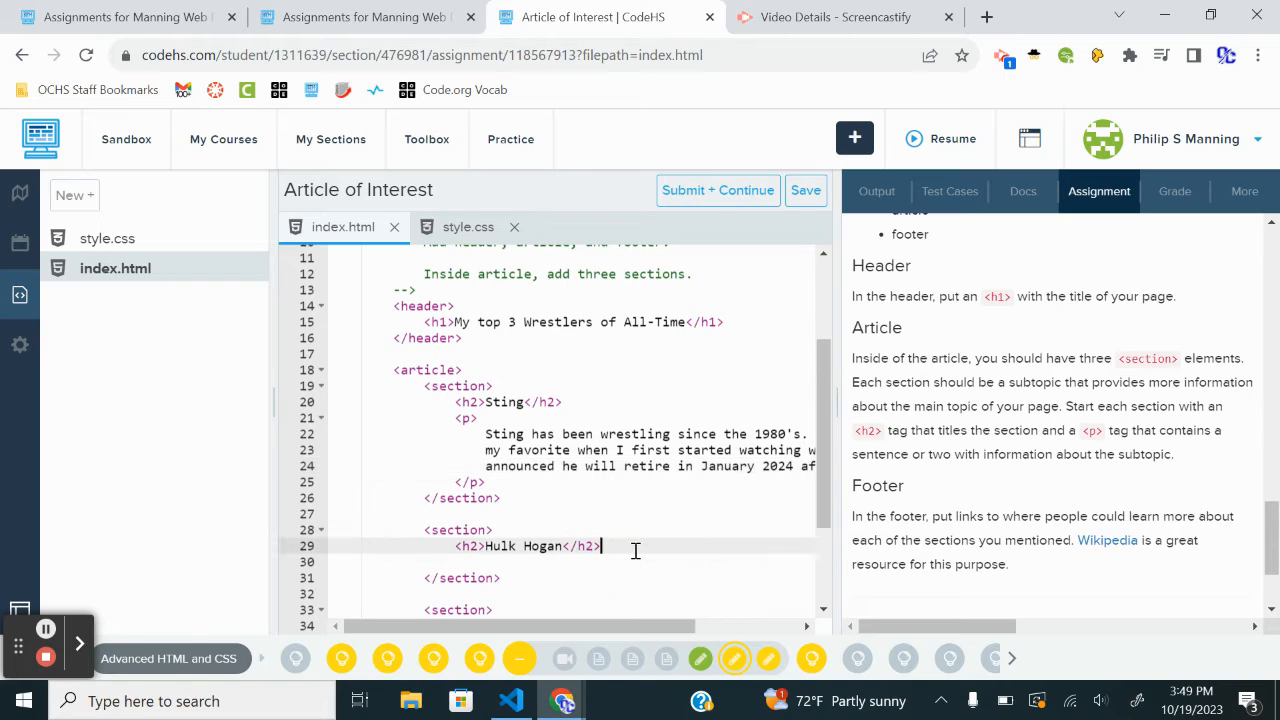
- Write a Hulk Hogan paragraph: probably the most famous, broke wrestling into Hollywood and the mainstream
{"action": "key", "text": "enter"}
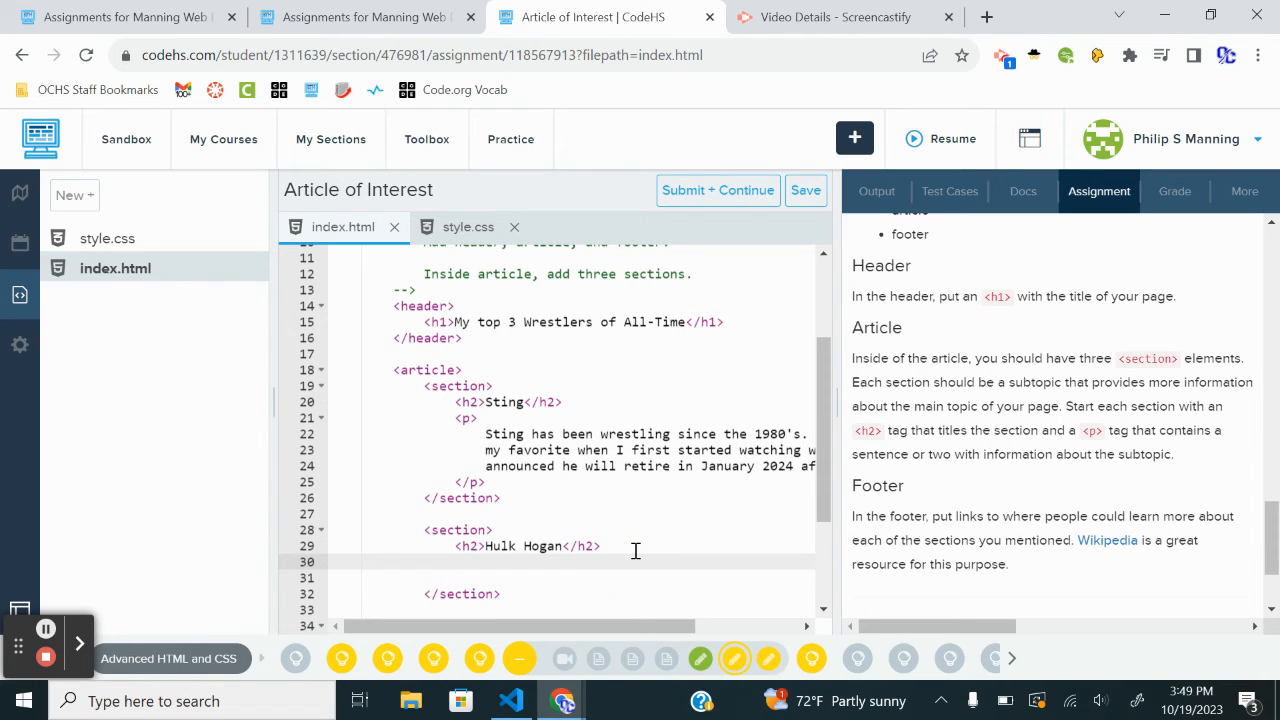
{"action": "left_click", "coordinate": [485, 561]}
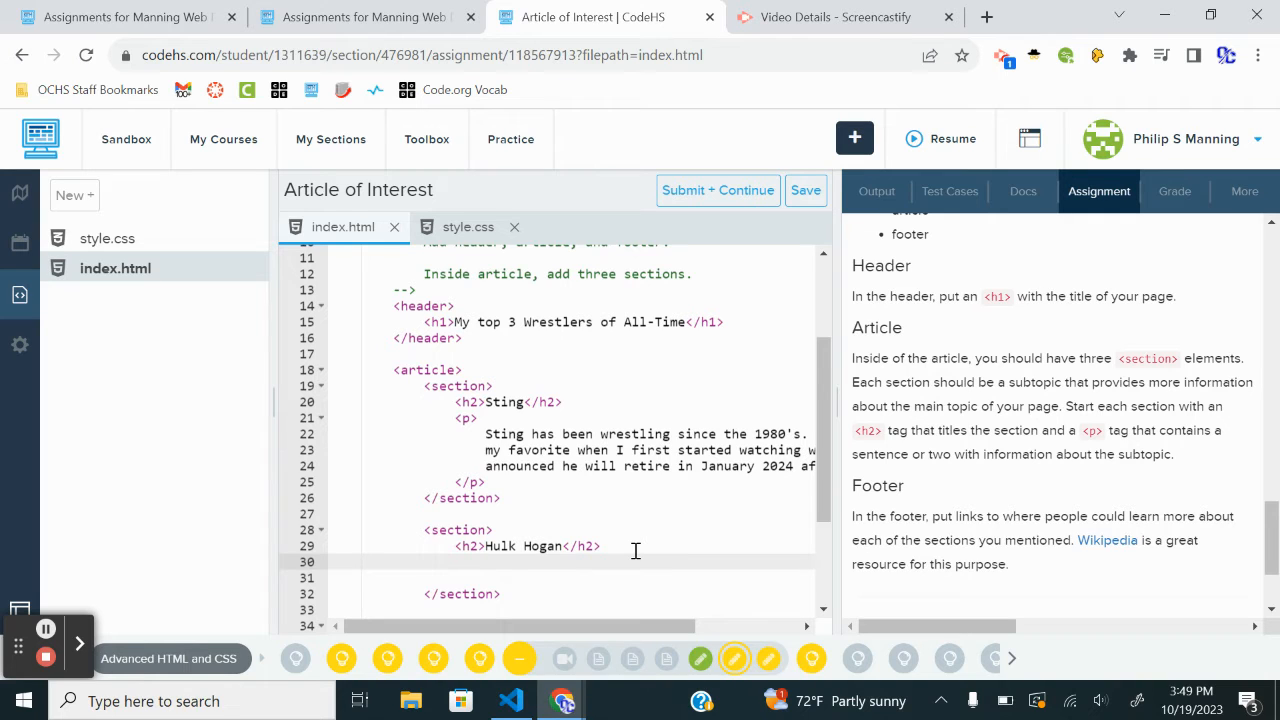
{"action": "type", "text": "<p"}
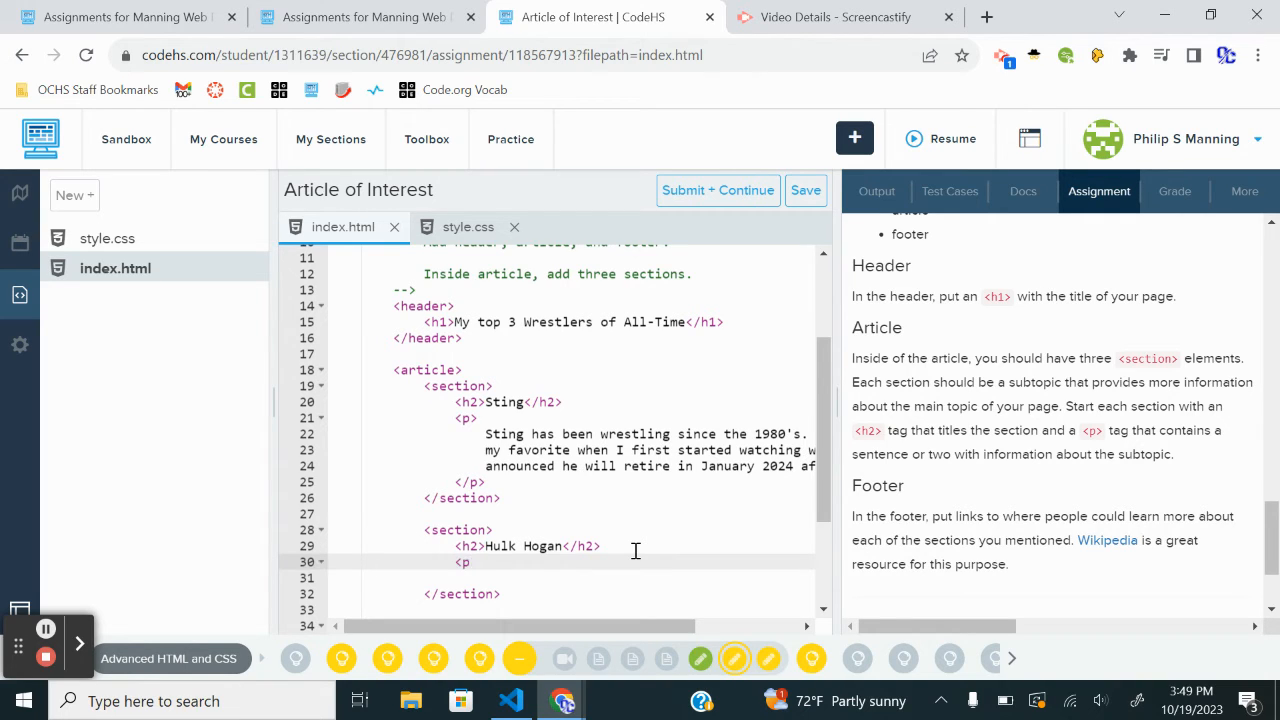
{"action": "type", "text": "Probably </p>"}
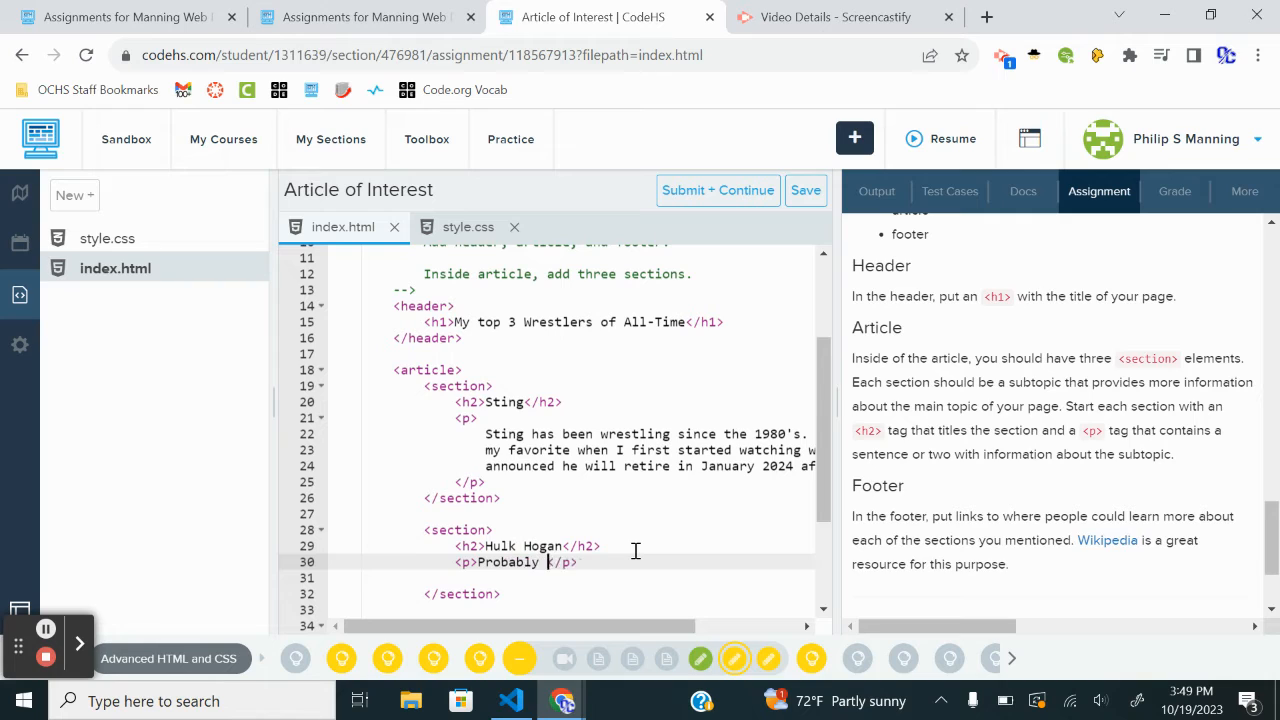
{"action": "type", "text": "the most famous wrestler of all"}
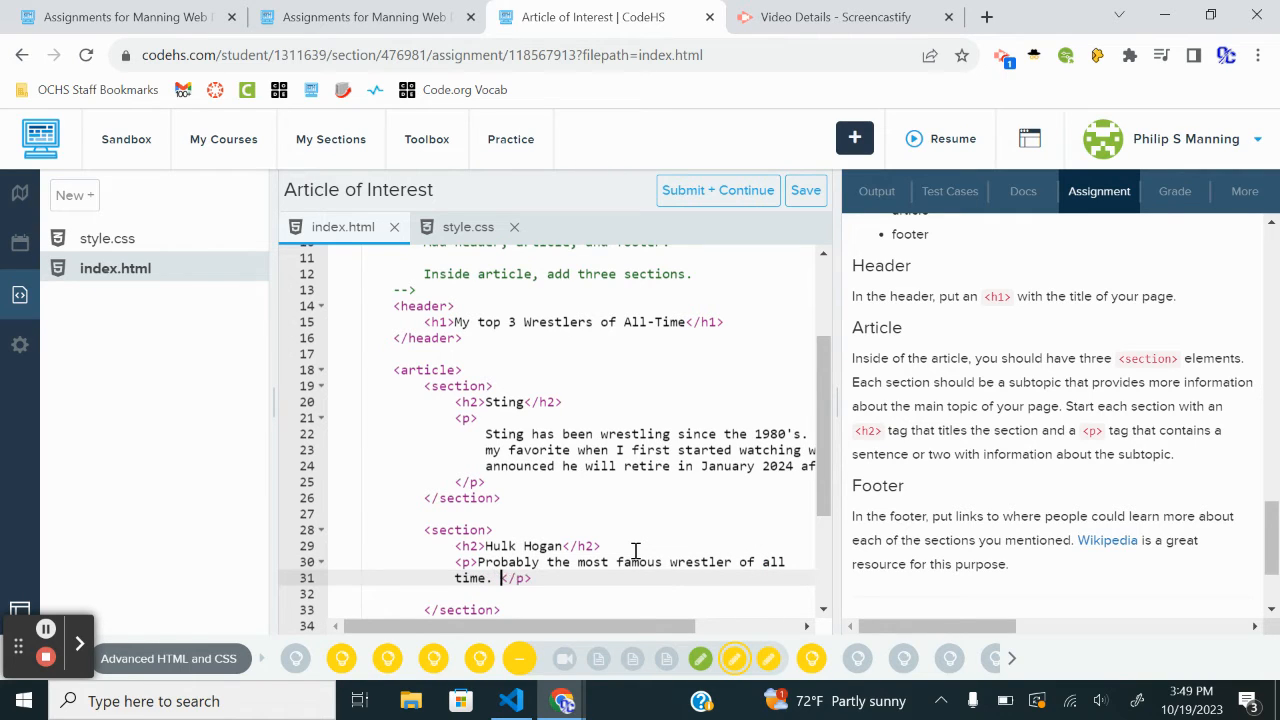
{"action": "type", "text": "Broke the barrier from pro-"}
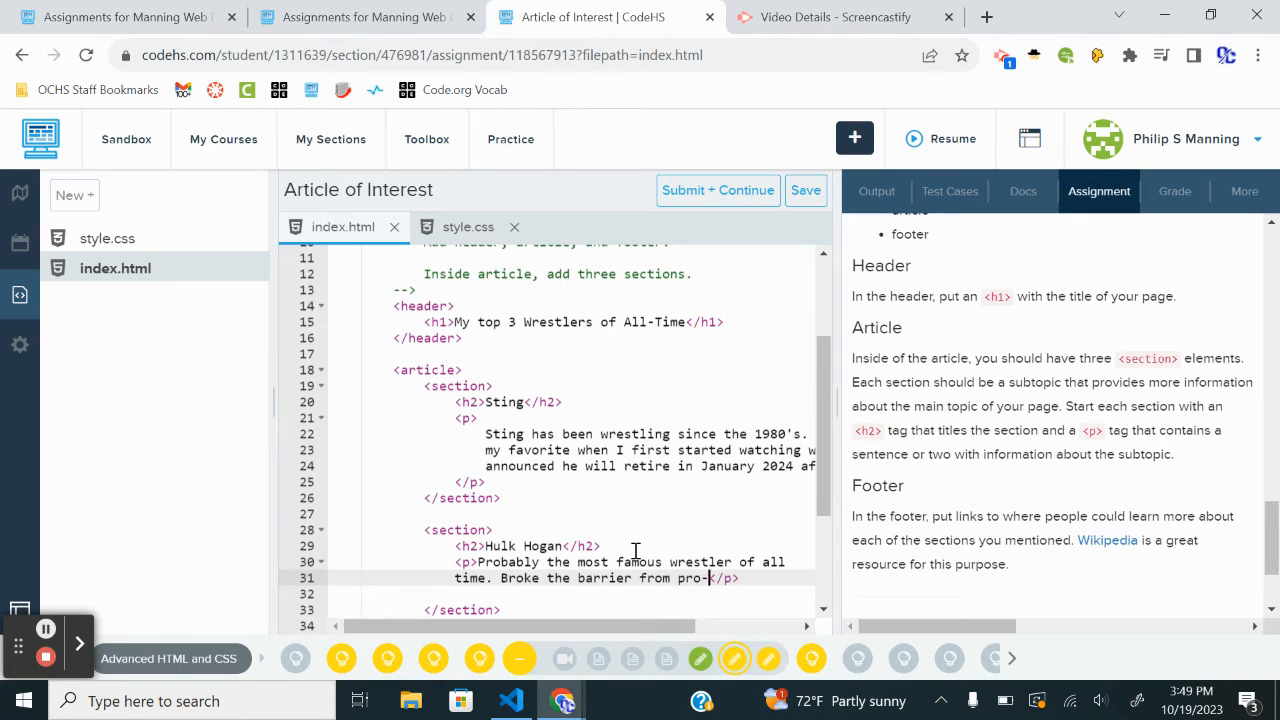
{"action": "type", "text": "wrestling i"}
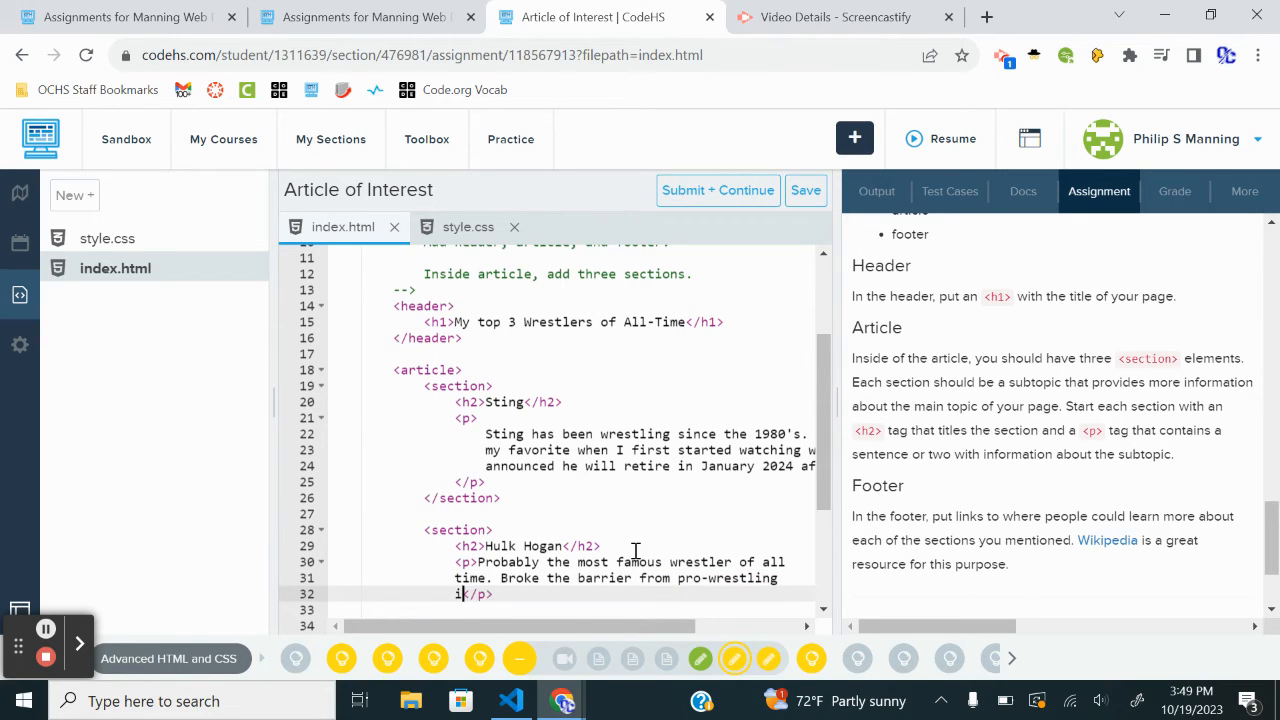
{"action": "type", "text": "nto Hollywood and"}
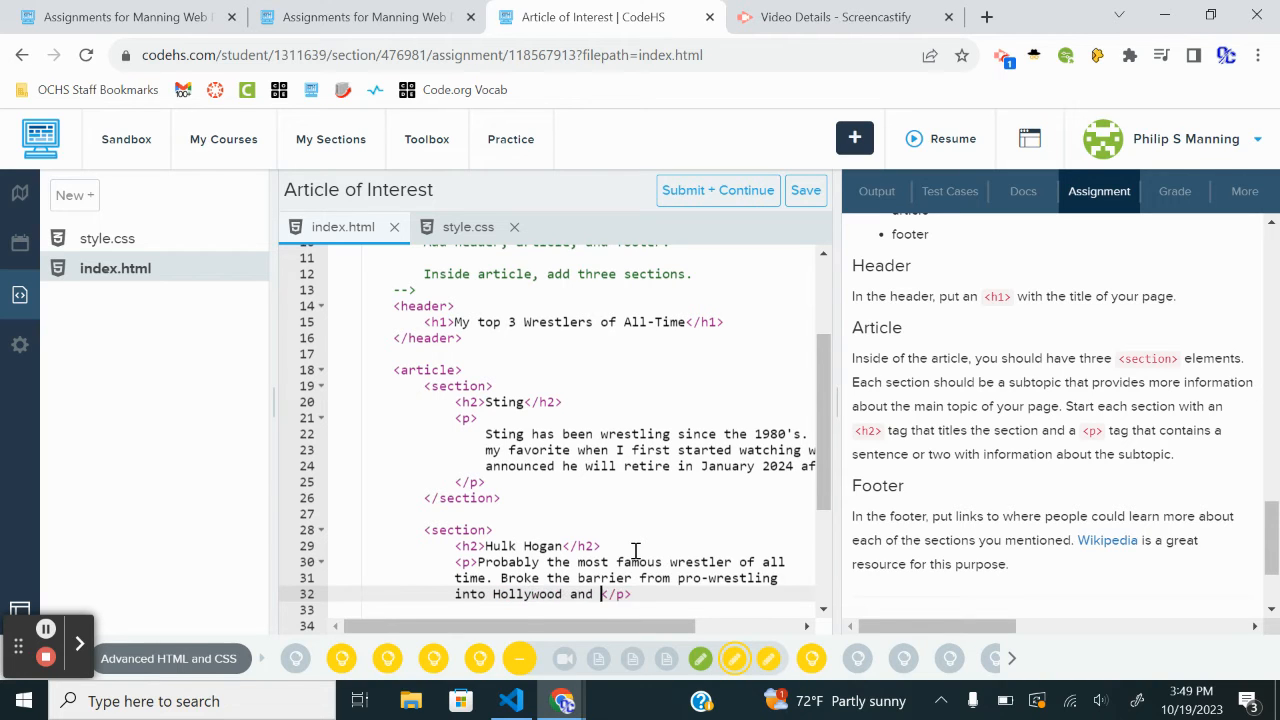
{"action": "type", "text": "the mainstream"}
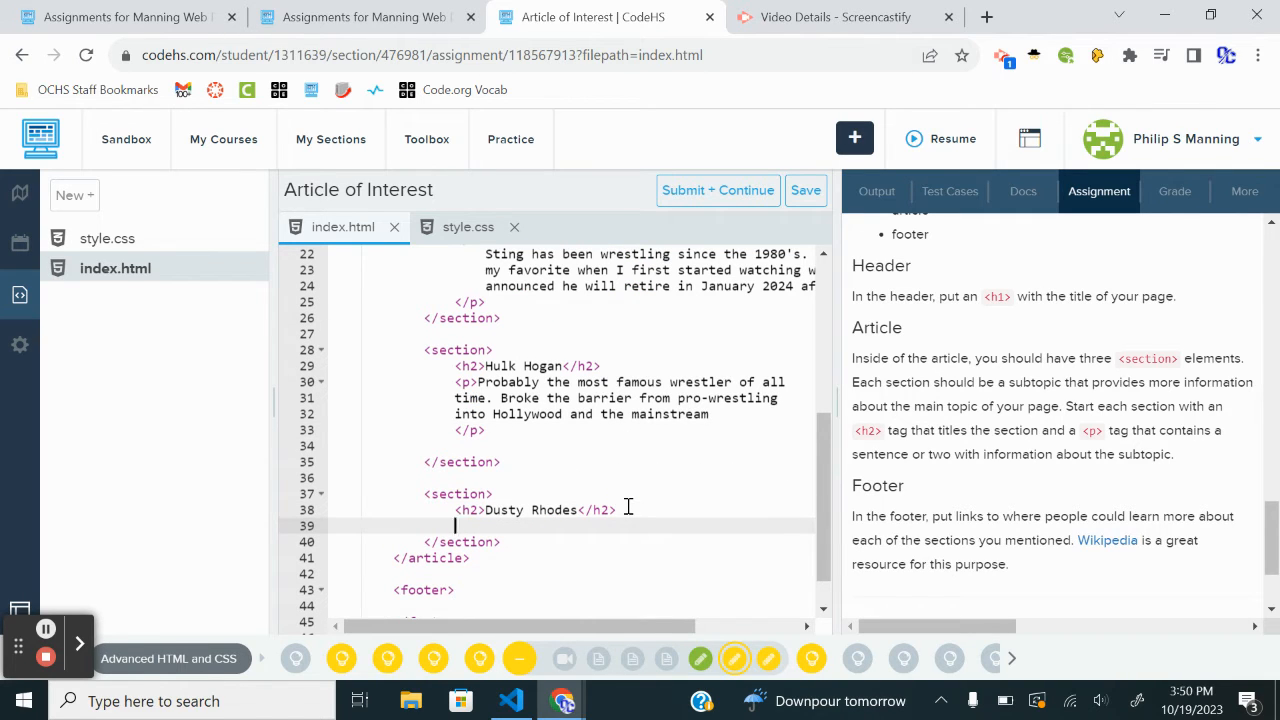
- Fill the Dusty Rhodes <p> with text on his creativity, WCW, and gimmicks still used today
{"action": "type", "text": "<p"}
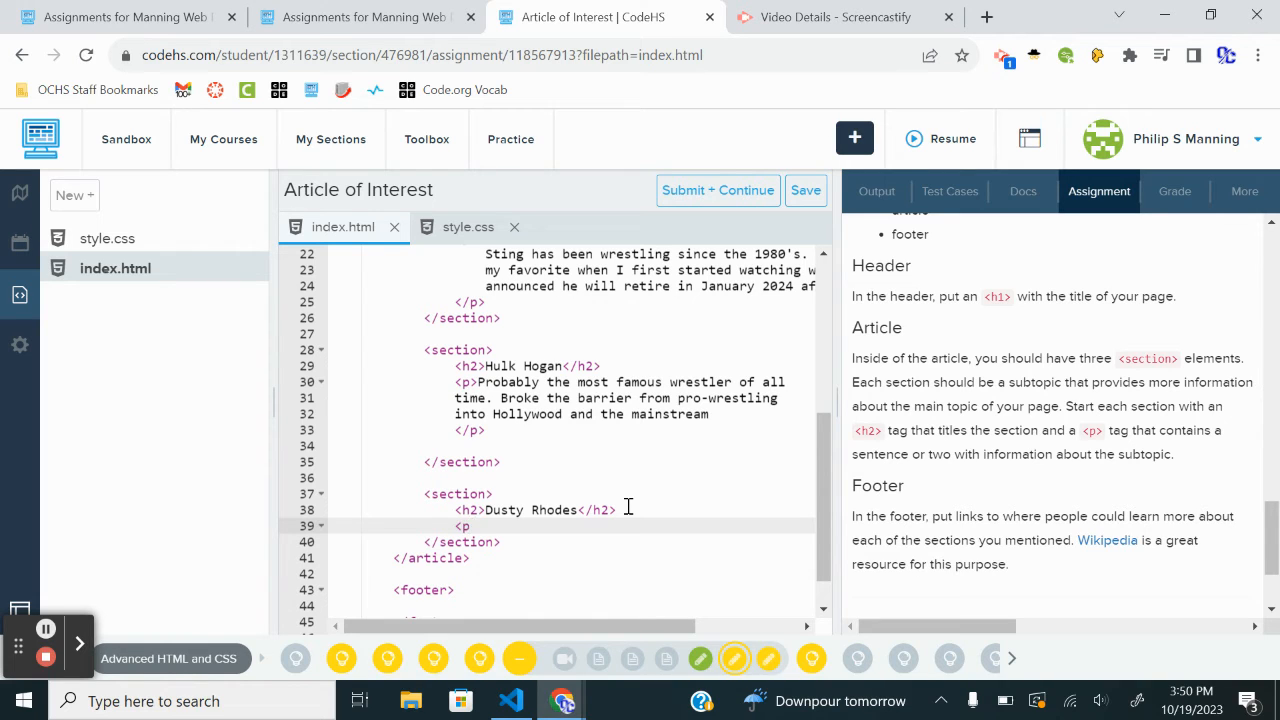
{"action": "type", "text": "></p>"}
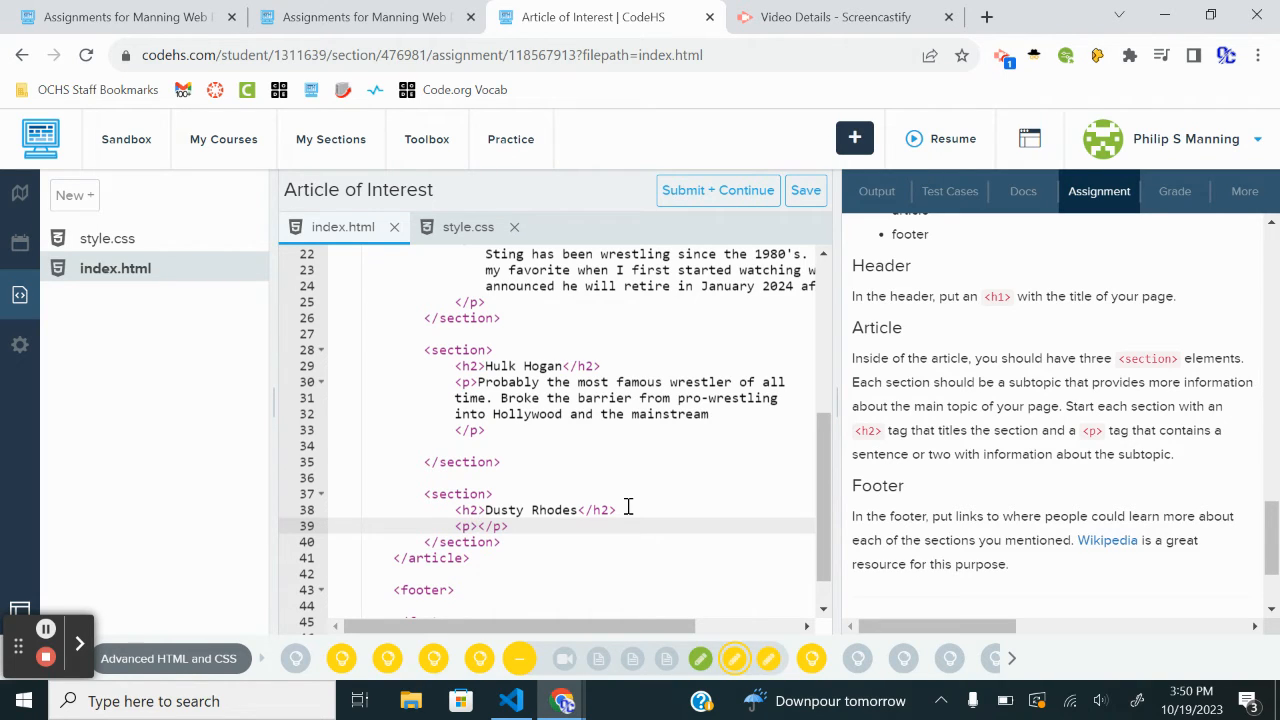
{"action": "type", "text": "The most creative mind in wrestling. Helped"}
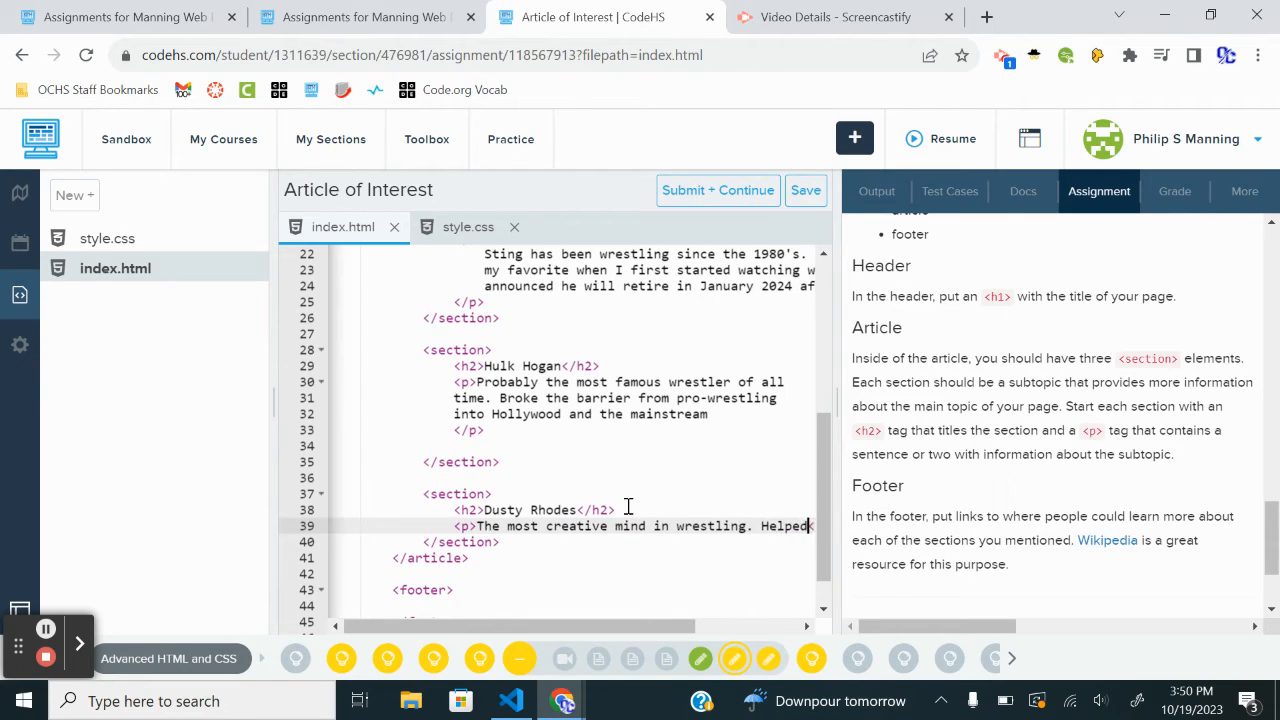
{"action": "type", "text": "get w"}
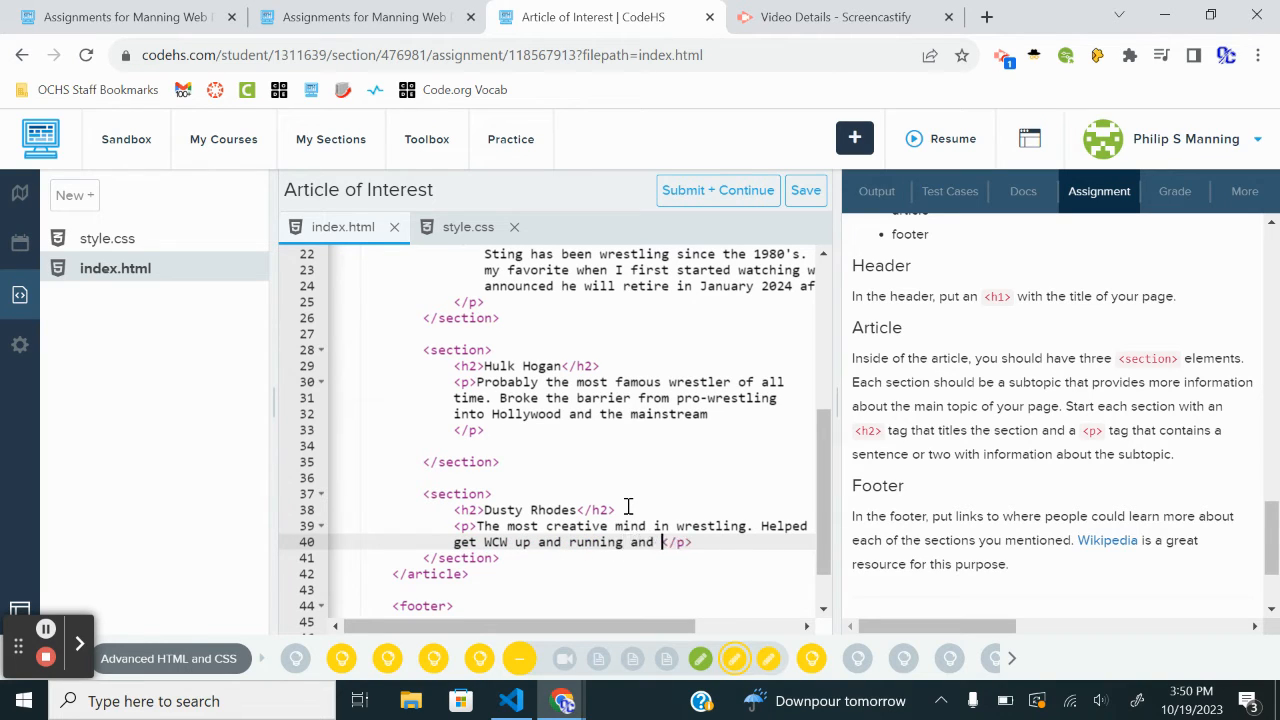
{"action": "type", "text": "some of his gi"}
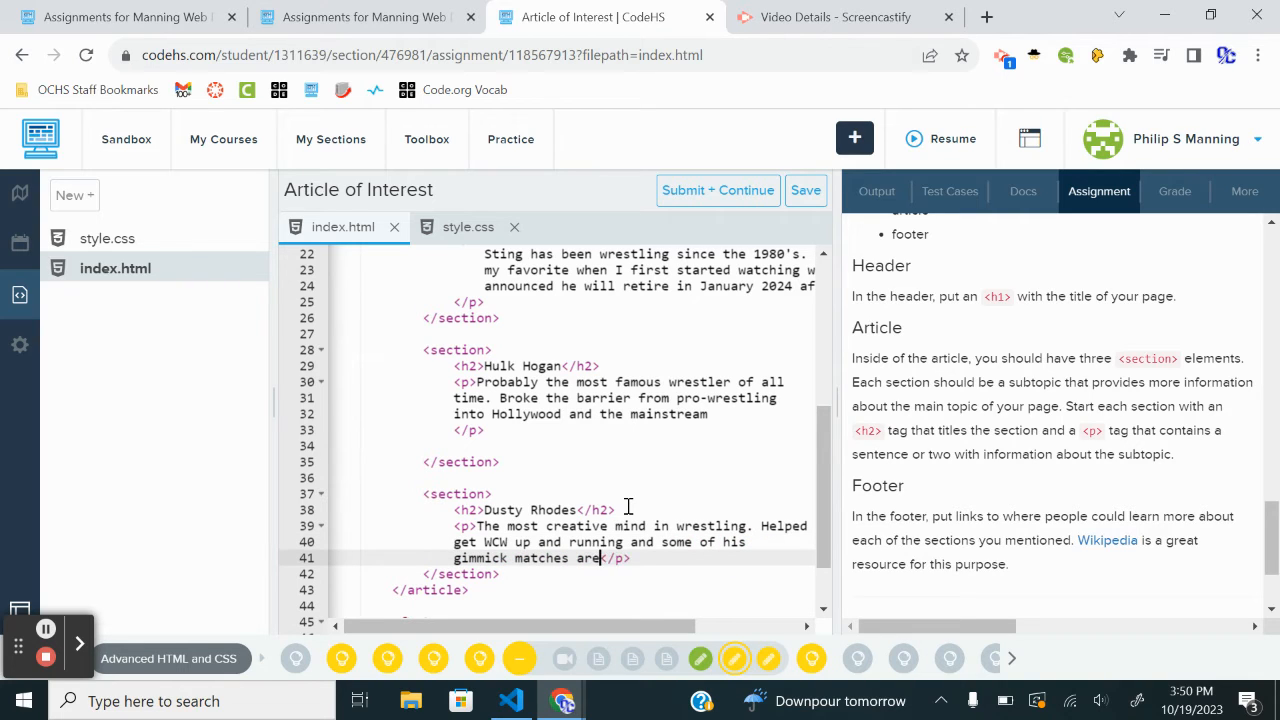
{"action": "type", "text": "still used today."}
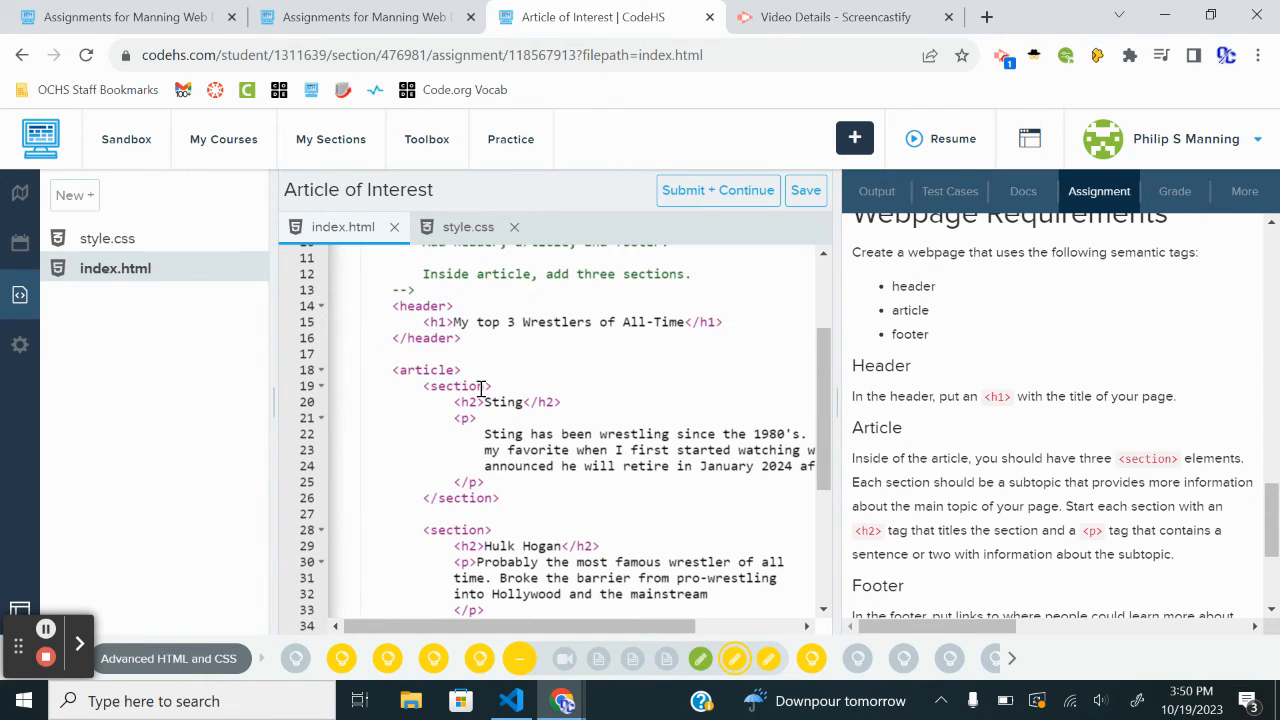
{"action": "mouse_move", "coordinate": [555, 322]}
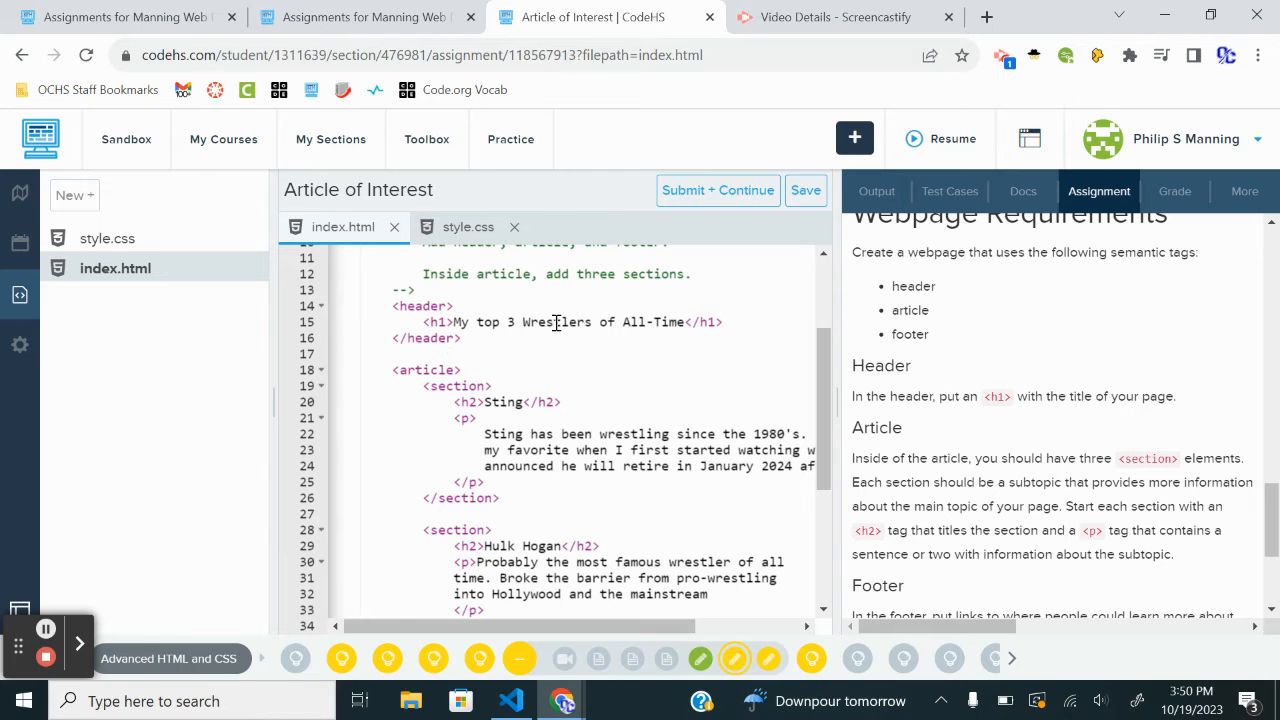
{"action": "scroll", "scroll_direction": "down", "scroll_amount": 3}
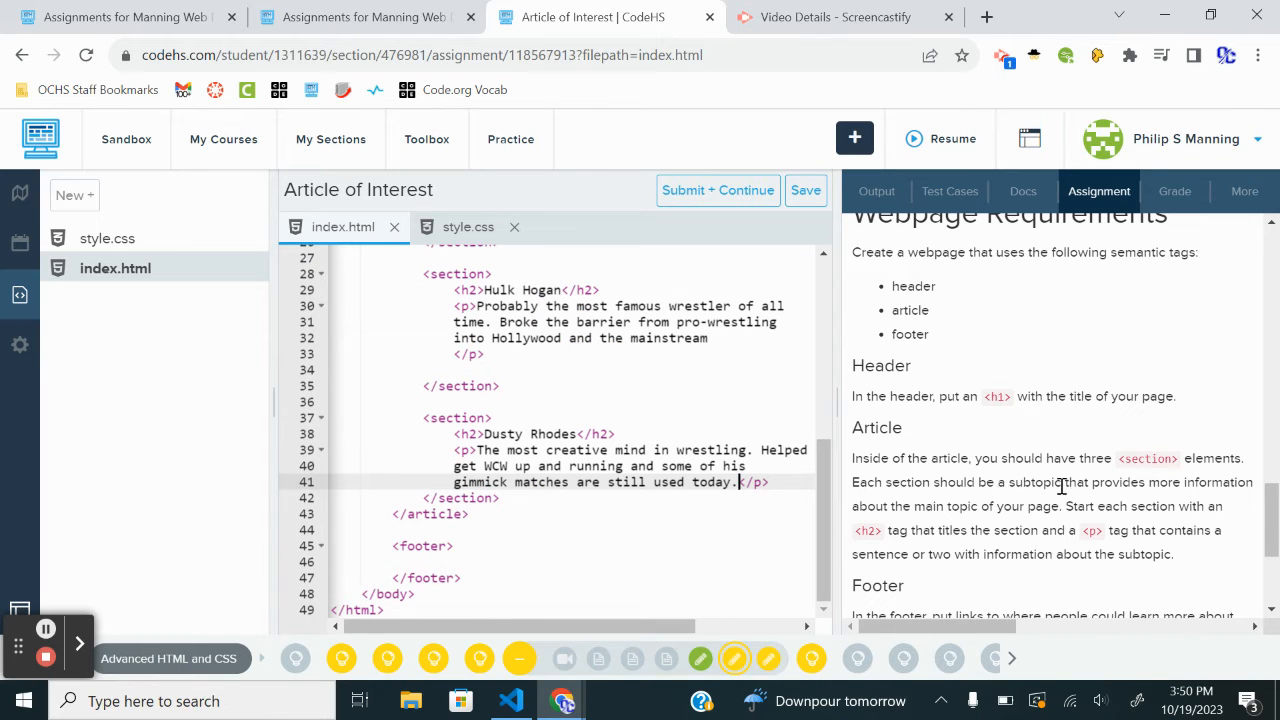
{"action": "scroll", "scroll_direction": "down", "scroll_amount": 3}
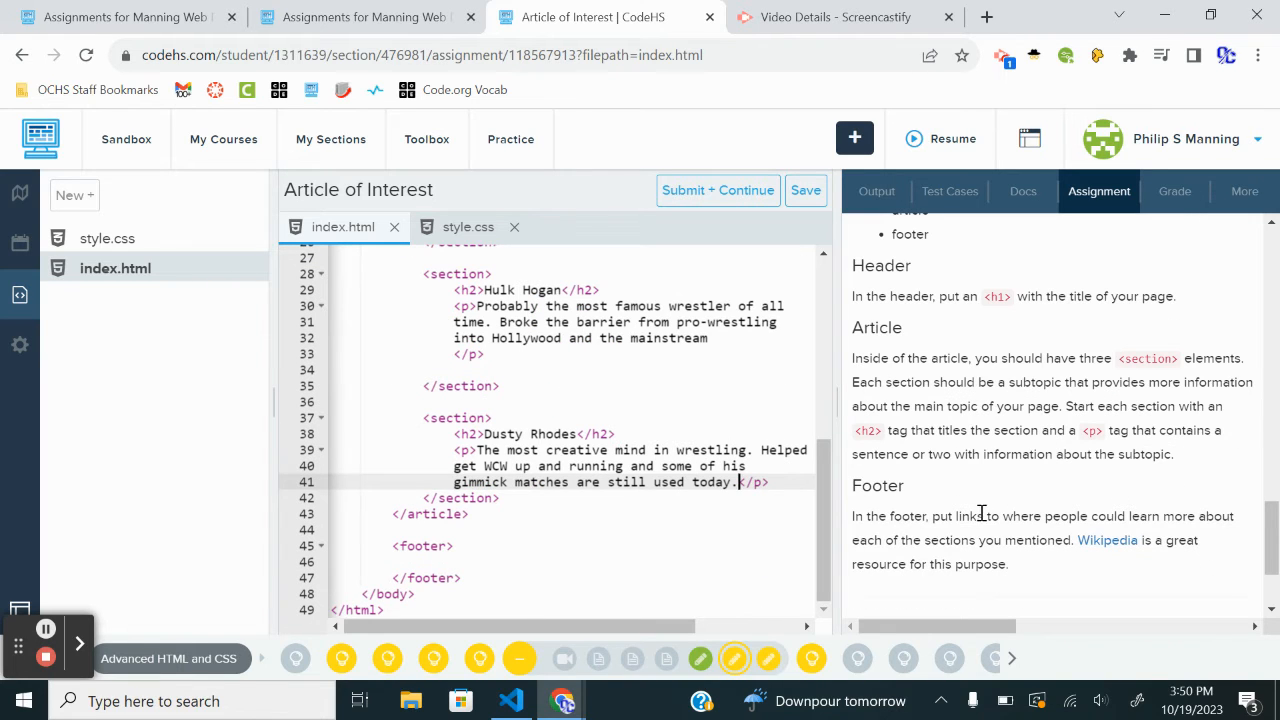
{"action": "mouse_move", "coordinate": [1190, 495]}
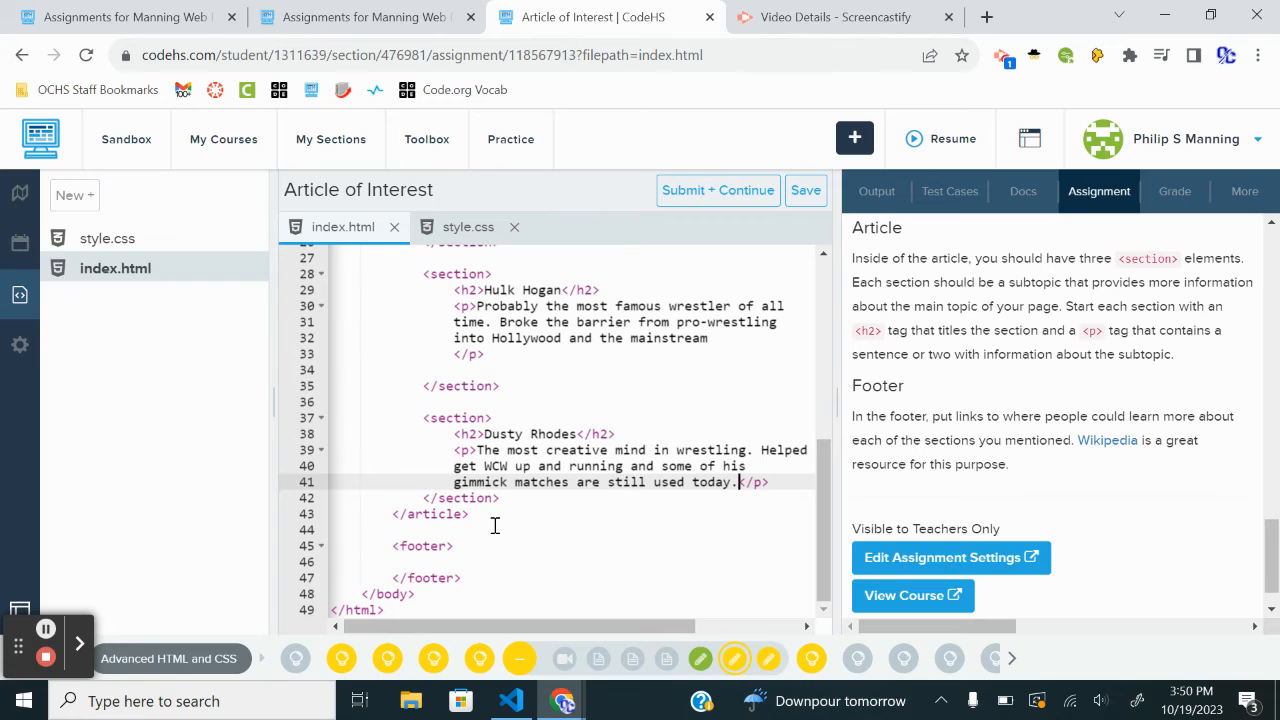
- Type <a href=""> footer links for Sting and Hulk Hogan, separated by vertical bars
{"action": "left_click", "coordinate": [452, 545]}
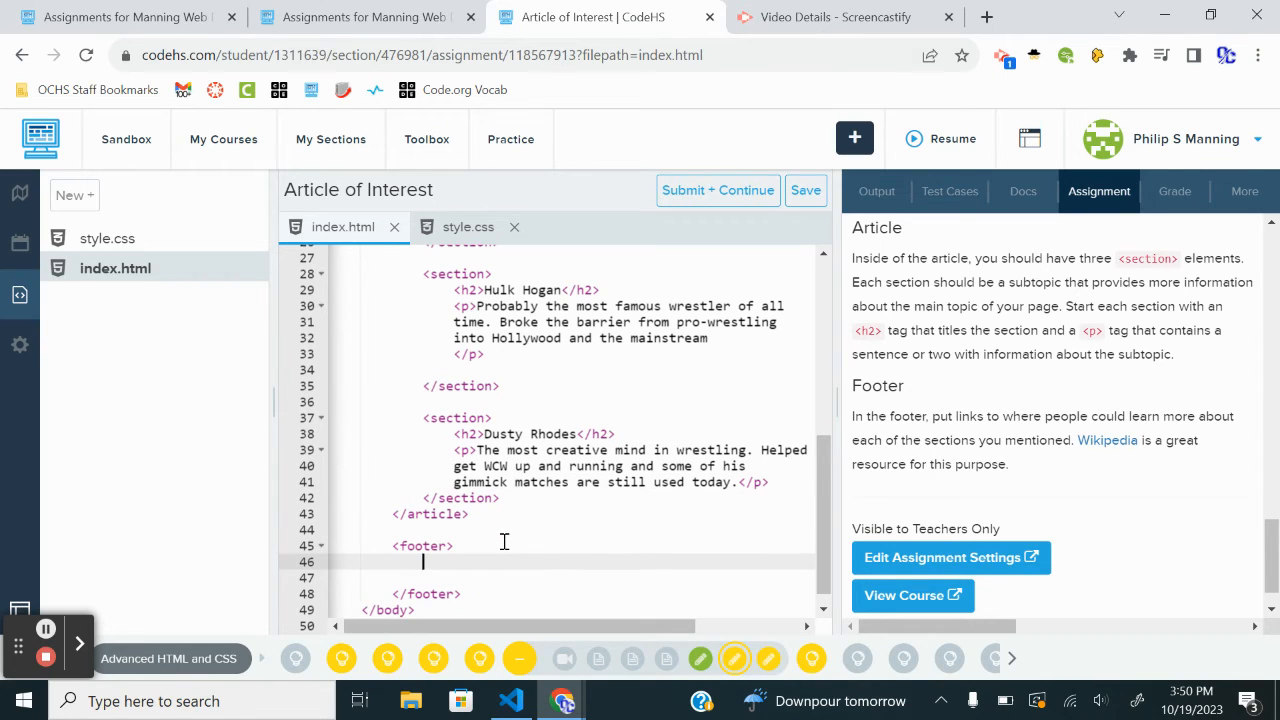
{"action": "type", "text": "<a"}
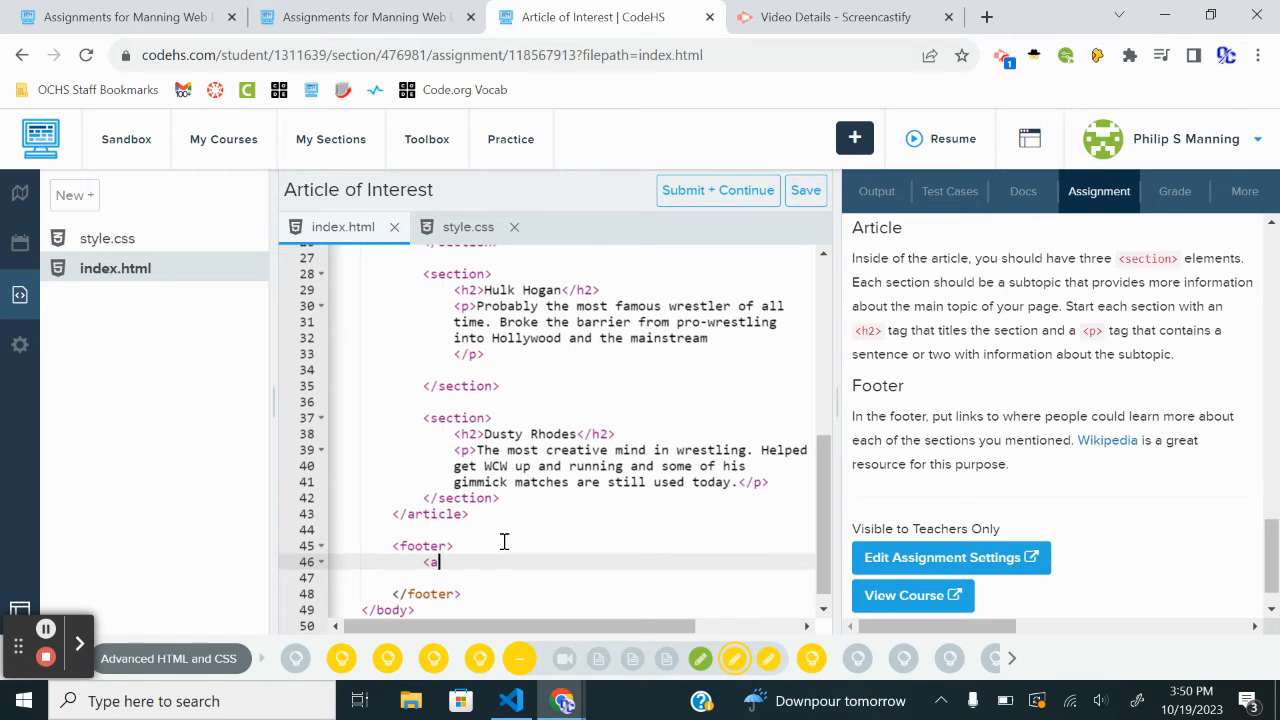
{"action": "key", "text": "Backspace"}
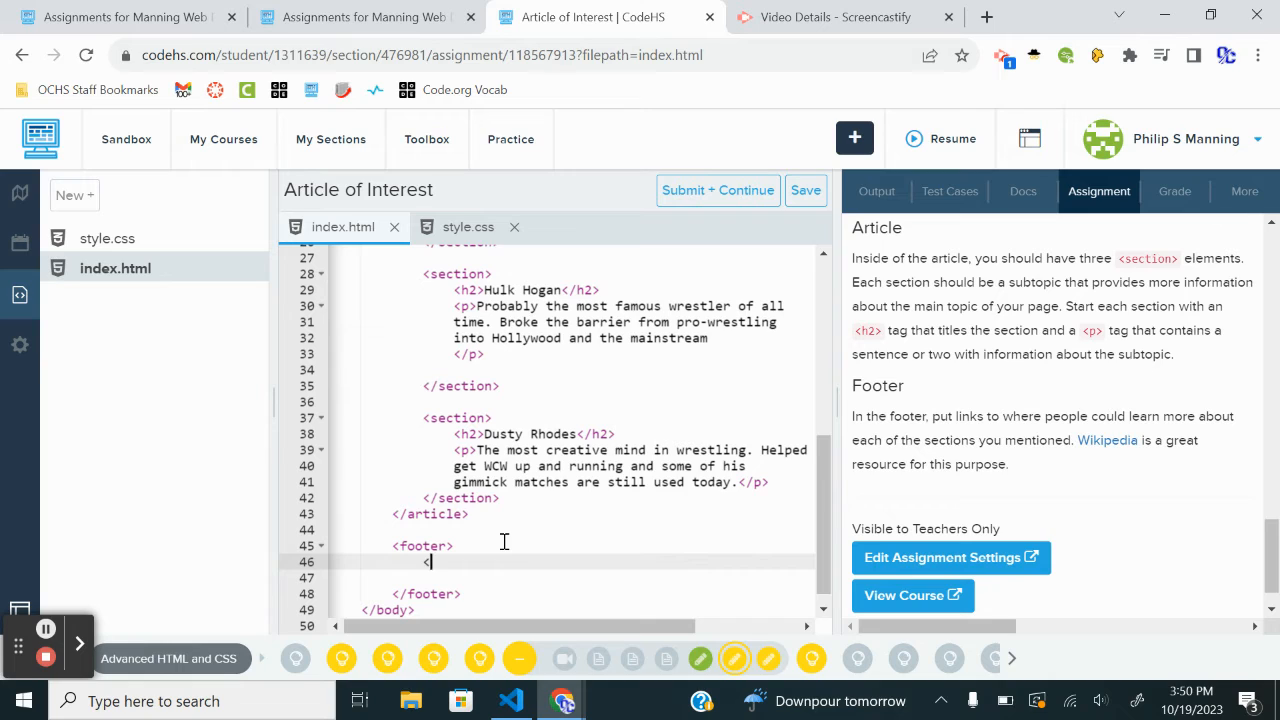
{"action": "type", "text": "<a h"}
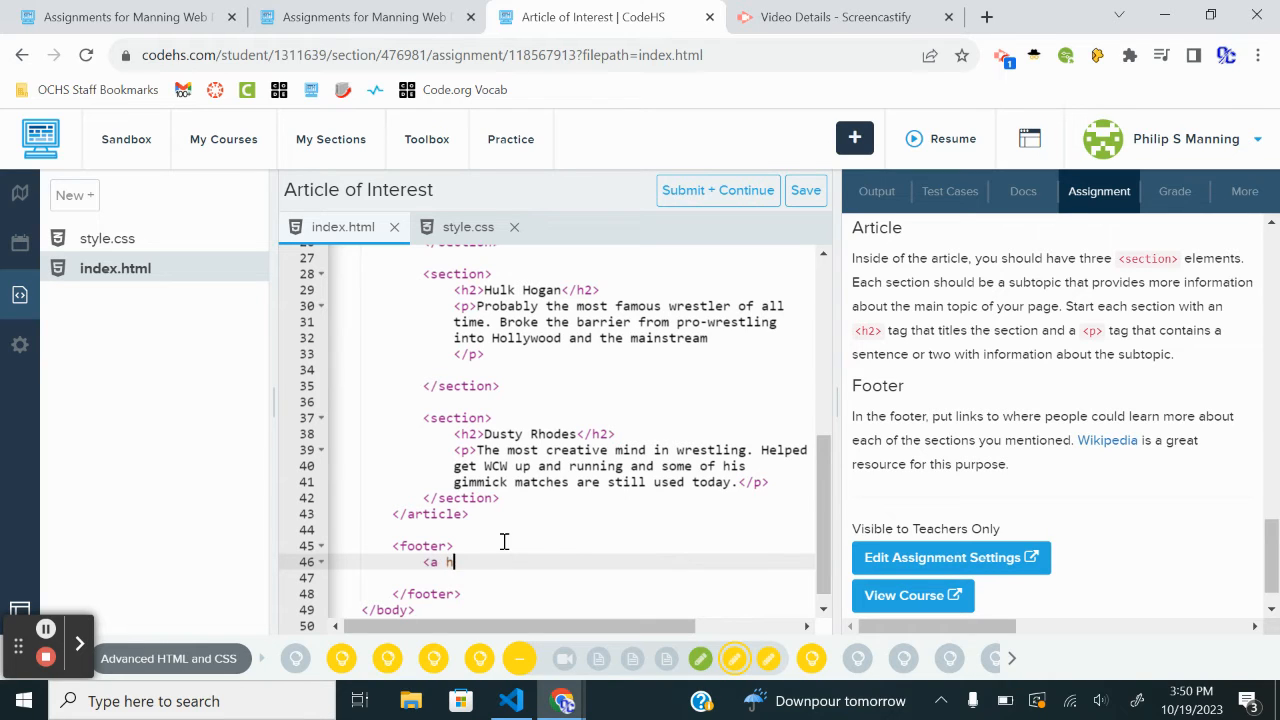
{"action": "type", "text": "ref=\""}
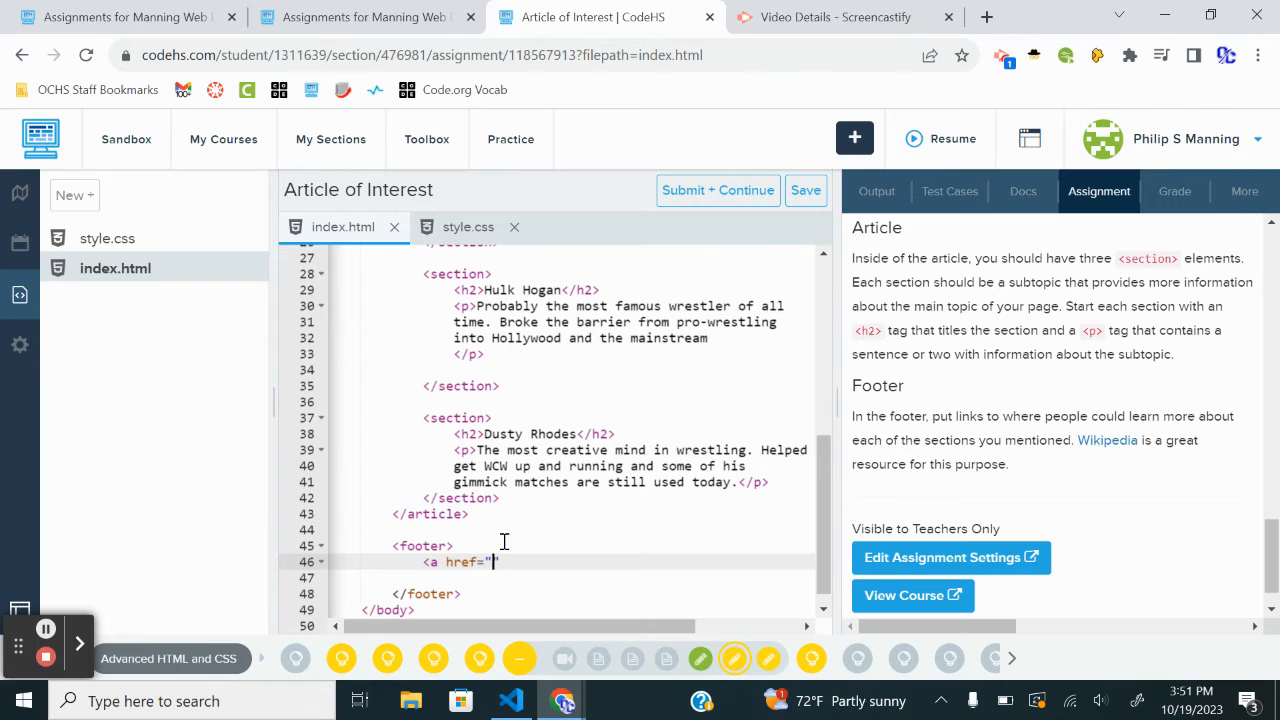
{"action": "type", "text": "></a>"}
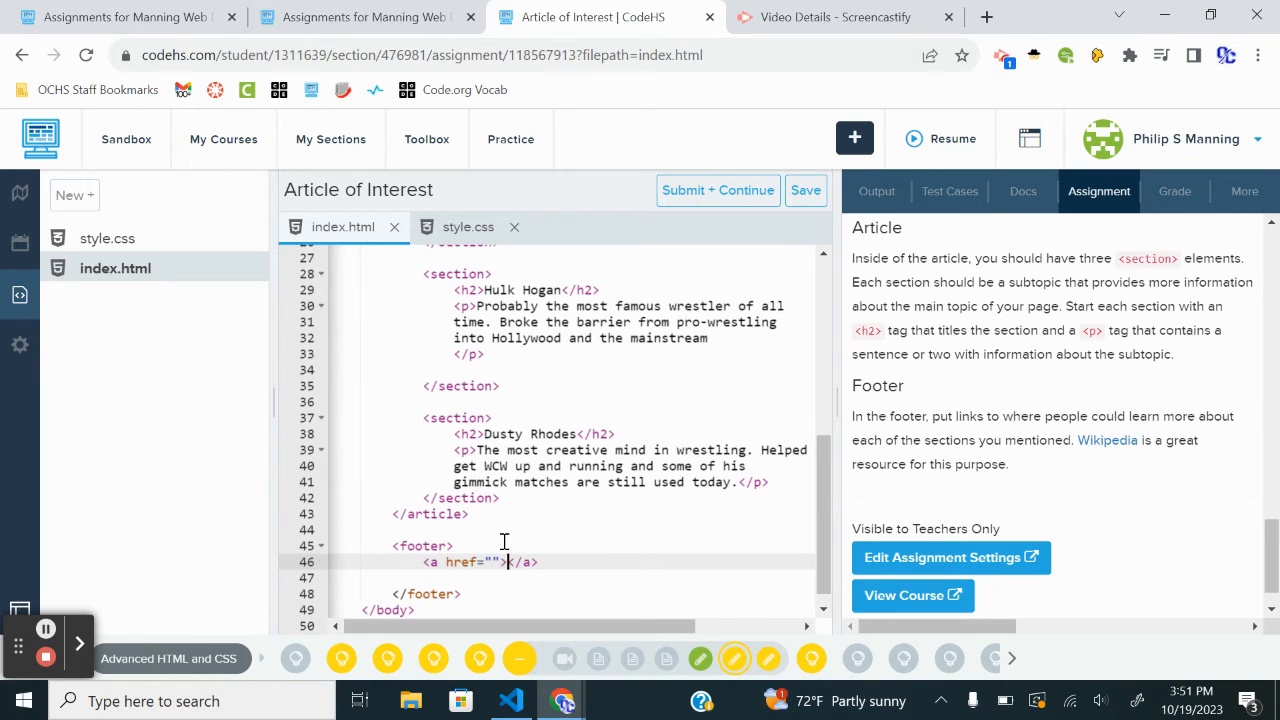
{"action": "type", "text": "Sti"}
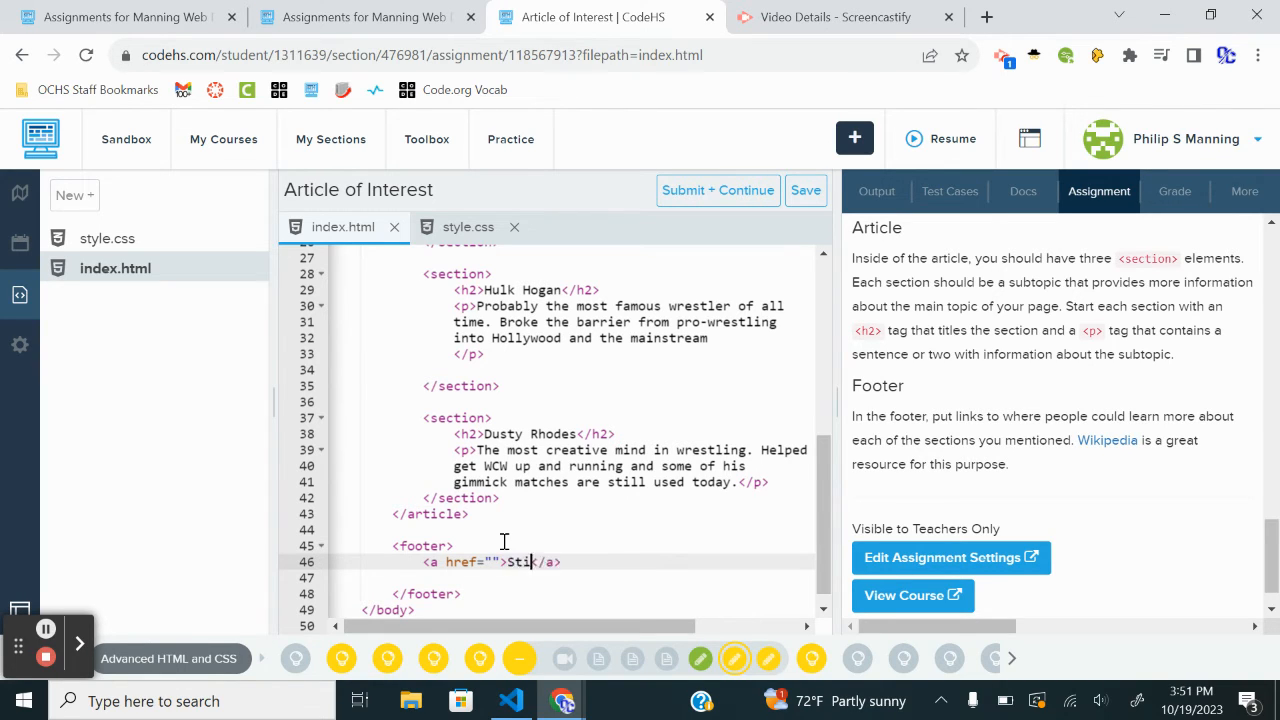
{"action": "type", "text": "ng"}
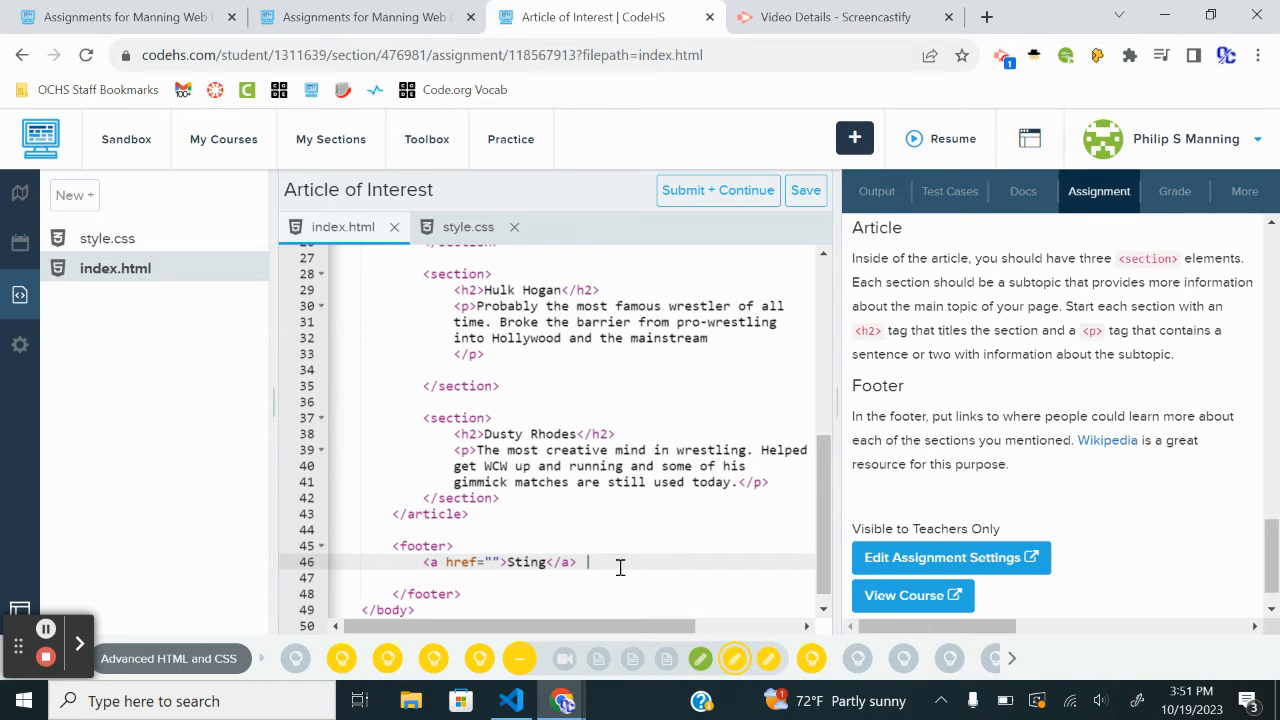
{"action": "mouse_move", "coordinate": [700, 545]}
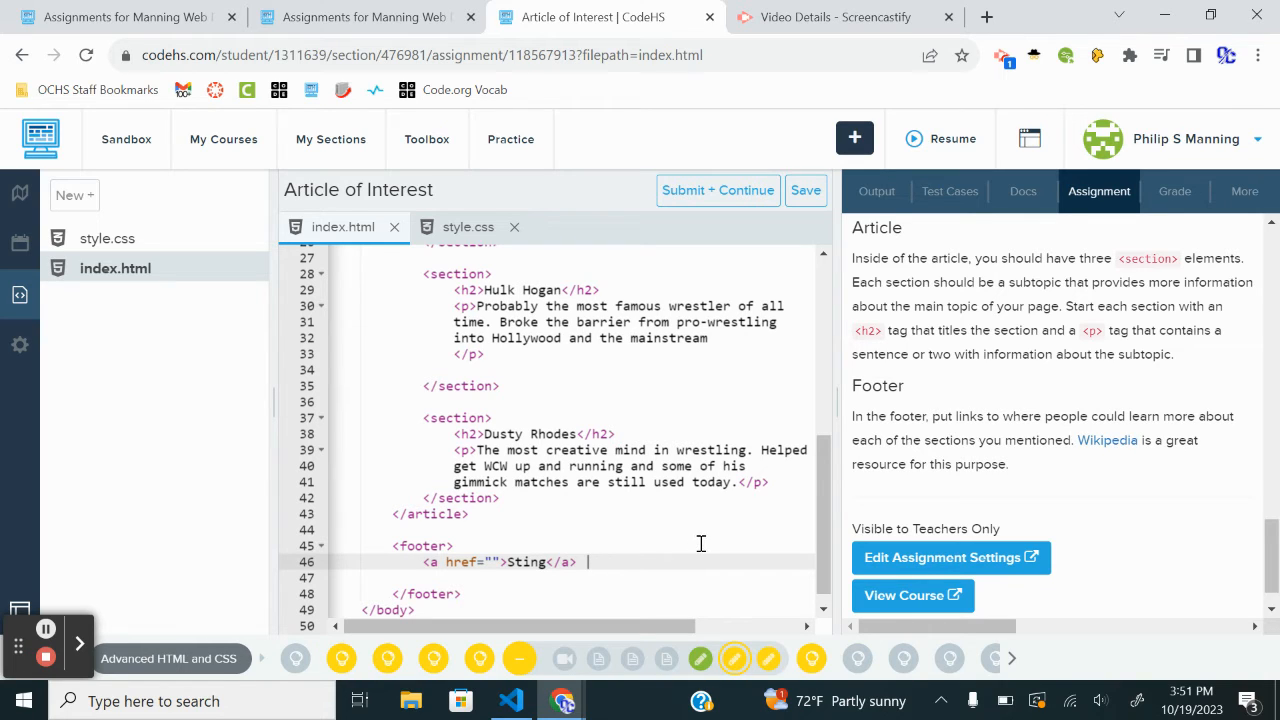
{"action": "type", "text": "<a href=\"\">Sting</a>"}
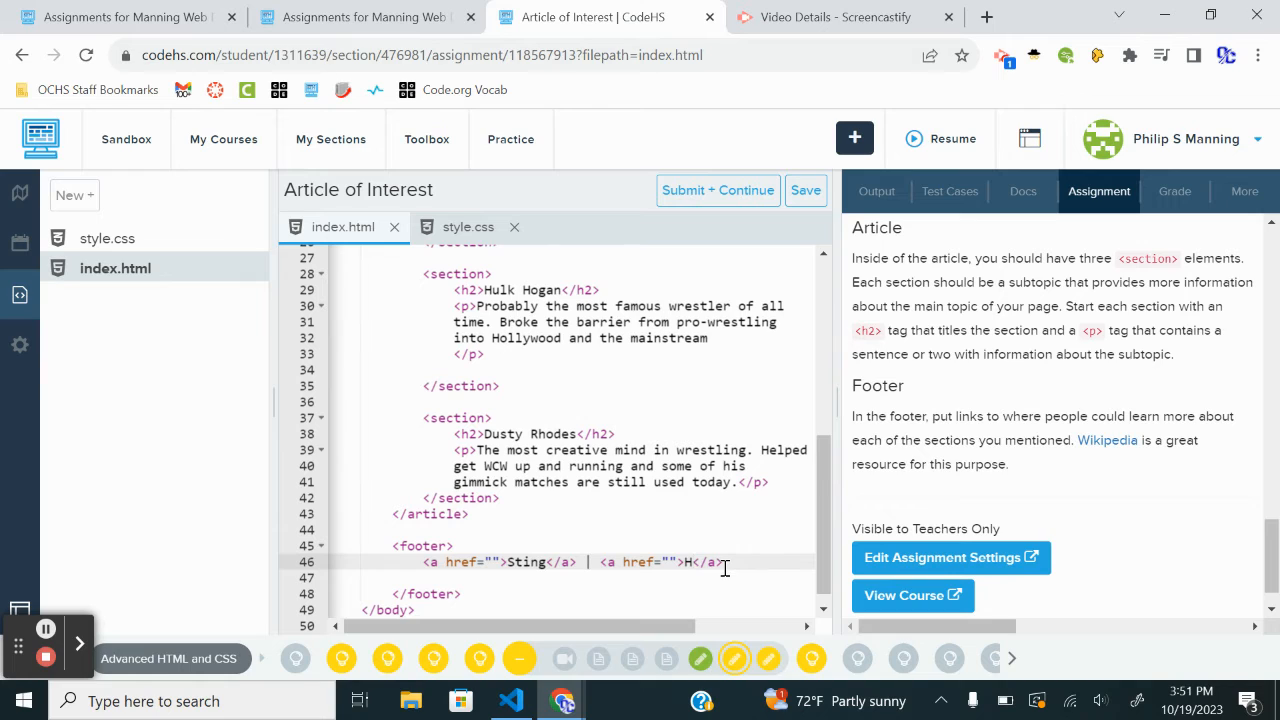
{"action": "type", "text": "ulk Hogan"}
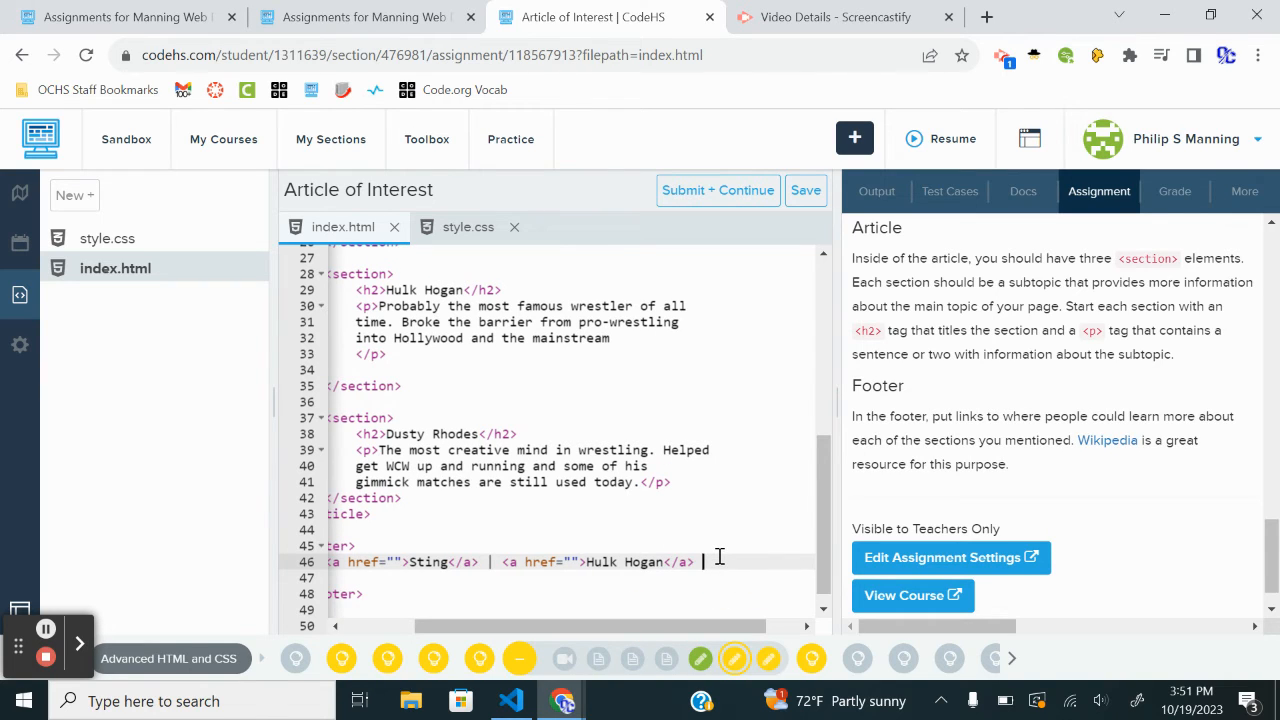
{"action": "mouse_move", "coordinate": [851, 543]}
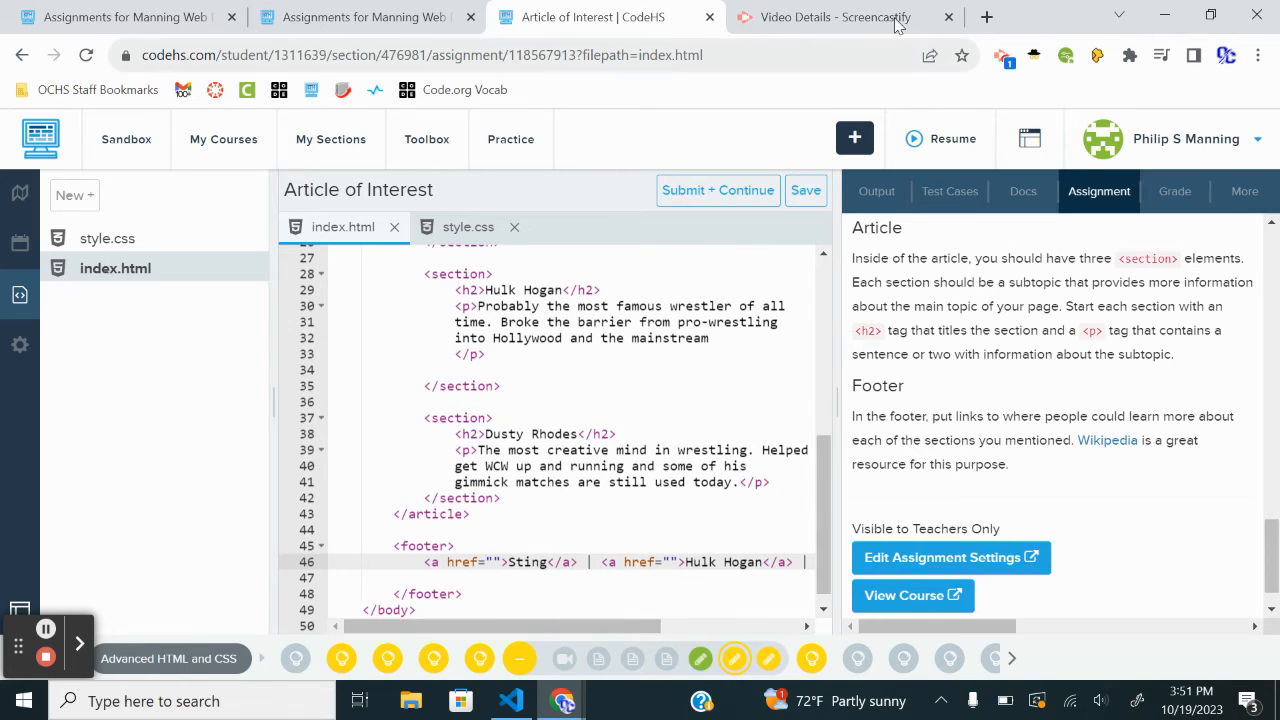
- Search 'wikipedia sting wrestler' in a new tab, open the article, and return to CodeHS
{"action": "left_click", "coordinate": [986, 17]}
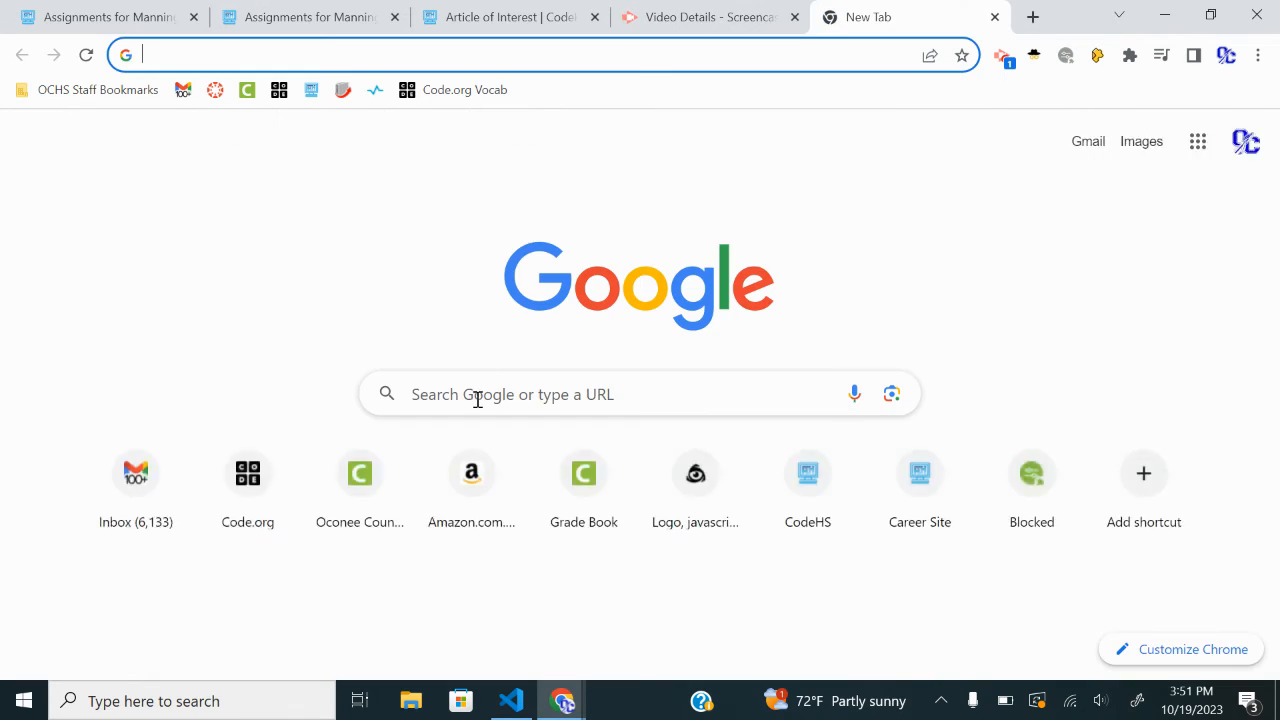
{"action": "type", "text": "wikipedia sting wrestler"}
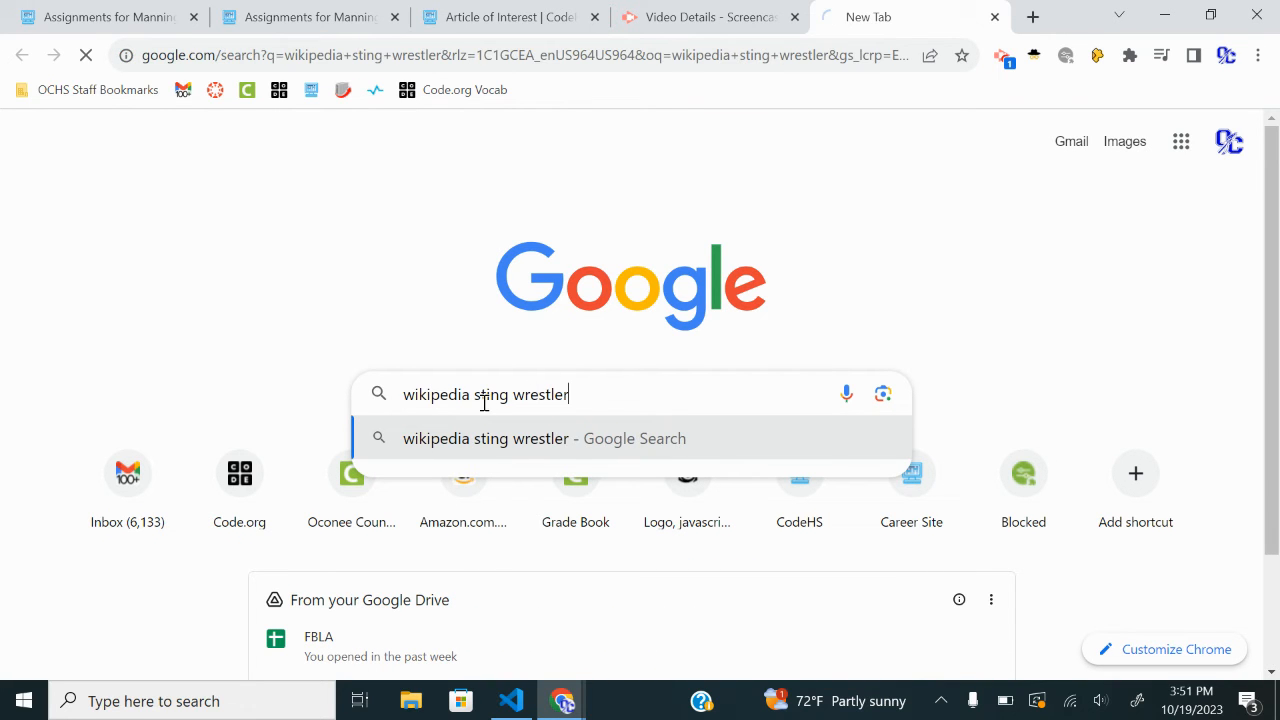
{"action": "key", "text": "Enter"}
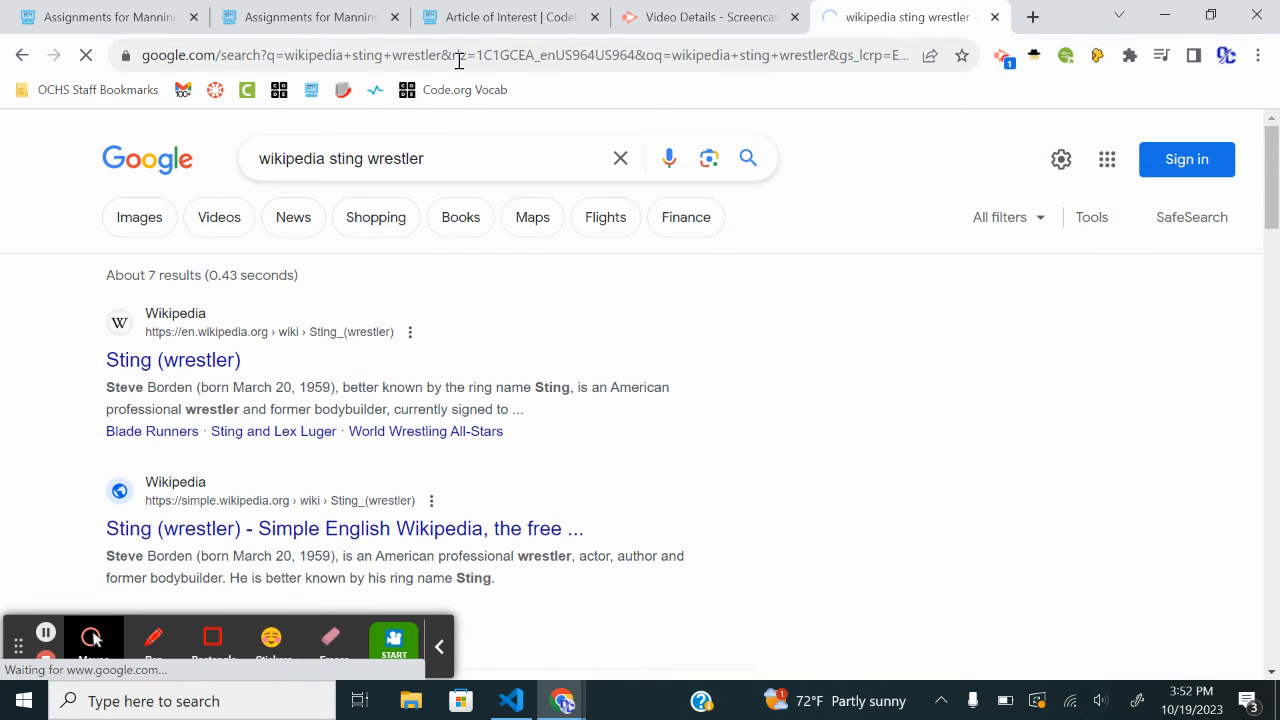
{"action": "left_click", "coordinate": [173, 359]}
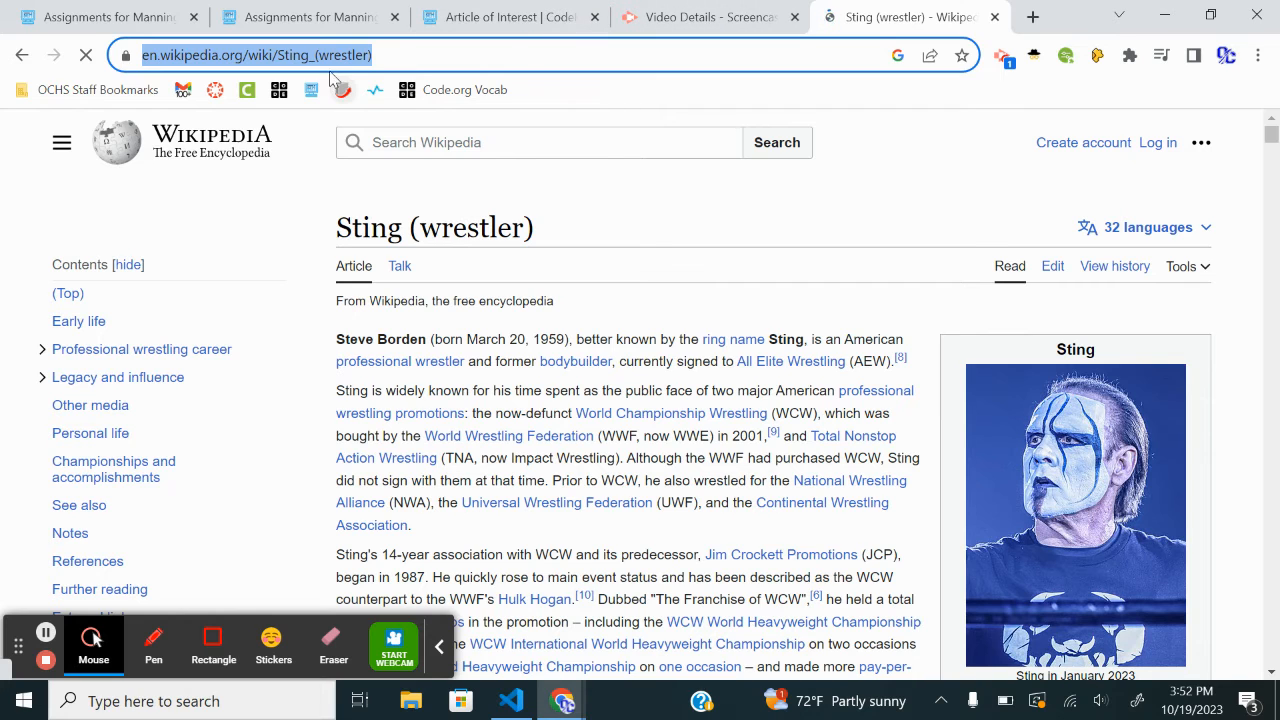
{"action": "left_click", "coordinate": [510, 17]}
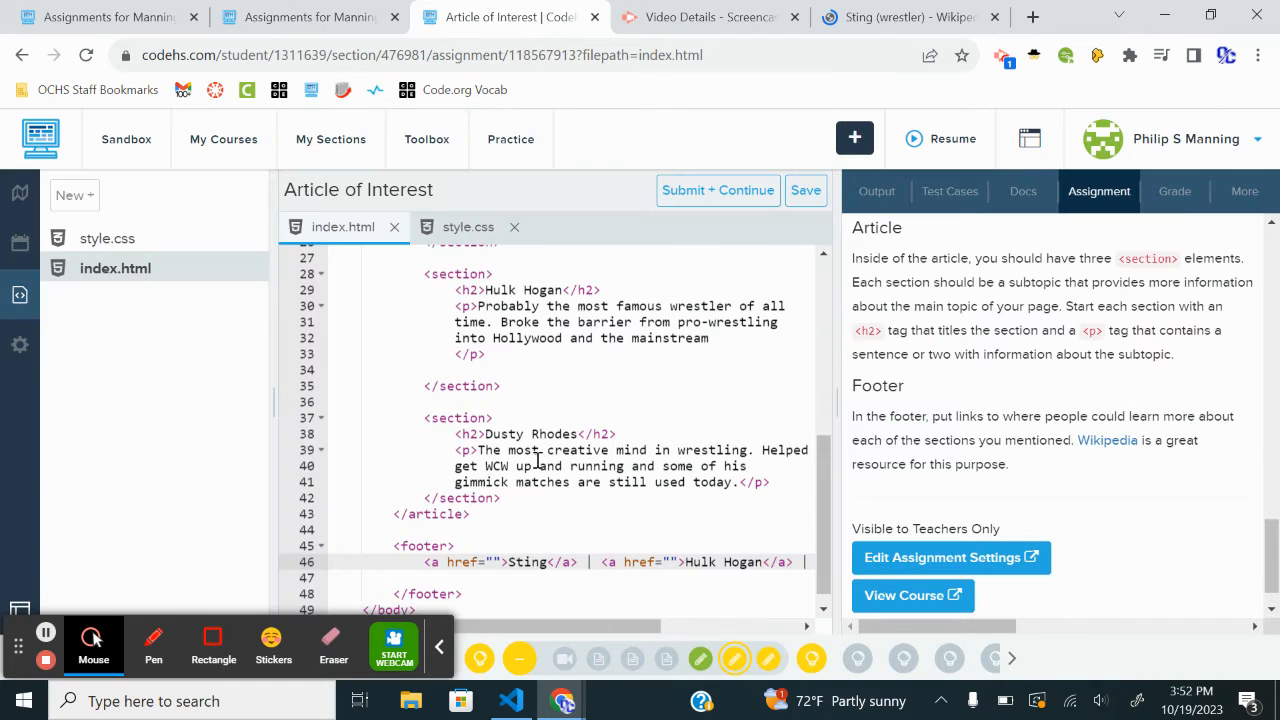
{"action": "left_click", "coordinate": [497, 561]}
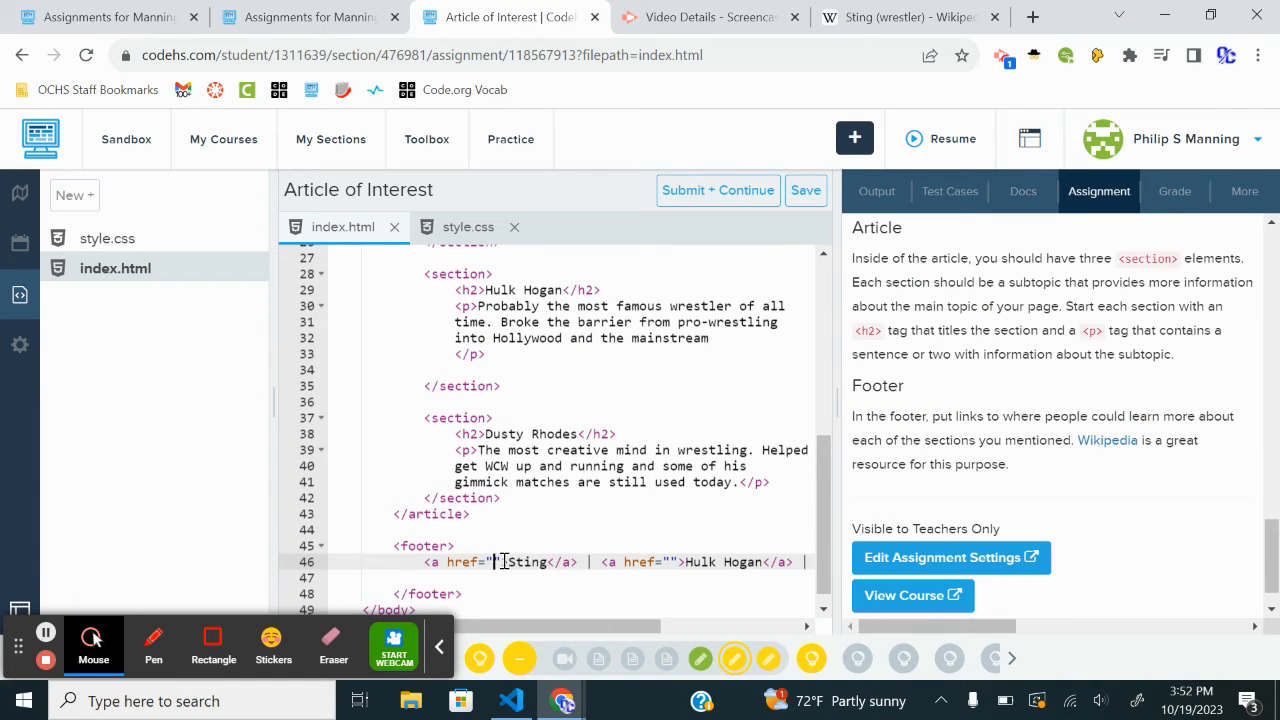
{"action": "type", "text": "https://en.wikipedia.org/wiki/Sting_(wrestler)\""}
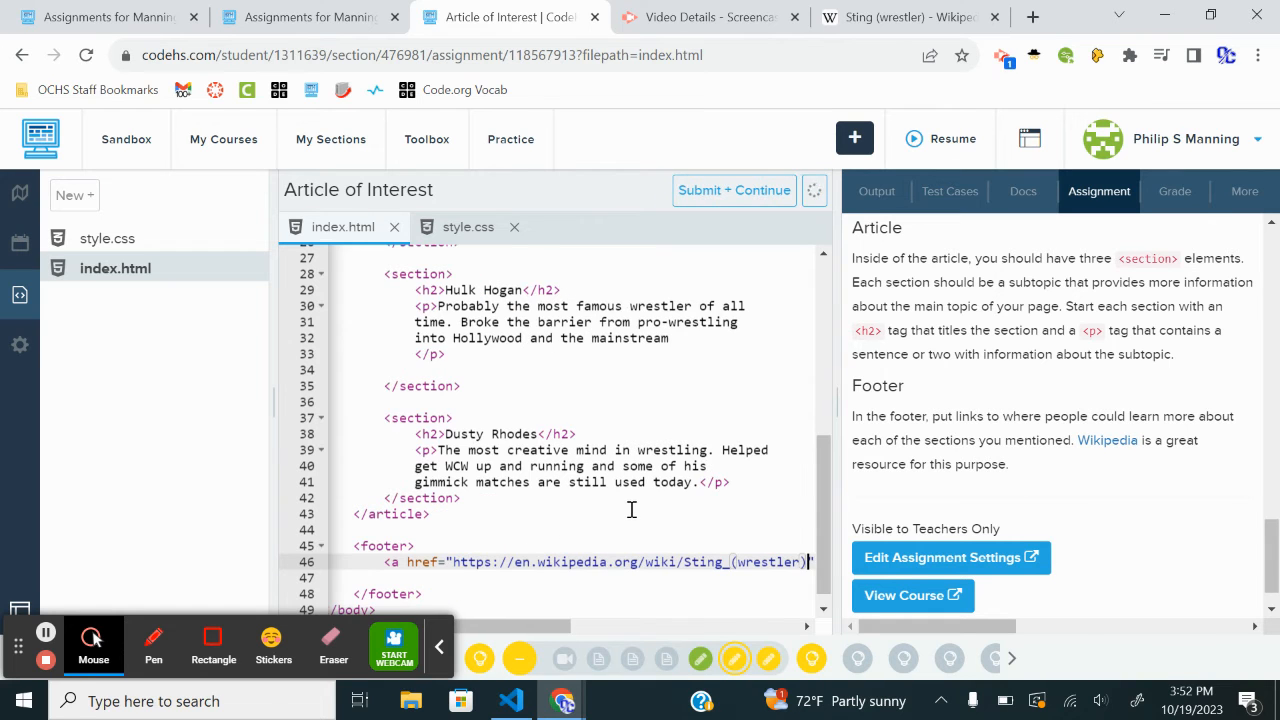
{"action": "left_click", "coordinate": [900, 17]}
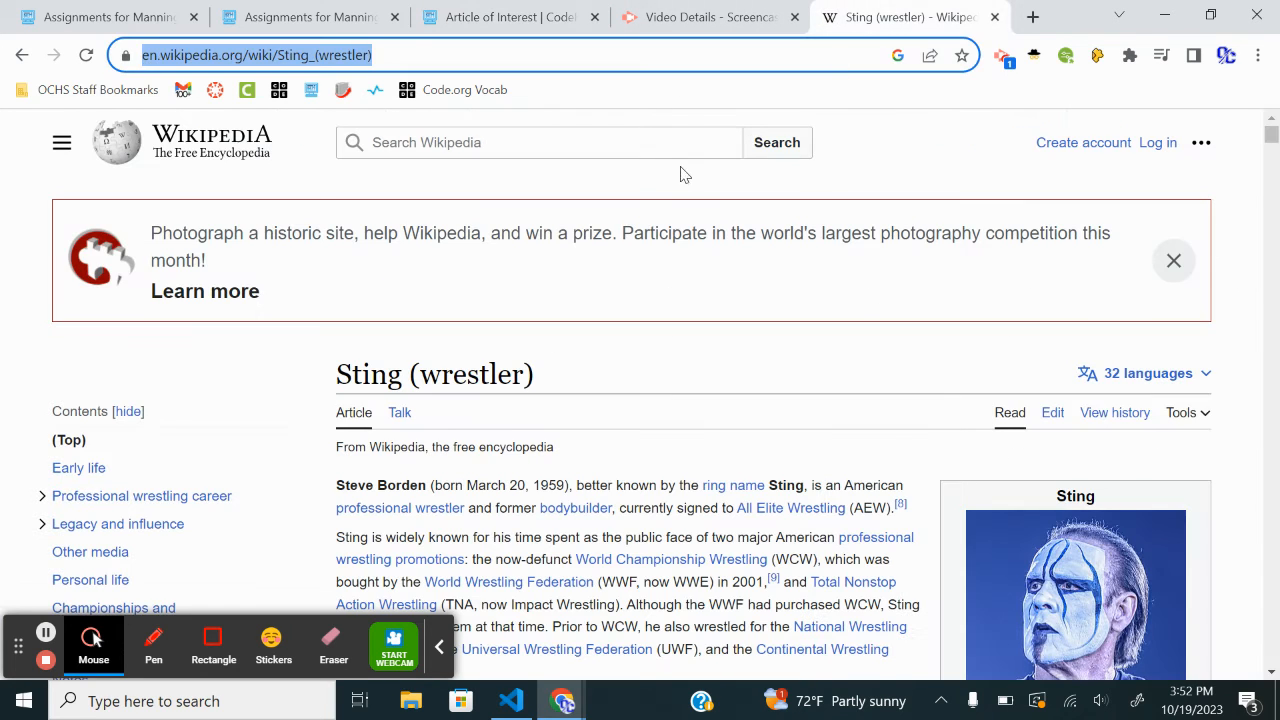
{"action": "type", "text": "huld hogan"}
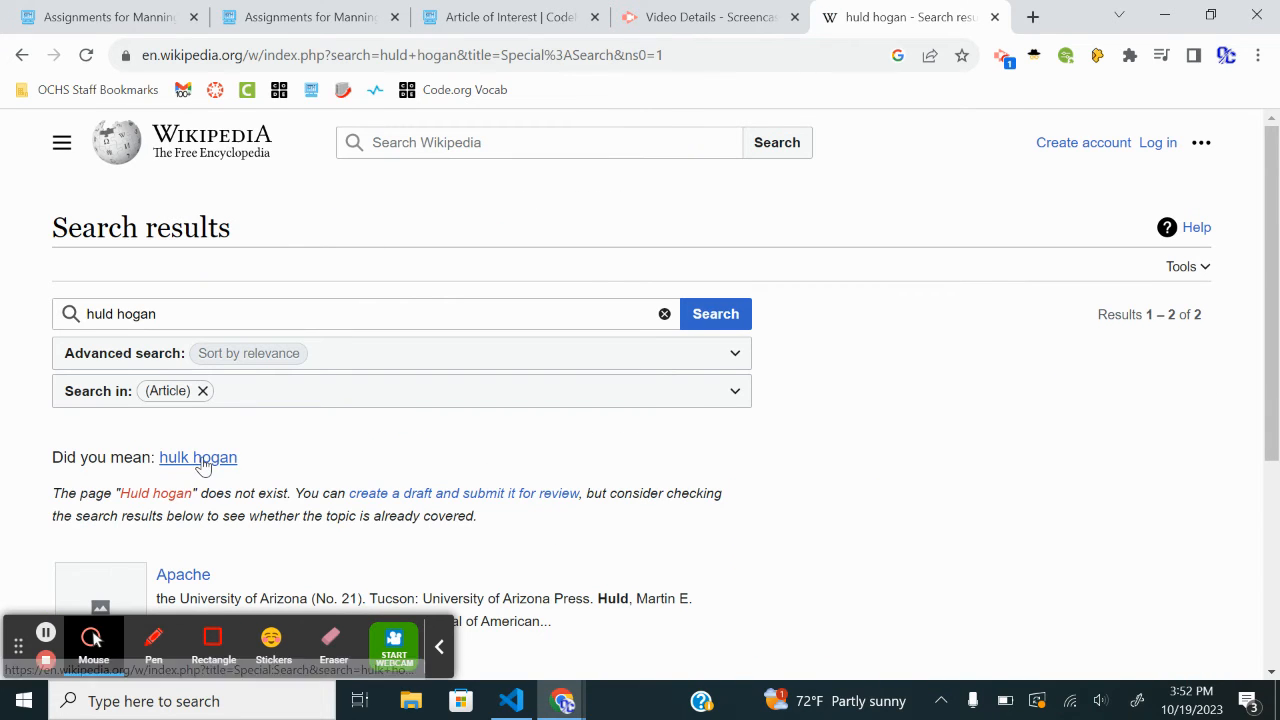
{"action": "left_click", "coordinate": [197, 457]}
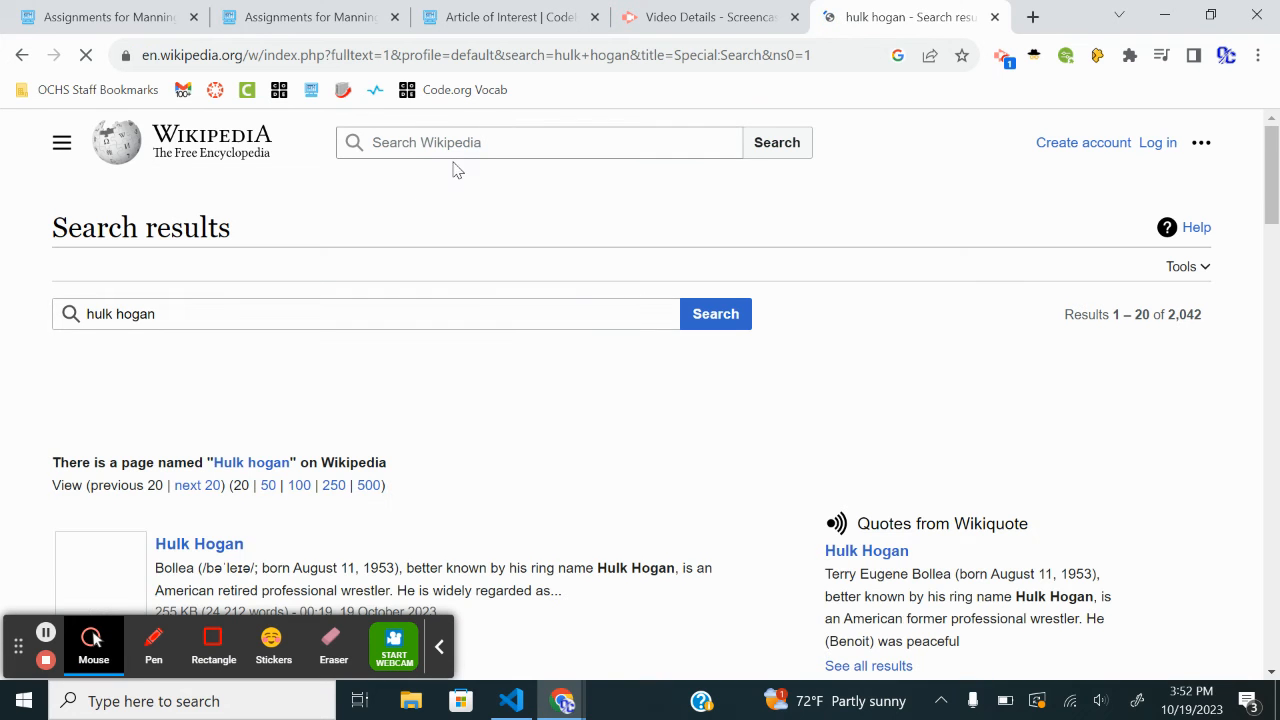
{"action": "left_click", "coordinate": [199, 543]}
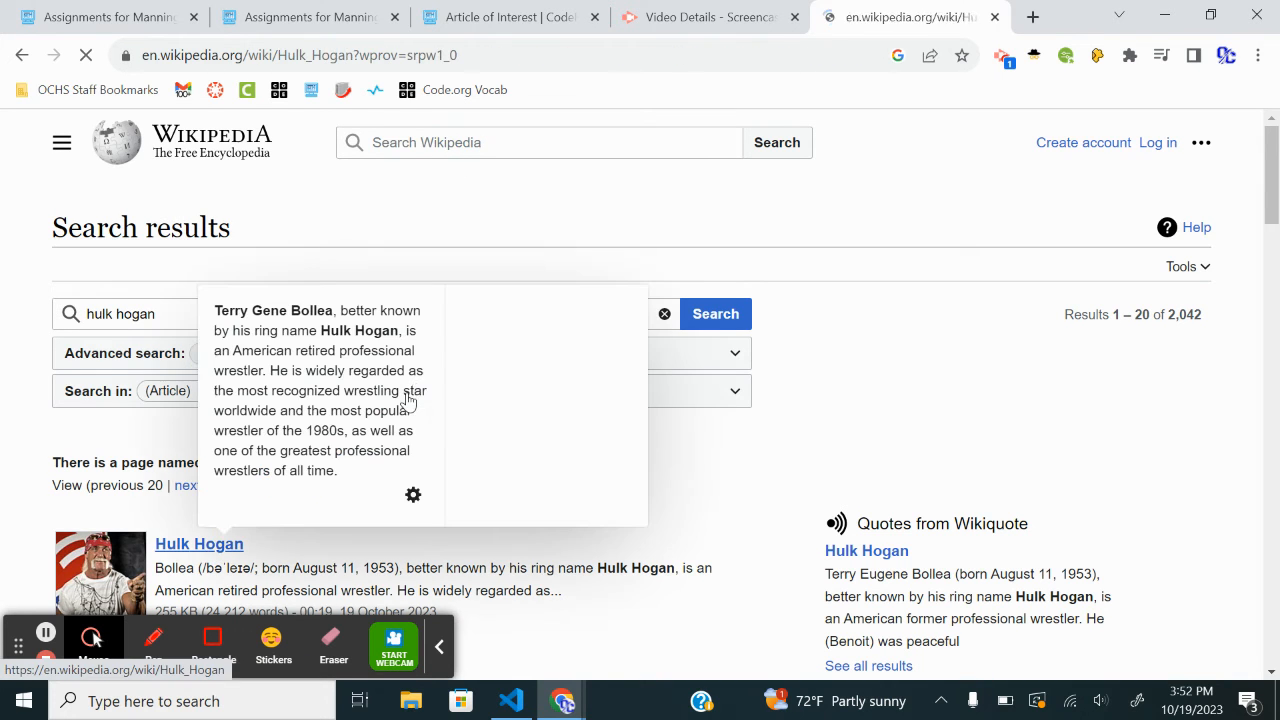
{"action": "left_click", "coordinate": [199, 543]}
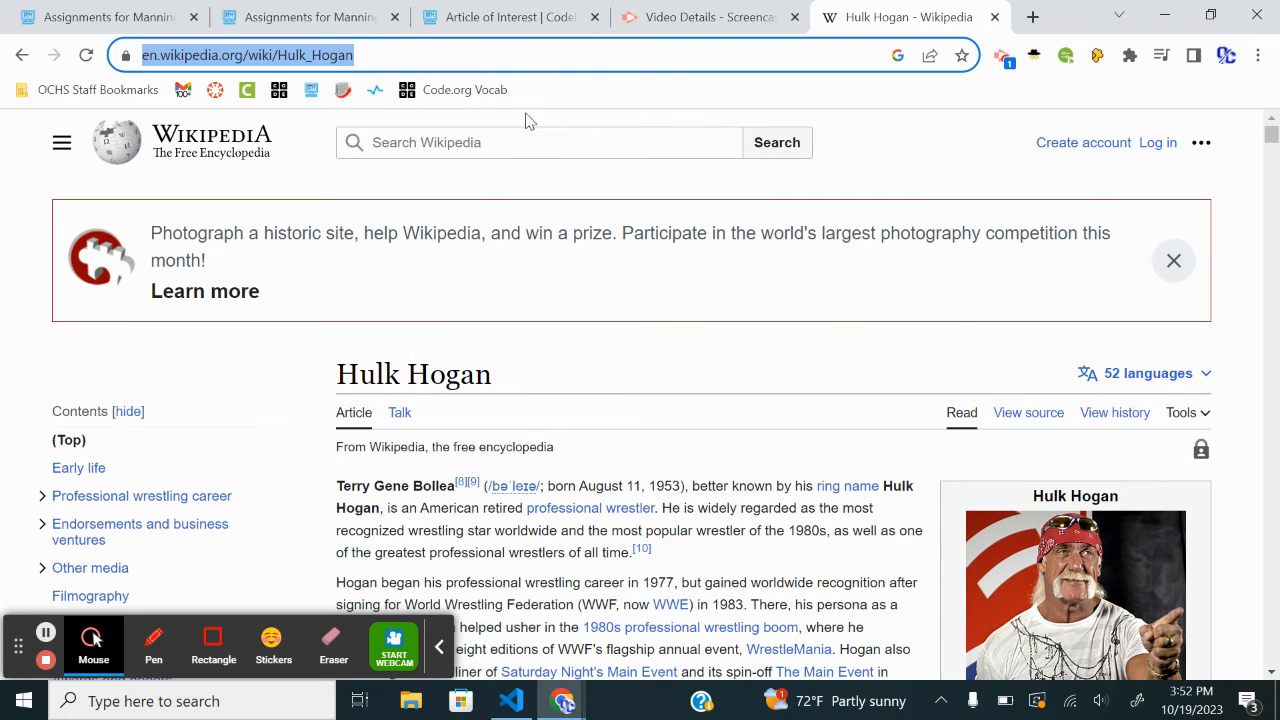
{"action": "mouse_move", "coordinate": [645, 597]}
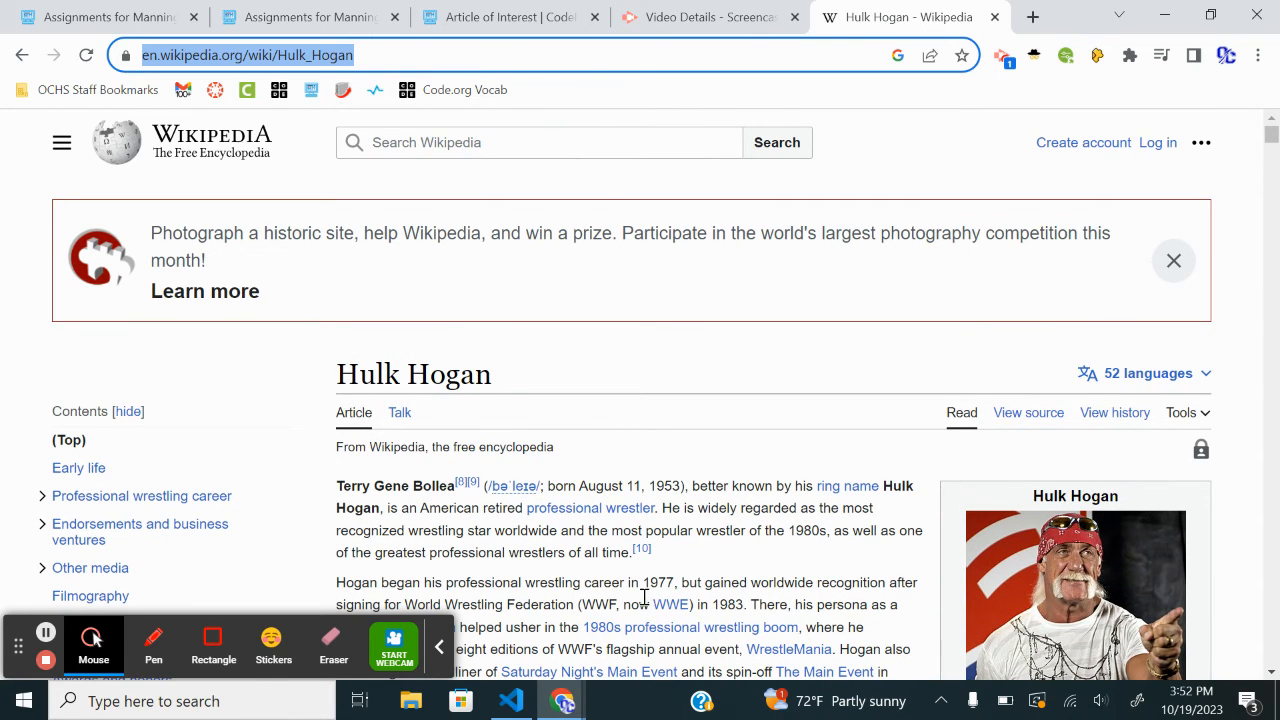
{"action": "left_click", "coordinate": [500, 17]}
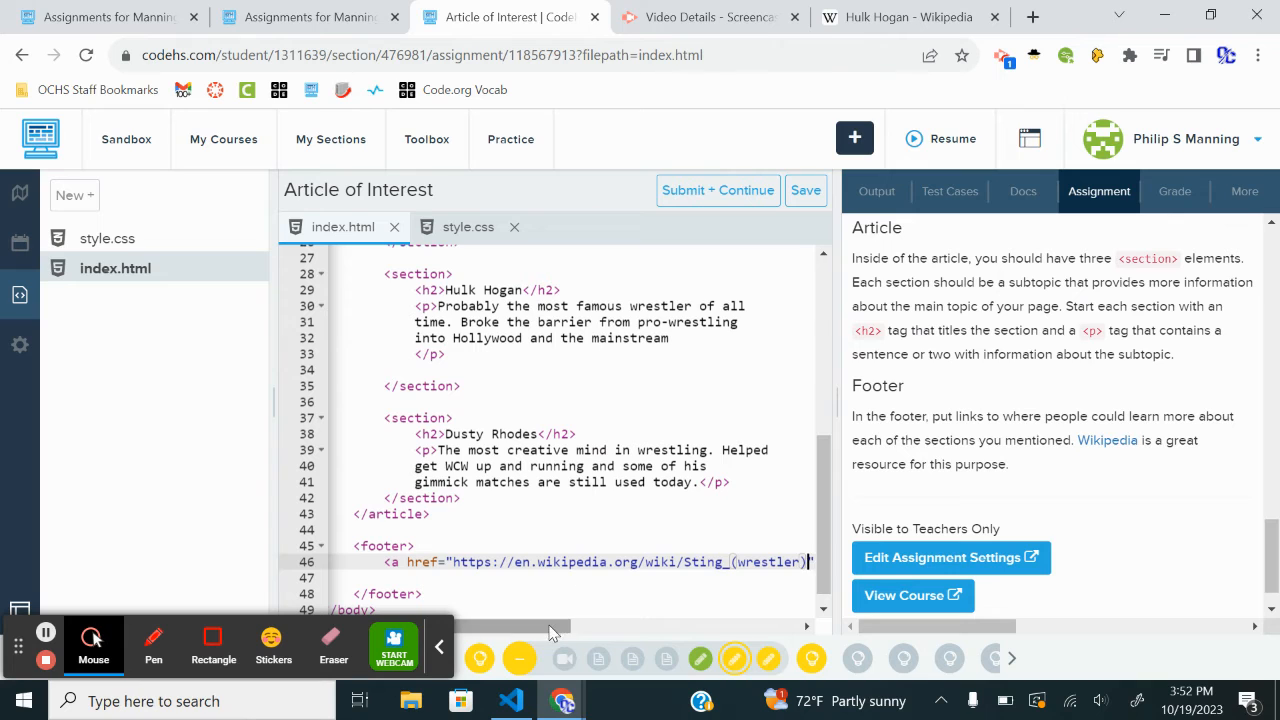
{"action": "scroll", "scroll_direction": "right", "scroll_amount": 3}
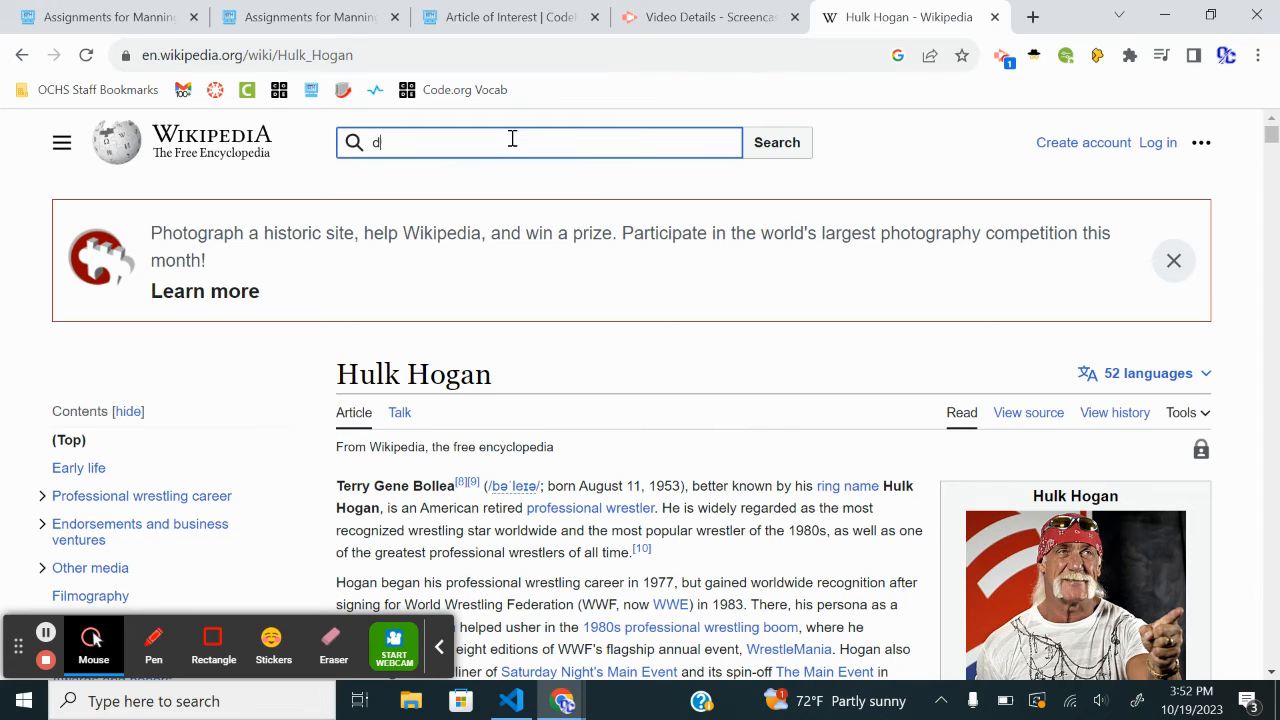
{"action": "type", "text": "usty rhodes"}
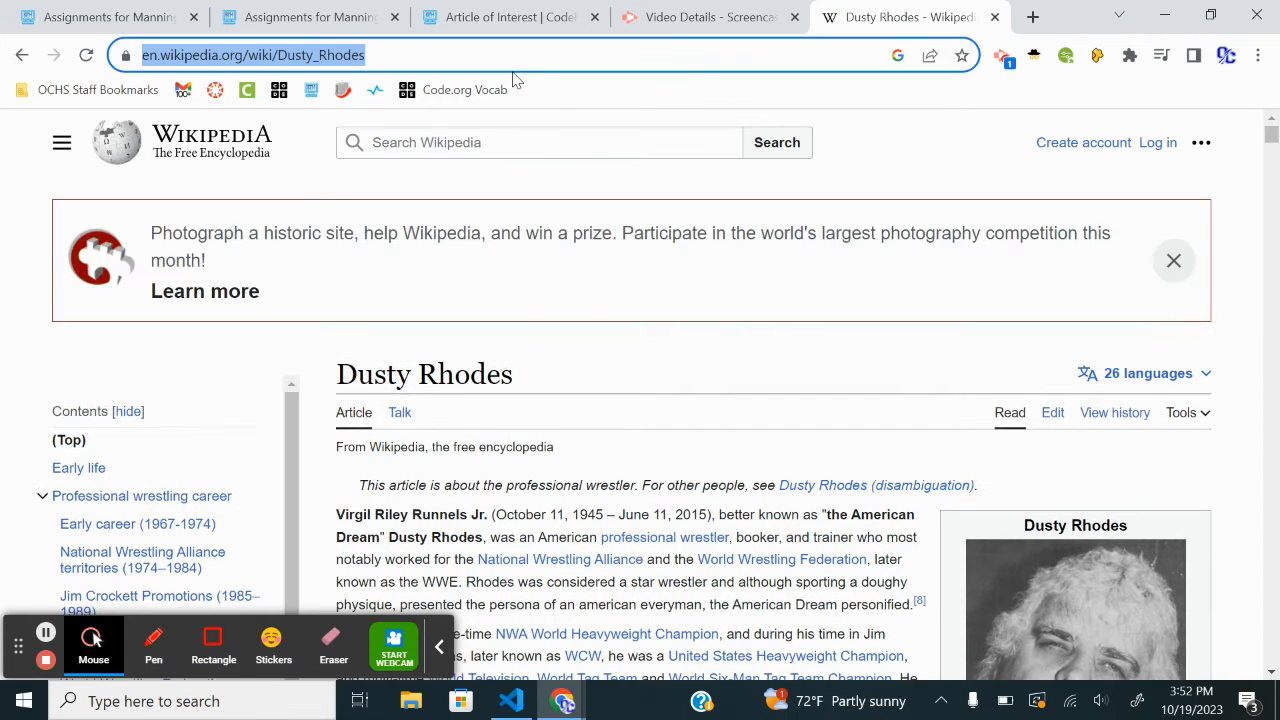
{"action": "left_click", "coordinate": [310, 17]}
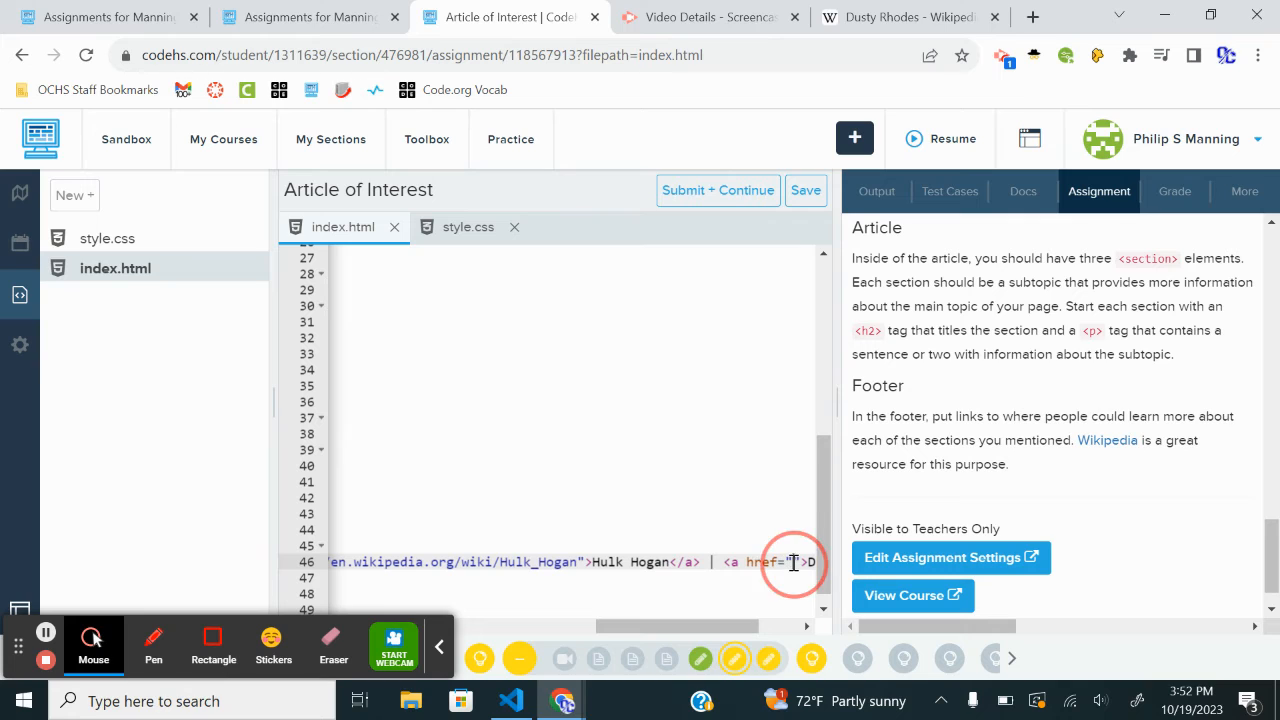
{"action": "type", "text": "https://en.wikipedia.org/wiki/Dusty_Rhodes"}
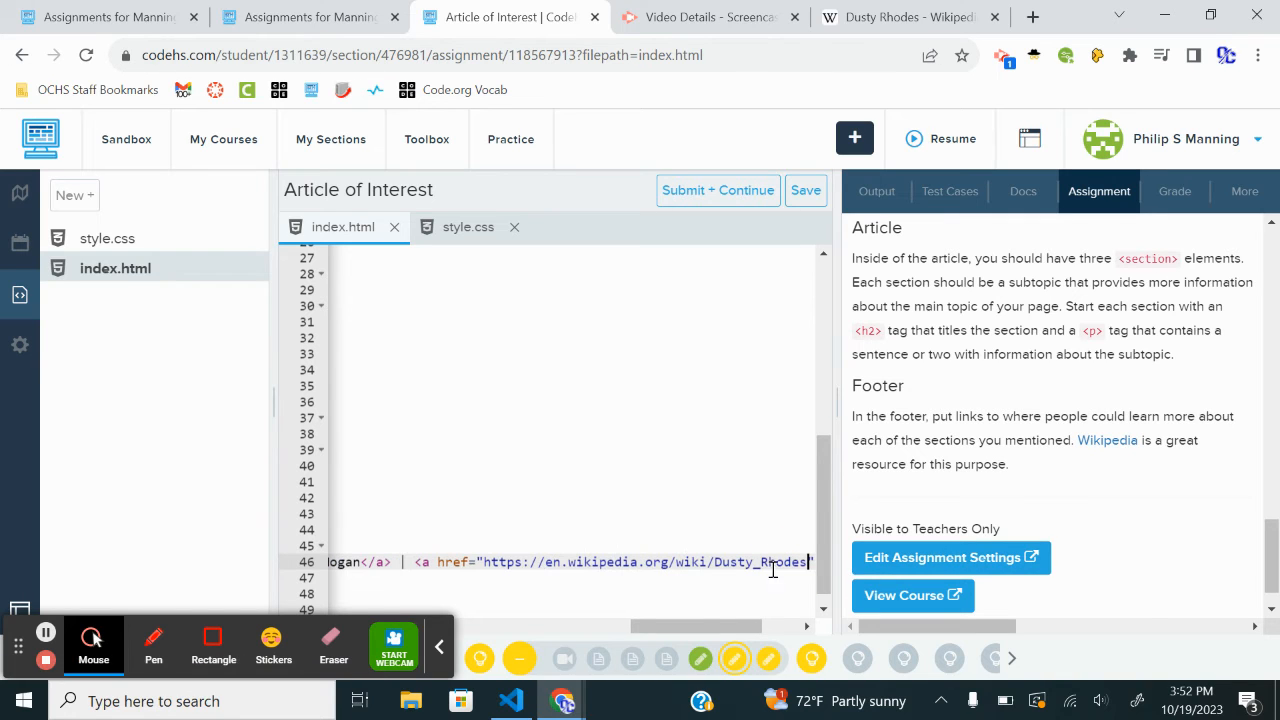
{"action": "type", "text": "\">Dusty Rhodes</a>"}
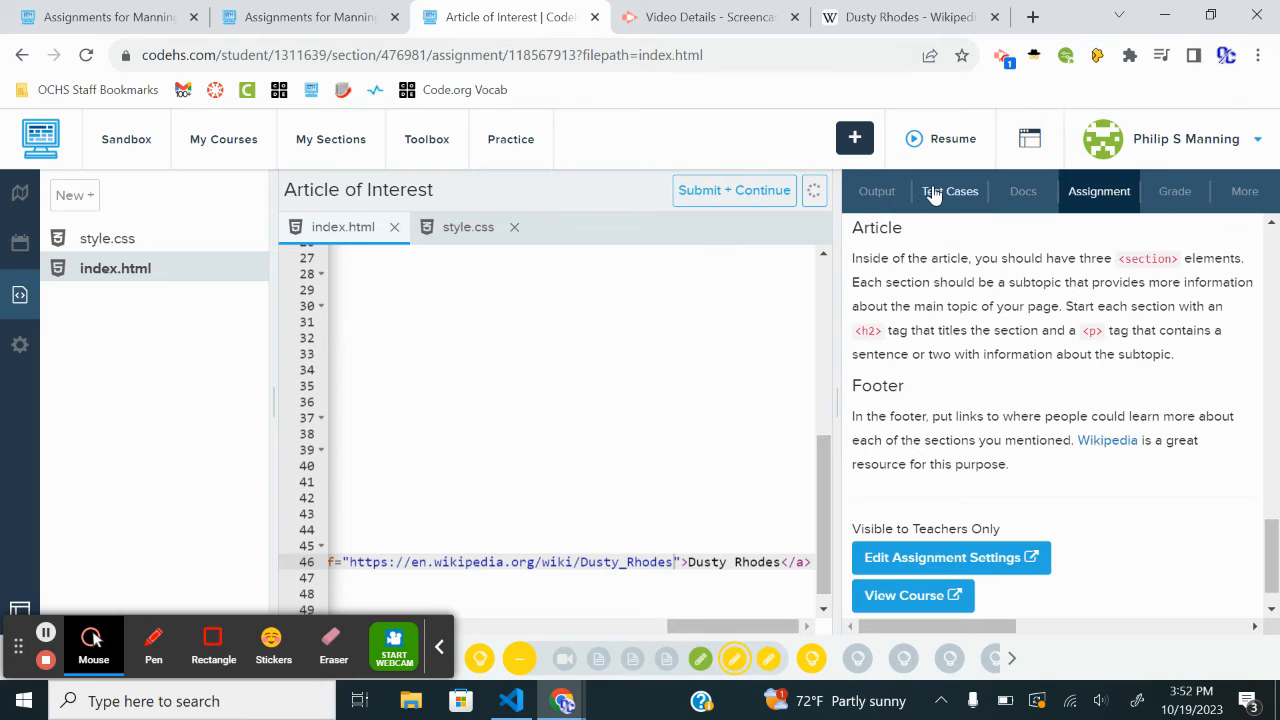
- Show the rendered wrestler page in the Output tab and enlarge the preview
{"action": "left_click", "coordinate": [876, 191]}
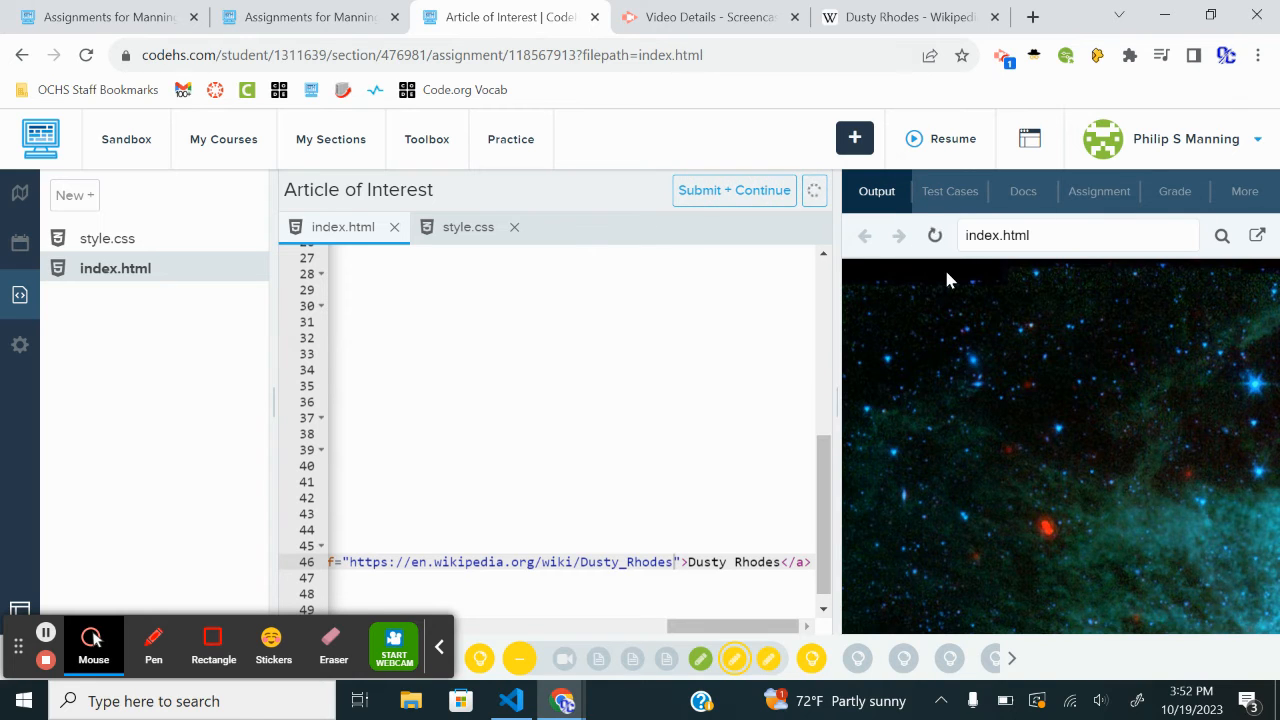
{"action": "left_click", "coordinate": [934, 235]}
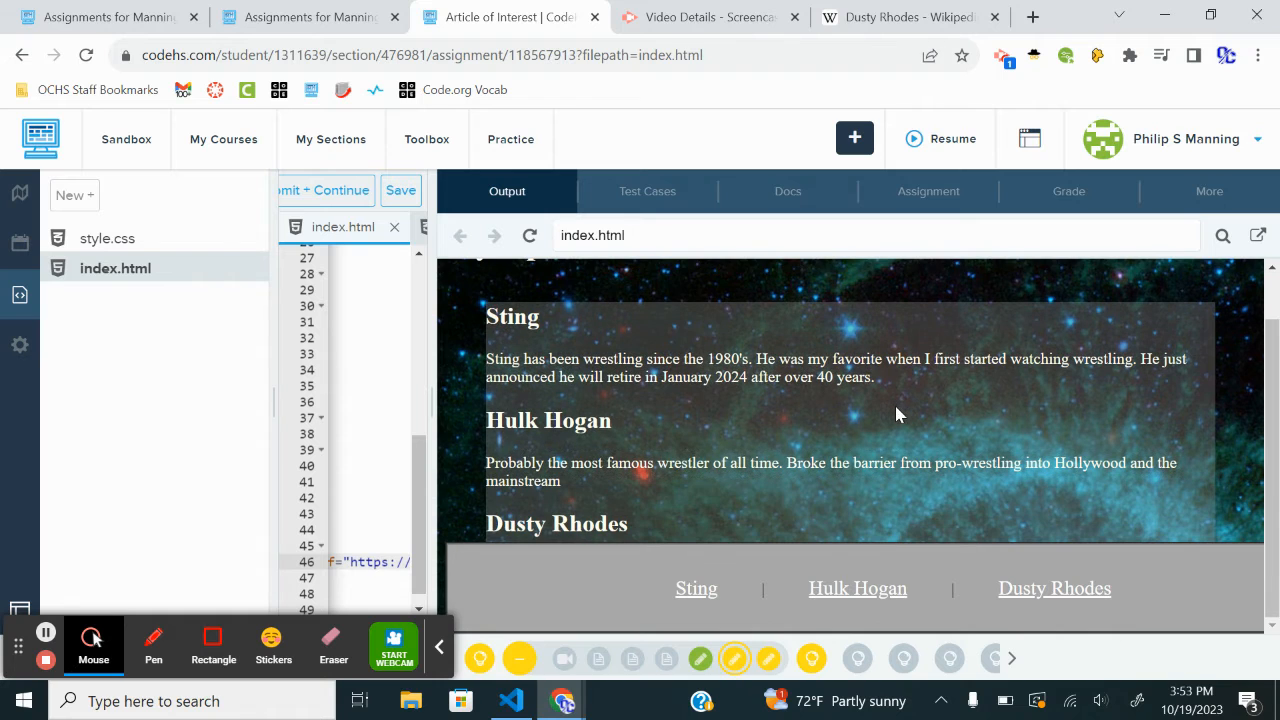
{"action": "mouse_move", "coordinate": [965, 480]}
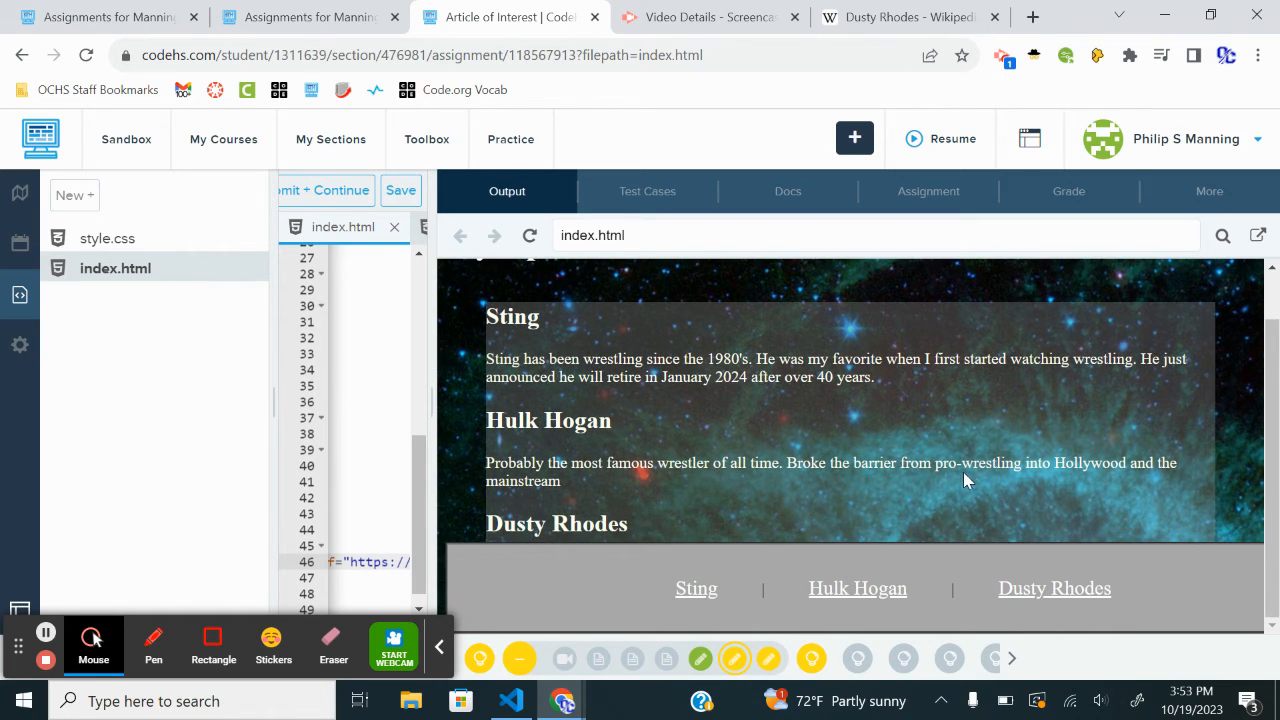
{"action": "mouse_move", "coordinate": [963, 470]}
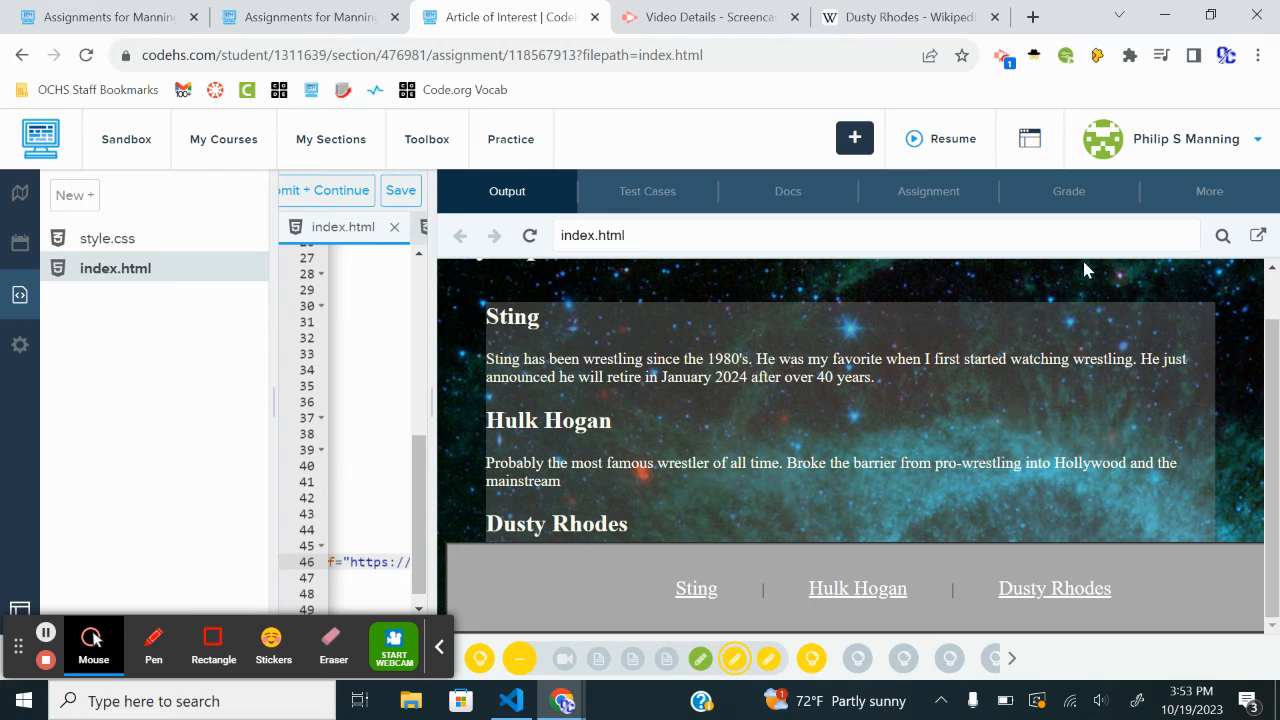
{"action": "mouse_move", "coordinate": [428, 378]}
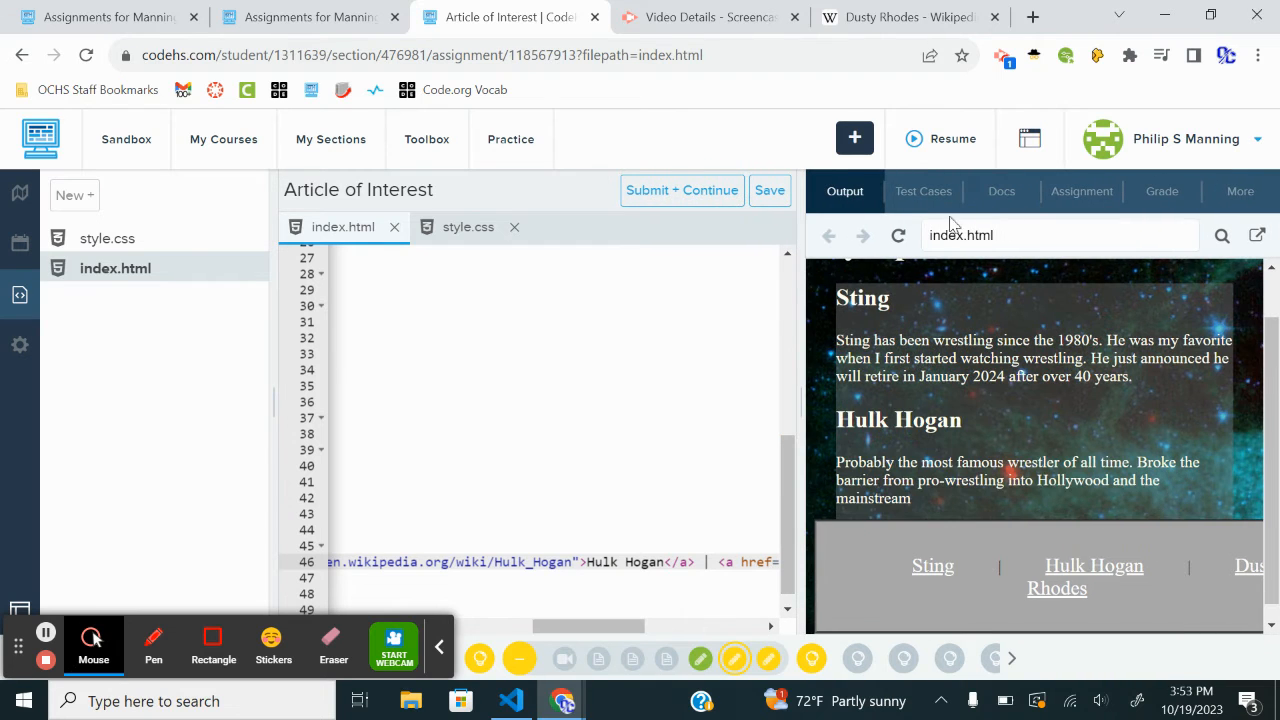
- Reread the assignment and footer styles in style.css, then go to Career Site: Semantic Tags
{"action": "left_click", "coordinate": [1081, 191]}
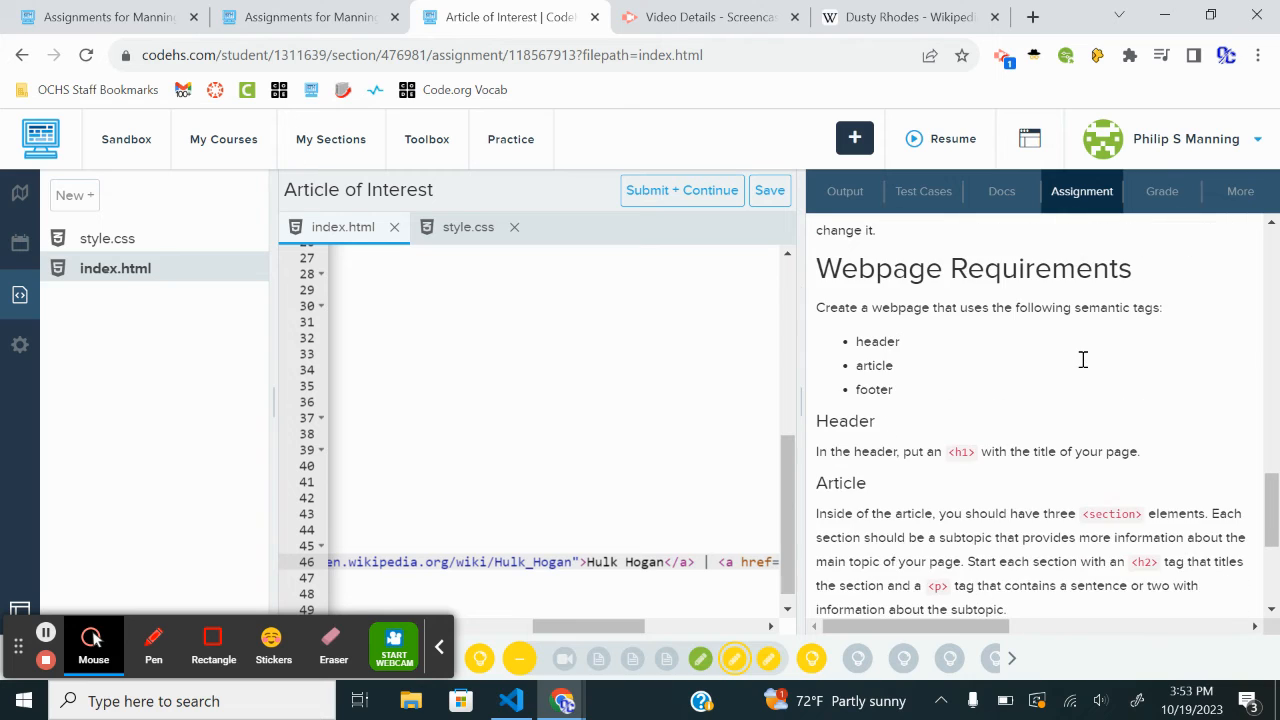
{"action": "scroll", "scroll_direction": "down", "scroll_amount": 3}
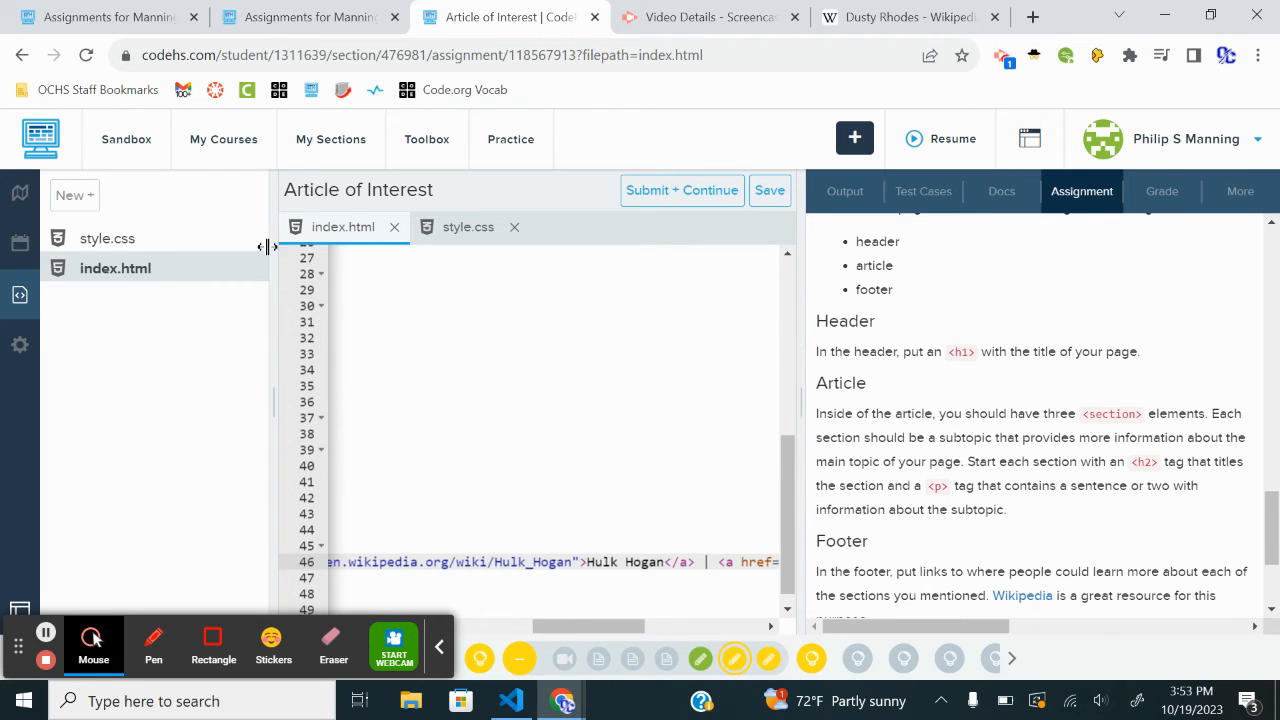
{"action": "left_click", "coordinate": [468, 227]}
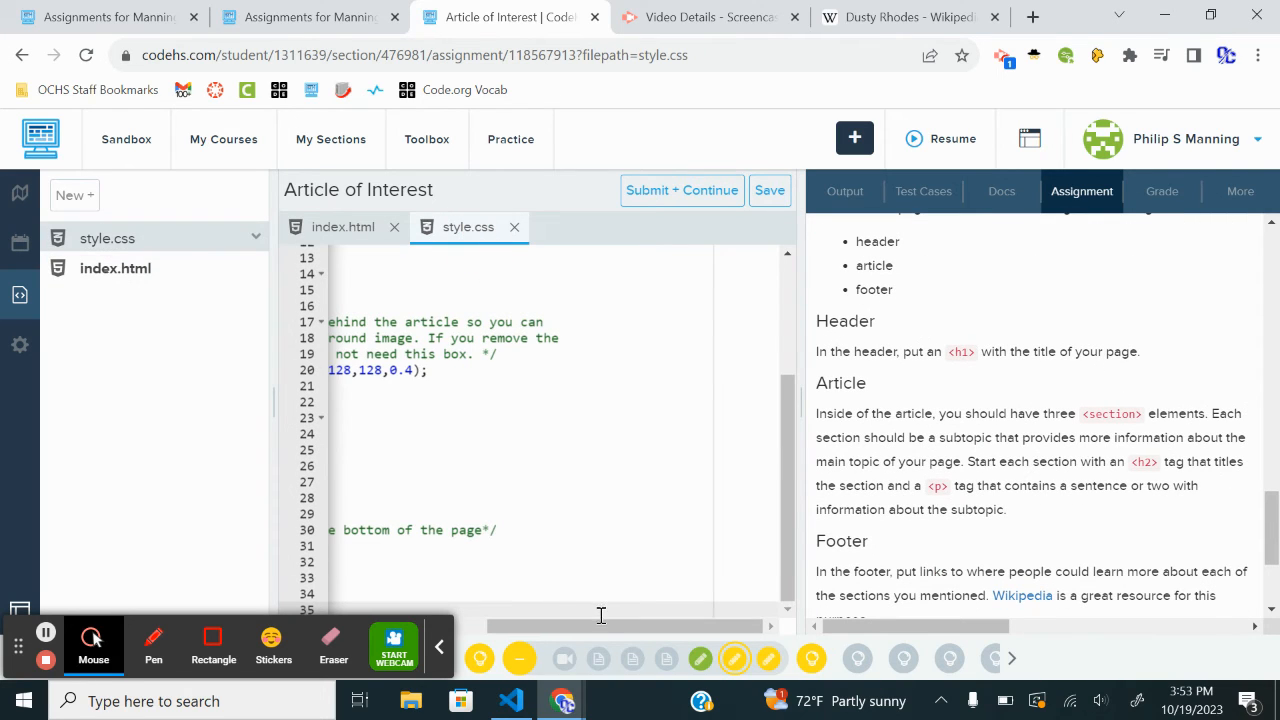
{"action": "scroll", "scroll_direction": "left", "scroll_amount": 3}
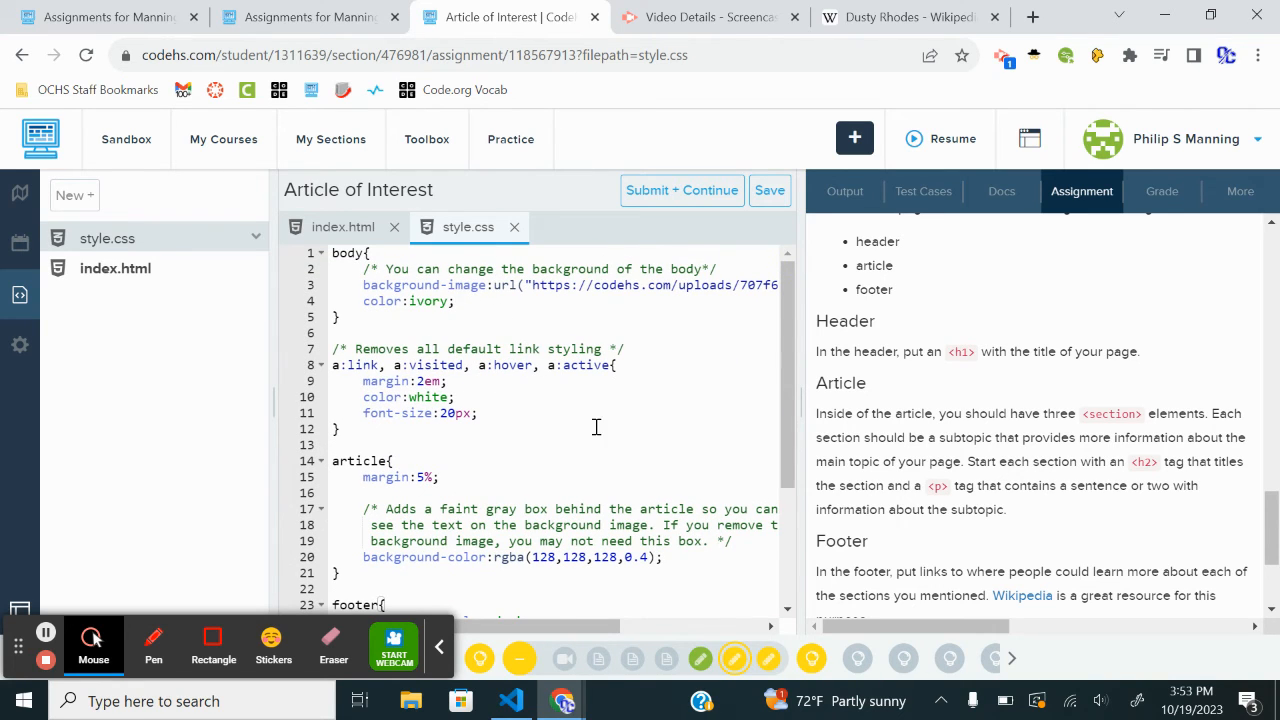
{"action": "scroll", "scroll_direction": "down", "scroll_amount": 3}
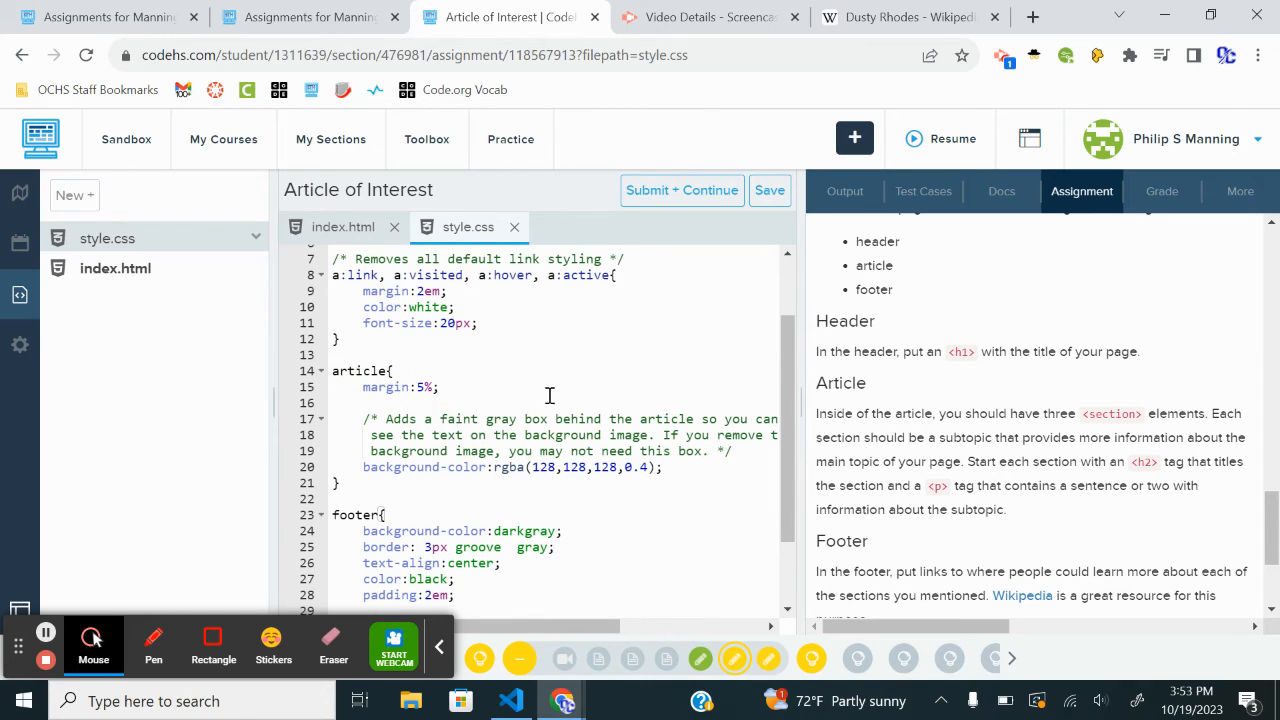
{"action": "scroll", "scroll_direction": "down", "scroll_amount": 3}
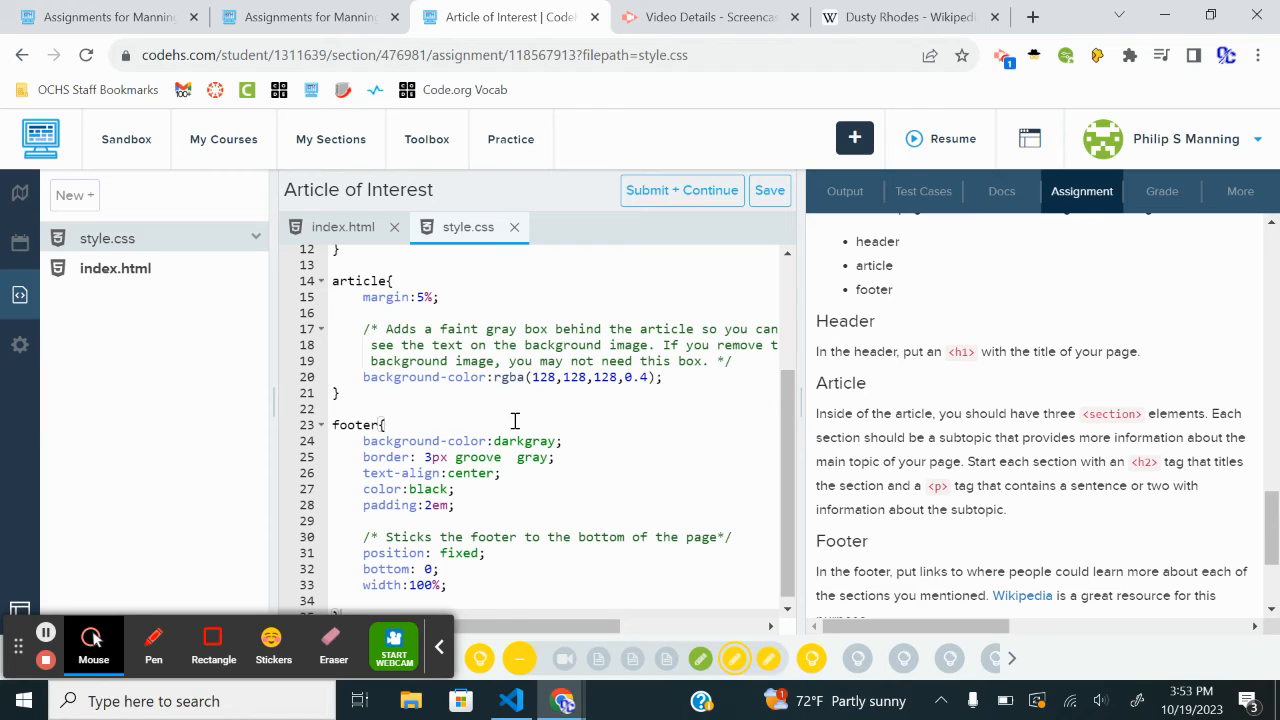
{"action": "mouse_move", "coordinate": [450, 485]}
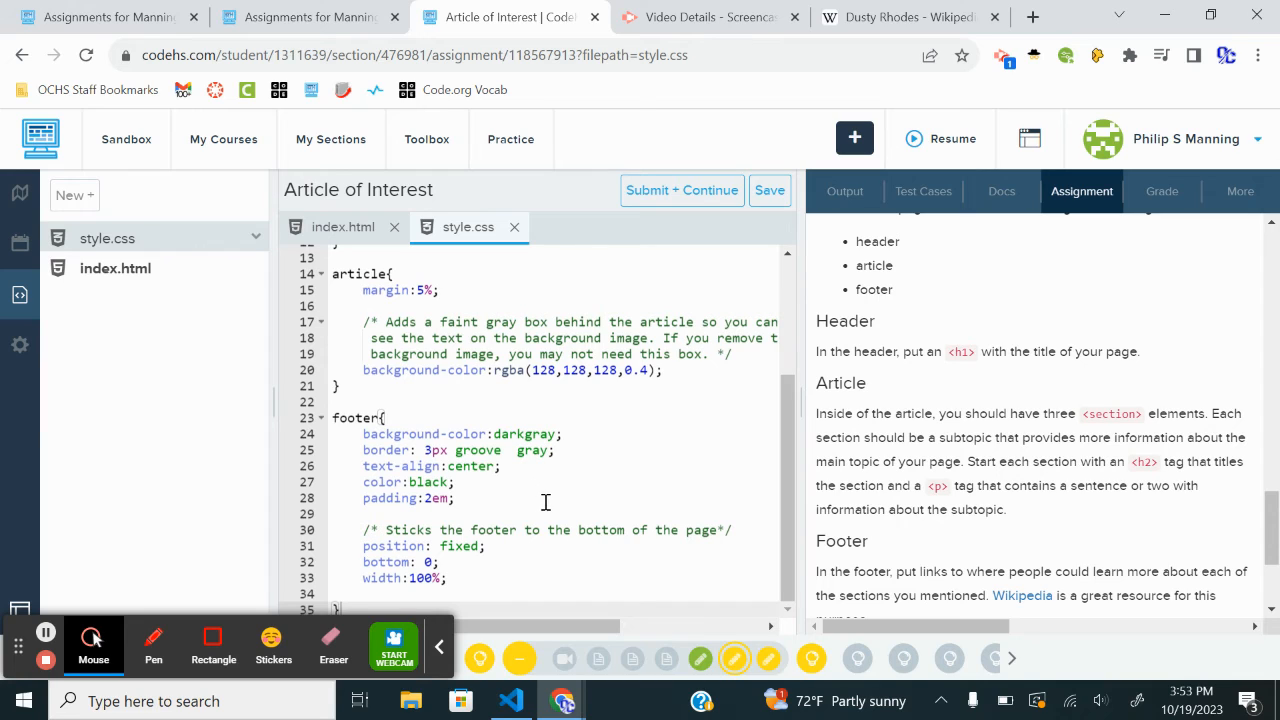
{"action": "mouse_move", "coordinate": [617, 501]}
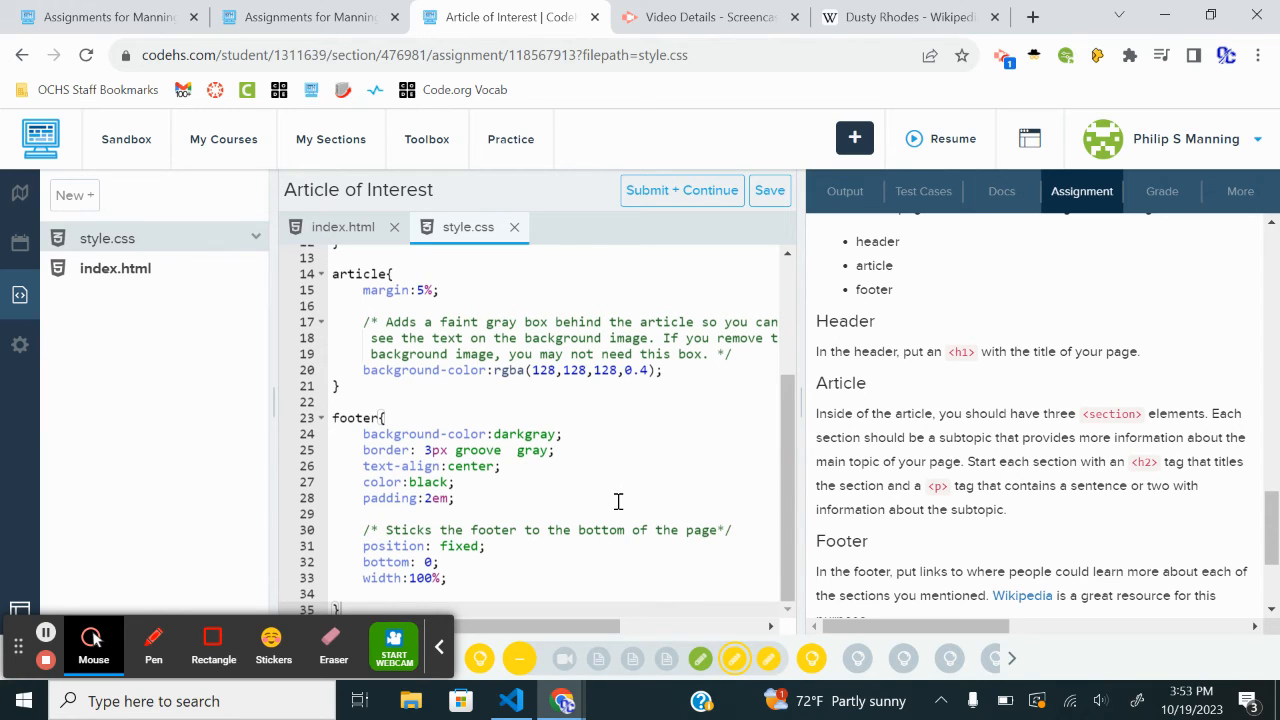
{"action": "mouse_move", "coordinate": [553, 531]}
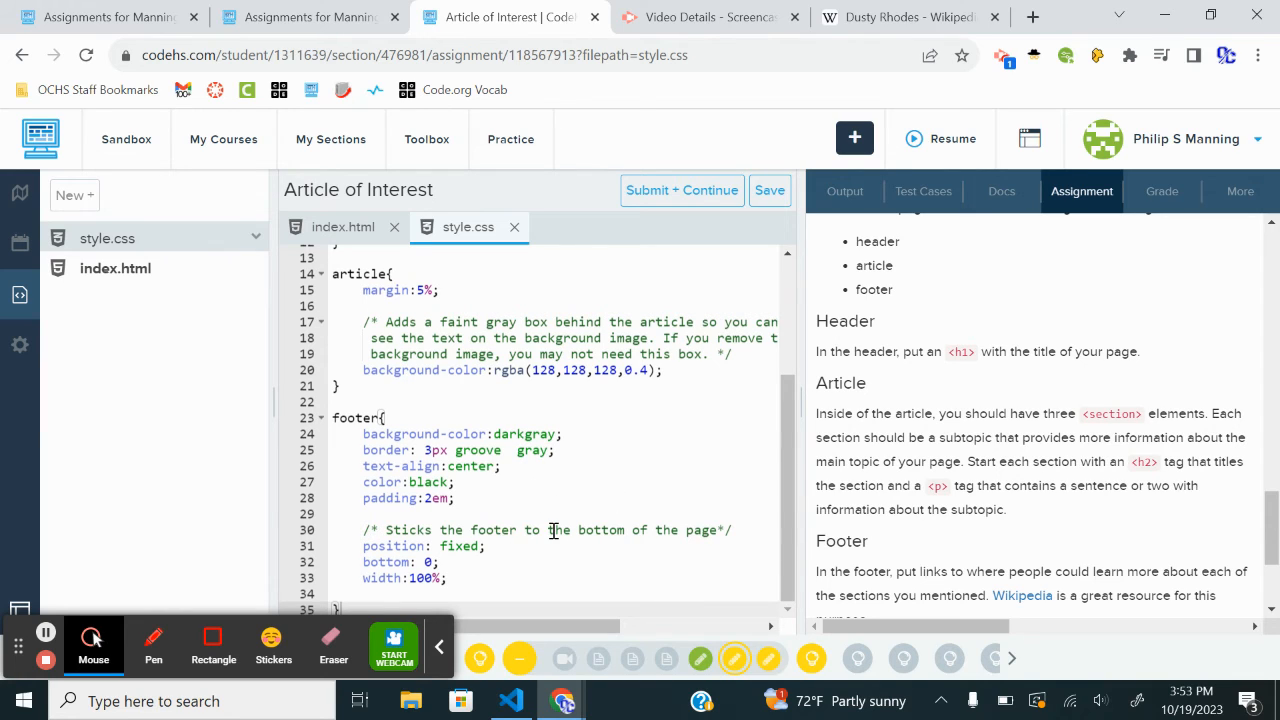
{"action": "left_click", "coordinate": [682, 190]}
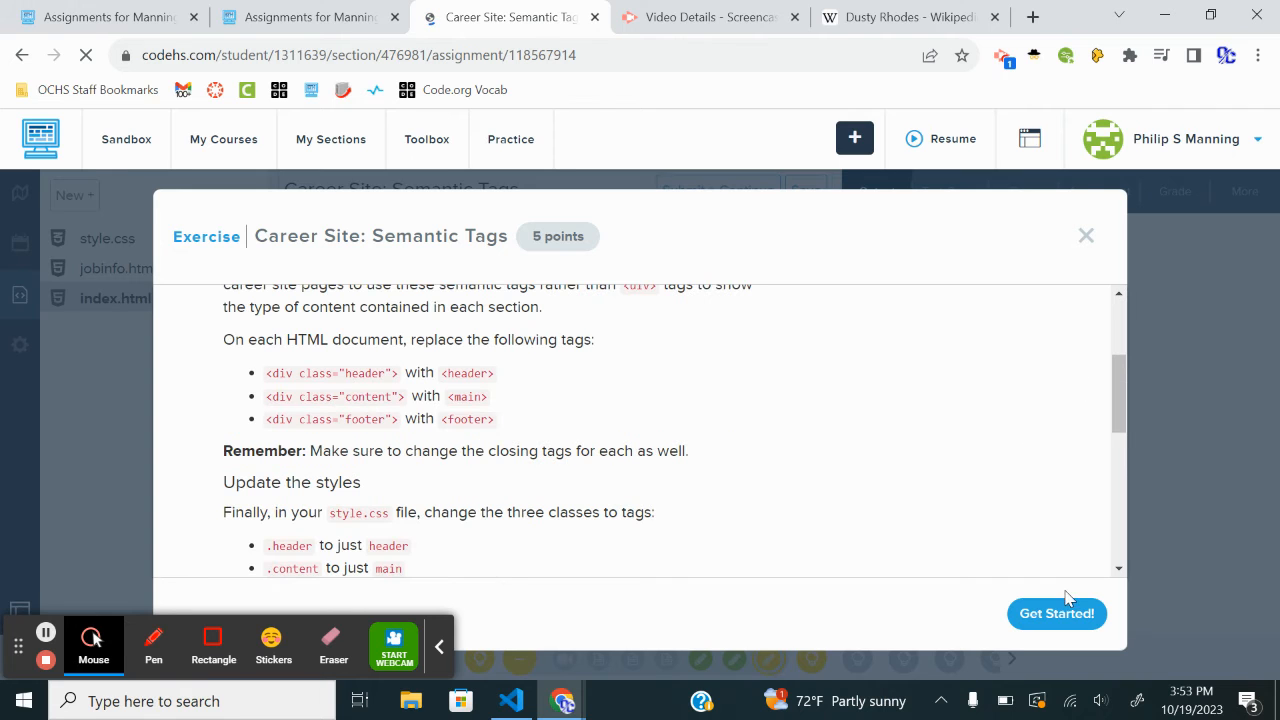
{"action": "scroll", "scroll_direction": "down", "scroll_amount": 3}
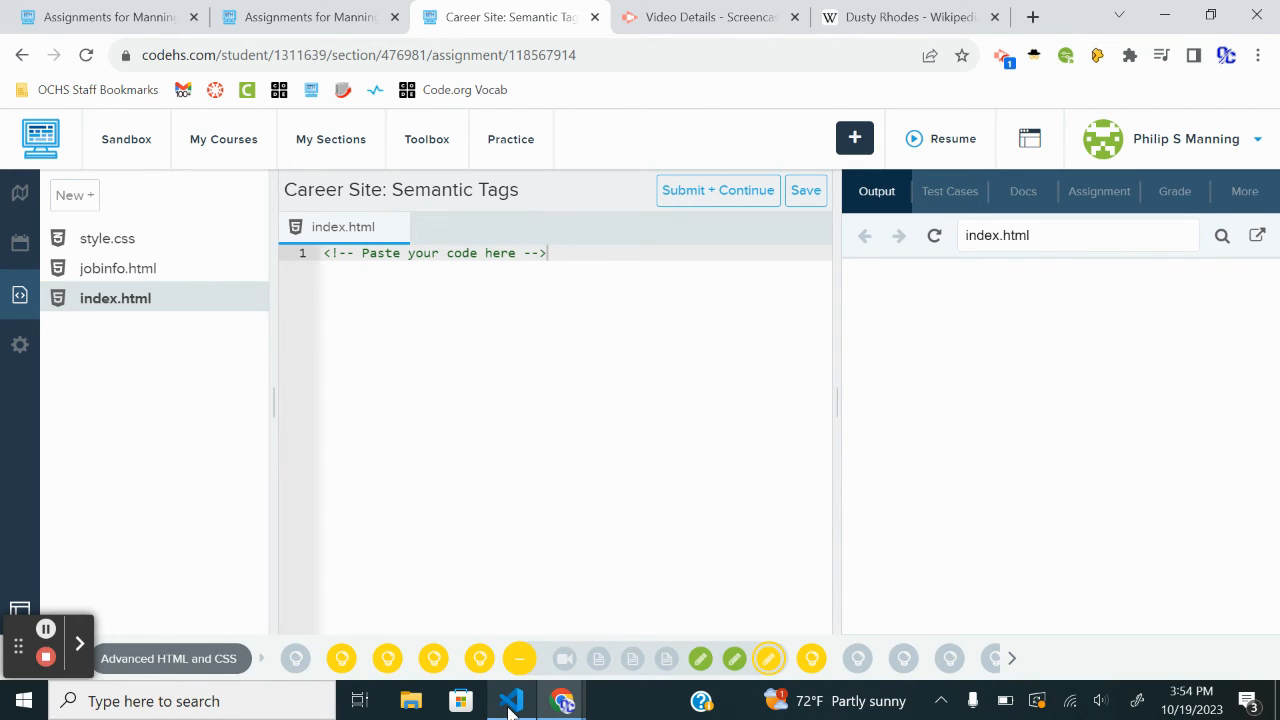
{"action": "mouse_move", "coordinate": [511, 700]}
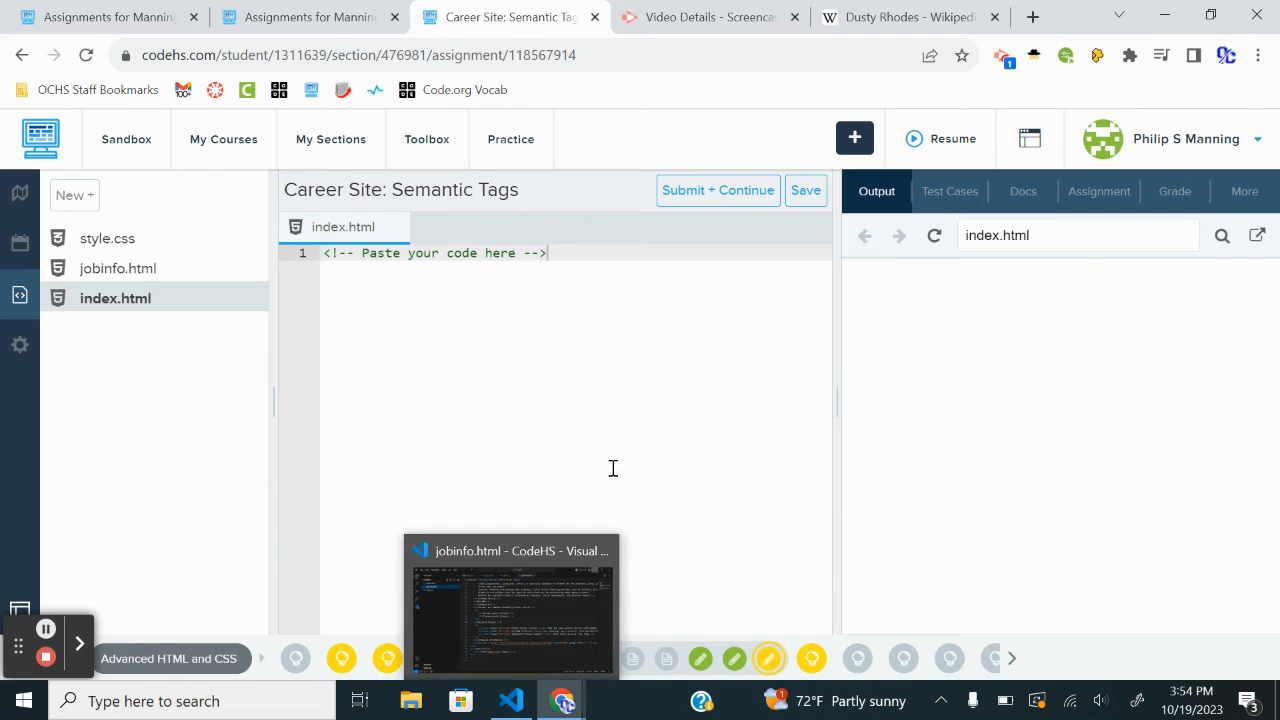
{"action": "mouse_move", "coordinate": [511, 700]}
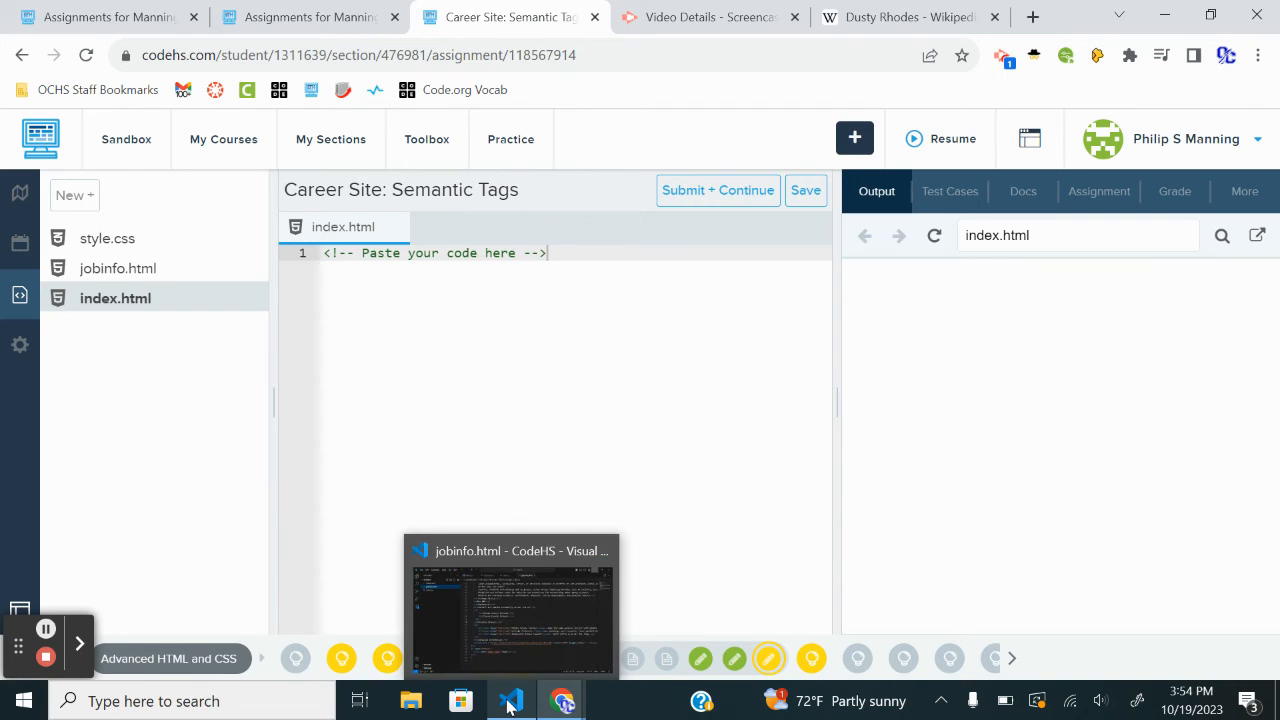
{"action": "left_click", "coordinate": [1099, 191]}
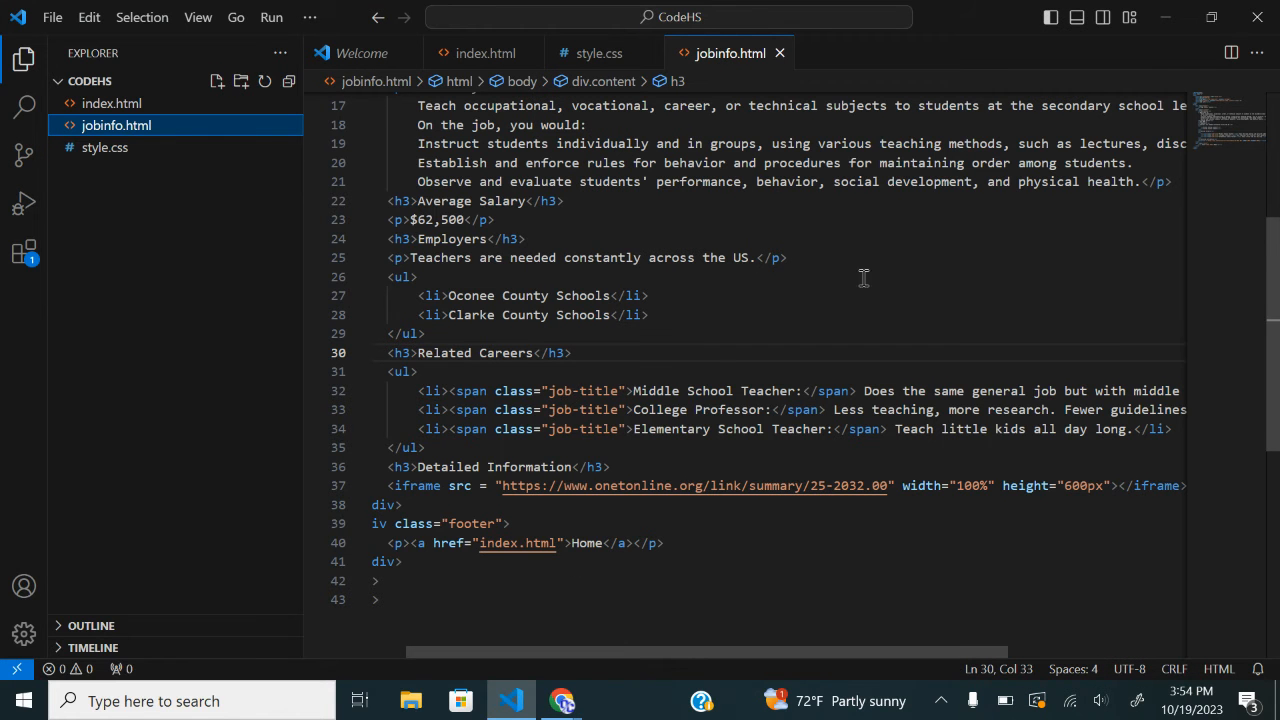
{"action": "mouse_move", "coordinate": [711, 383]}
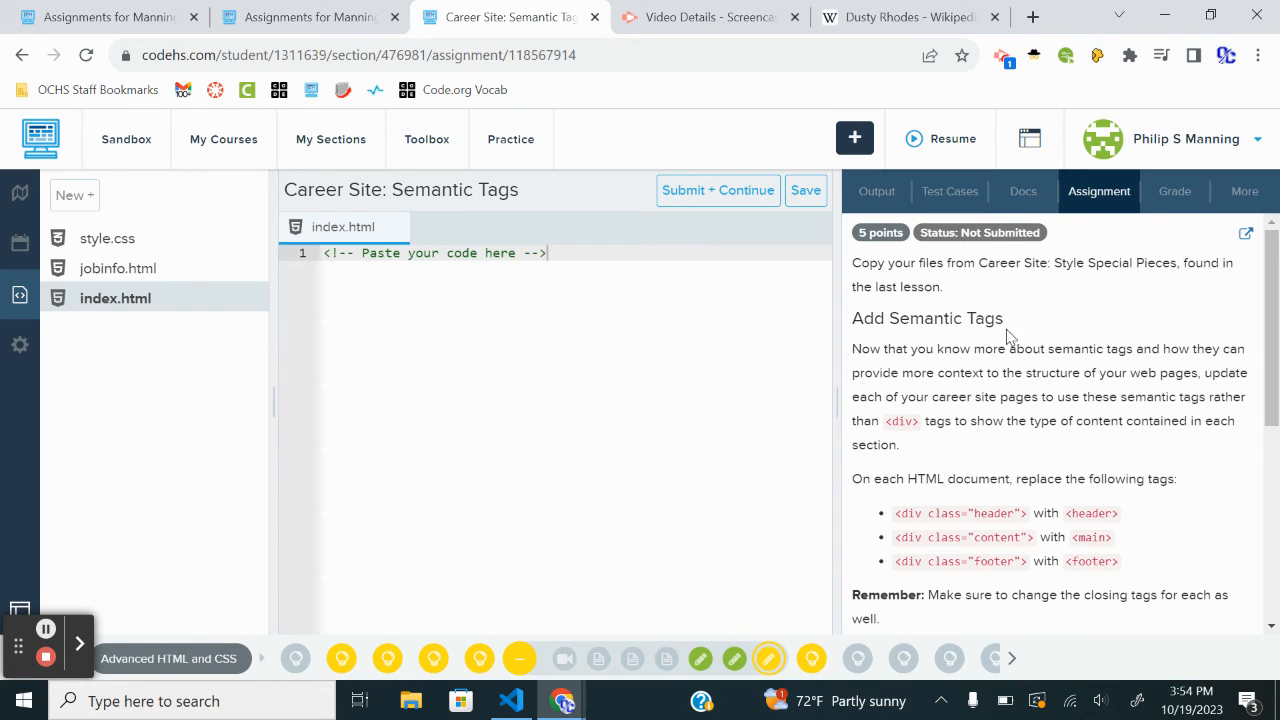
{"action": "mouse_move", "coordinate": [1033, 391]}
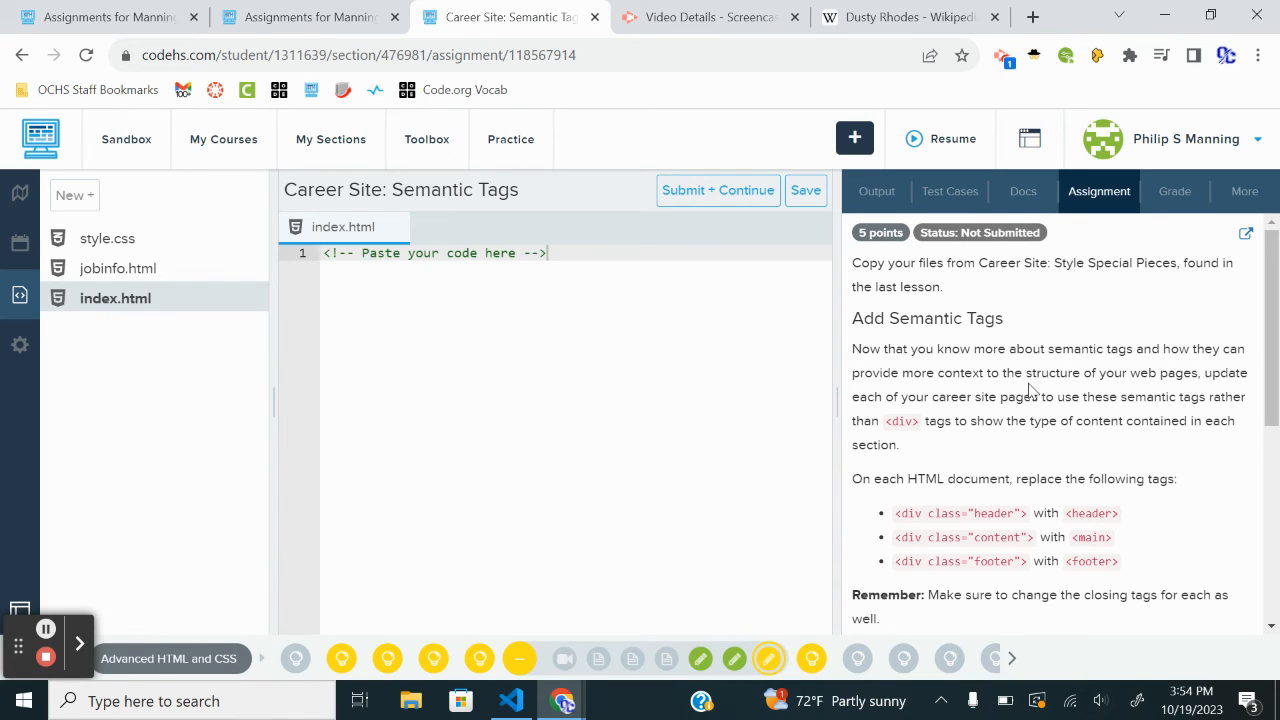
{"action": "mouse_move", "coordinate": [1105, 465]}
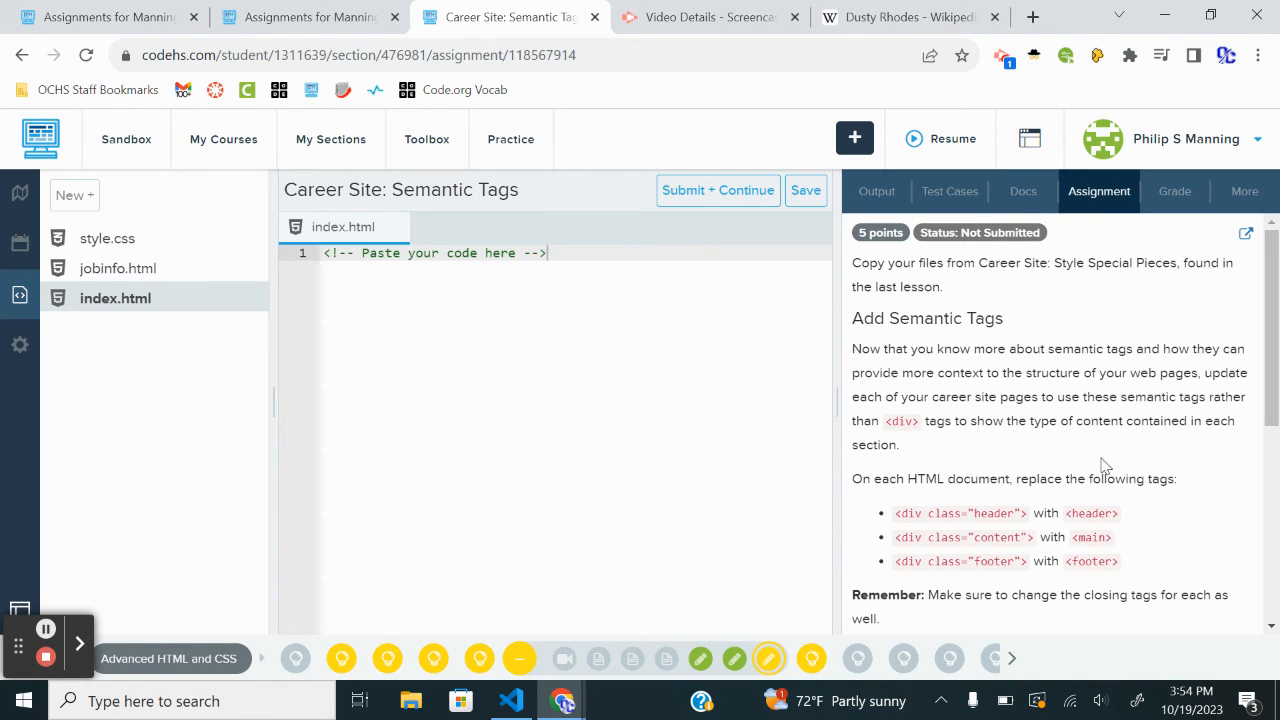
{"action": "mouse_move", "coordinate": [1200, 458]}
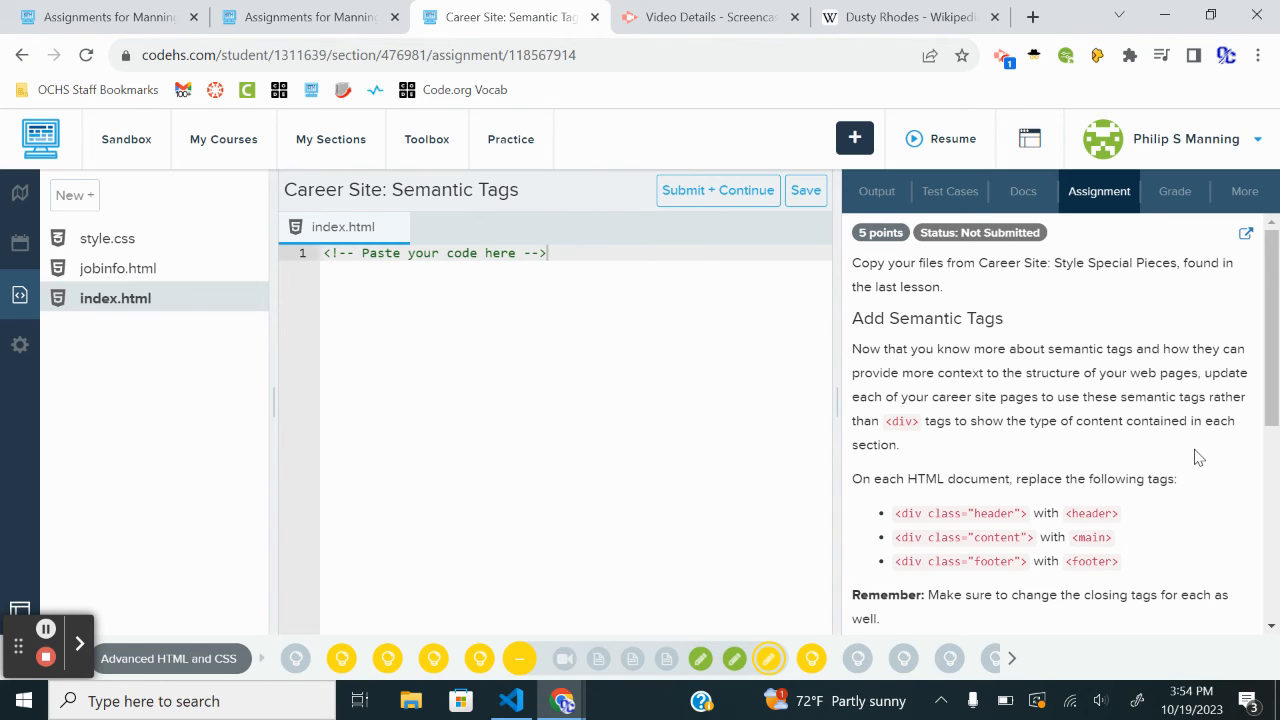
{"action": "scroll", "scroll_direction": "down", "scroll_amount": 3}
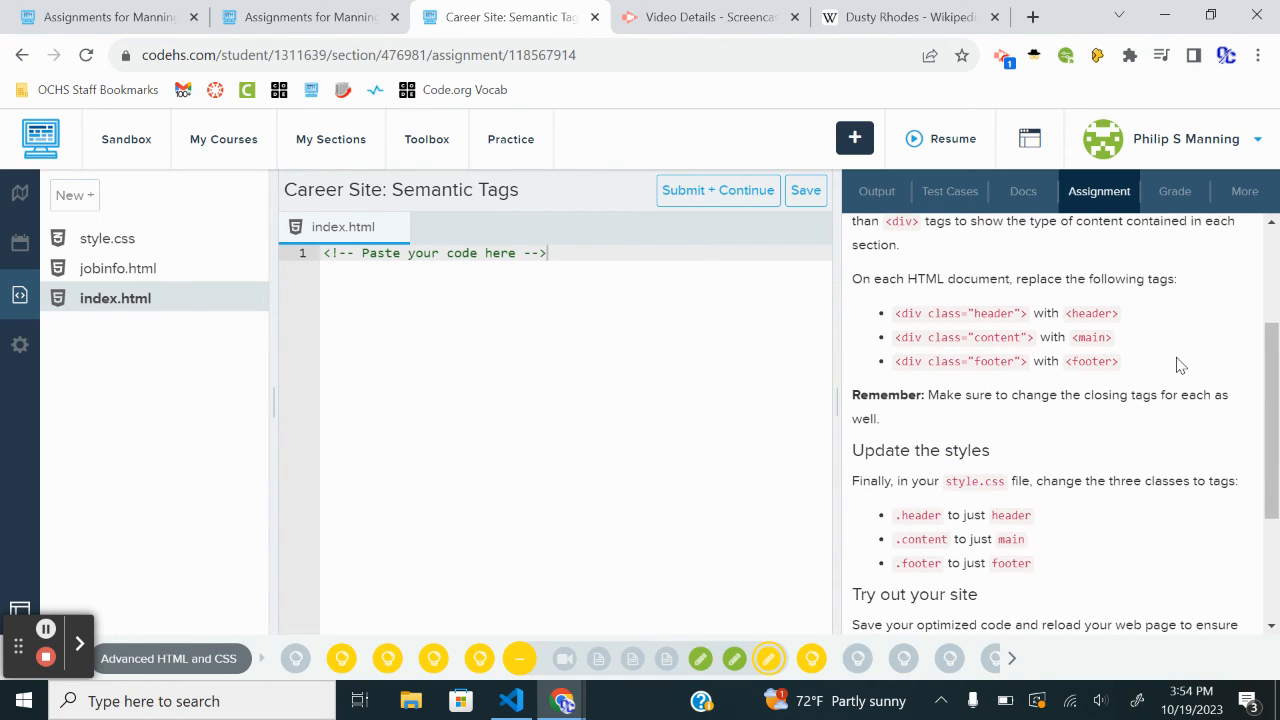
{"action": "scroll", "scroll_direction": "down", "scroll_amount": 3}
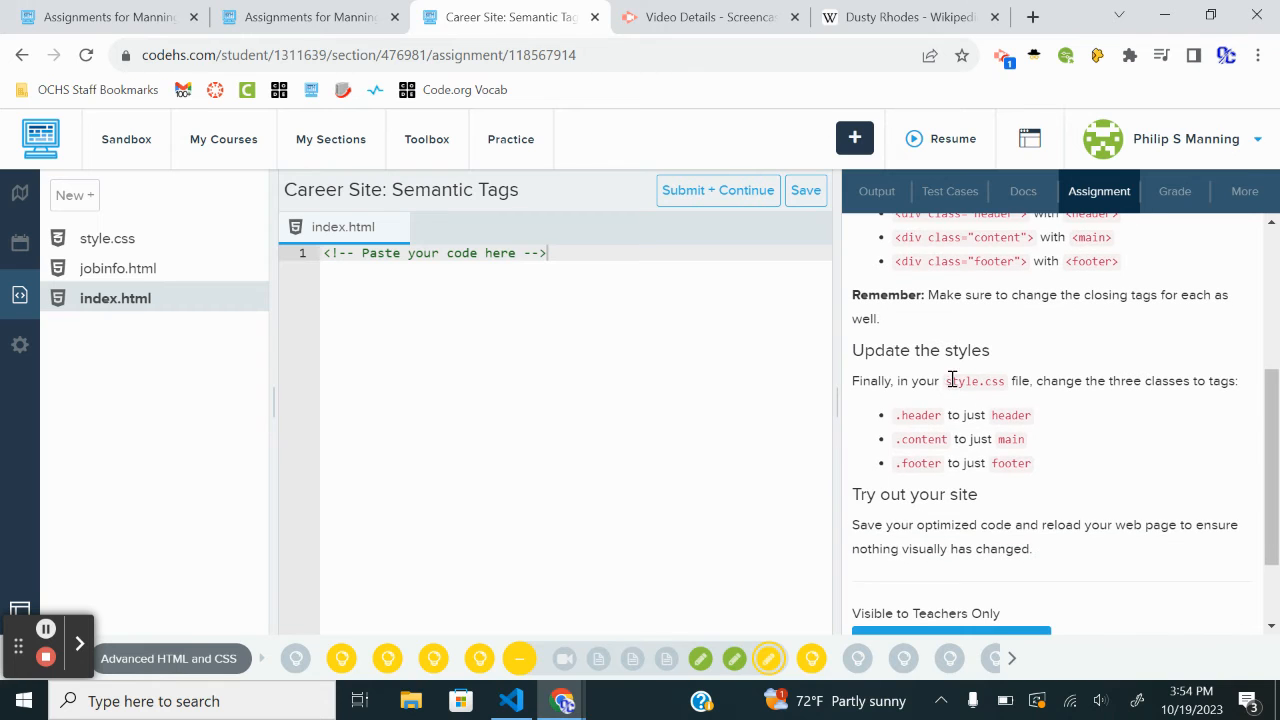
{"action": "scroll", "scroll_direction": "down", "scroll_amount": 3}
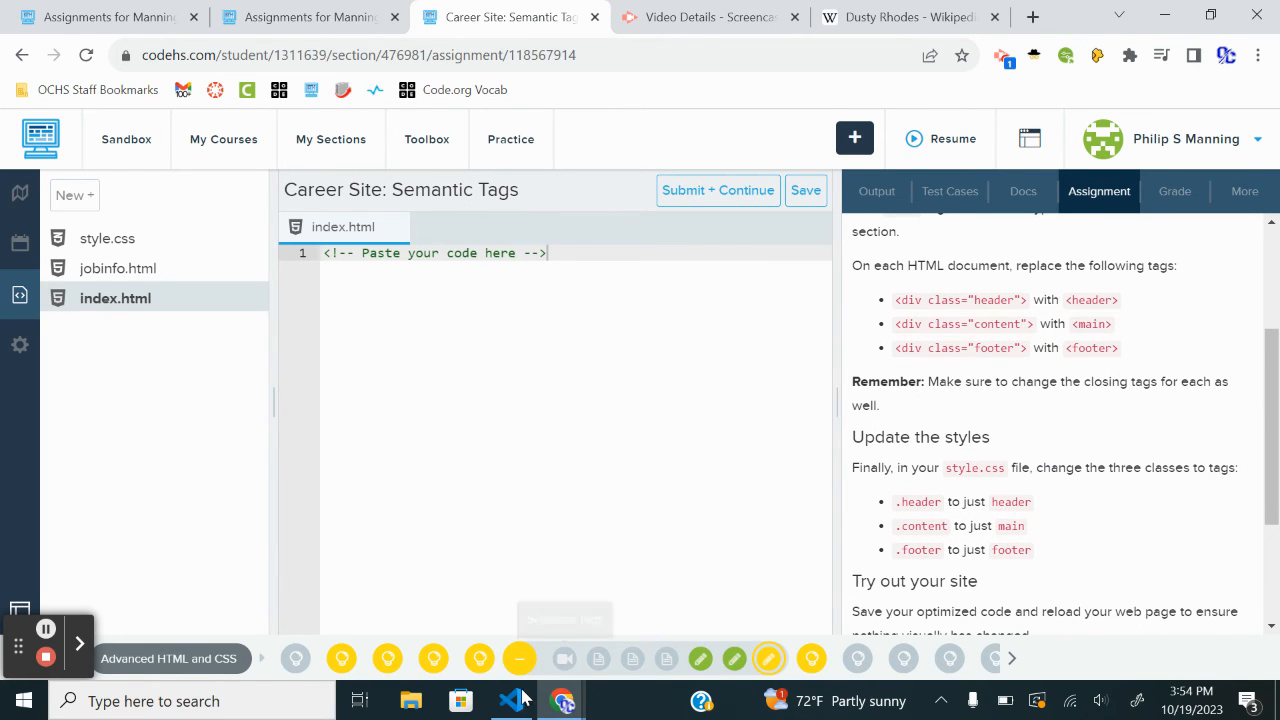
- Review style.css and the instructions, then select index.html's header div tag for replacement
{"action": "left_click", "coordinate": [511, 700]}
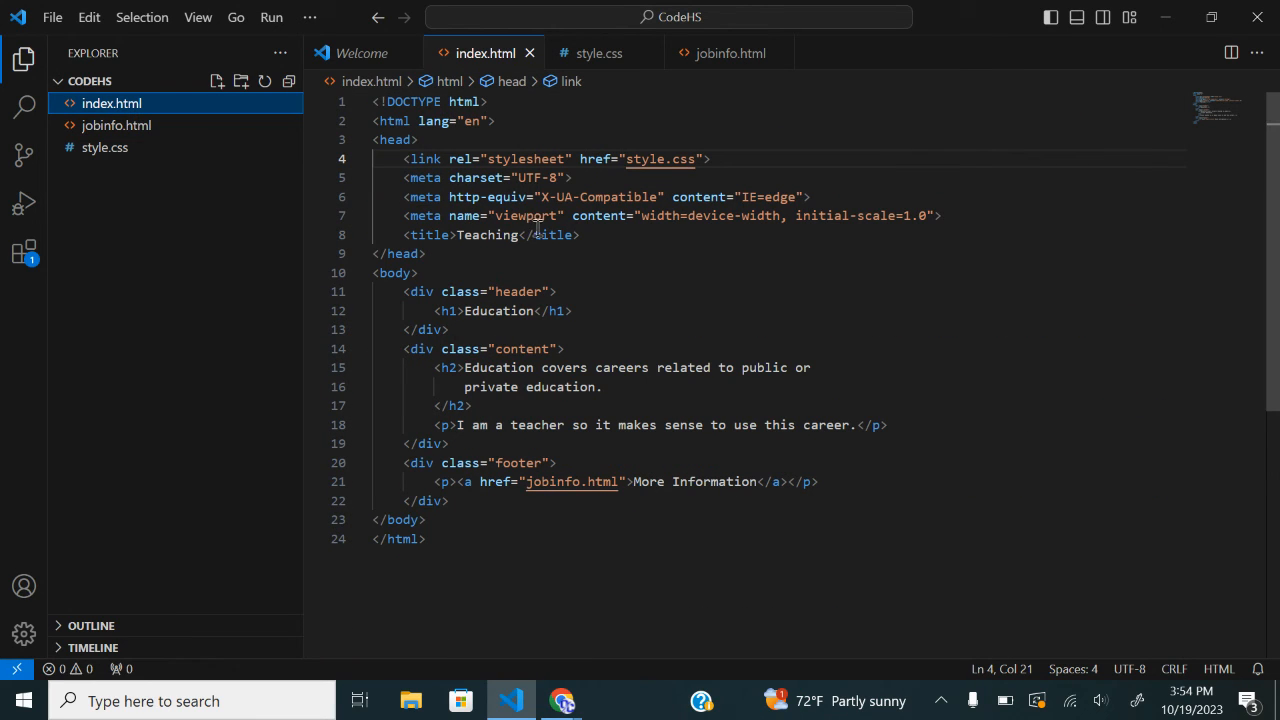
{"action": "left_click", "coordinate": [598, 53]}
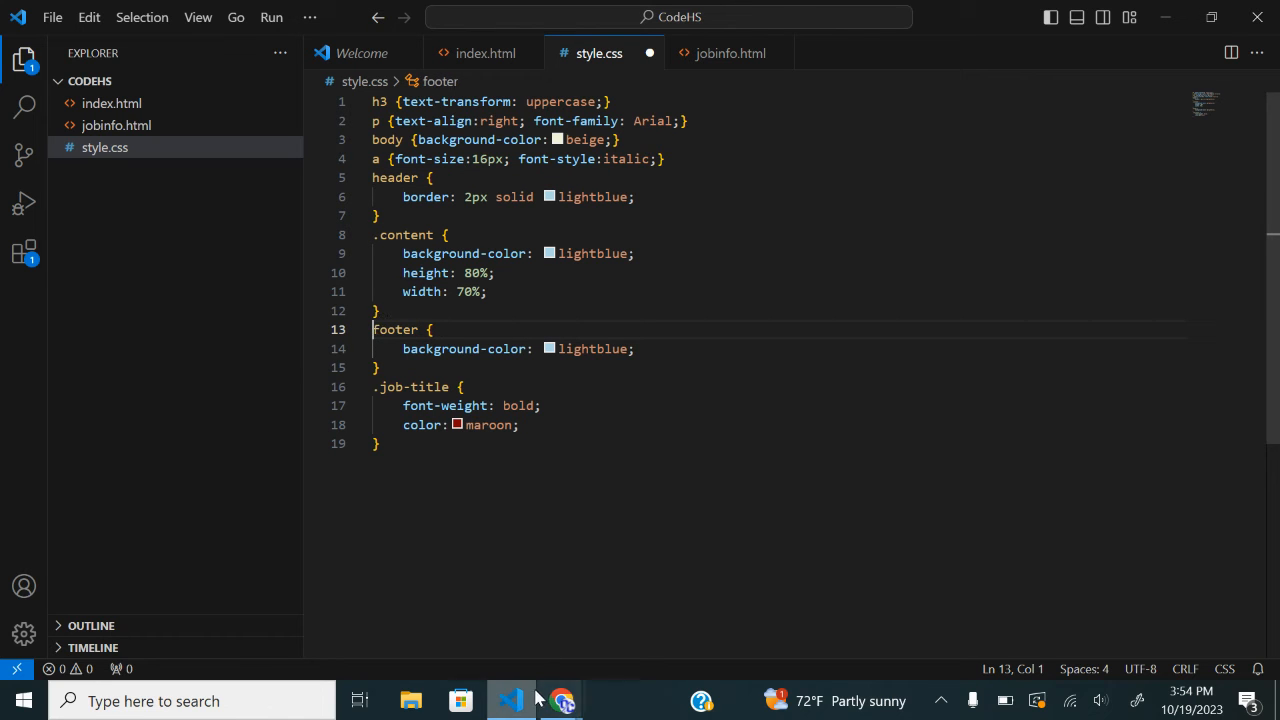
{"action": "left_click", "coordinate": [563, 700]}
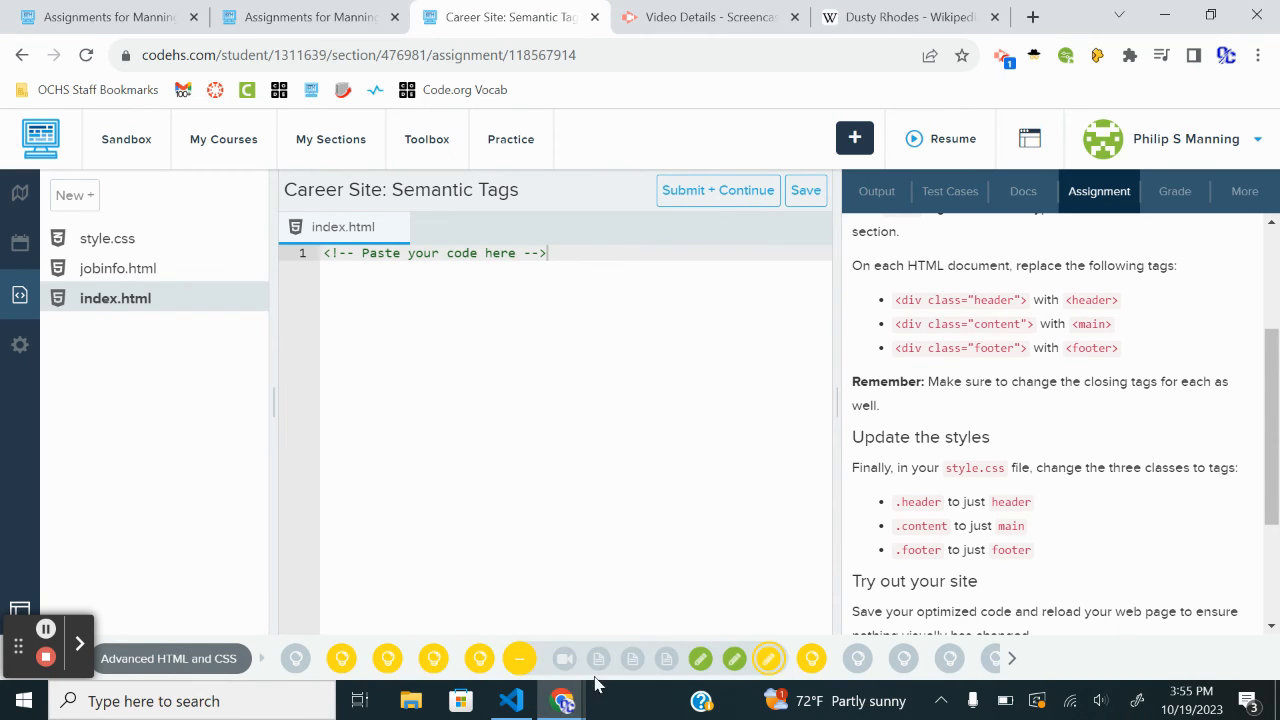
{"action": "left_click", "coordinate": [511, 700]}
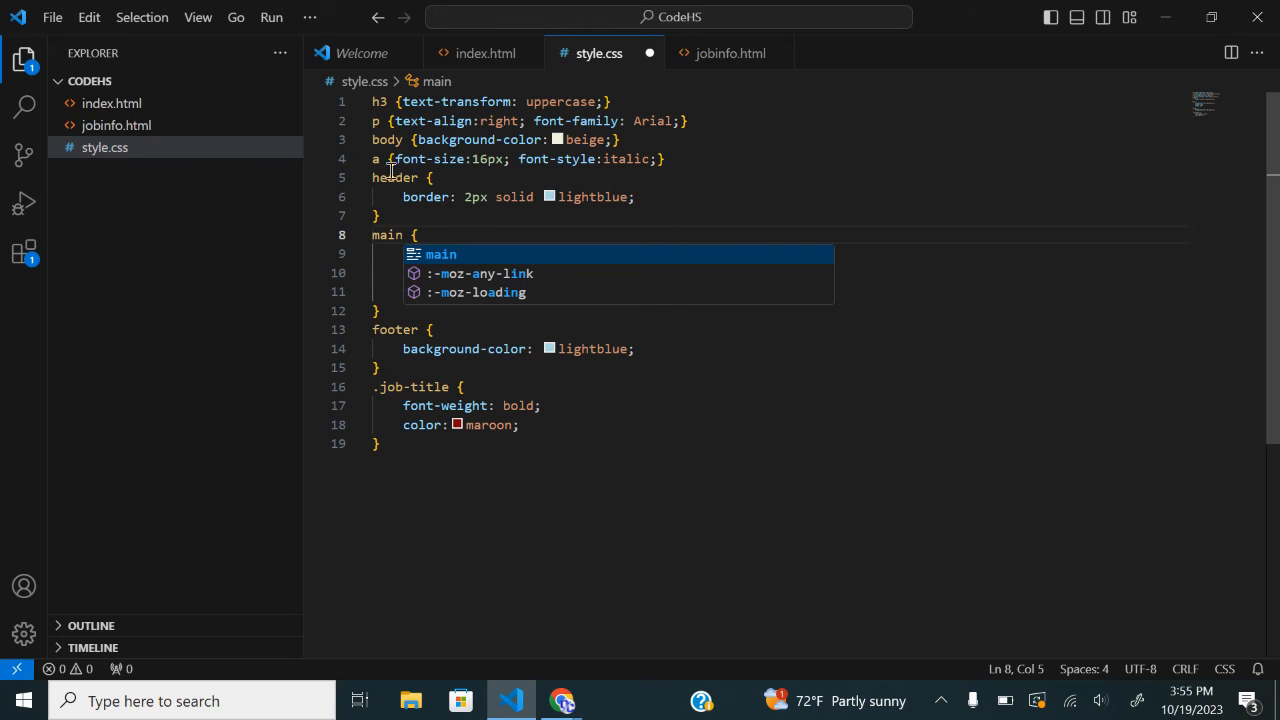
{"action": "left_click", "coordinate": [485, 53]}
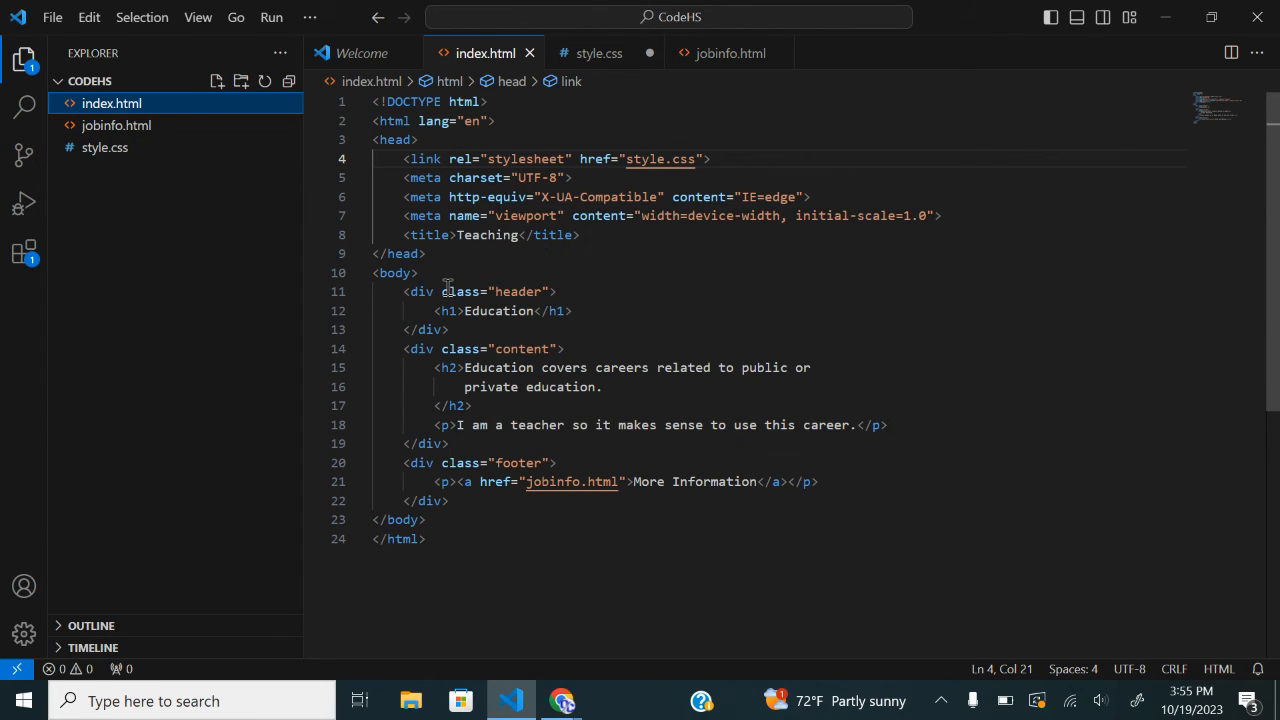
{"action": "left_click", "coordinate": [494, 291]}
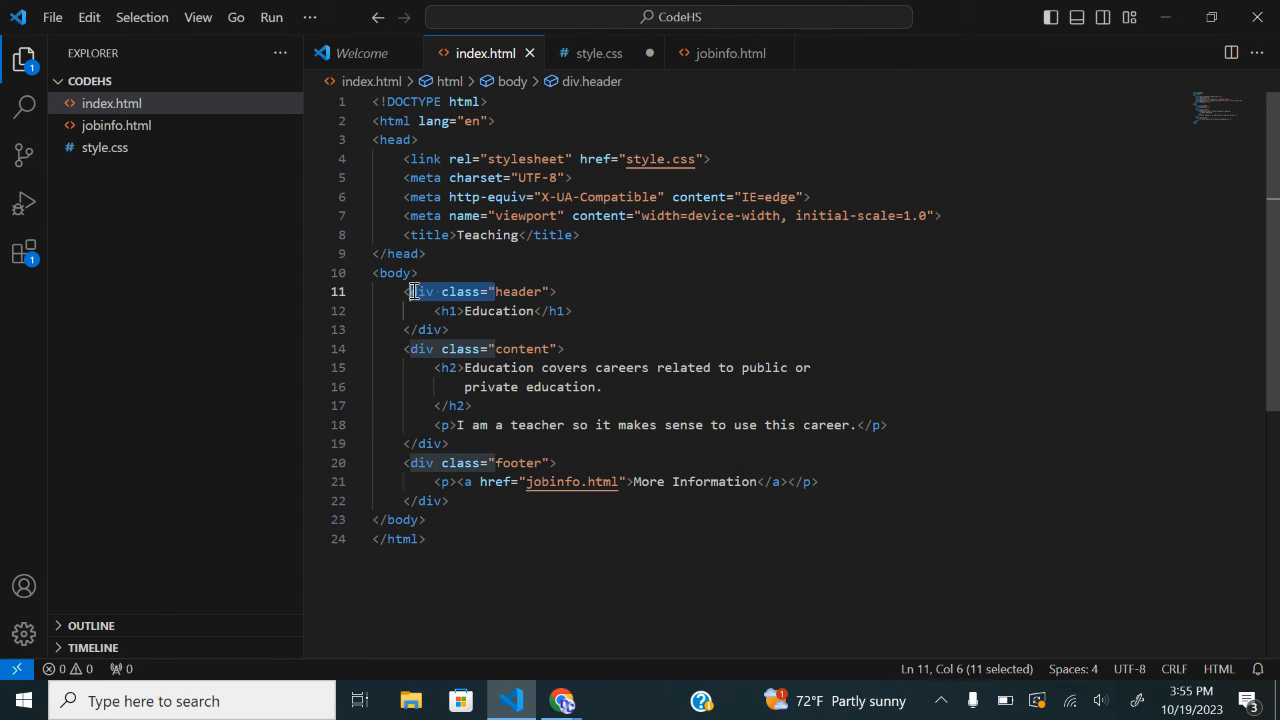
{"action": "mouse_move", "coordinate": [420, 291]}
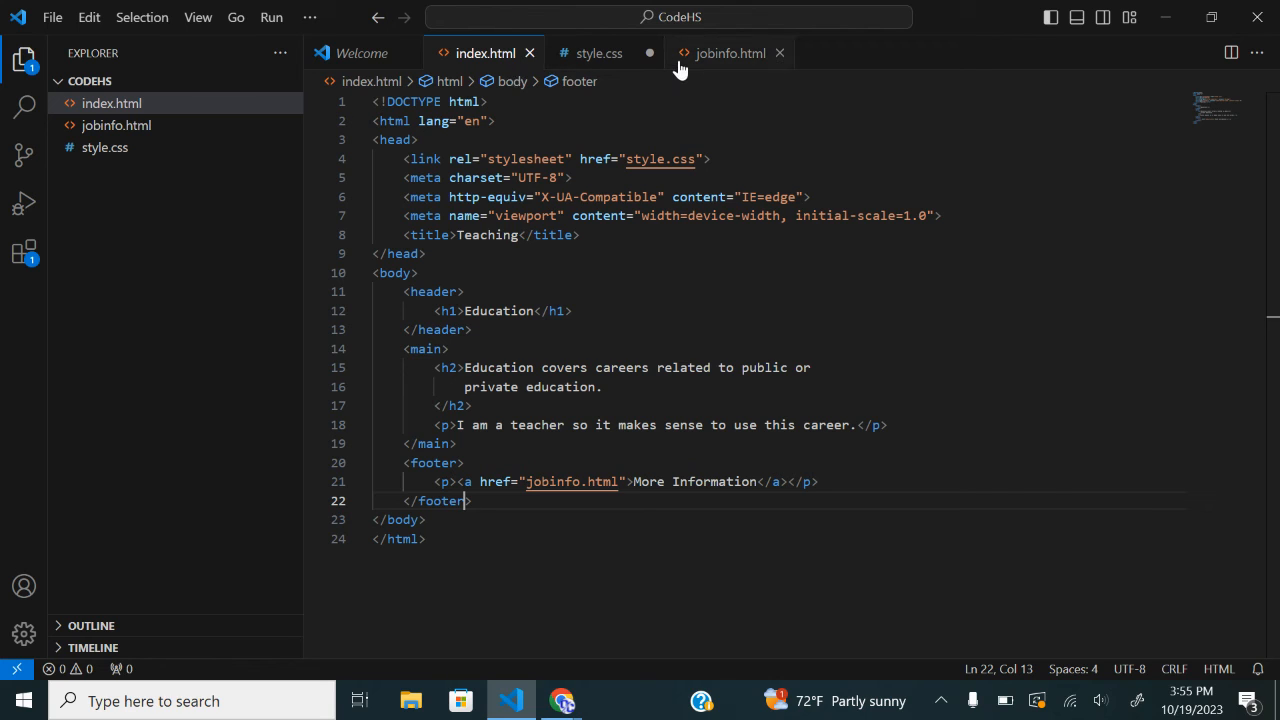
- Change jobinfo.html's div tags to header, main and footer tags
{"action": "left_click", "coordinate": [728, 53]}
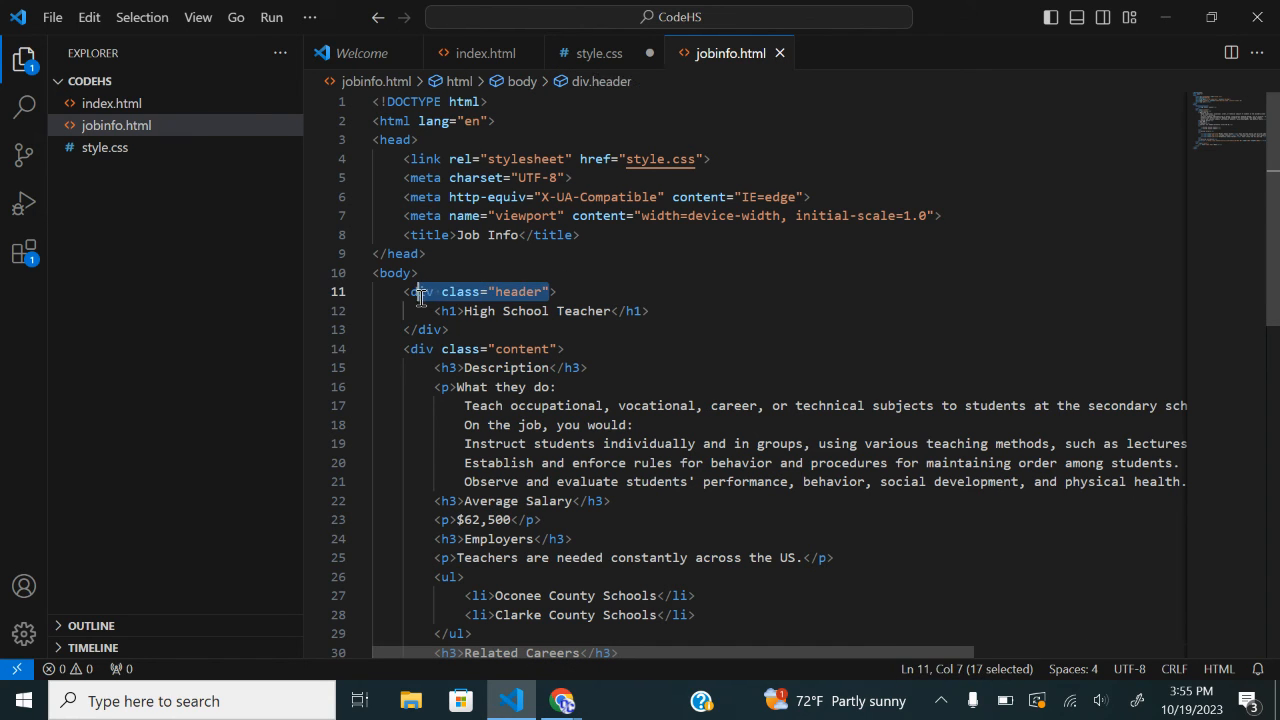
{"action": "type", "text": "header>"}
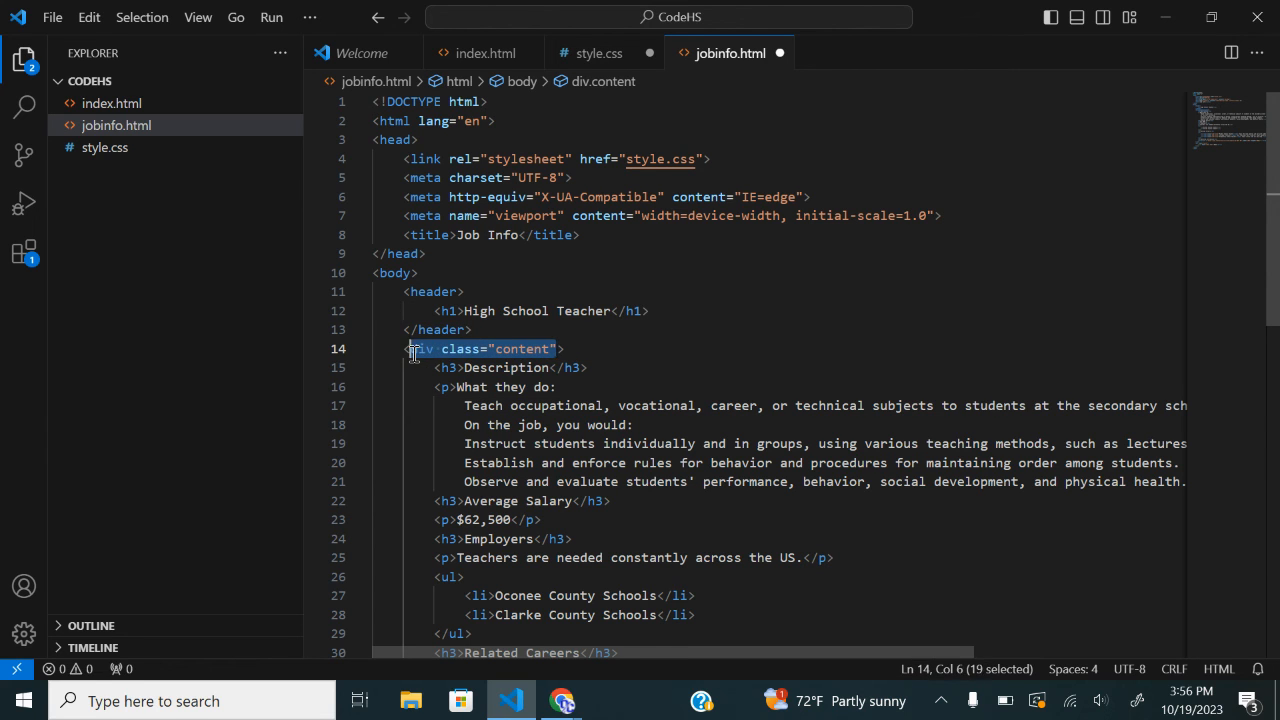
{"action": "type", "text": "main>"}
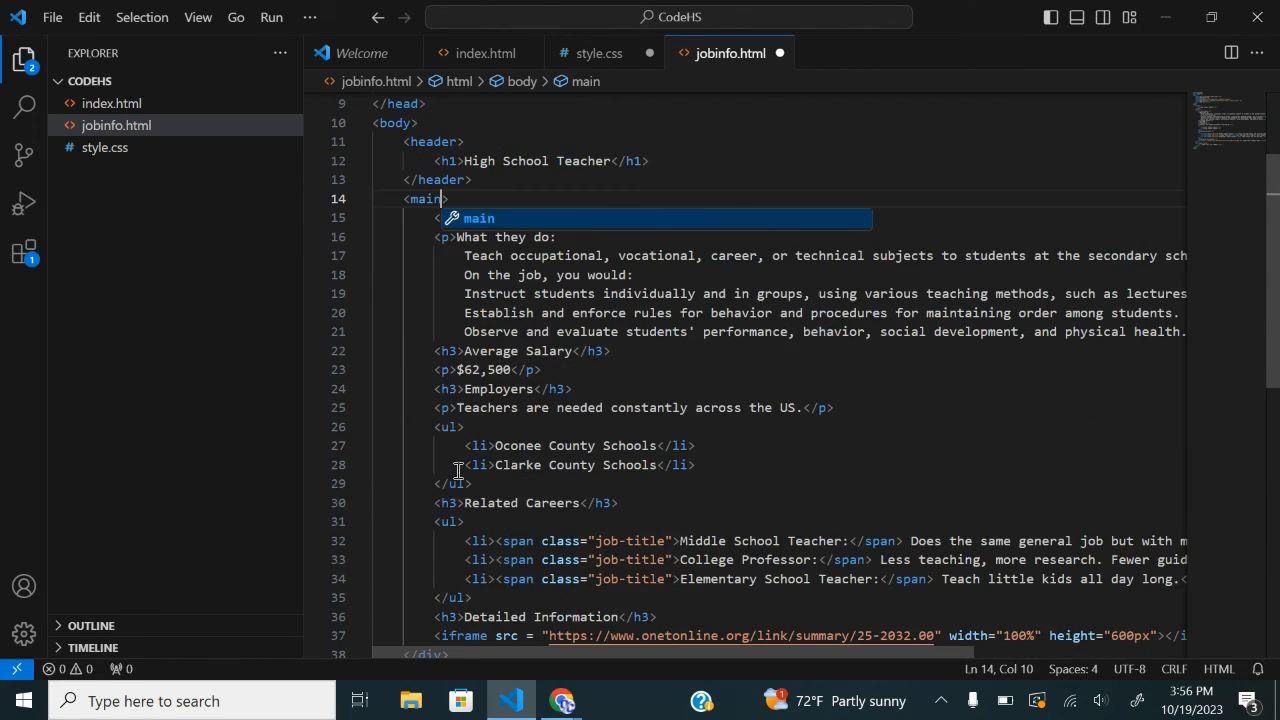
{"action": "scroll", "scroll_direction": "down", "scroll_amount": 3}
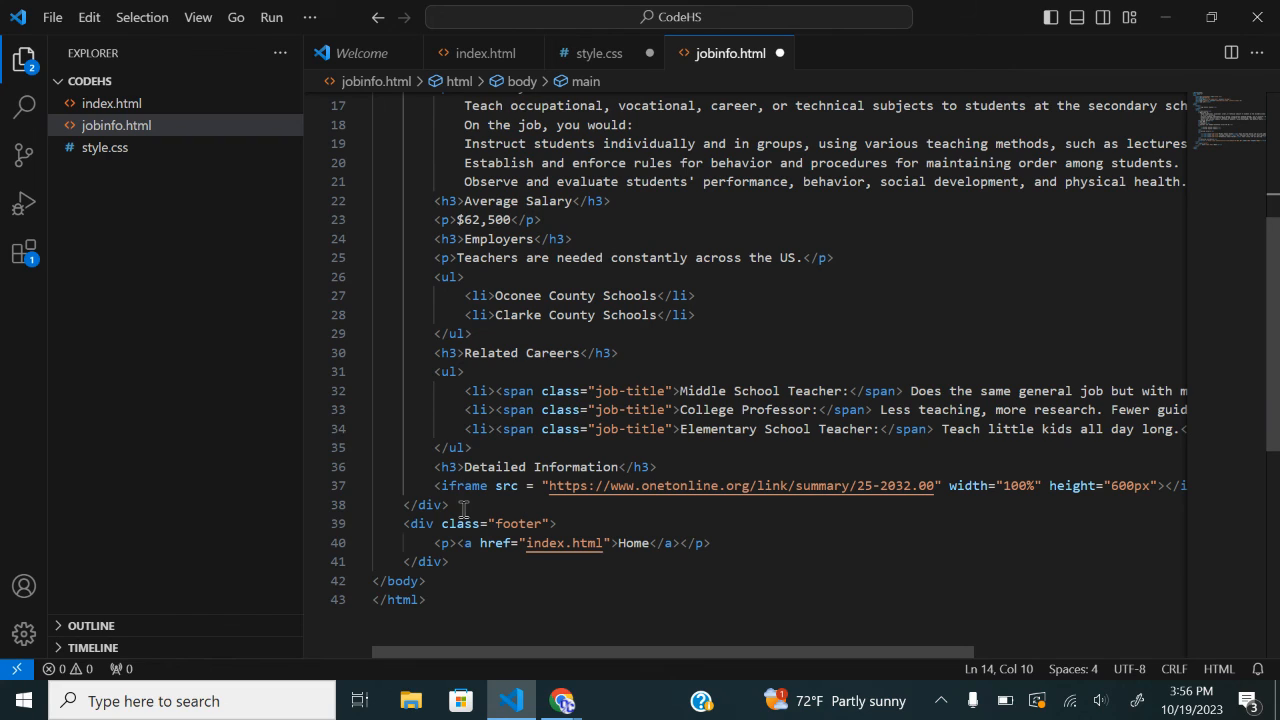
{"action": "left_click", "coordinate": [428, 504]}
{"action": "type", "text": "main"}
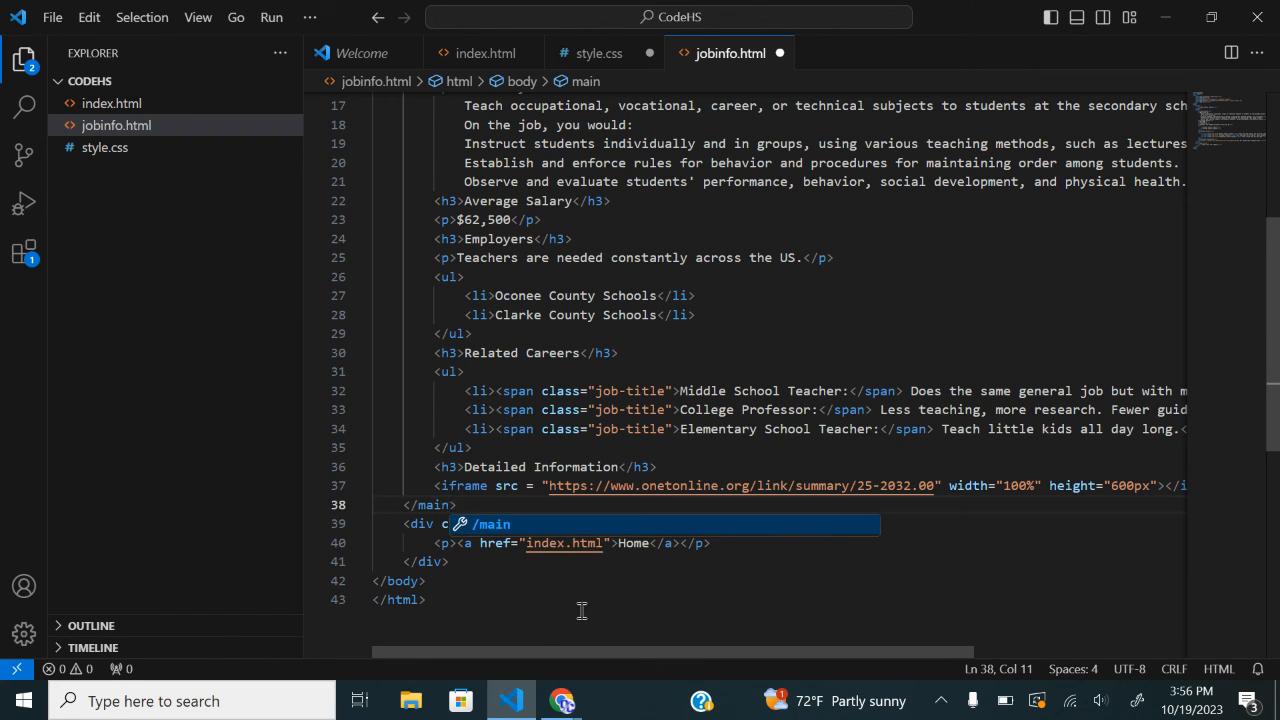
{"action": "type", "text": "lass=\"footer\""}
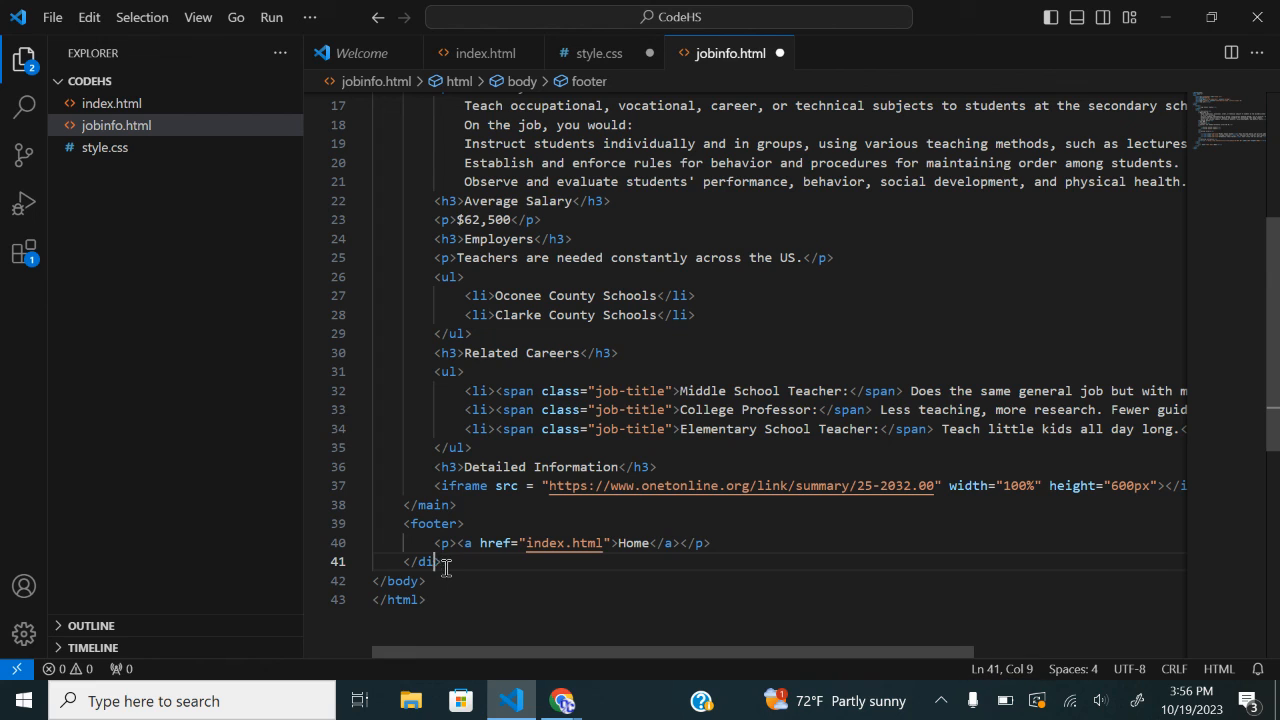
{"action": "type", "text": "footer>"}
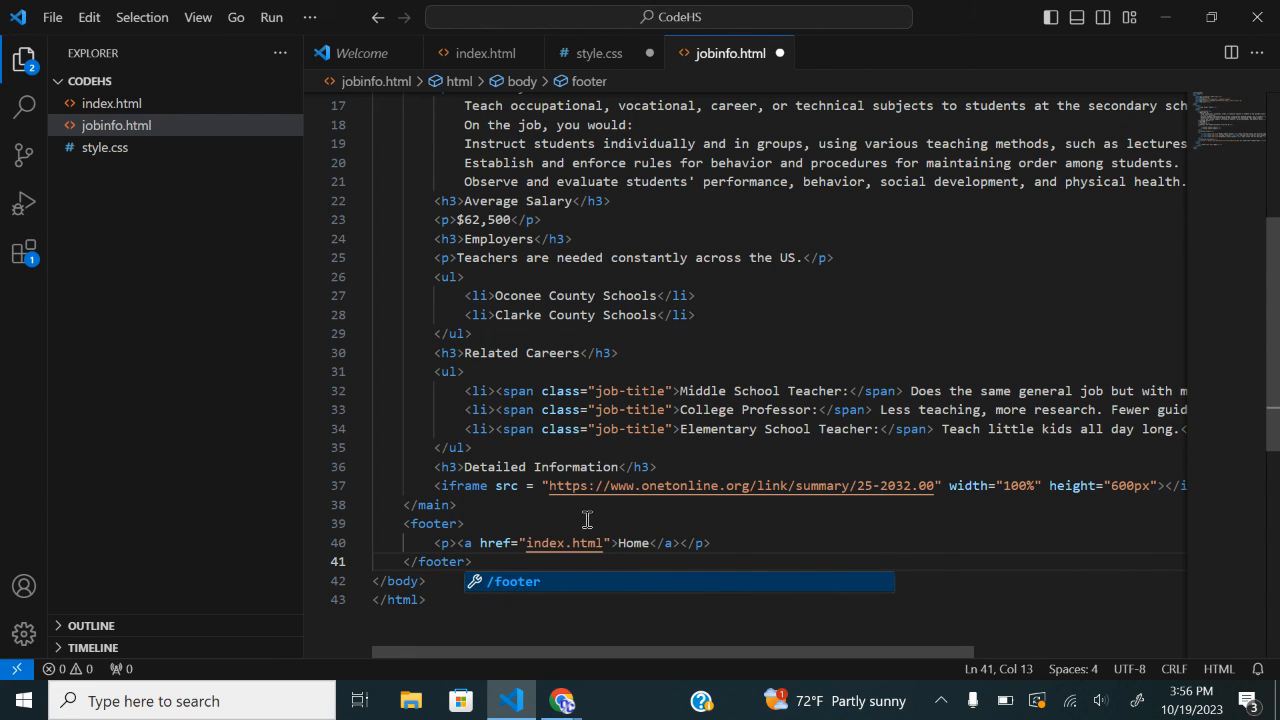
- Check the assignment again and select all of style.css's contents to copy
{"action": "left_click", "coordinate": [599, 53]}
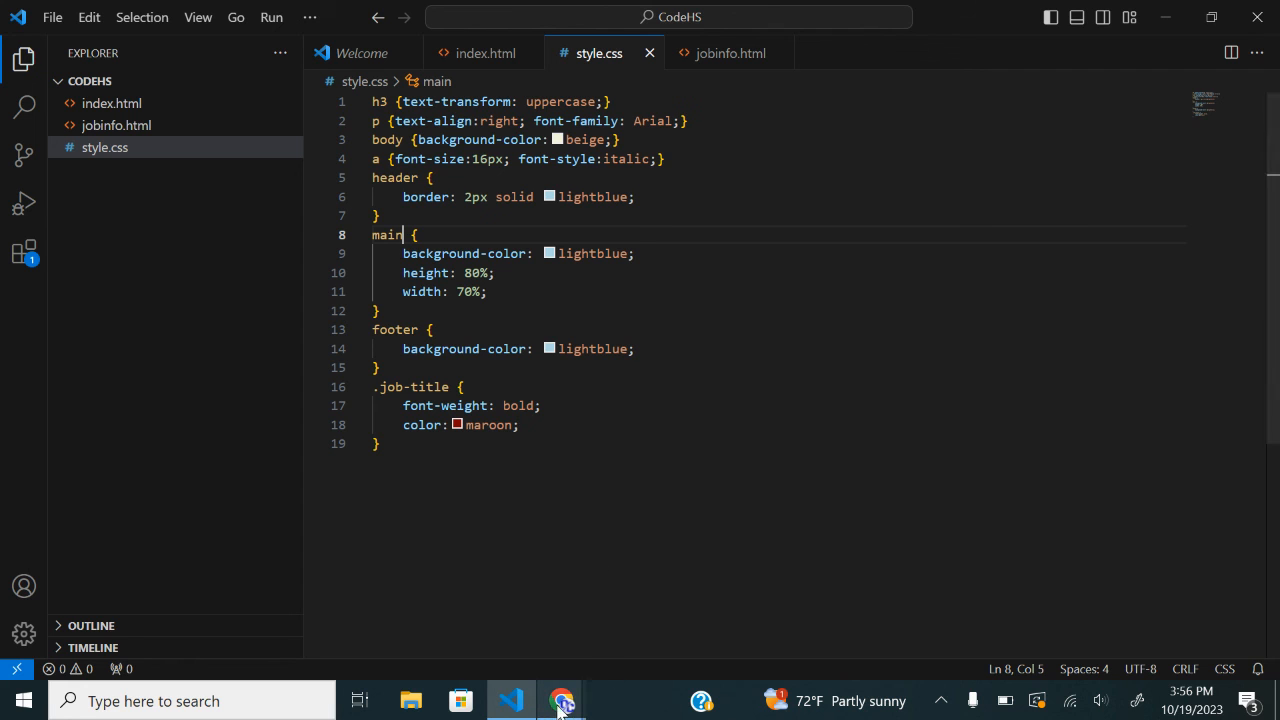
{"action": "left_click", "coordinate": [561, 700]}
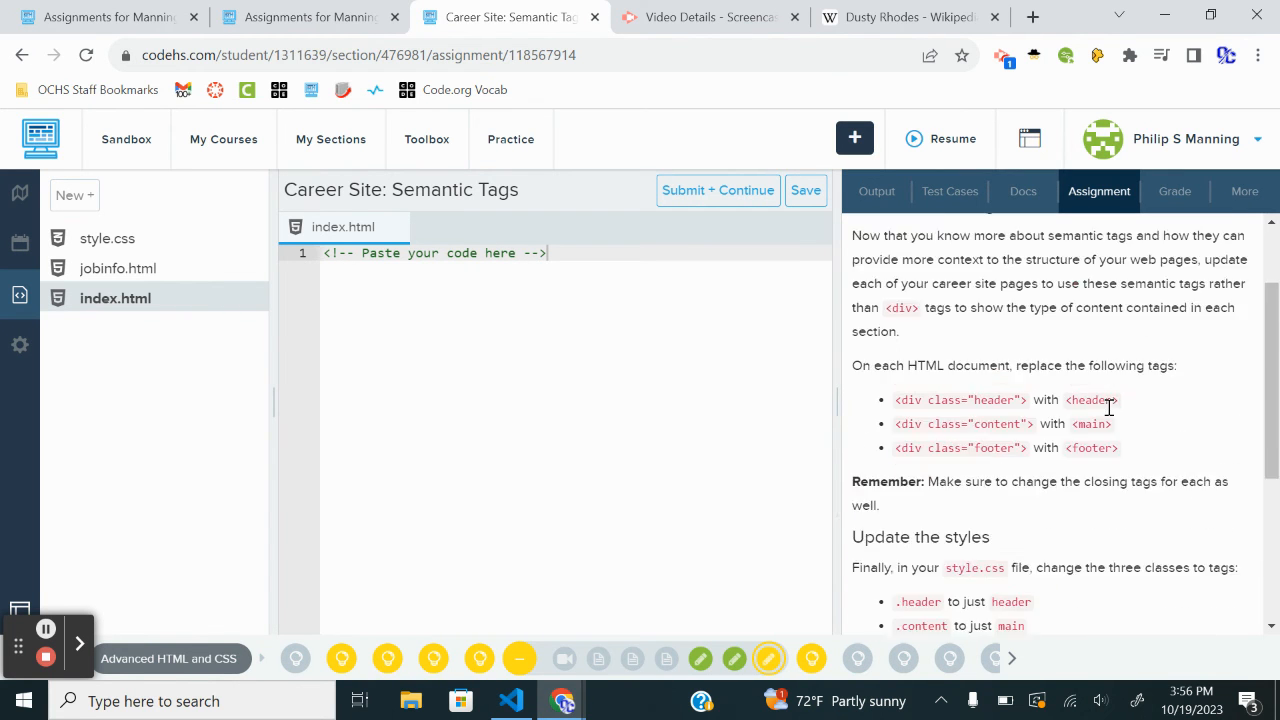
{"action": "left_click", "coordinate": [510, 700]}
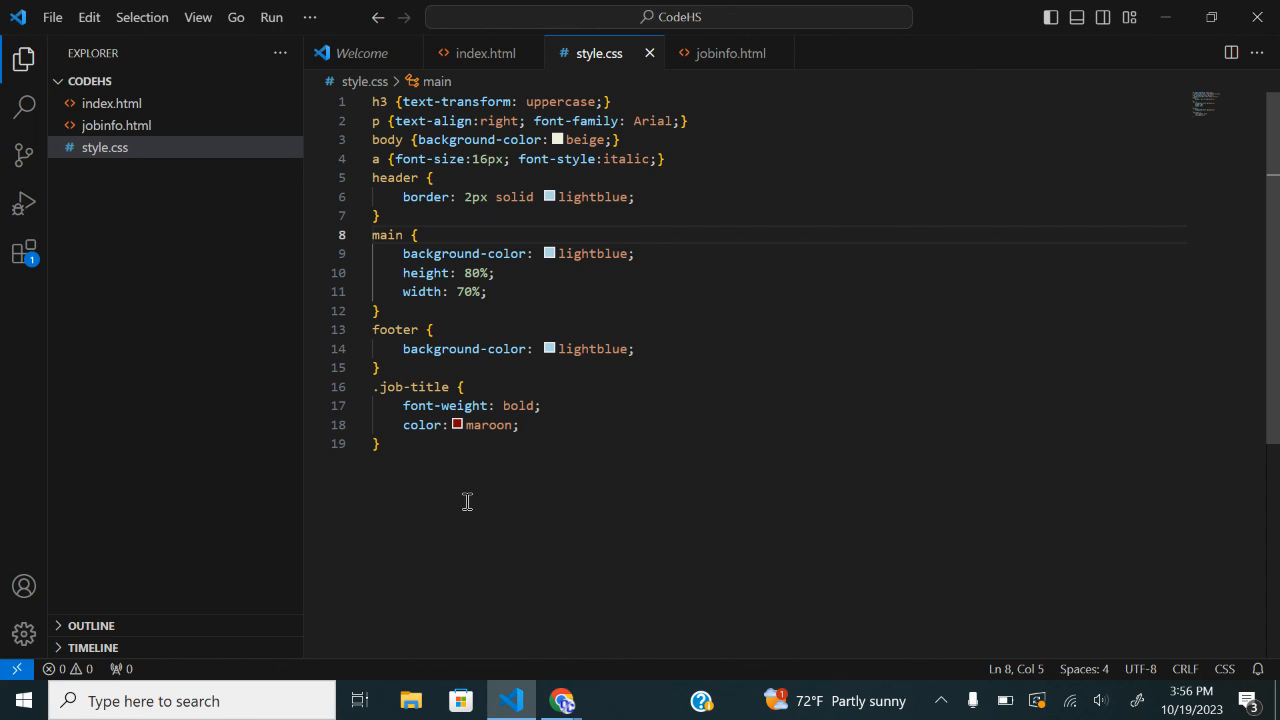
{"action": "key", "text": "ctrl+a"}
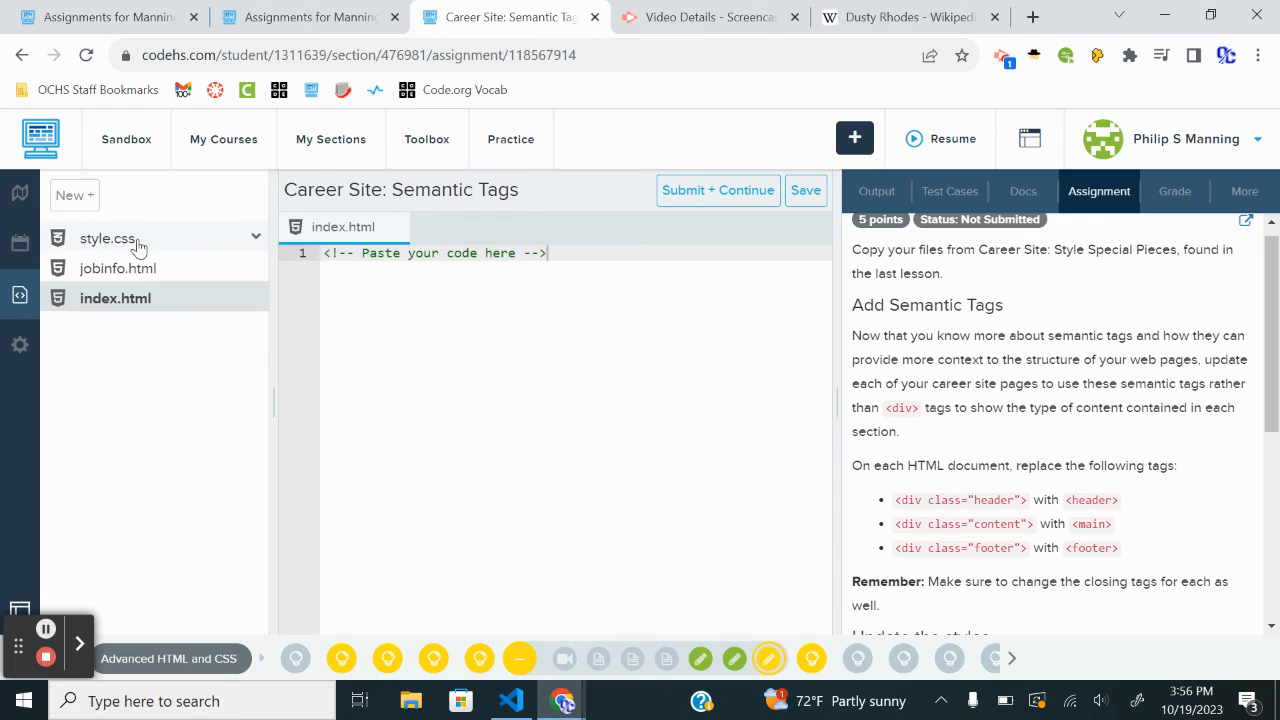
- Paste the updated stylesheet and jobinfo.html from VS Code into the CodeHS assignment
{"action": "left_click", "coordinate": [107, 238]}
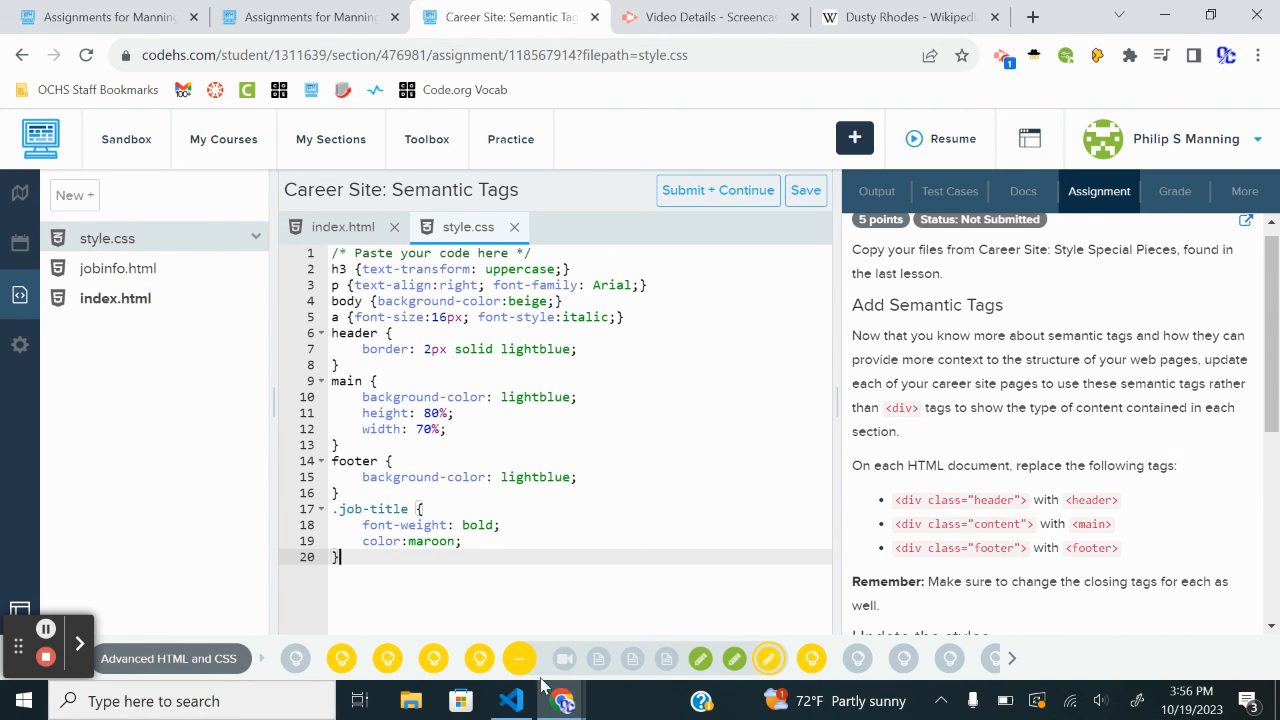
{"action": "left_click", "coordinate": [510, 700]}
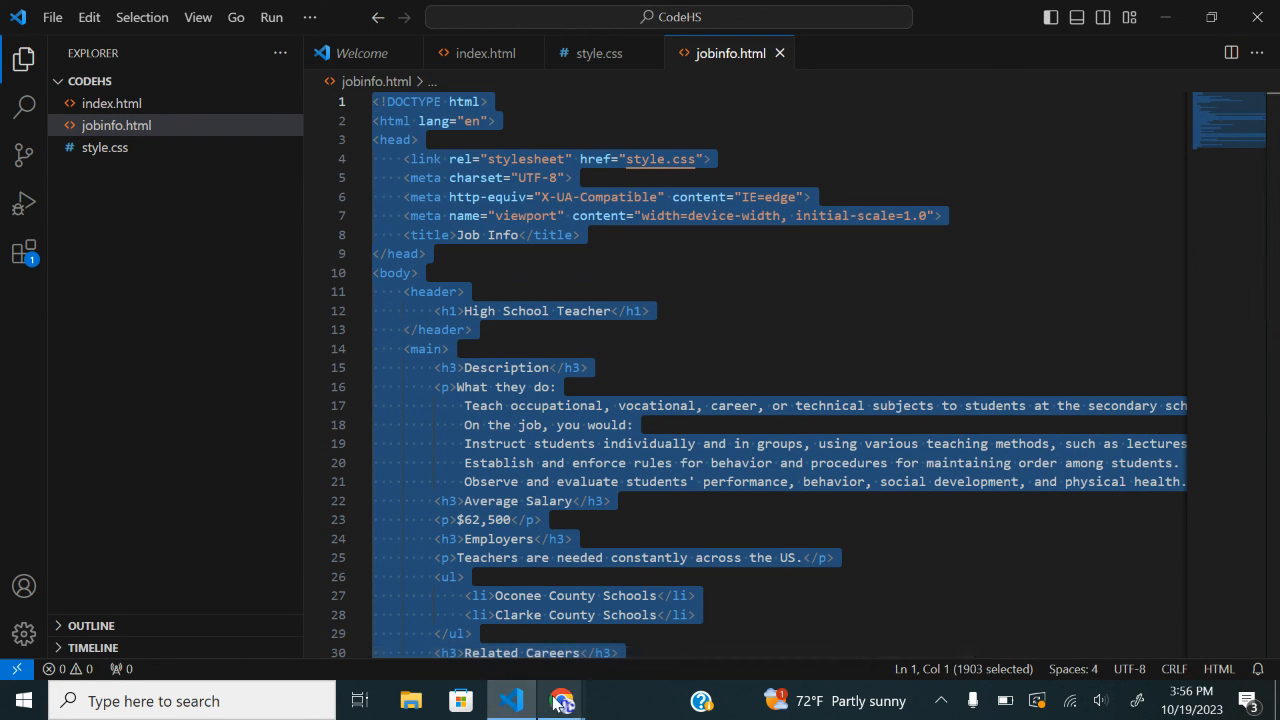
{"action": "left_click", "coordinate": [563, 700]}
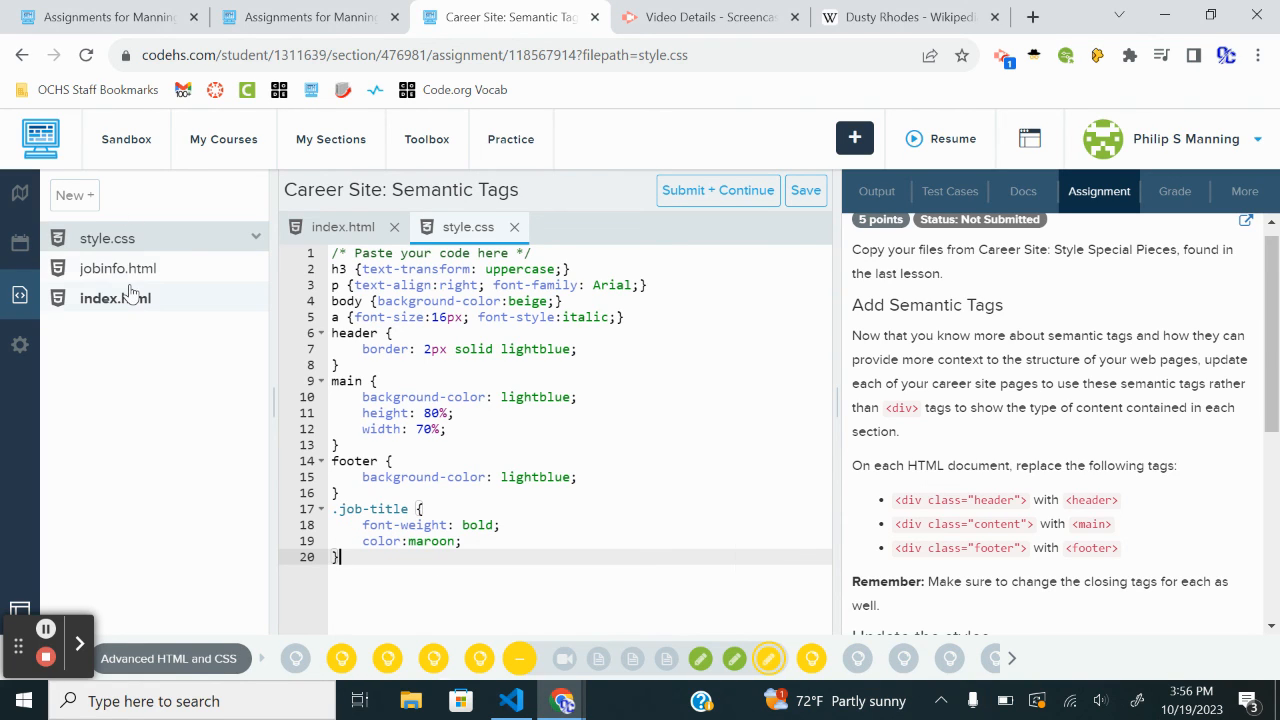
{"action": "left_click", "coordinate": [118, 268]}
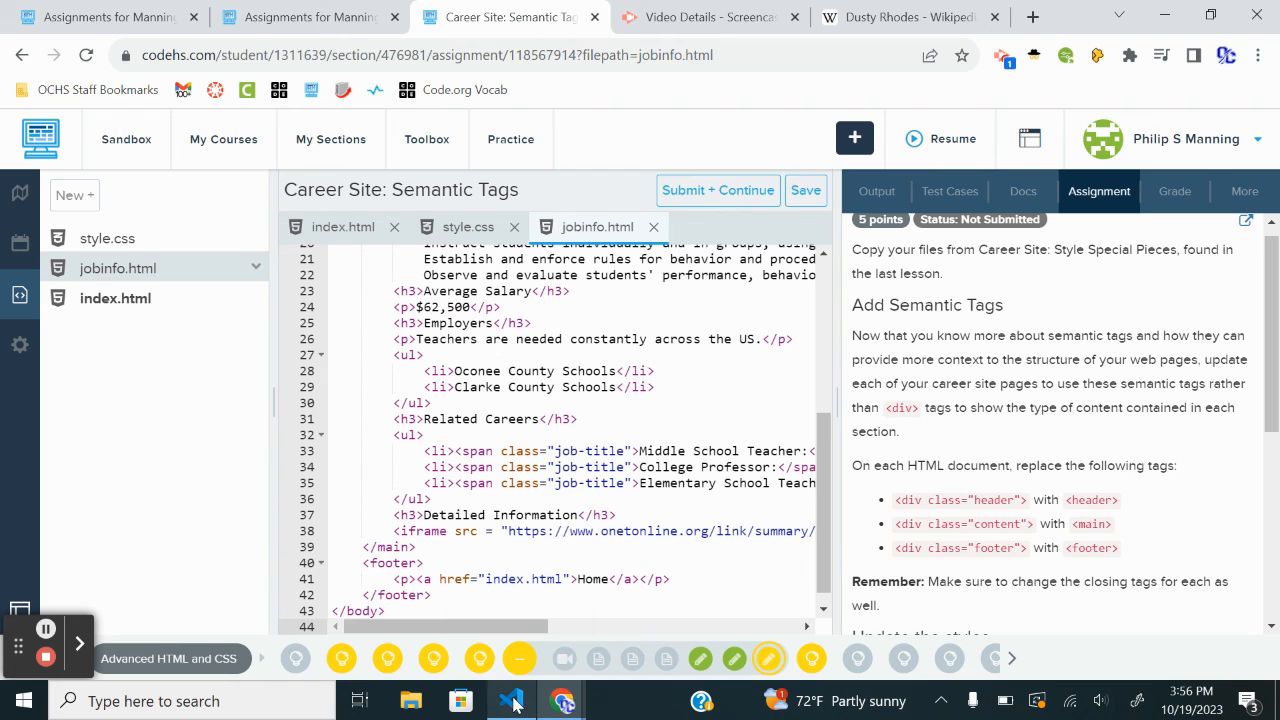
- Paste index.html into CodeHS and submit, passing all six semantic tag tests
{"action": "left_click", "coordinate": [511, 700]}
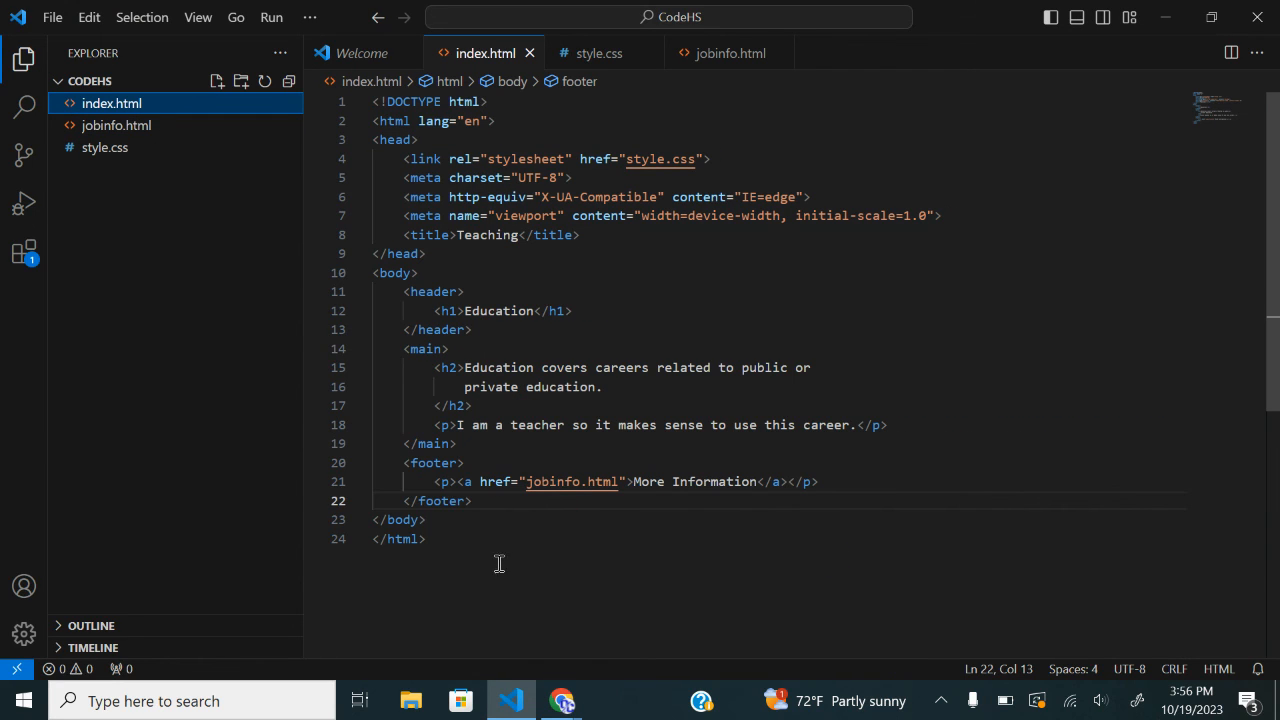
{"action": "key", "text": "ctrl+a"}
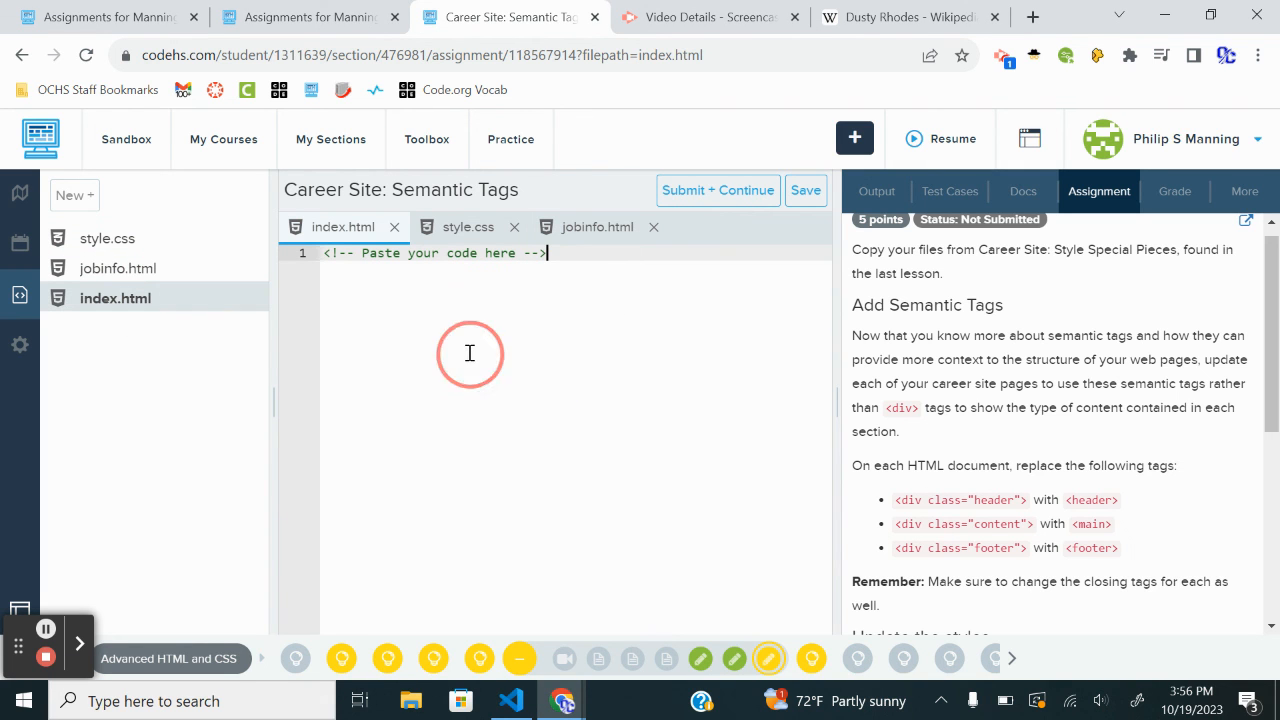
{"action": "key", "text": "enter"}
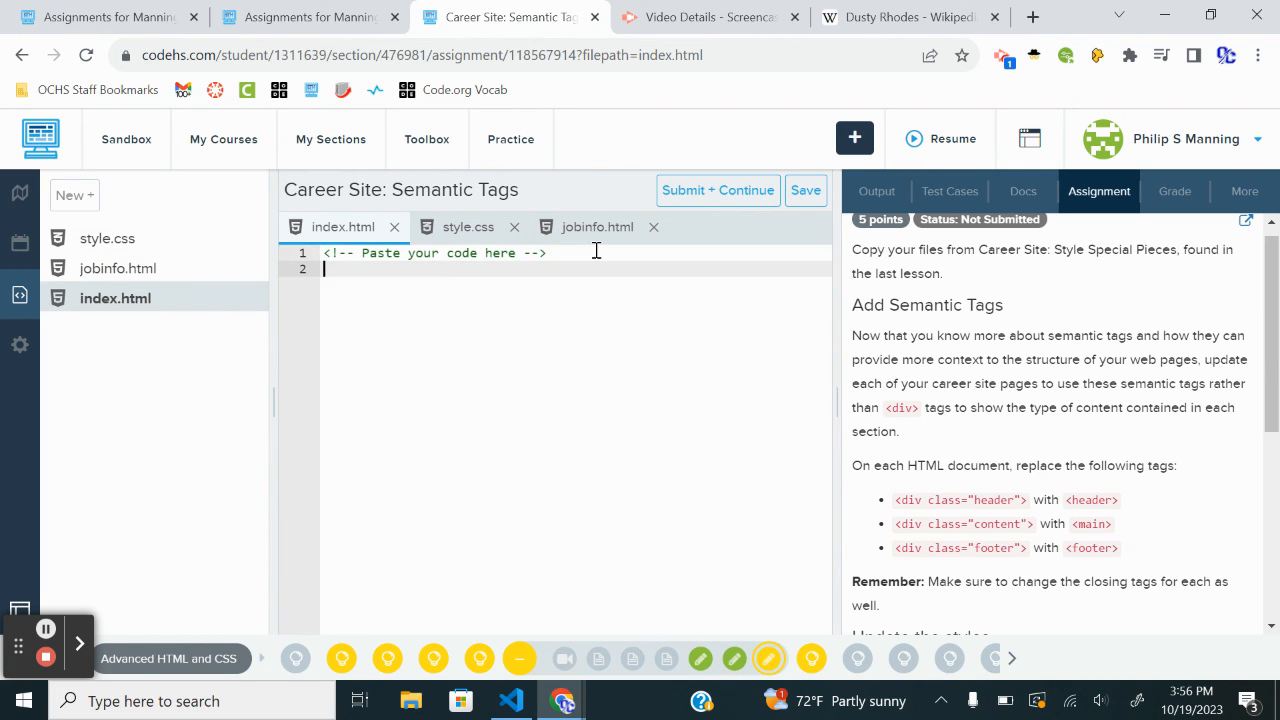
{"action": "left_click", "coordinate": [876, 191]}
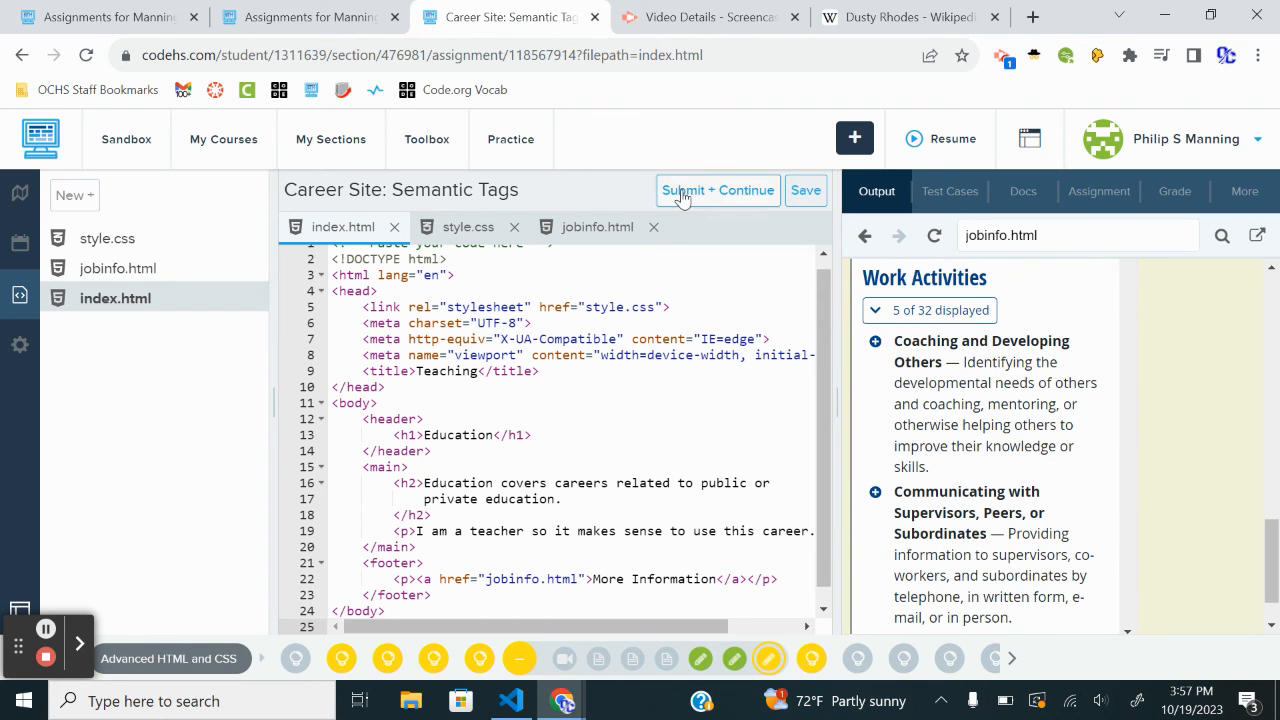
{"action": "left_click", "coordinate": [717, 190]}
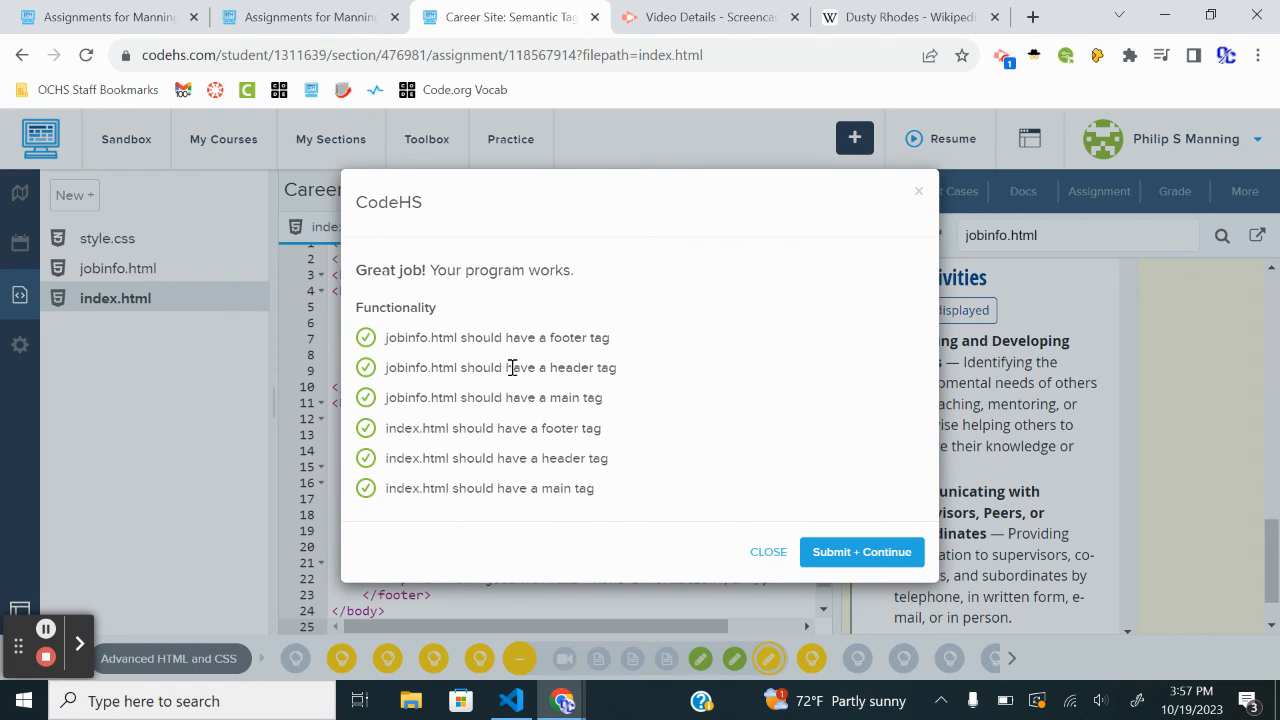